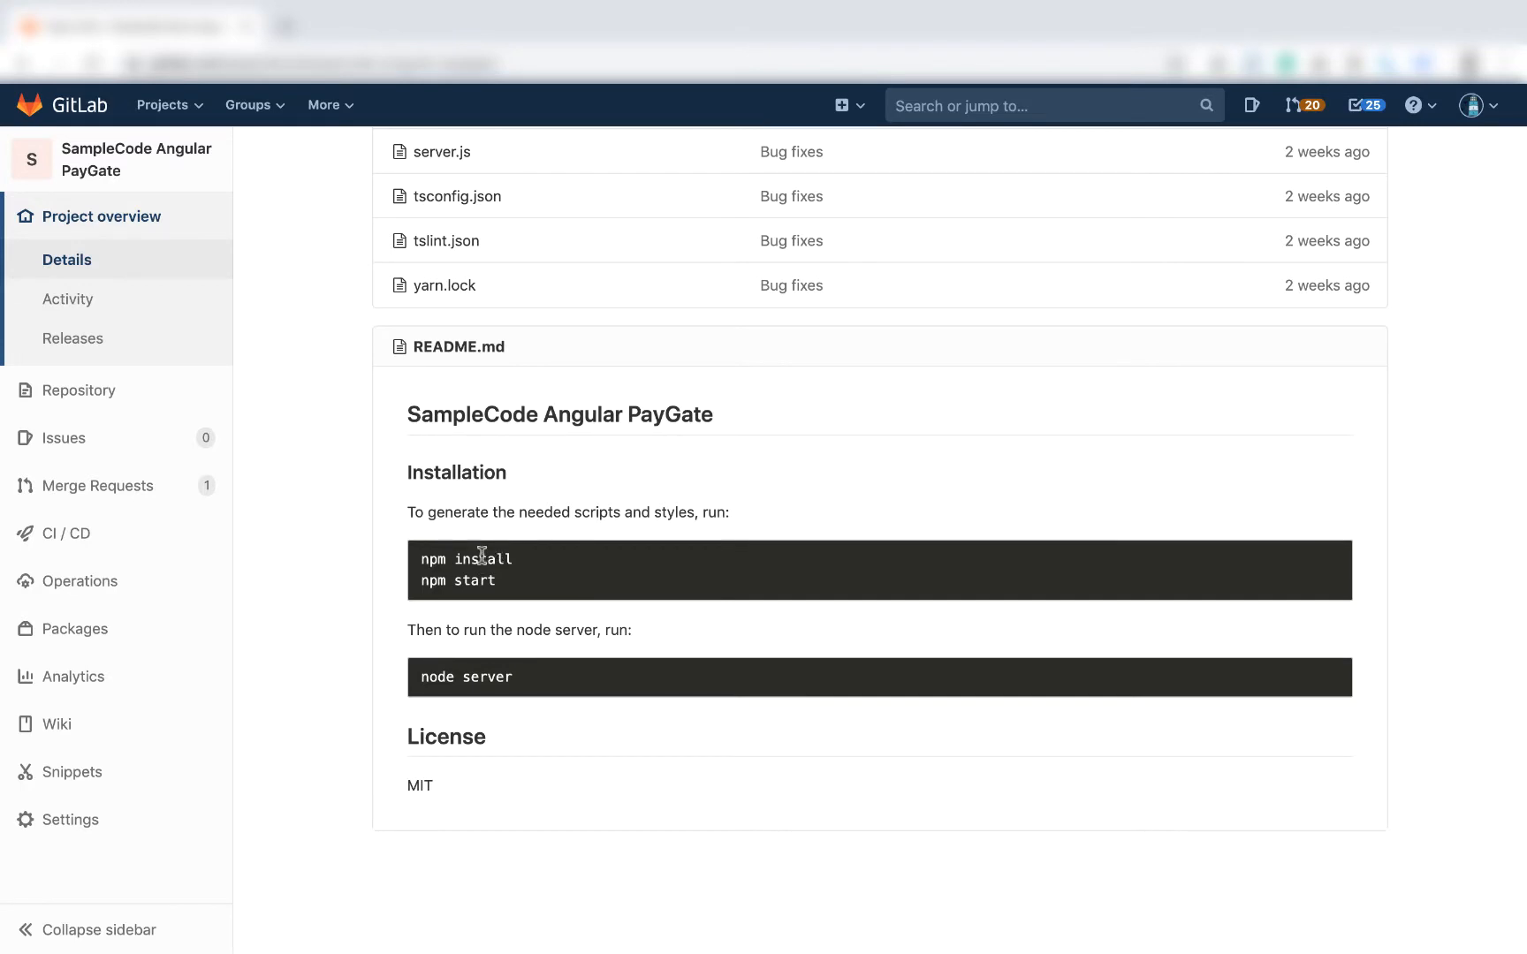
pyautogui.moveTo(458, 580)
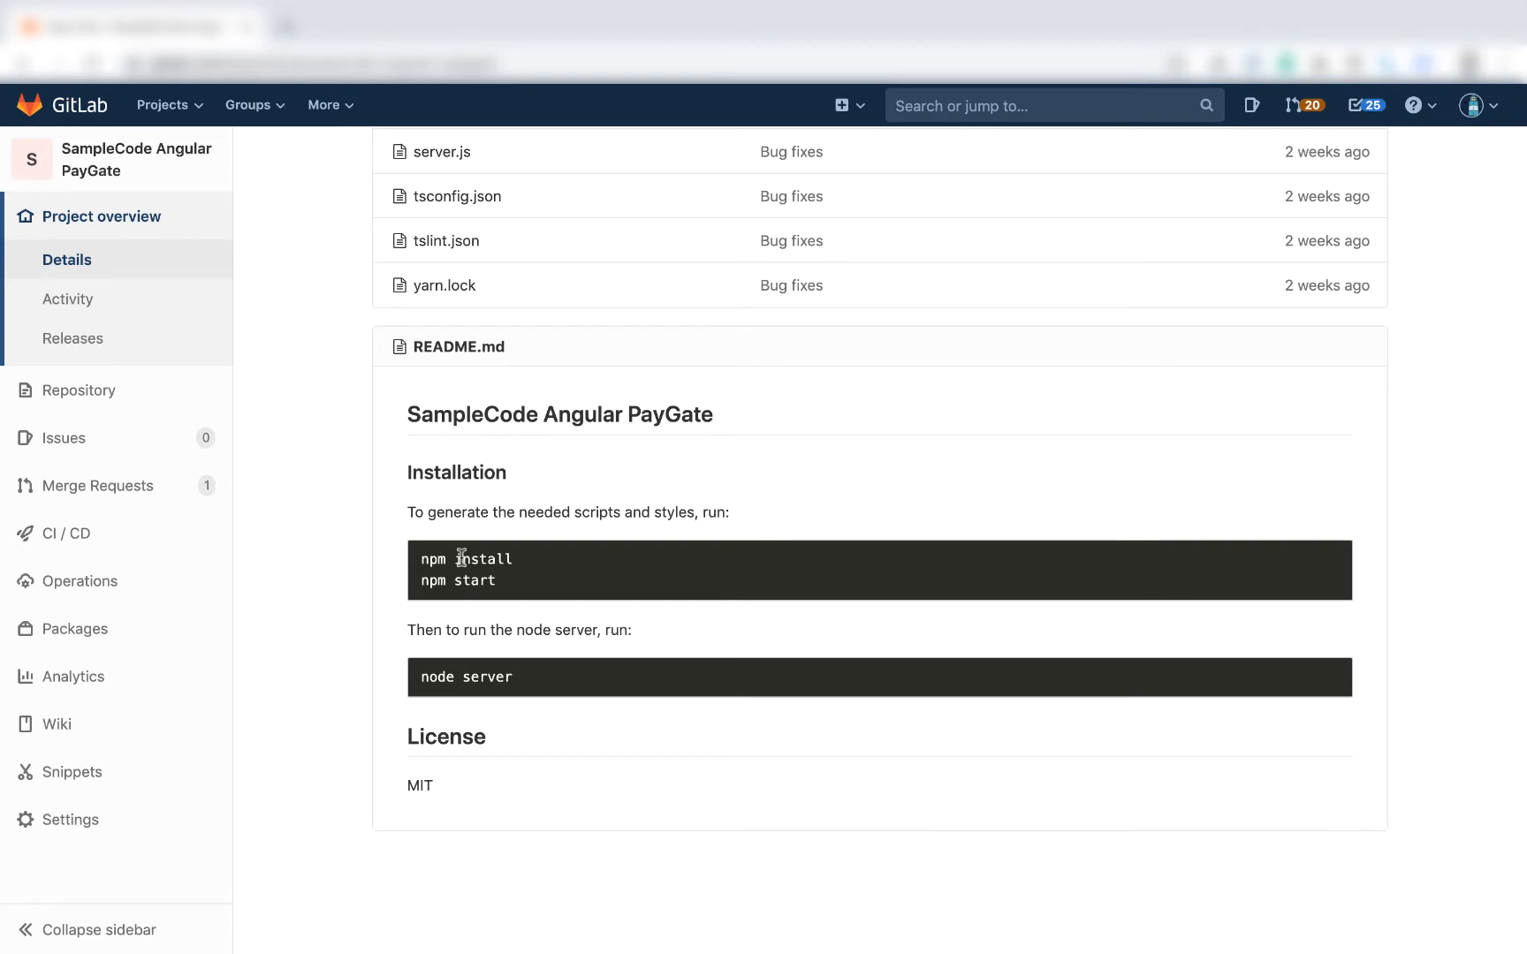
pyautogui.moveTo(471, 584)
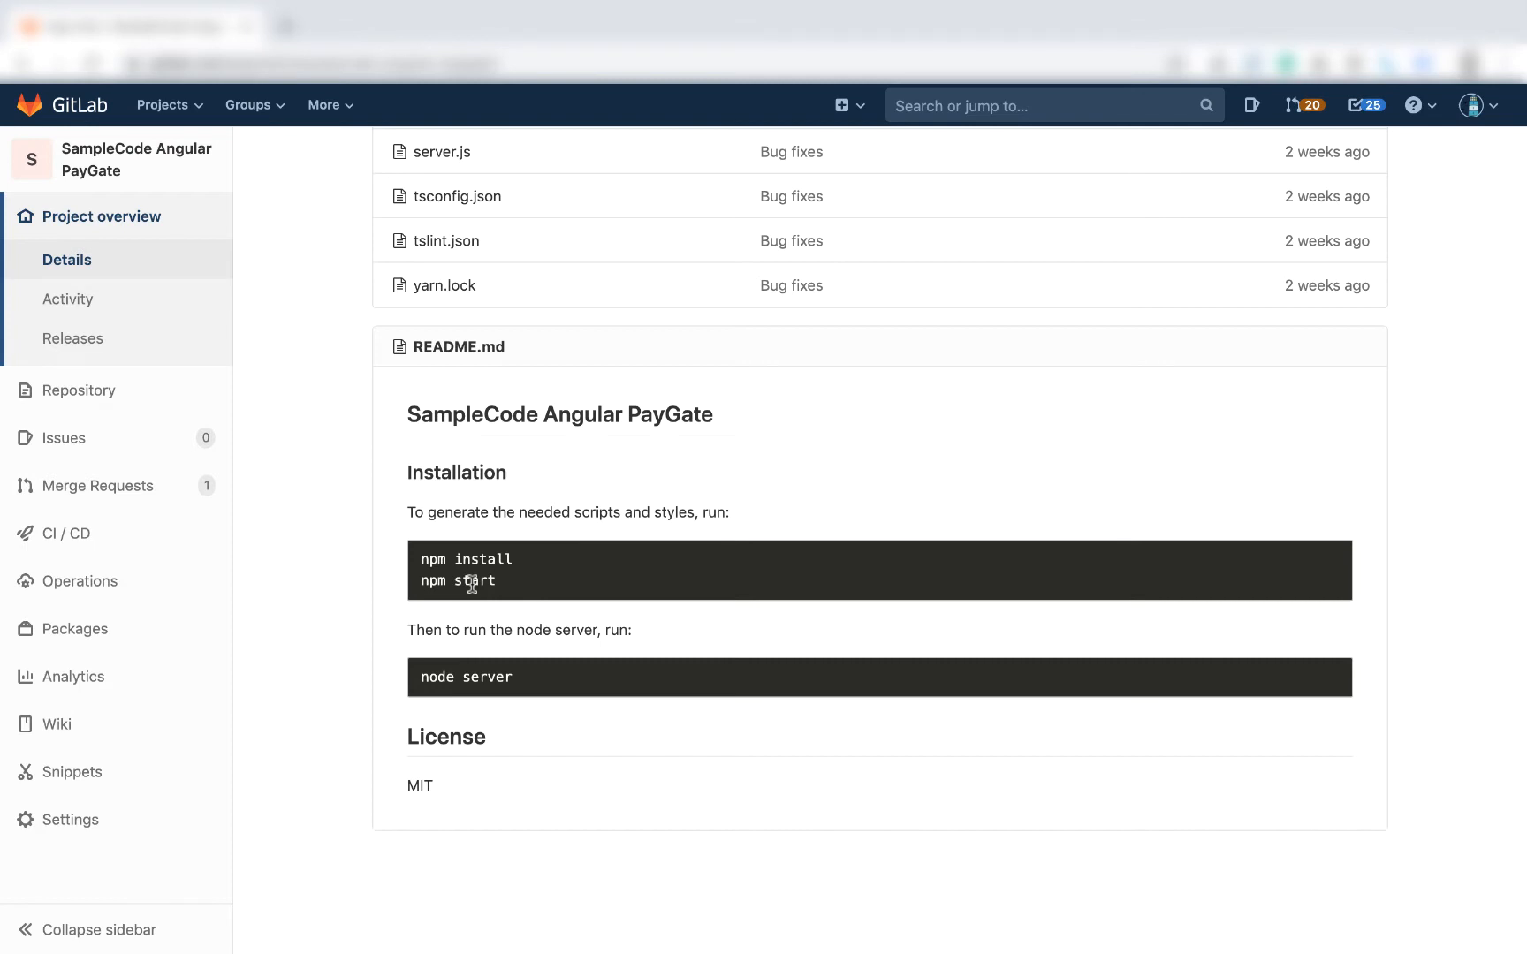
pyautogui.moveTo(514, 689)
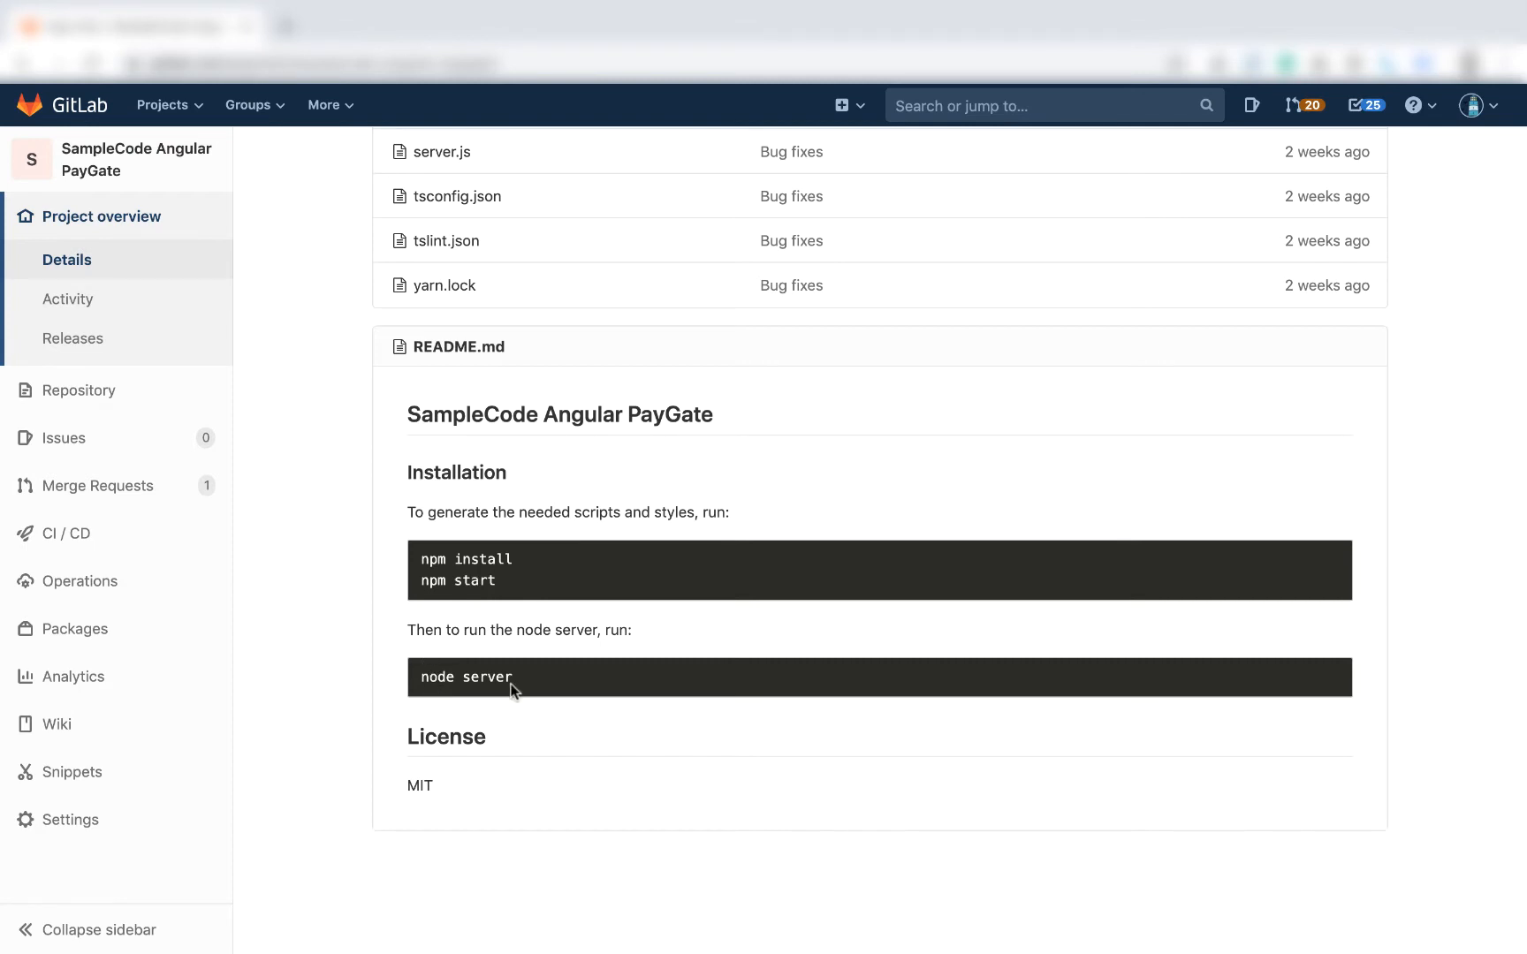
pyautogui.moveTo(406, 697)
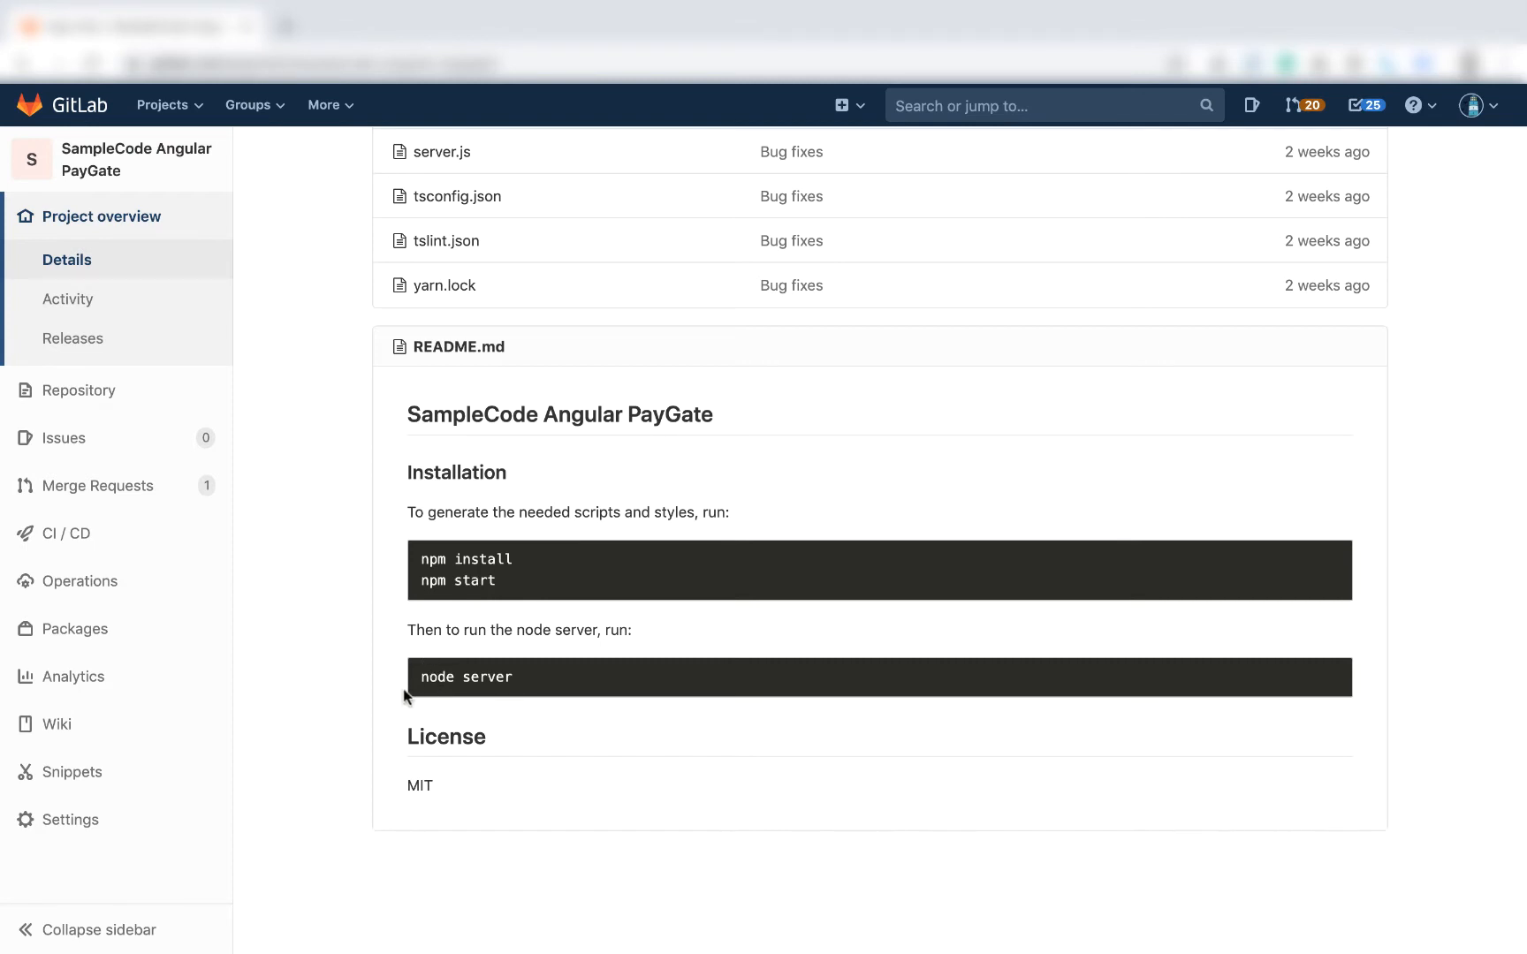
pyautogui.moveTo(536, 694)
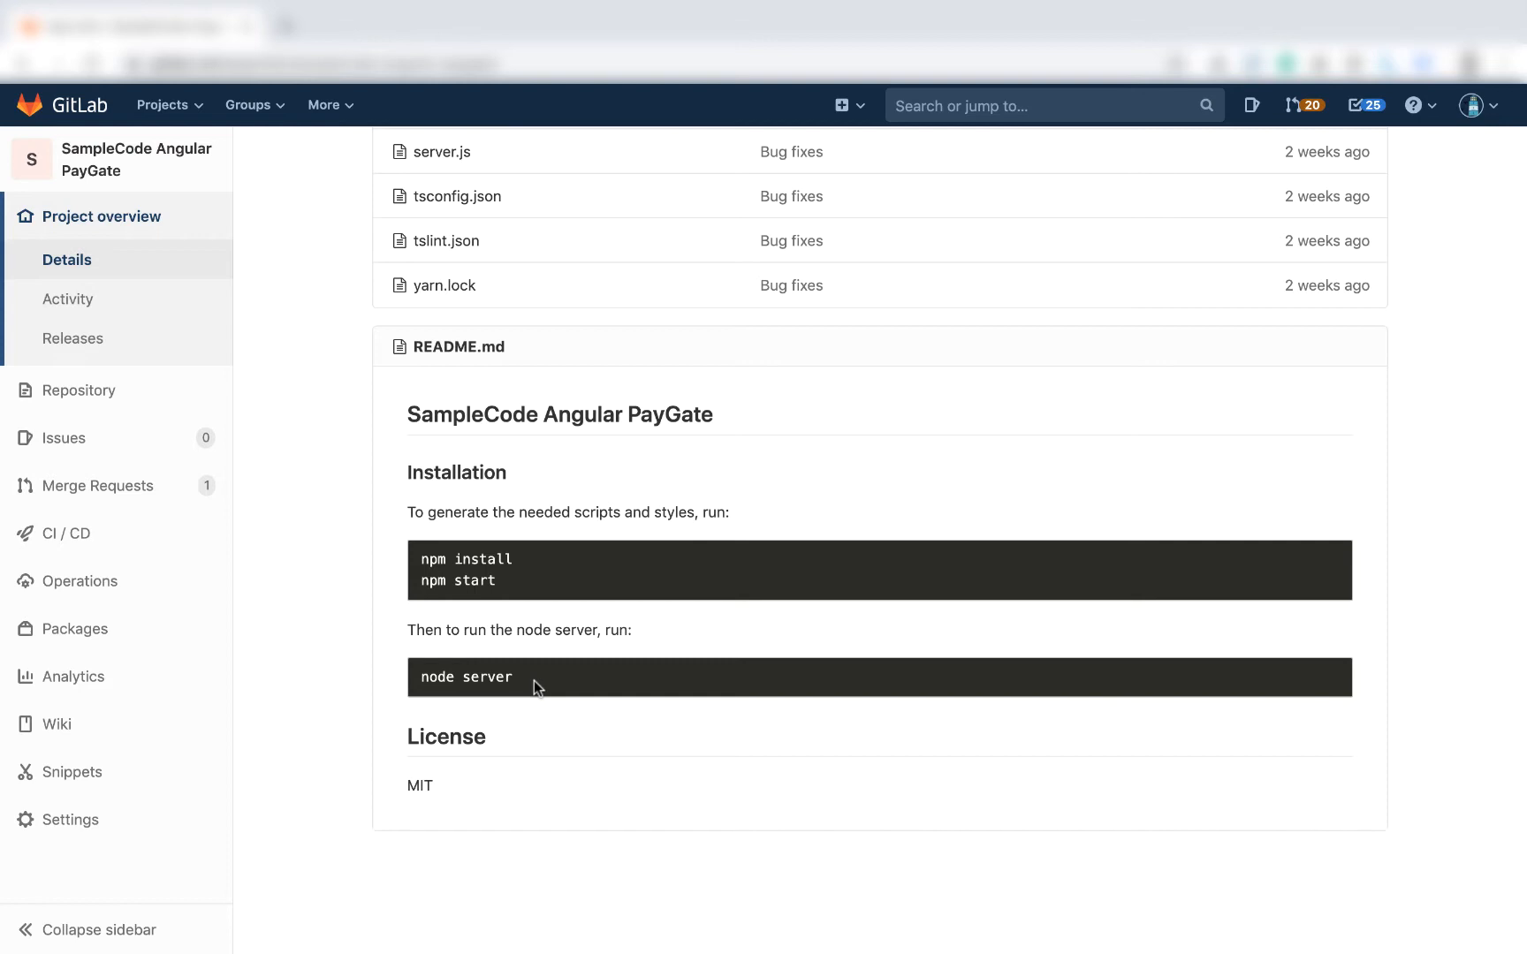
pyautogui.moveTo(486, 672)
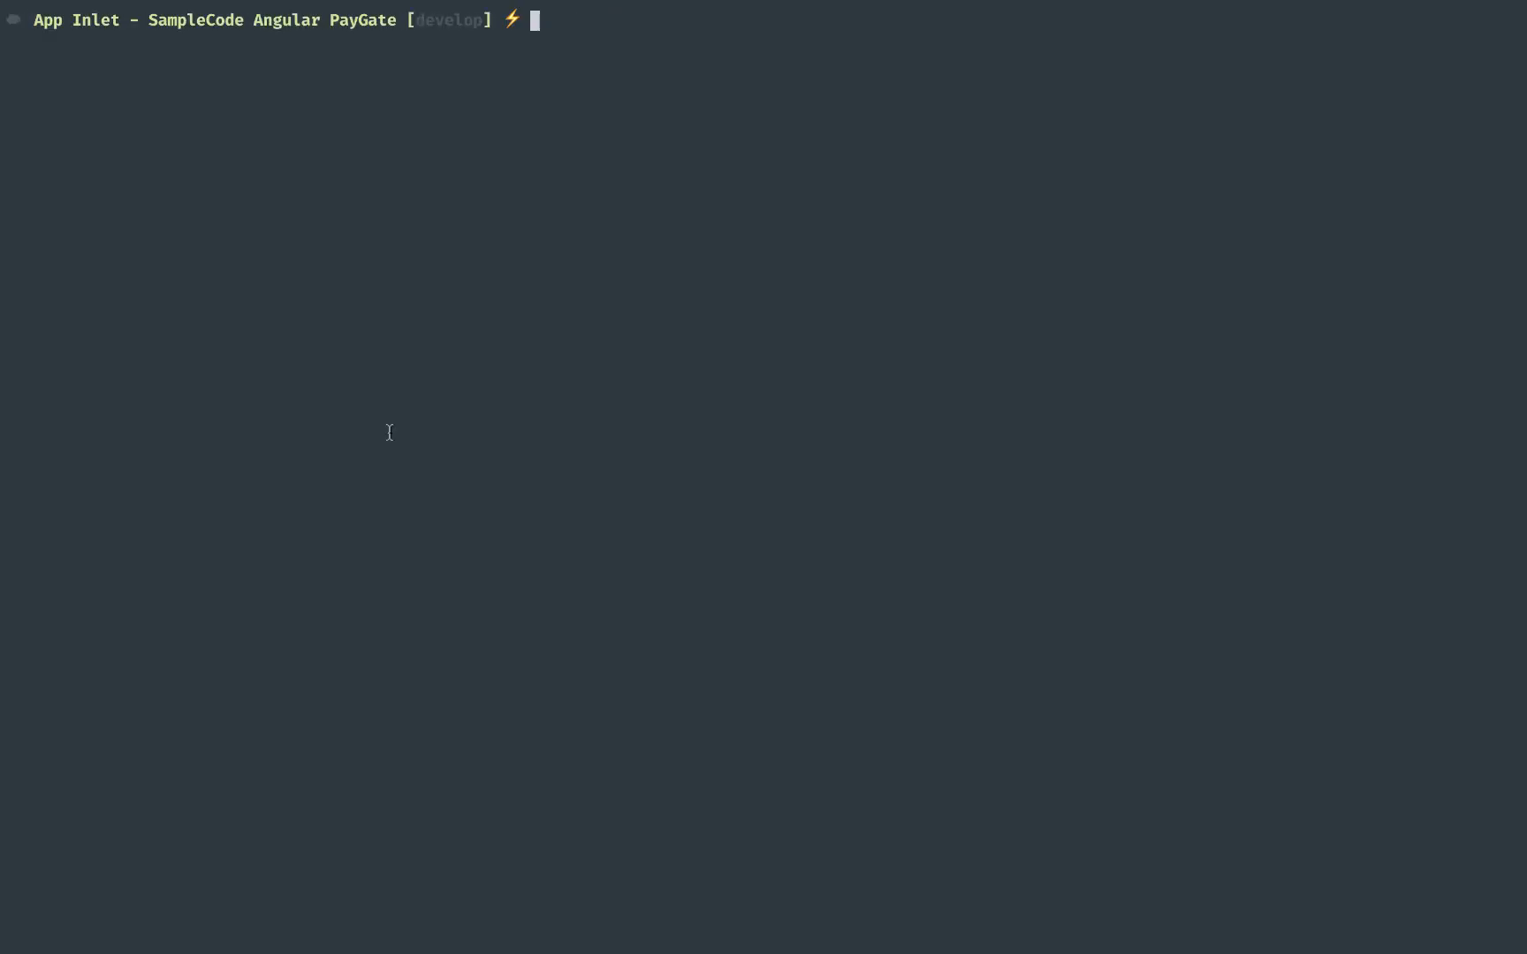
# - Run npm start in the SampleCode Angular PayGate project folder
pyautogui.write('npm')
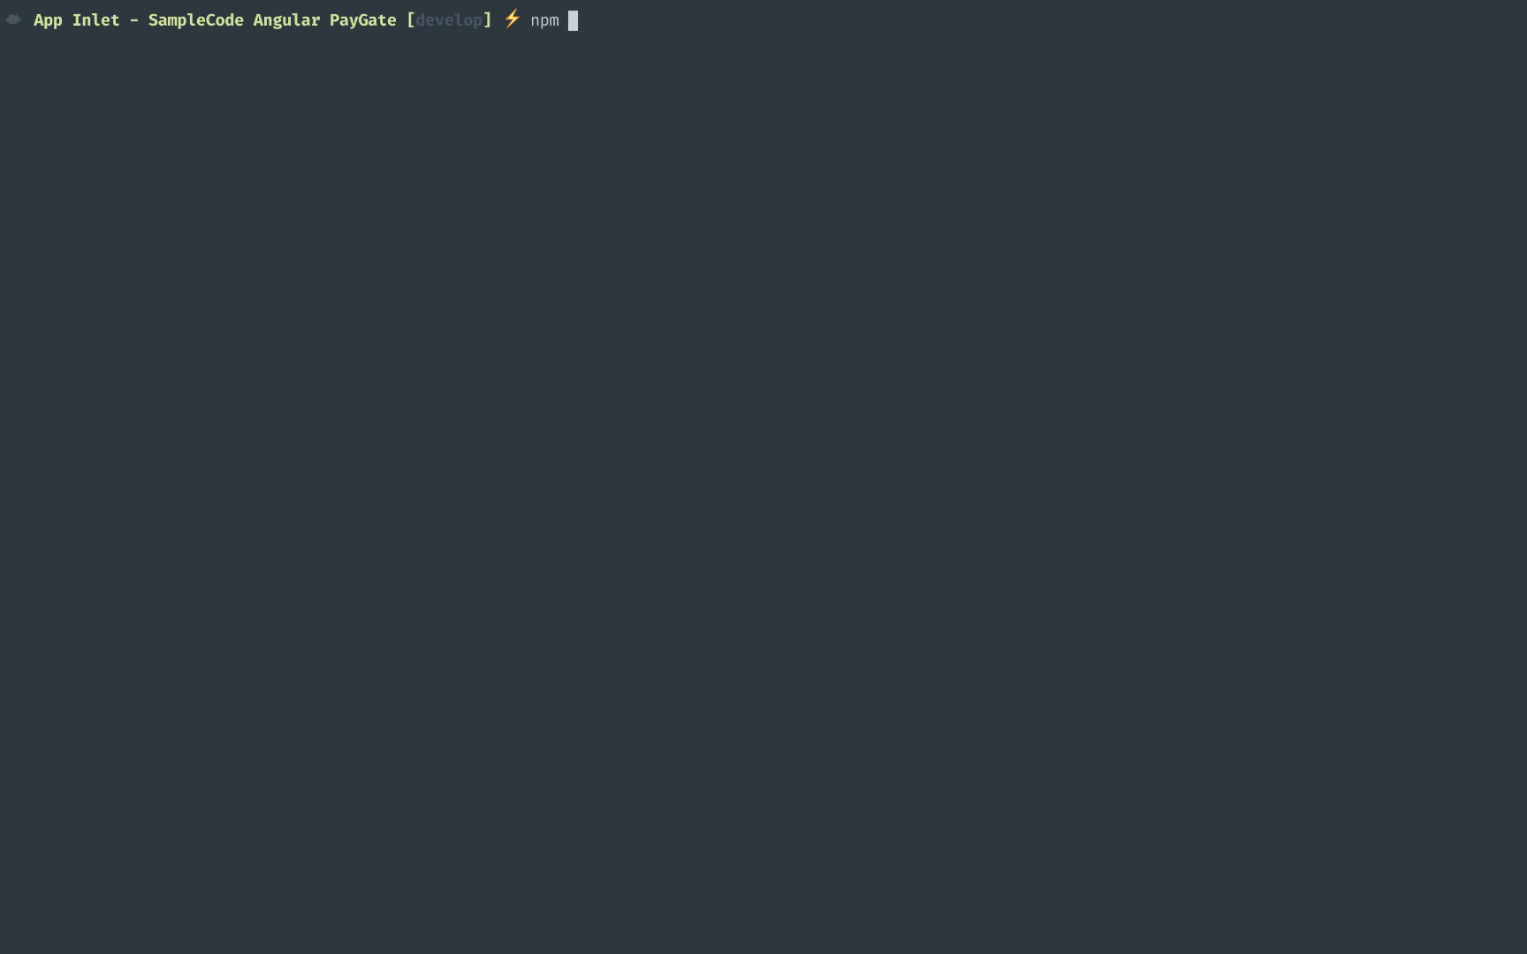
pyautogui.write('start')
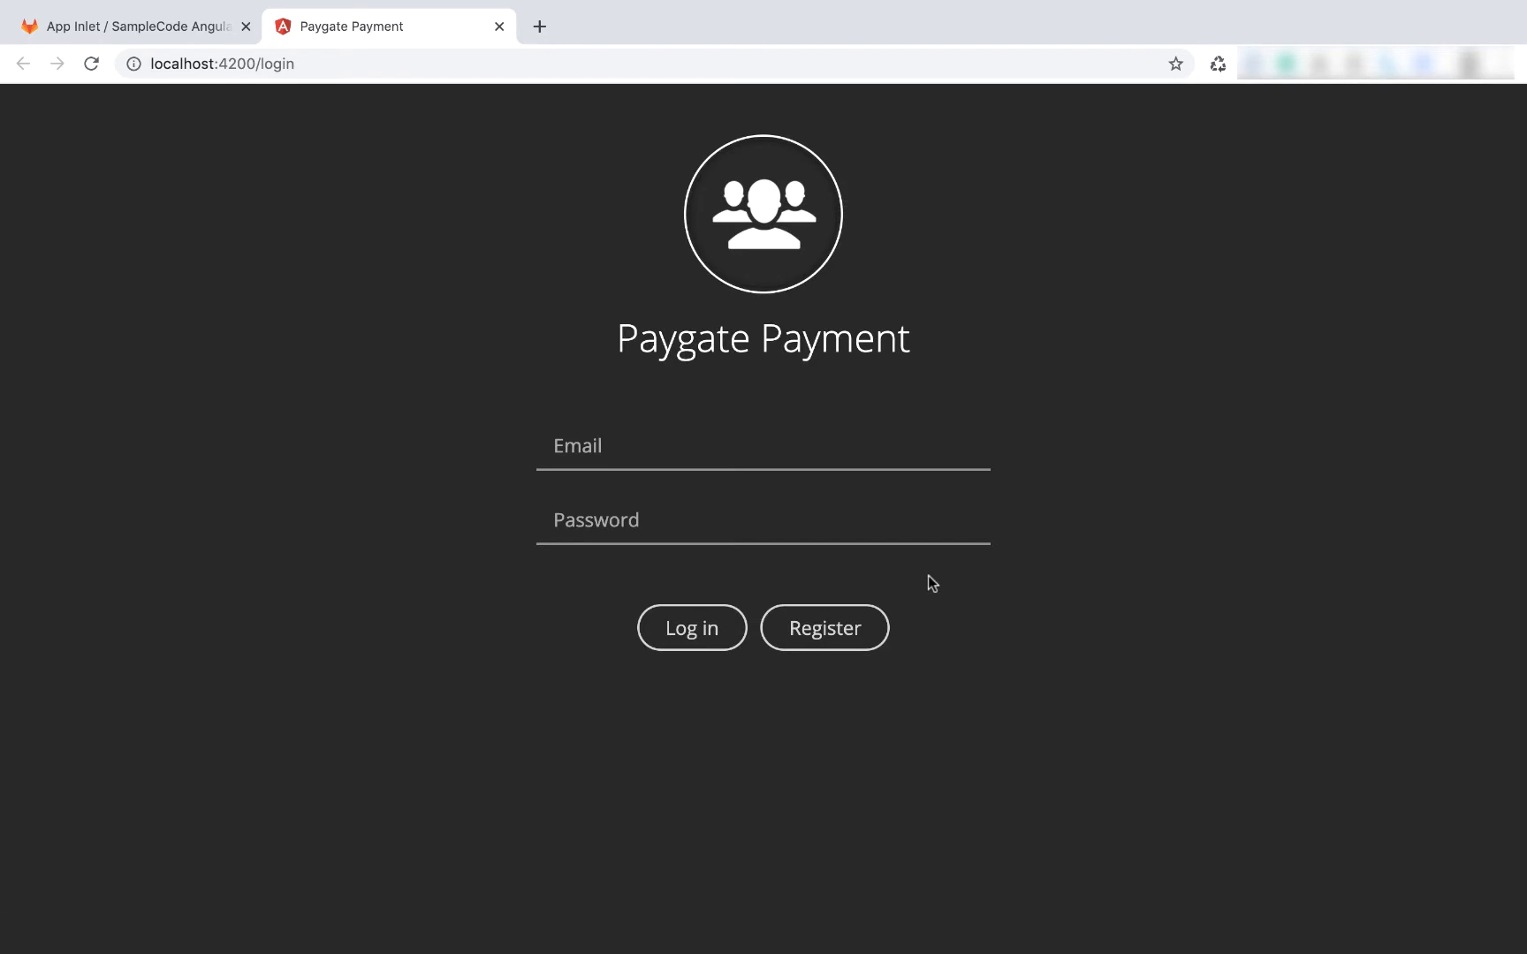
pyautogui.moveTo(799, 455)
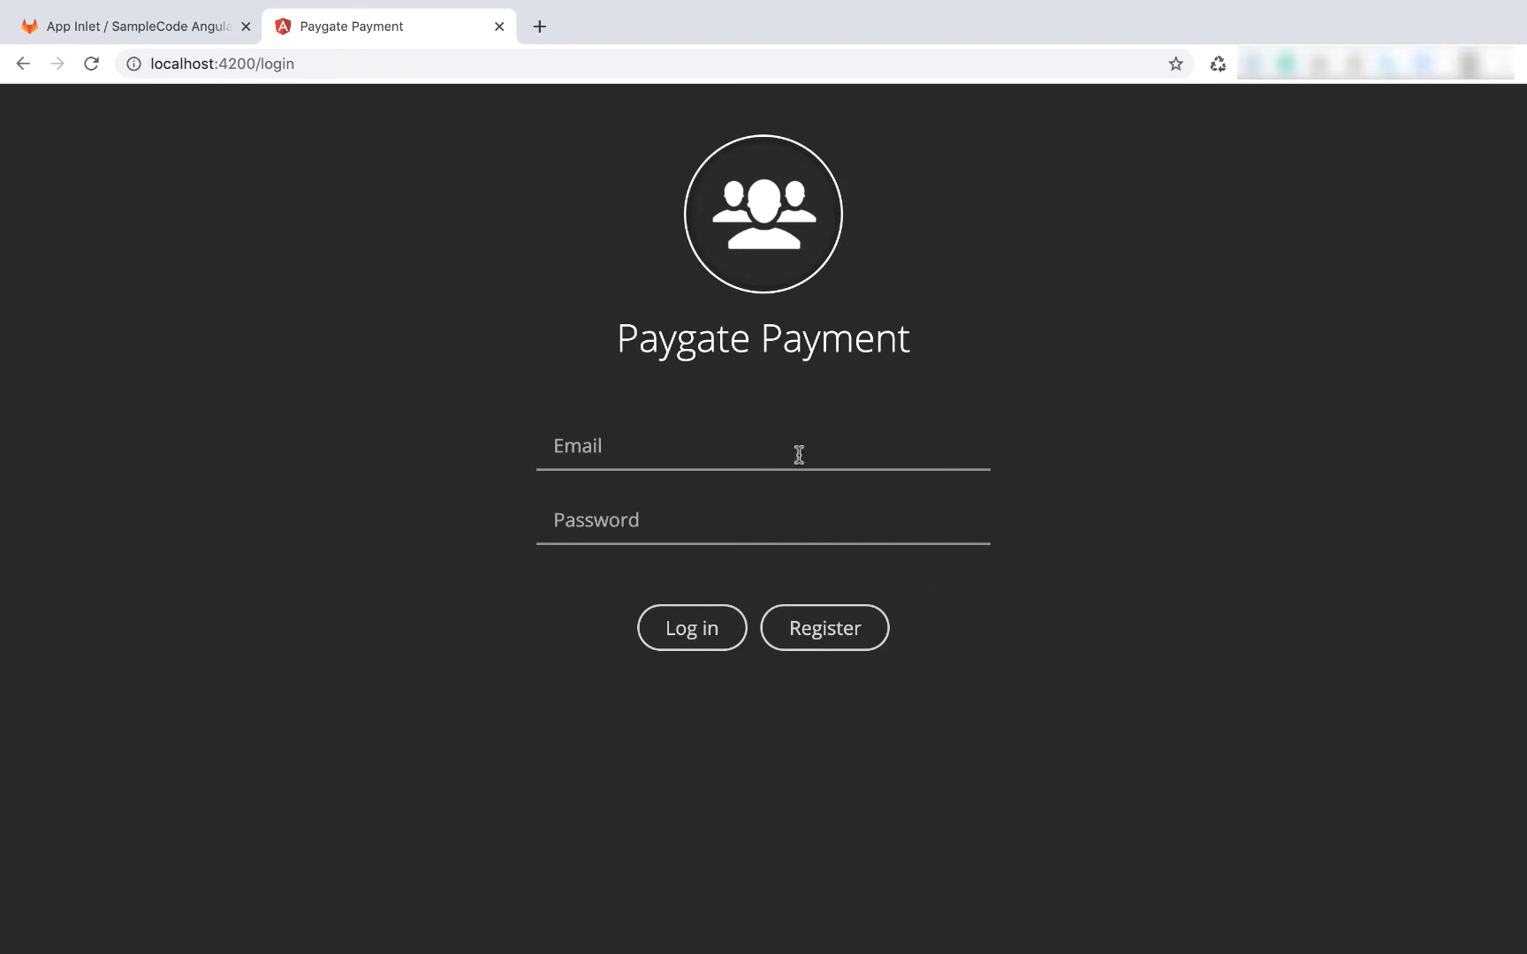
pyautogui.moveTo(621, 627)
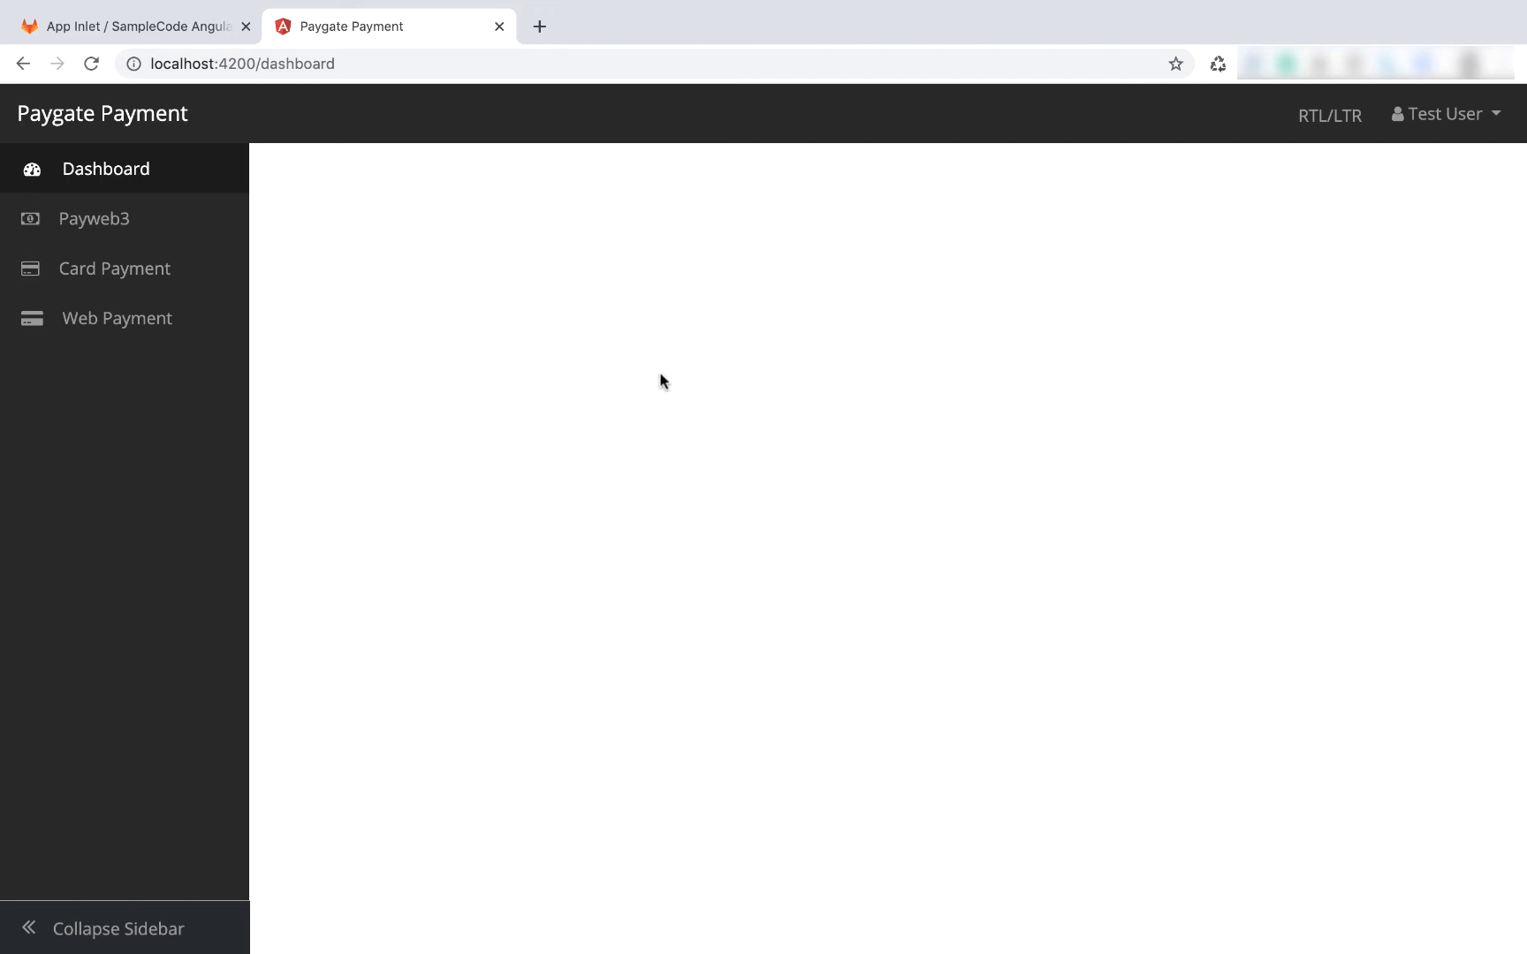
pyautogui.moveTo(343, 349)
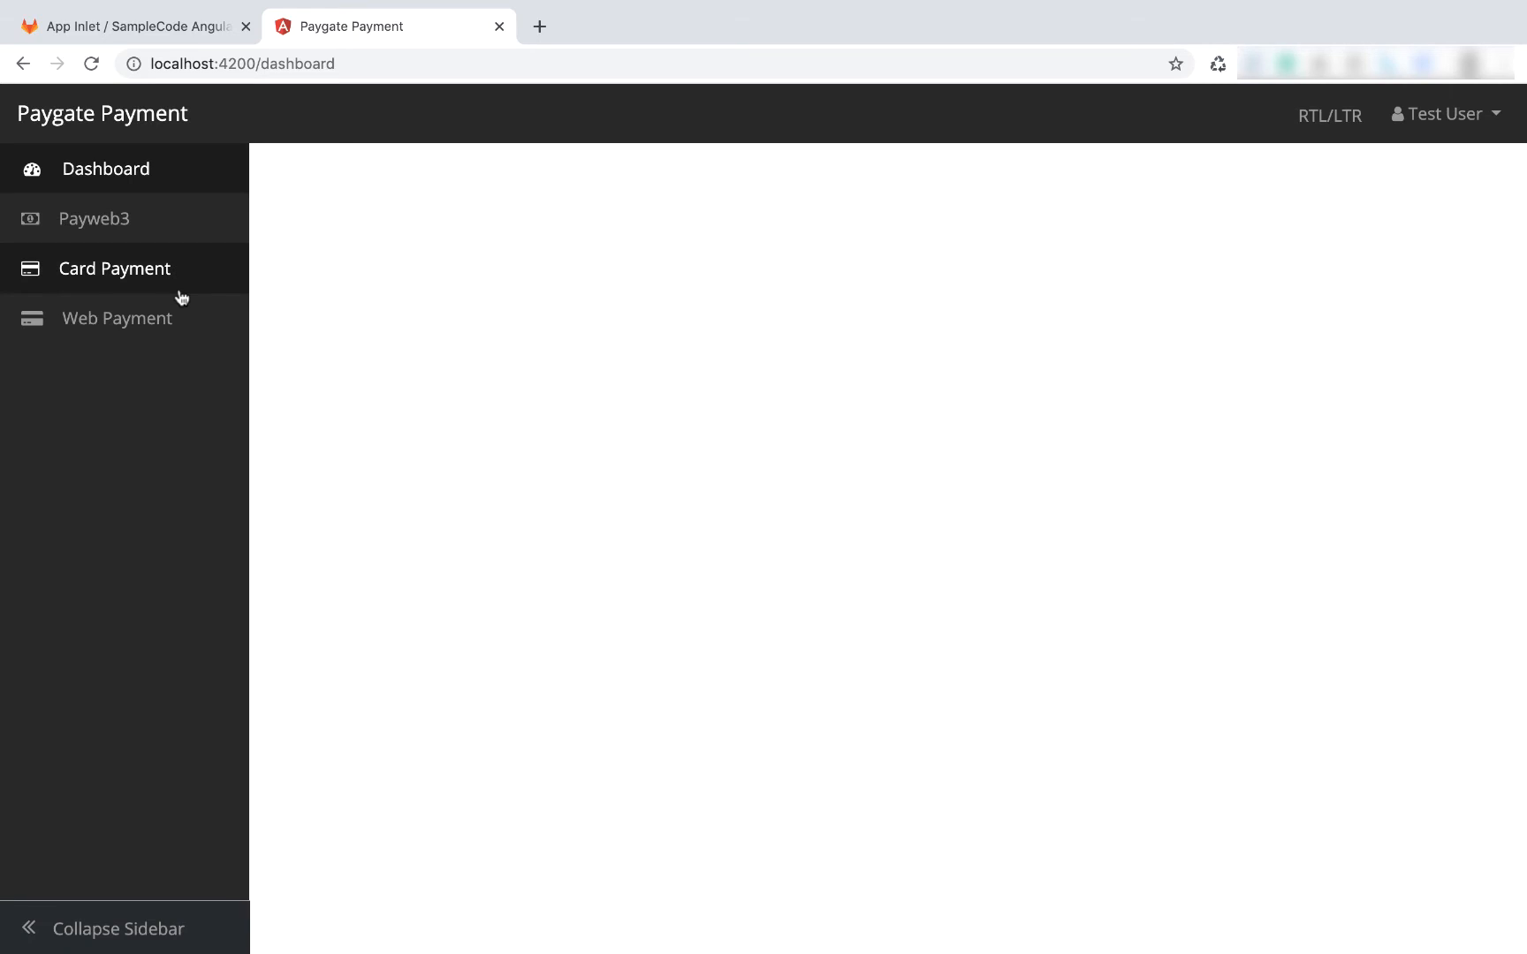
# - Expand Payweb3 in the dashboard sidebar to show its Initiate and Query pages
pyautogui.click(95, 218)
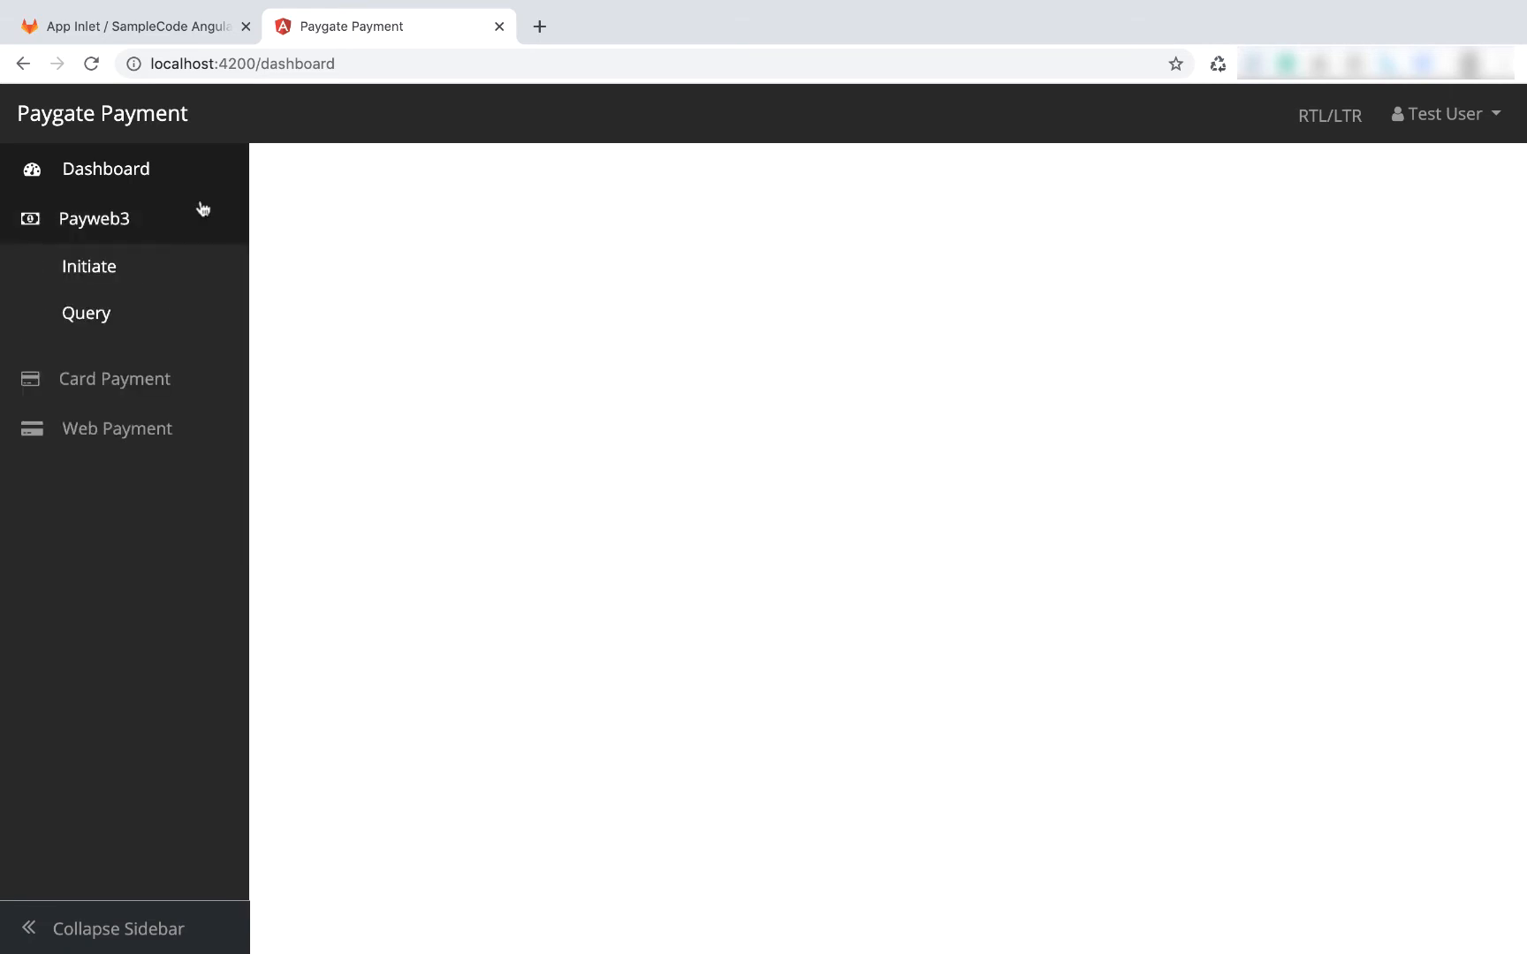
pyautogui.click(89, 266)
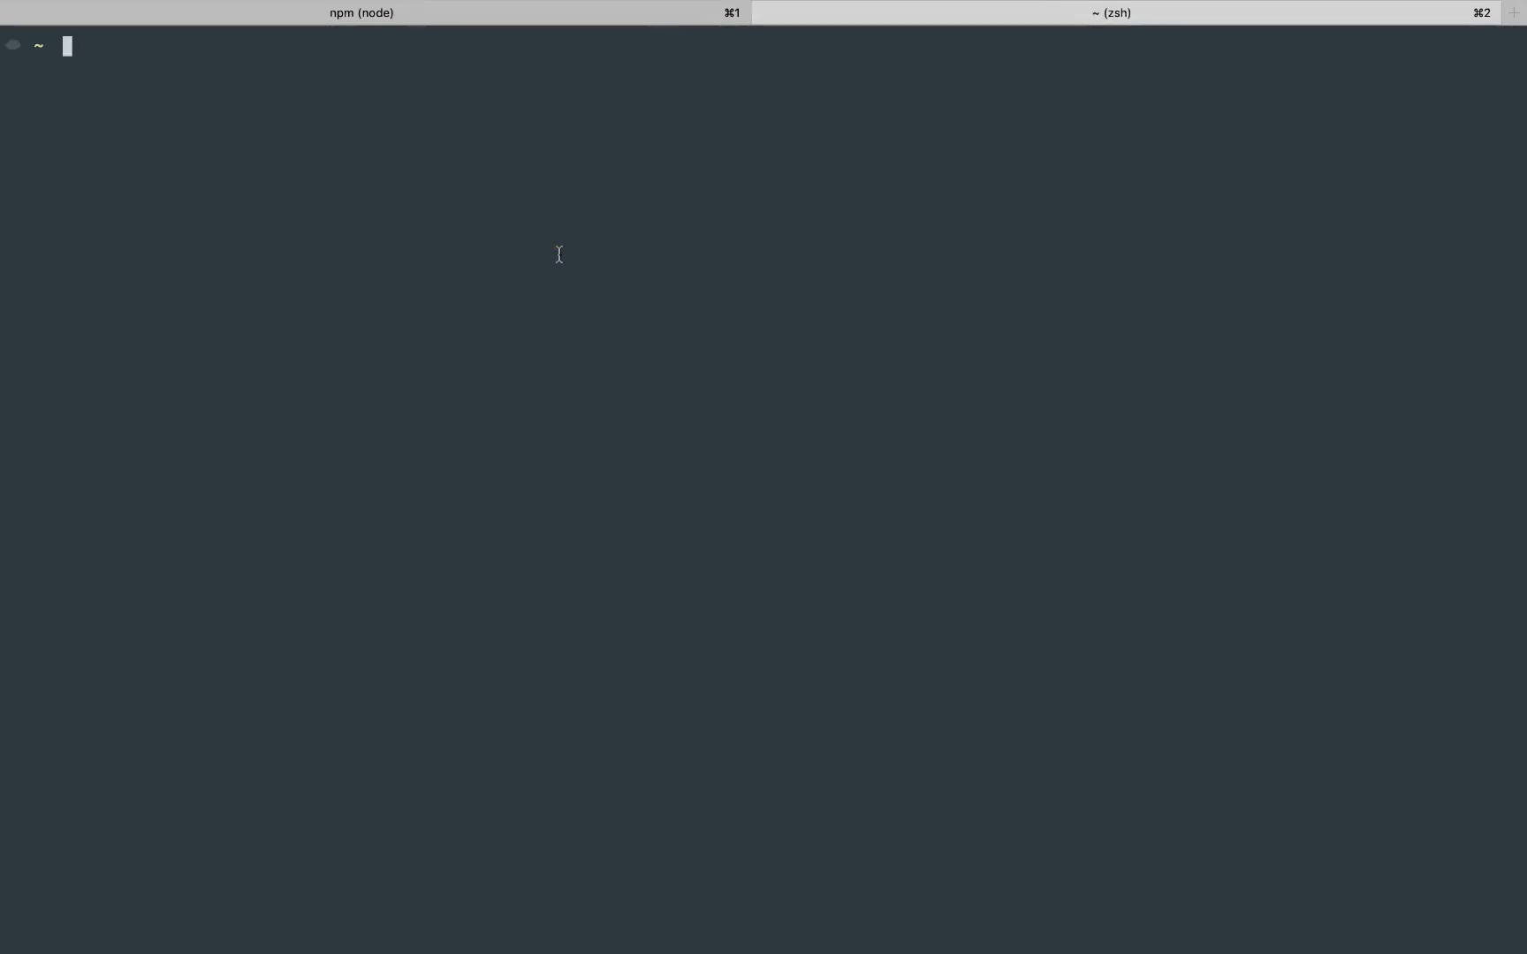
# - In a second shell, cd into 'App Inlet - SampleCode Angular PayGate' and run node server
pyautogui.write('cd Code/App\\ Inlet\\ -\\ SampleCode\\ Angular\\ PayGate')
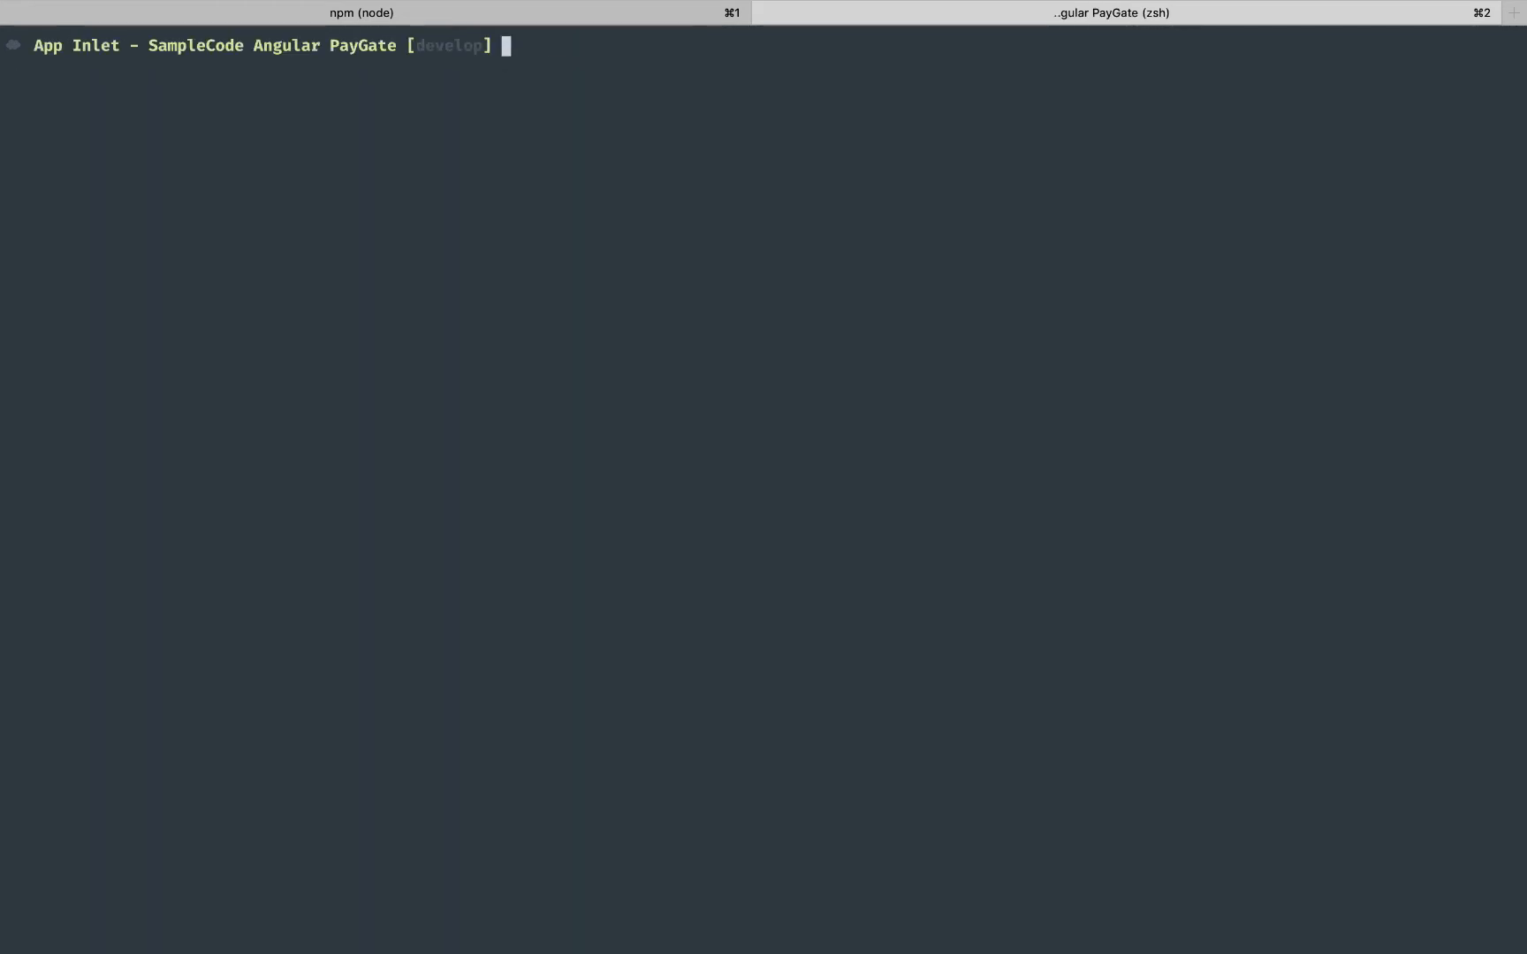
pyautogui.write('node server')
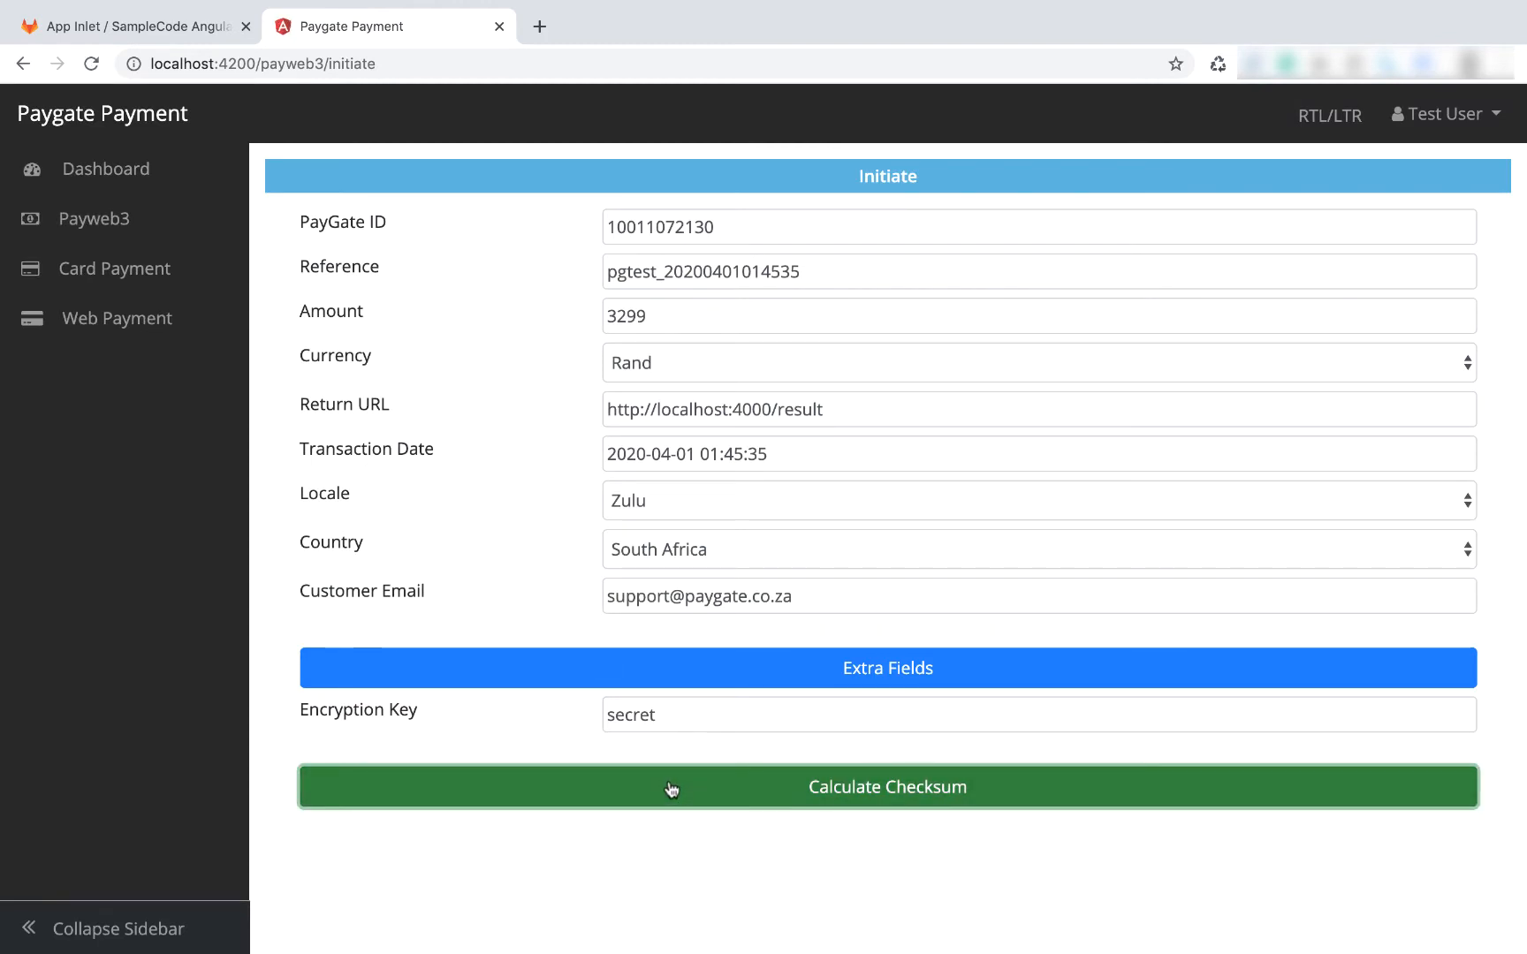
# - Calculate the Payweb3 checksum and redirect the pay request to PayGate
pyautogui.click(885, 786)
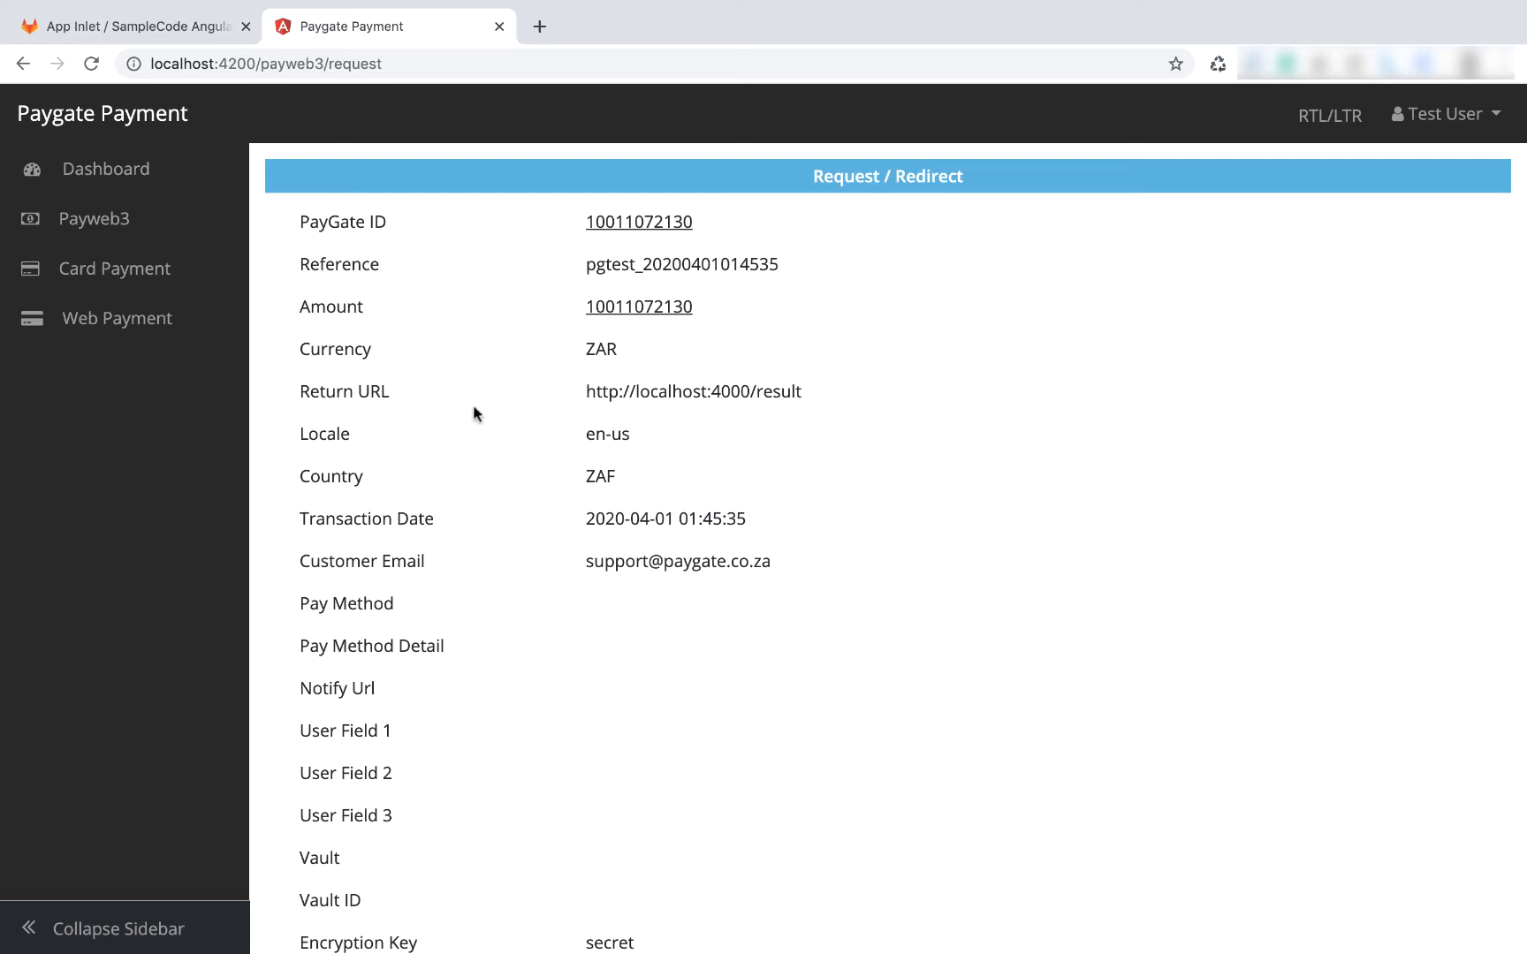
pyautogui.moveTo(551, 315)
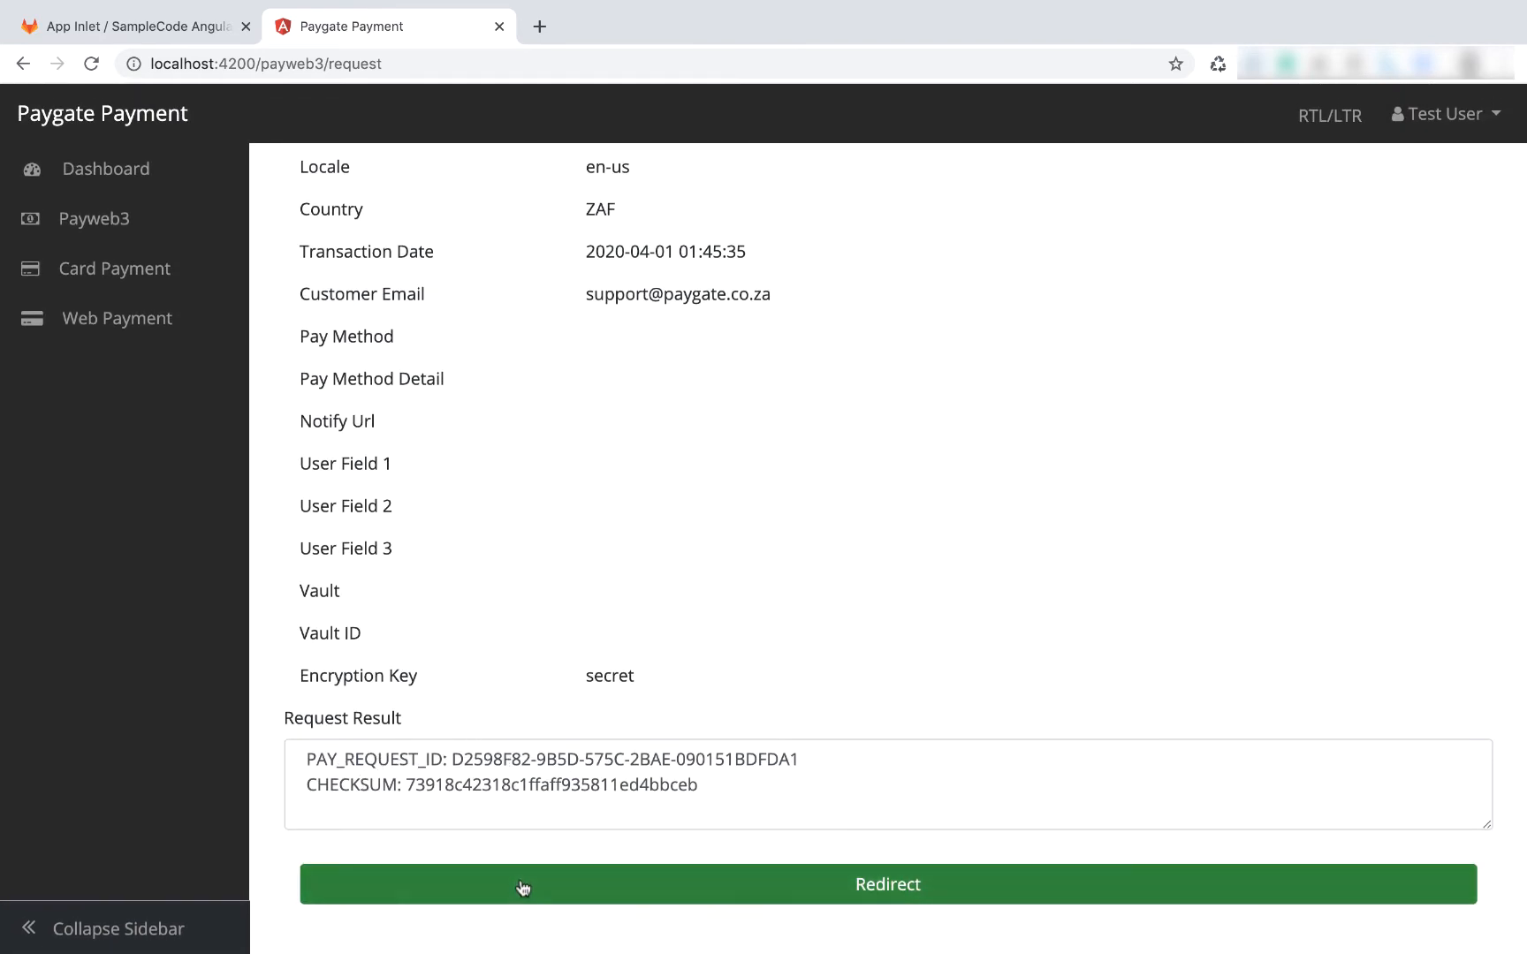
pyautogui.click(886, 884)
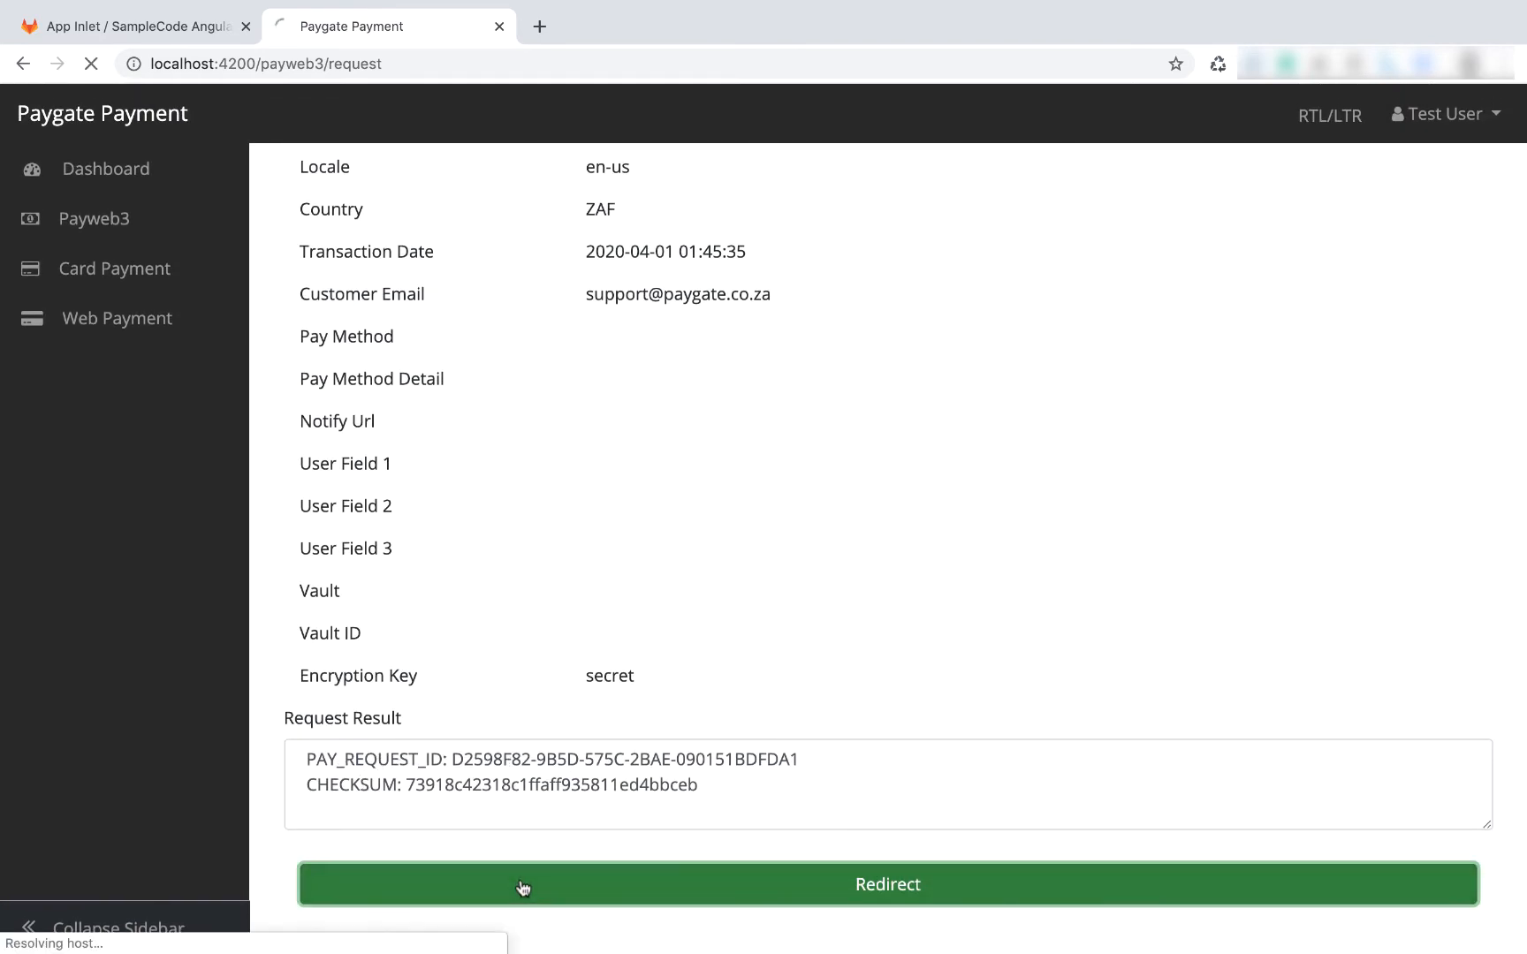
# - Dismiss the test-transaction warning, go back and confirm cancelling the R 32.99 payment
pyautogui.click(886, 884)
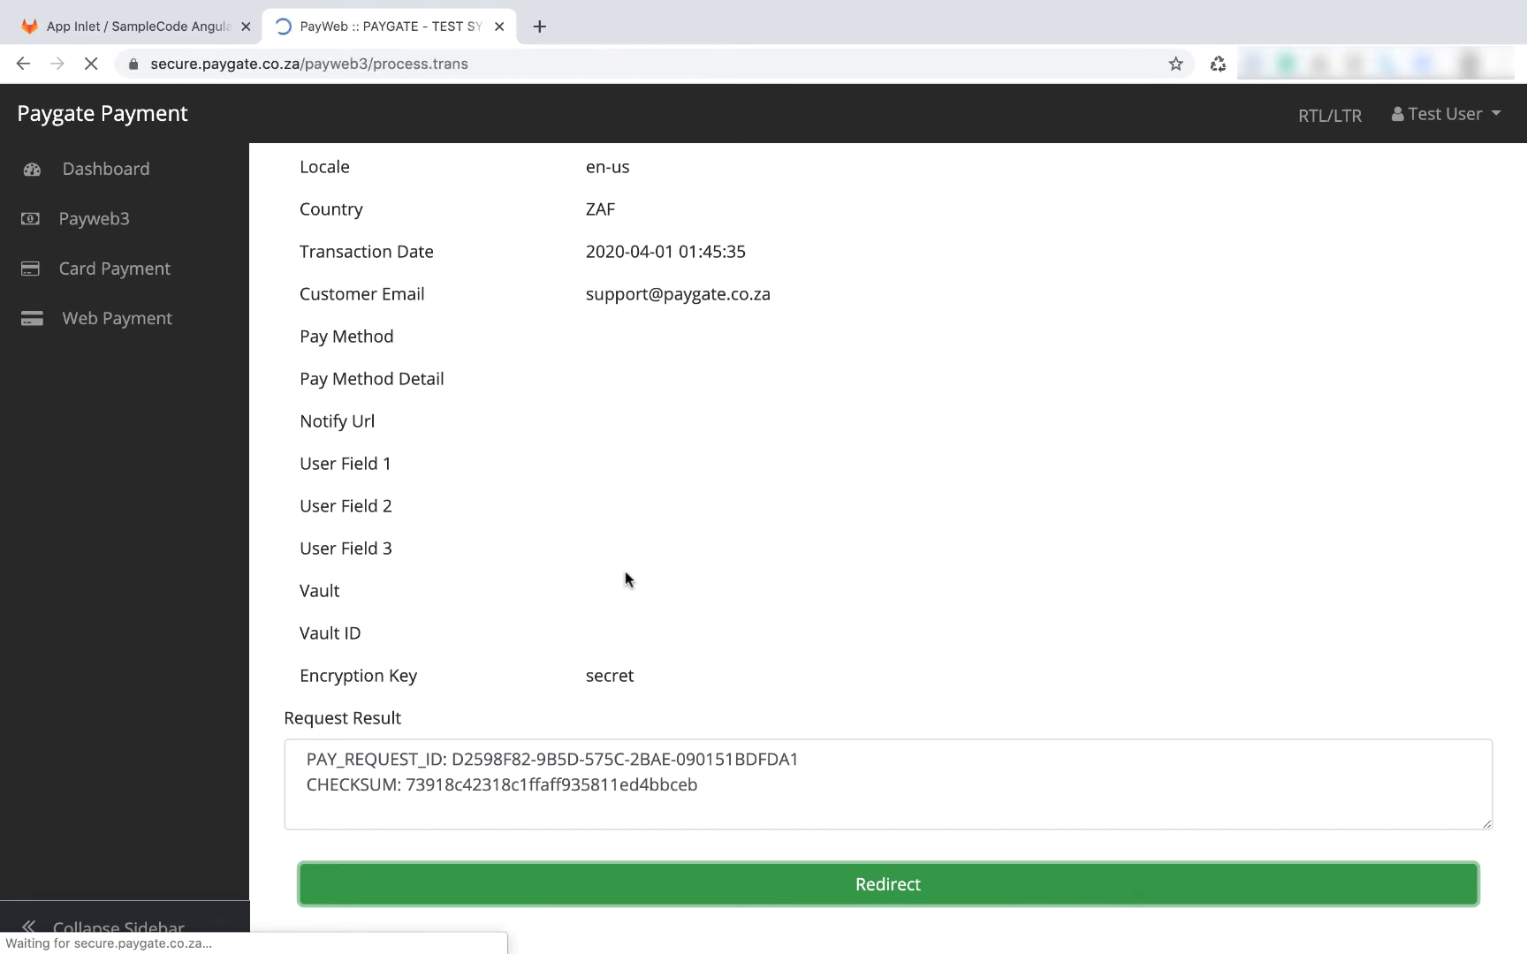
pyautogui.click(886, 885)
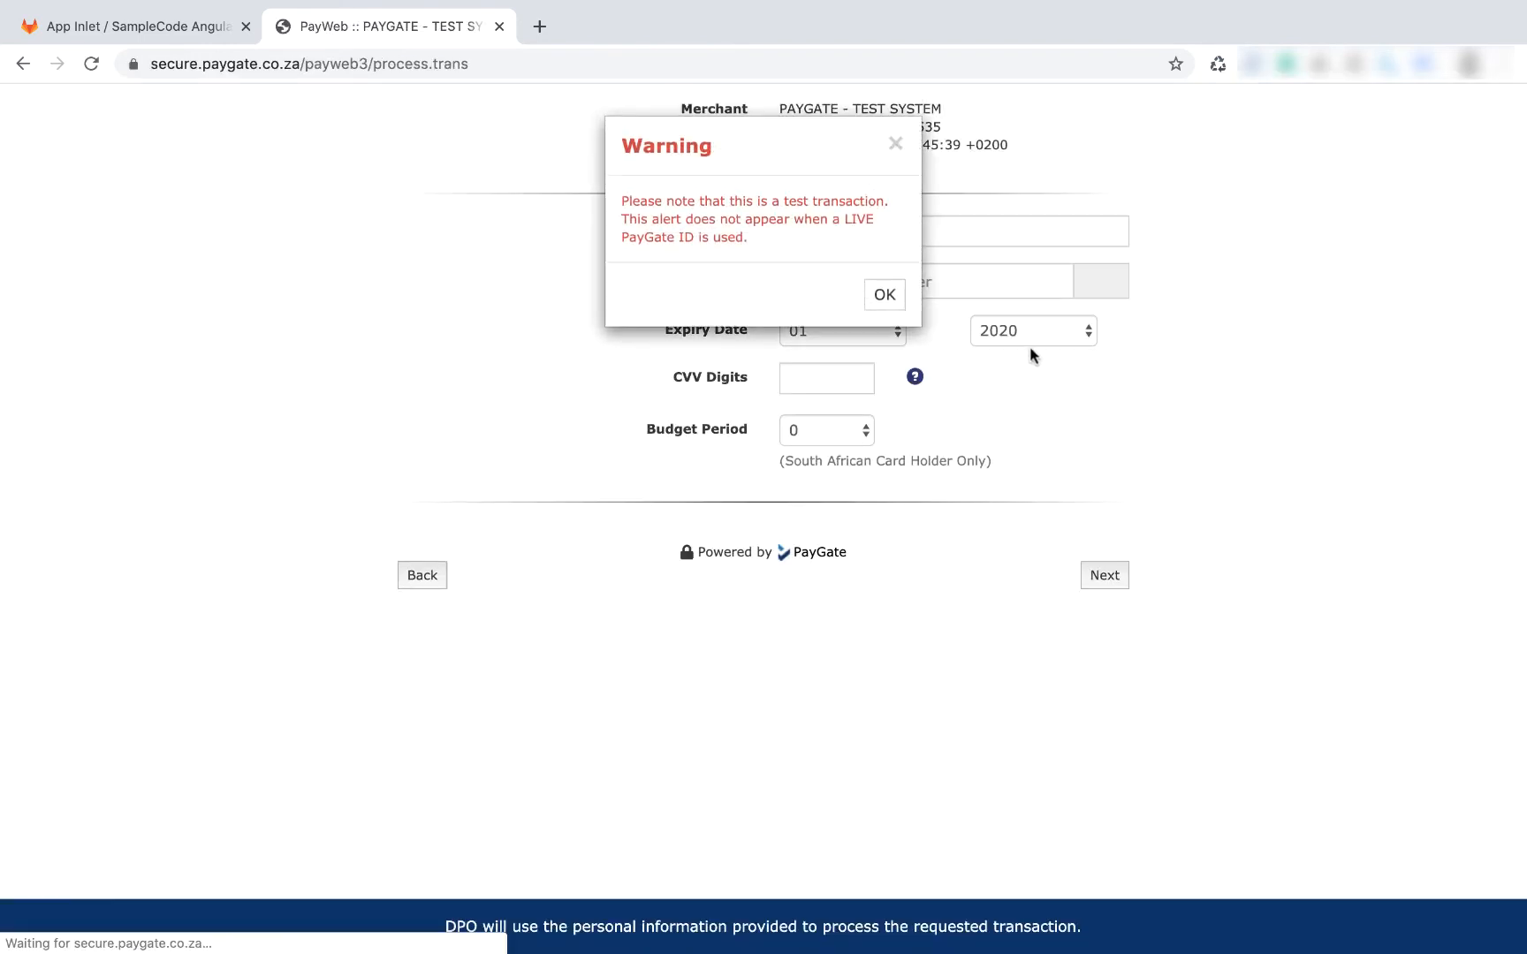
pyautogui.click(882, 296)
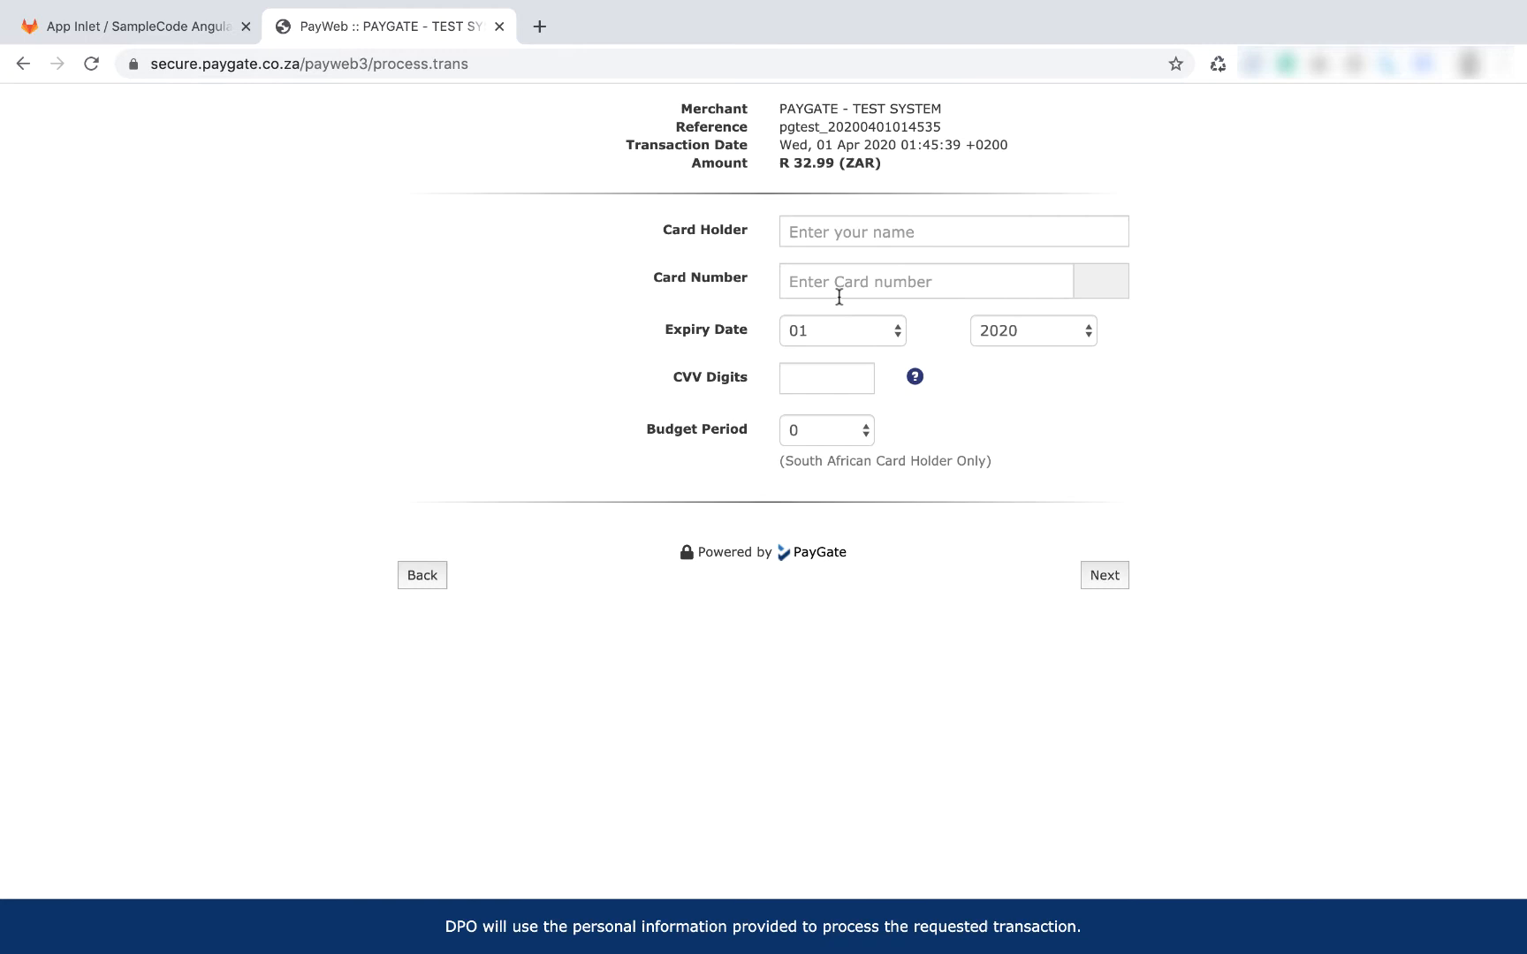
pyautogui.moveTo(560, 449)
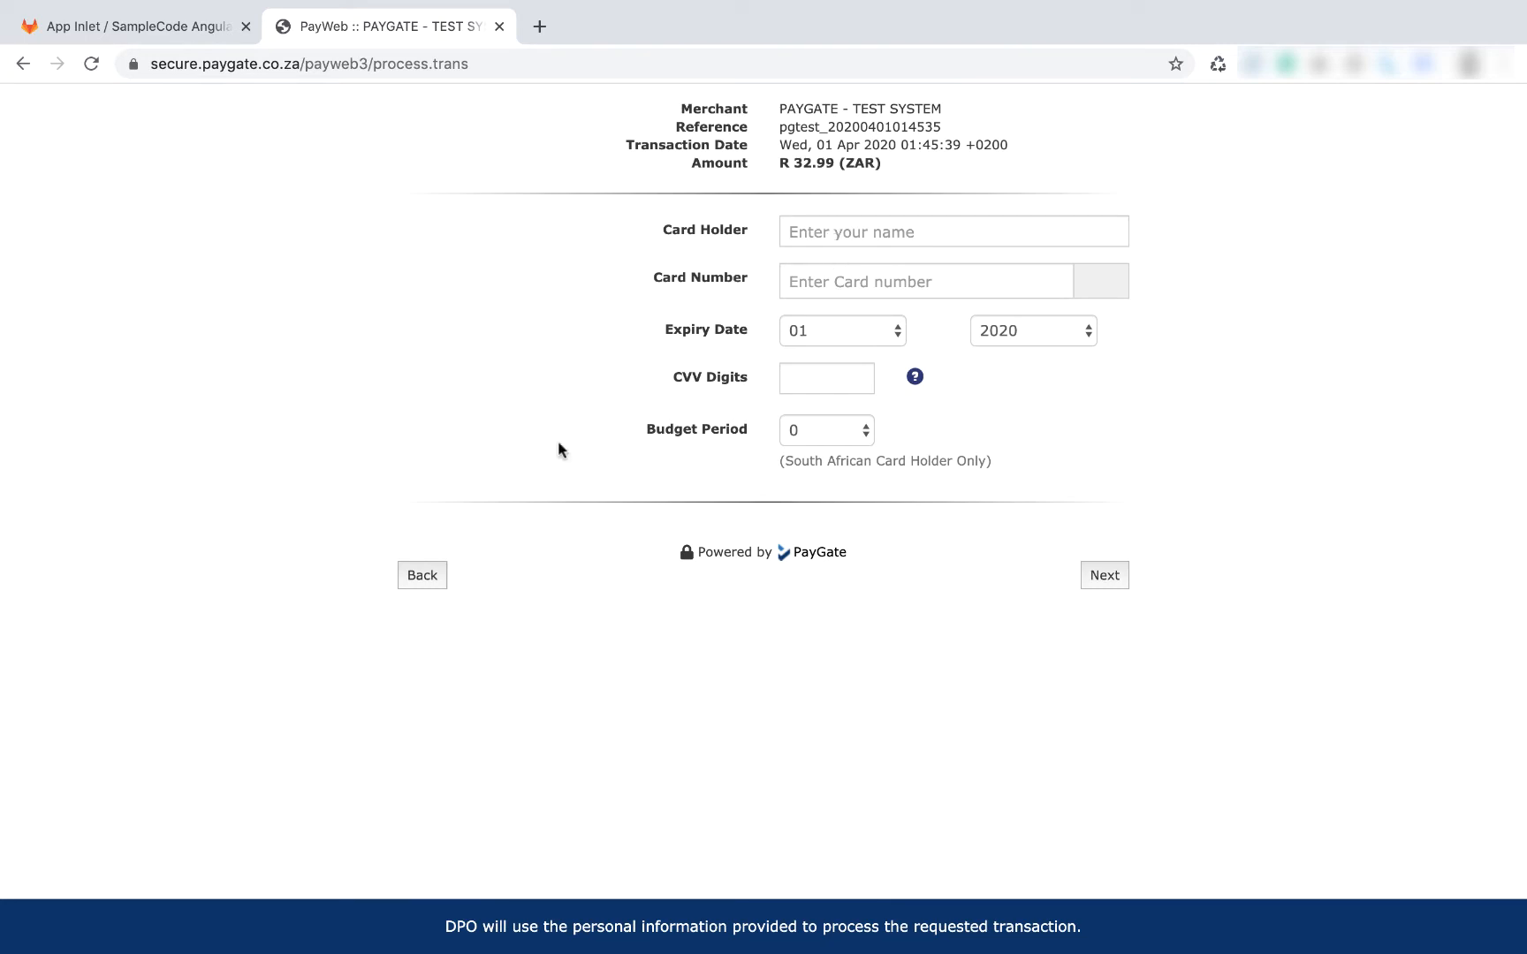
pyautogui.click(421, 575)
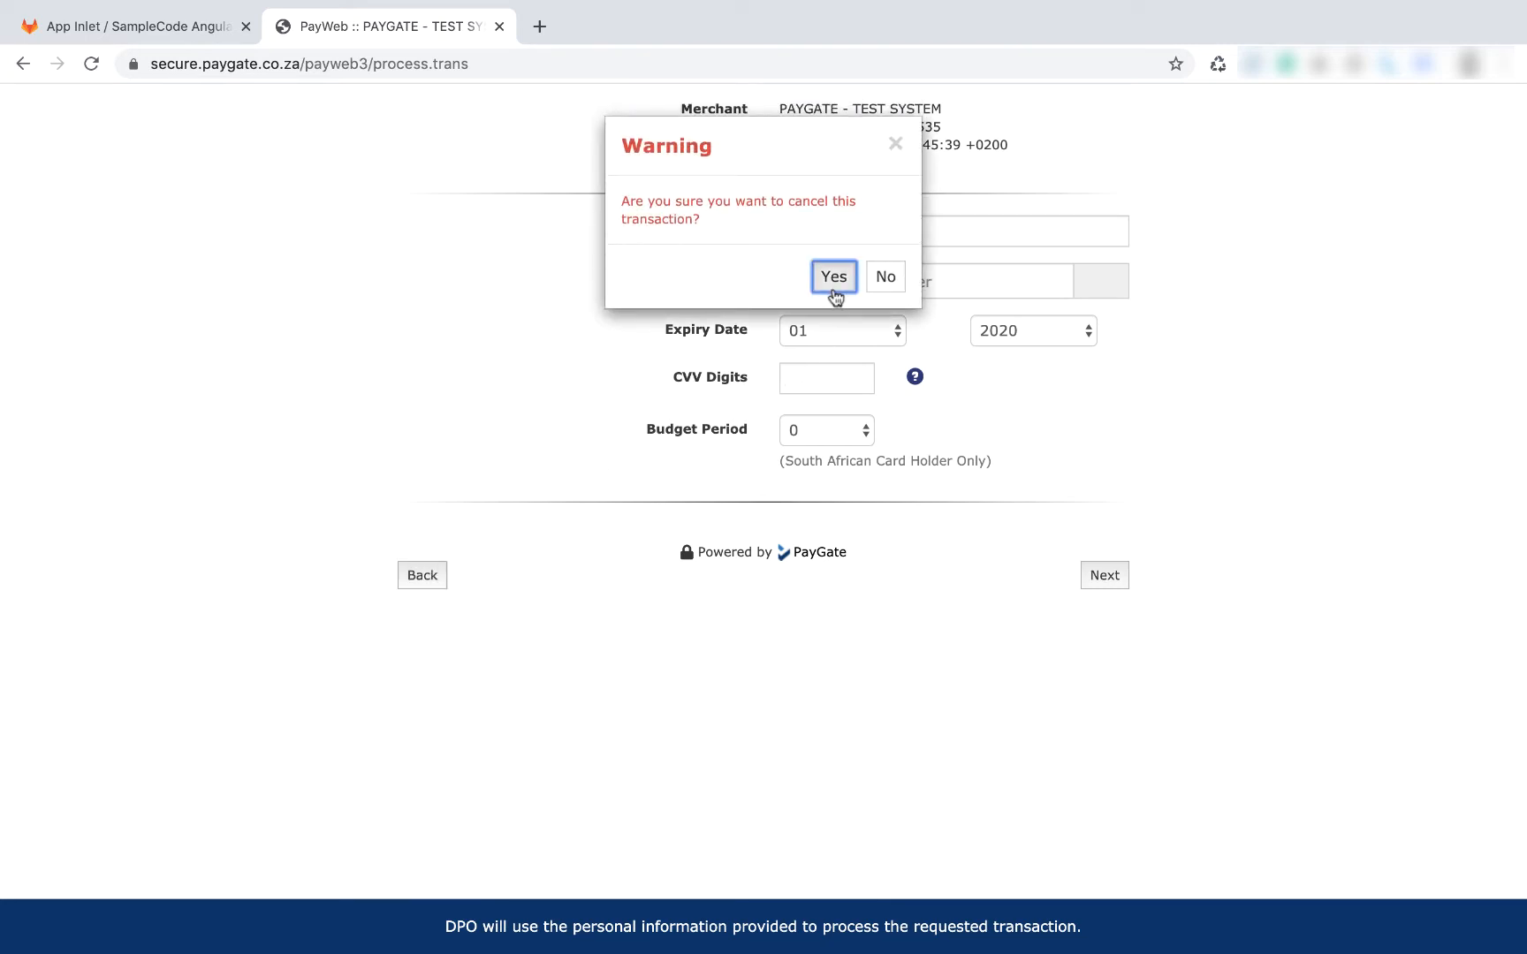
pyautogui.click(832, 277)
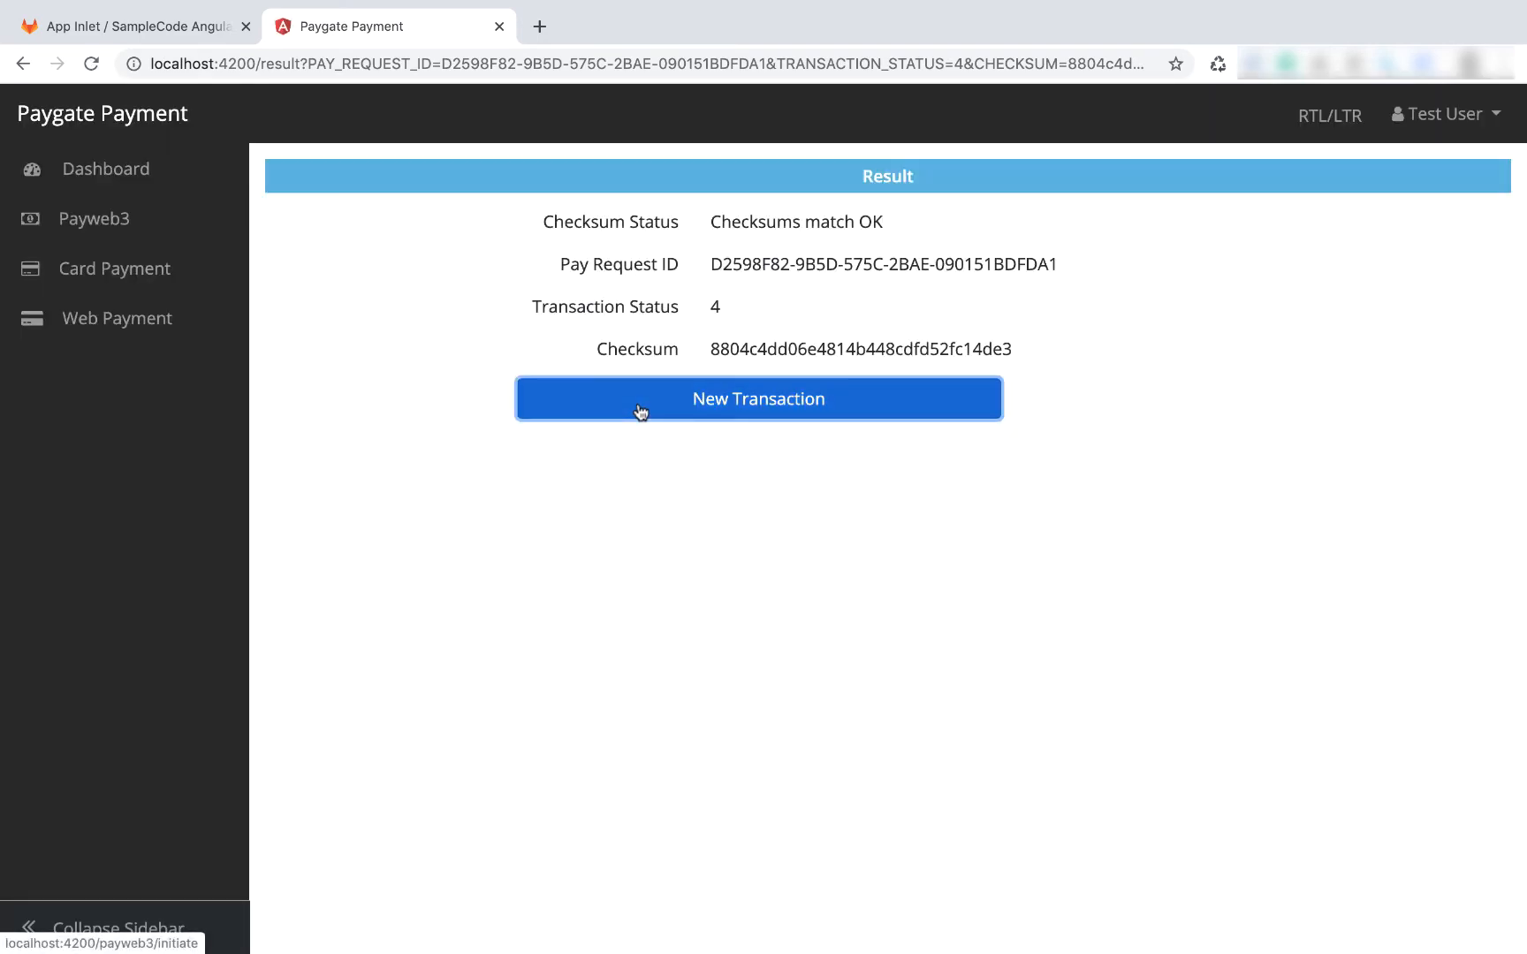
# - Start a new PayWeb3 transaction, calculate its checksum and verify the Return URL port
pyautogui.click(757, 398)
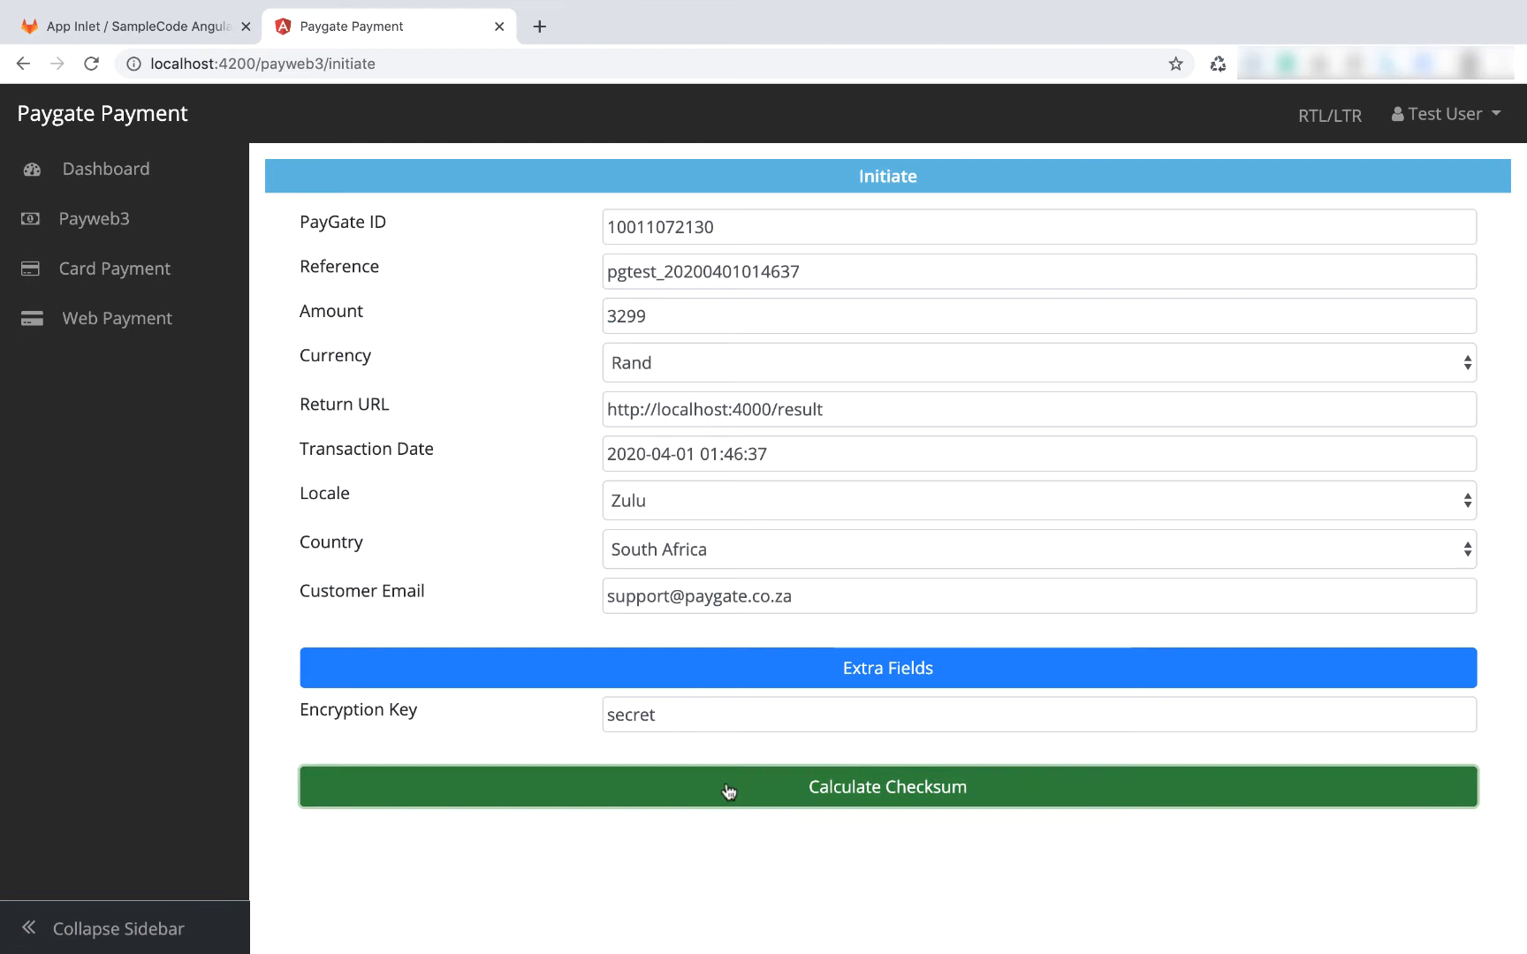
pyautogui.click(885, 786)
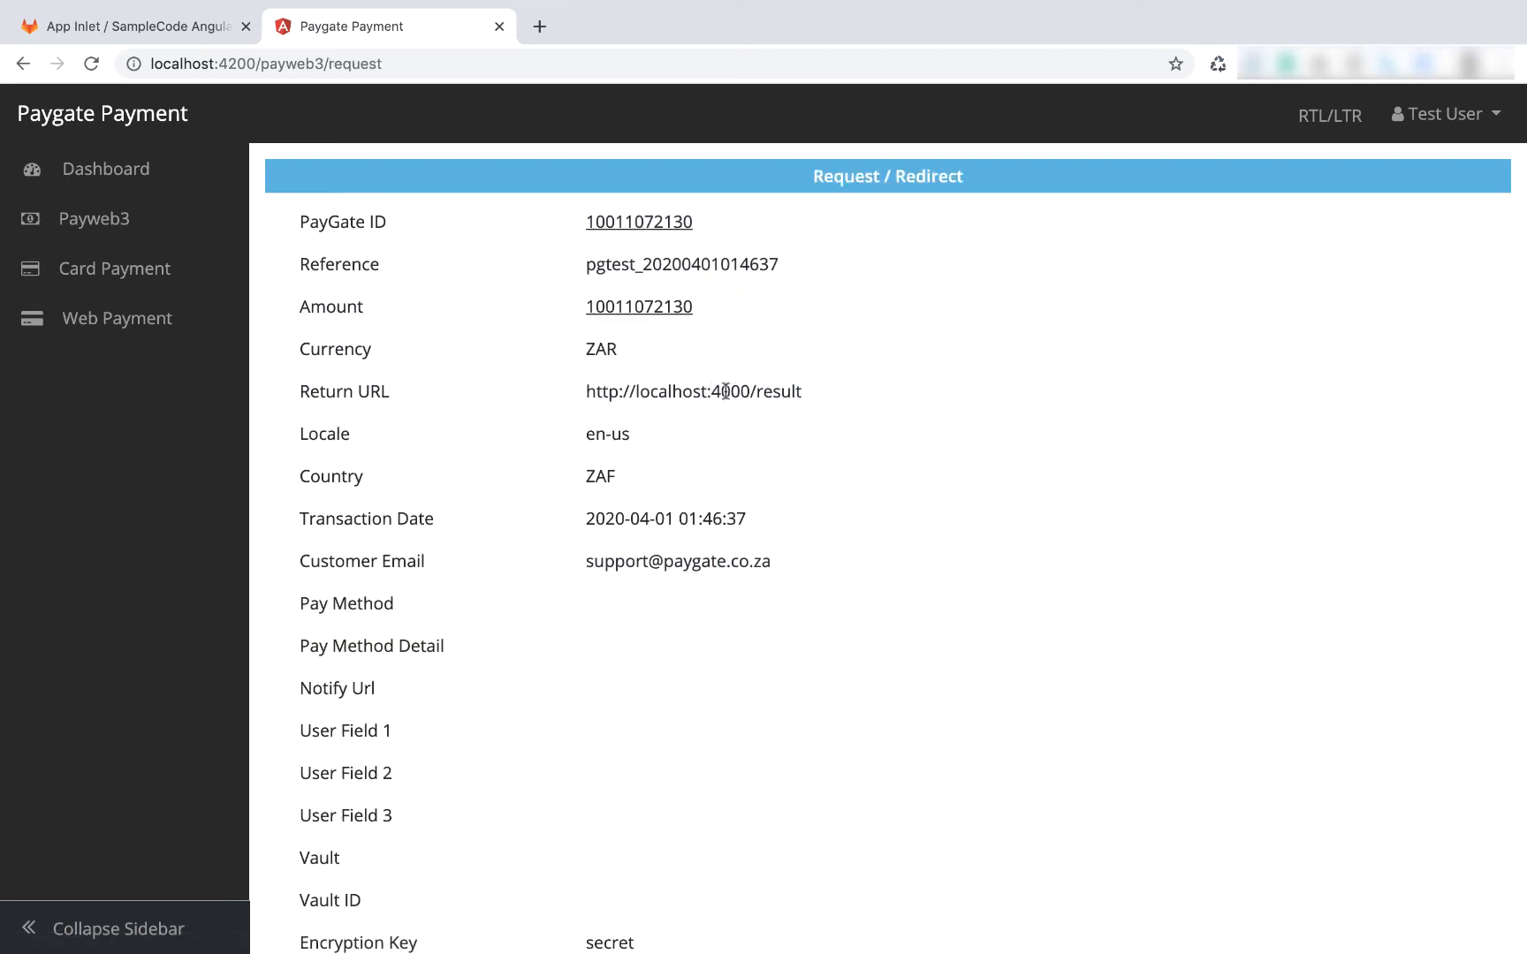
pyautogui.doubleClick(729, 390)
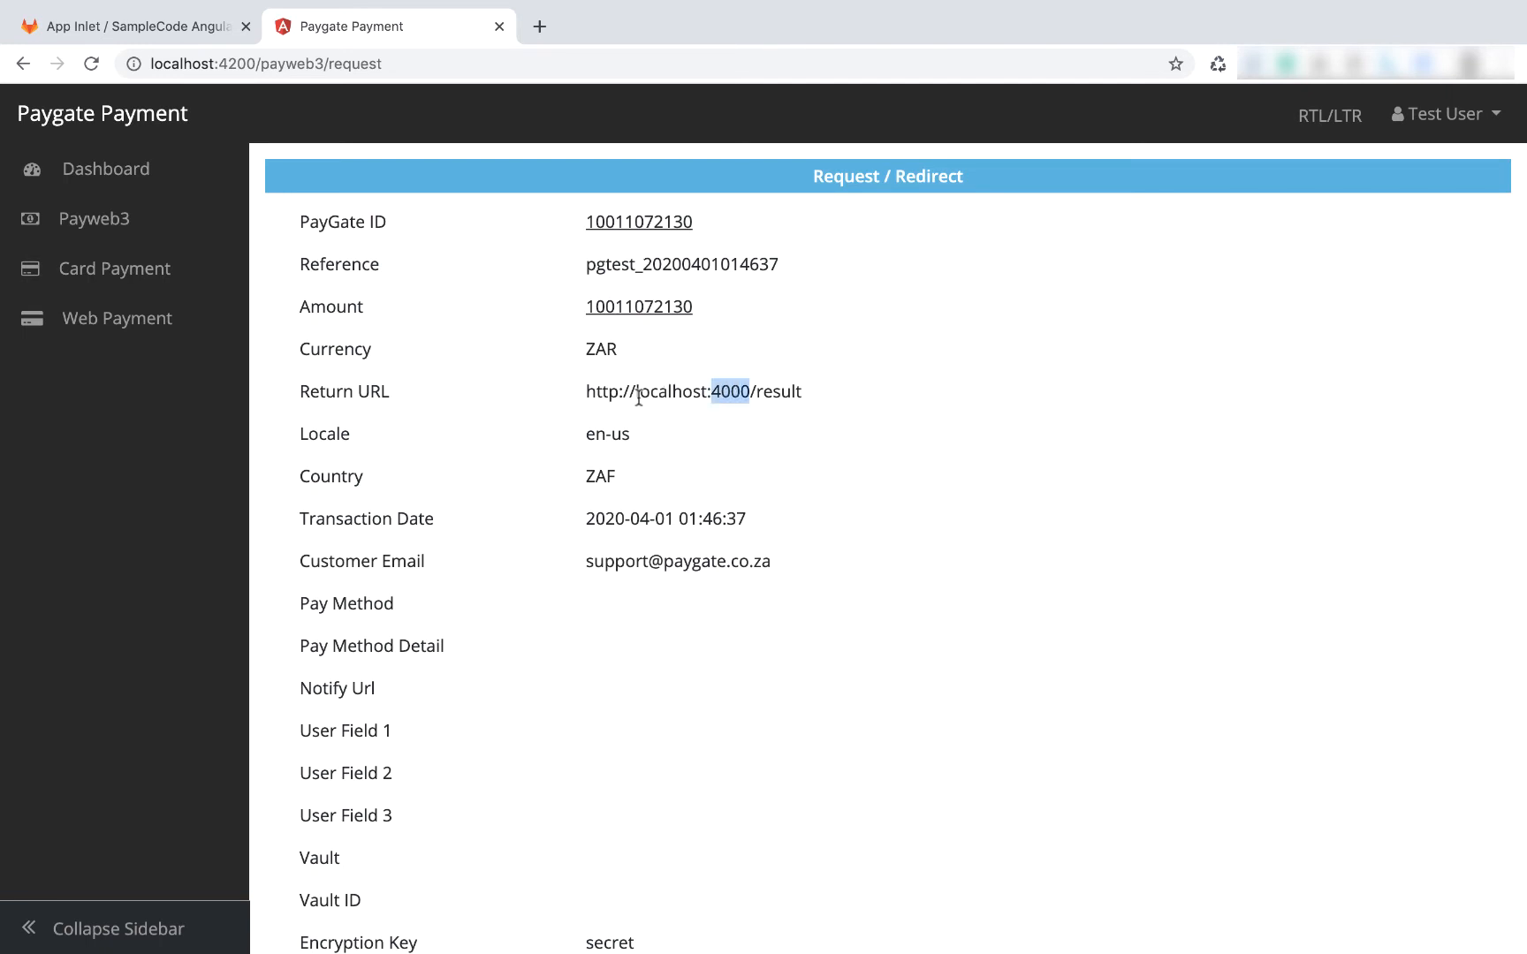
pyautogui.moveTo(710, 389)
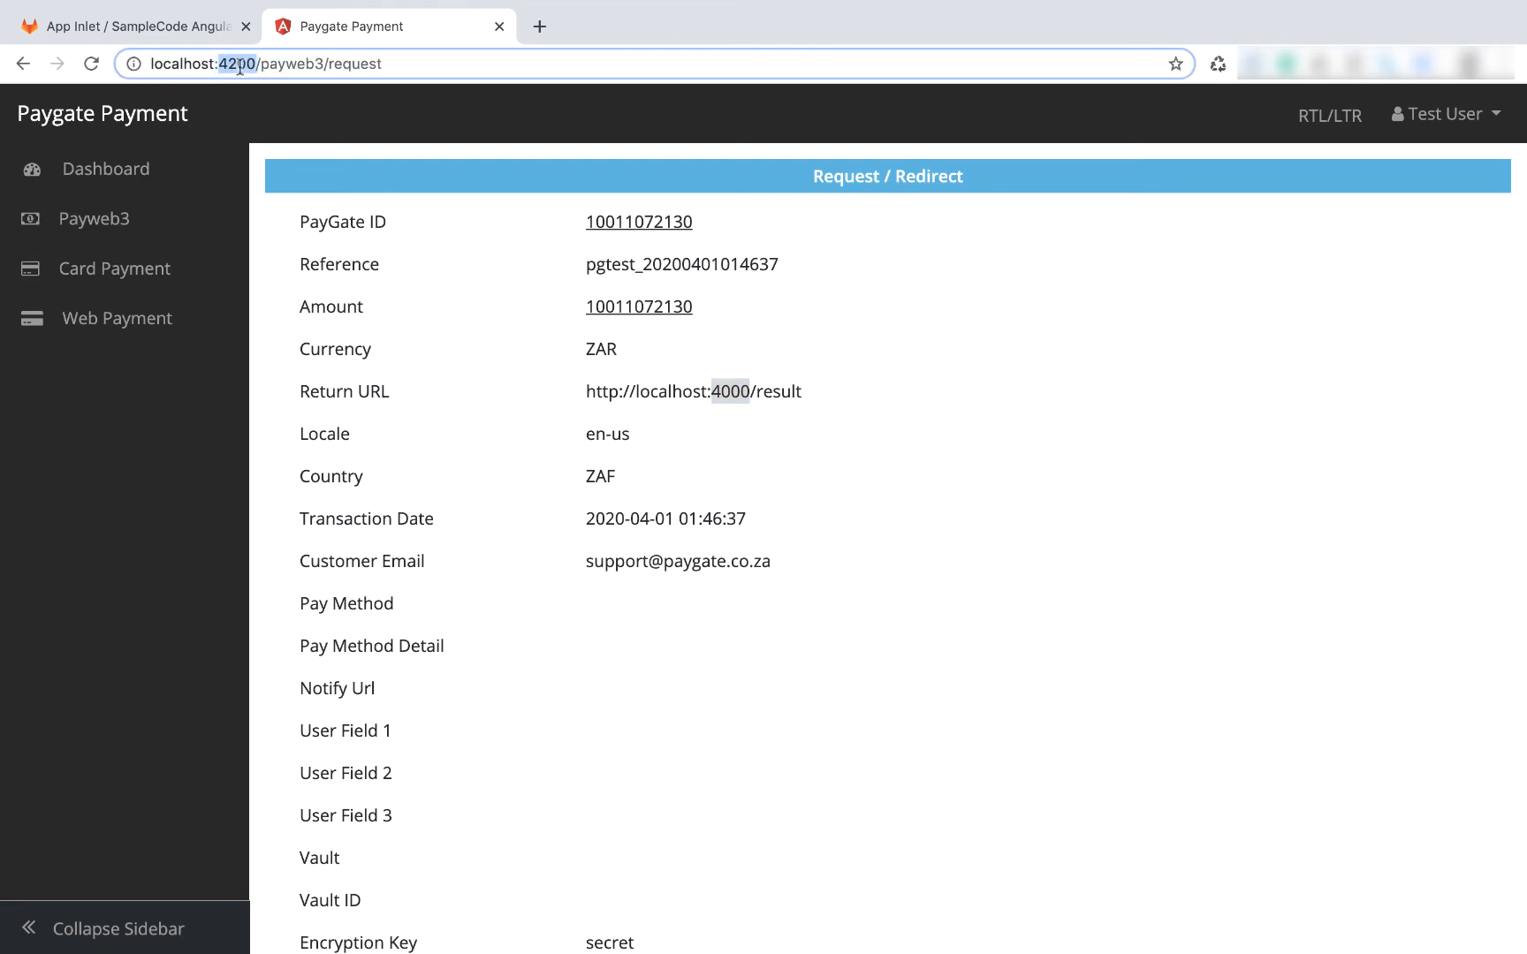
pyautogui.scroll(-3)
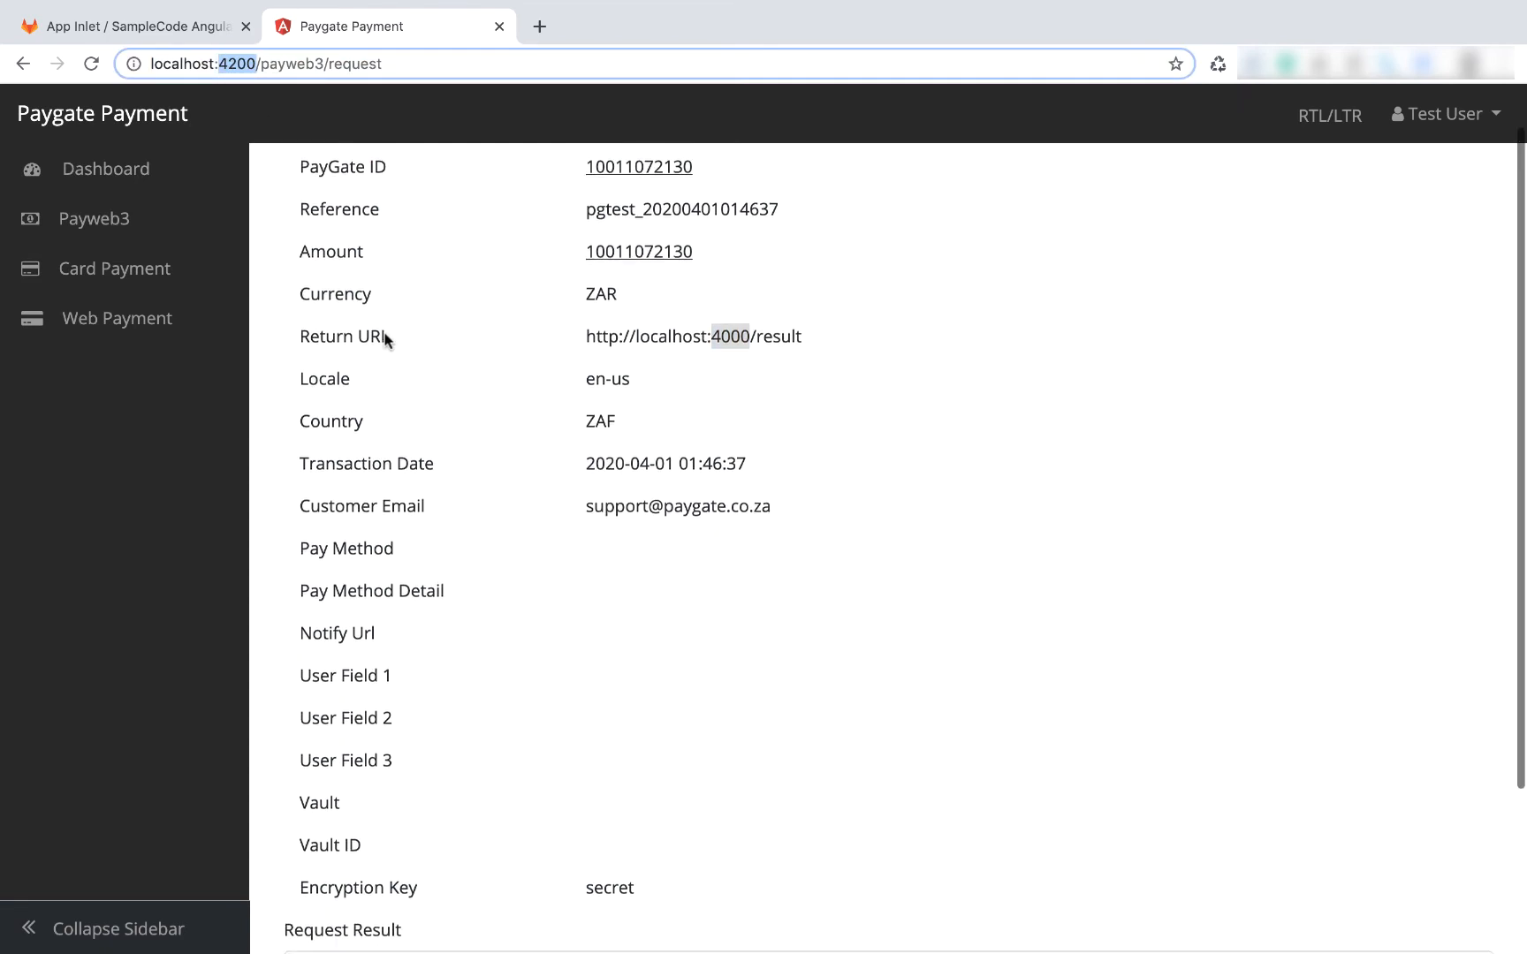
pyautogui.scroll(-3)
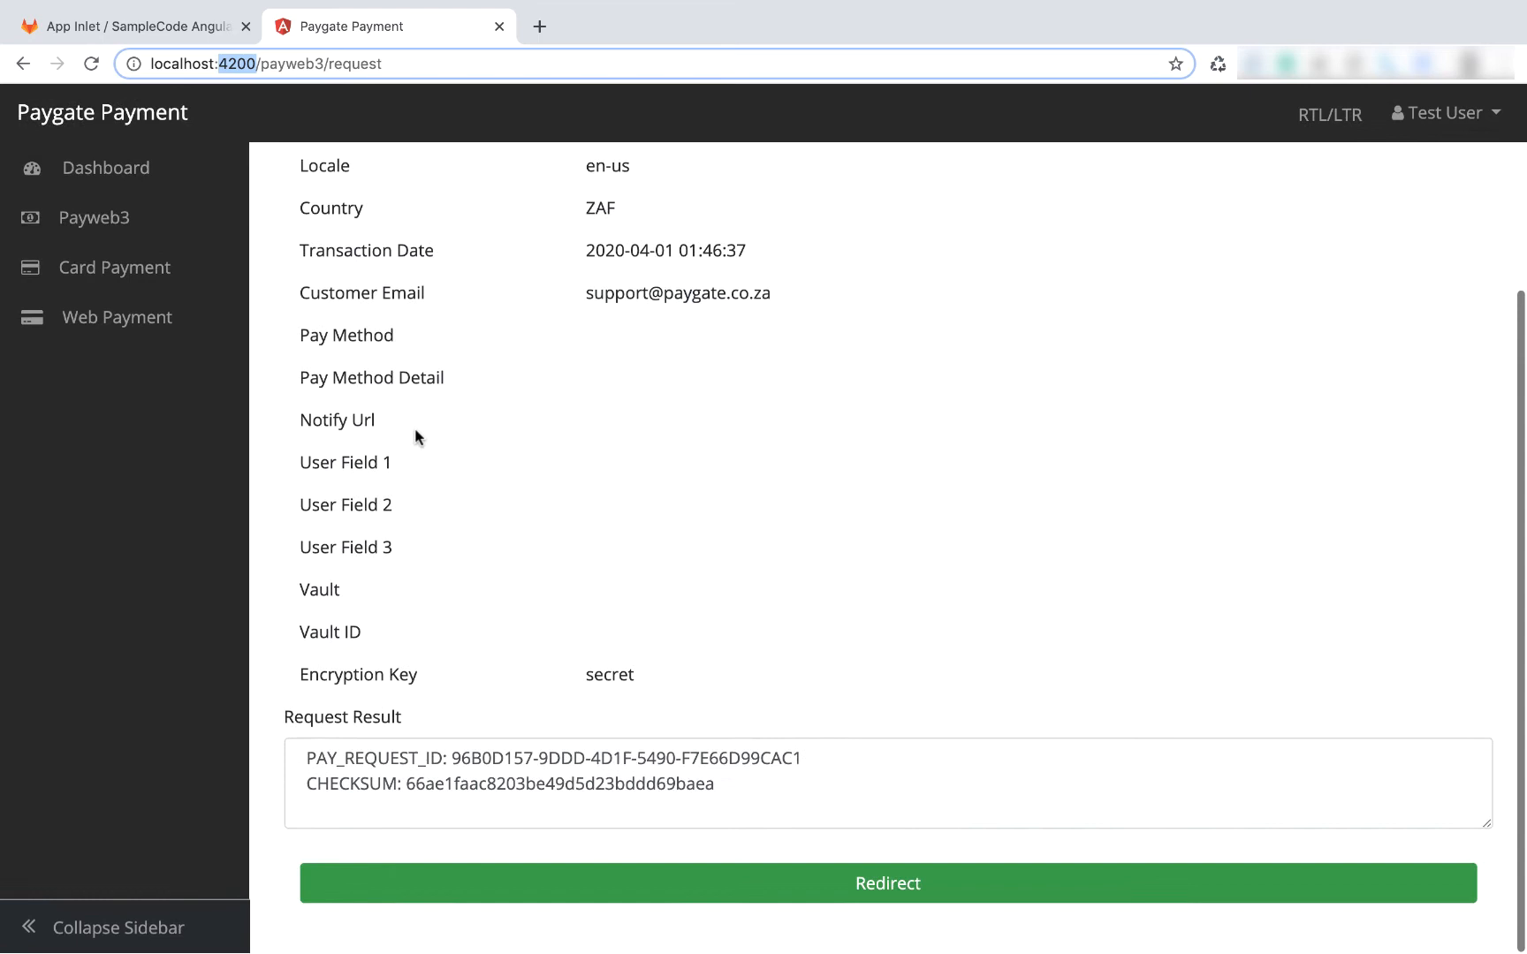
pyautogui.moveTo(477, 897)
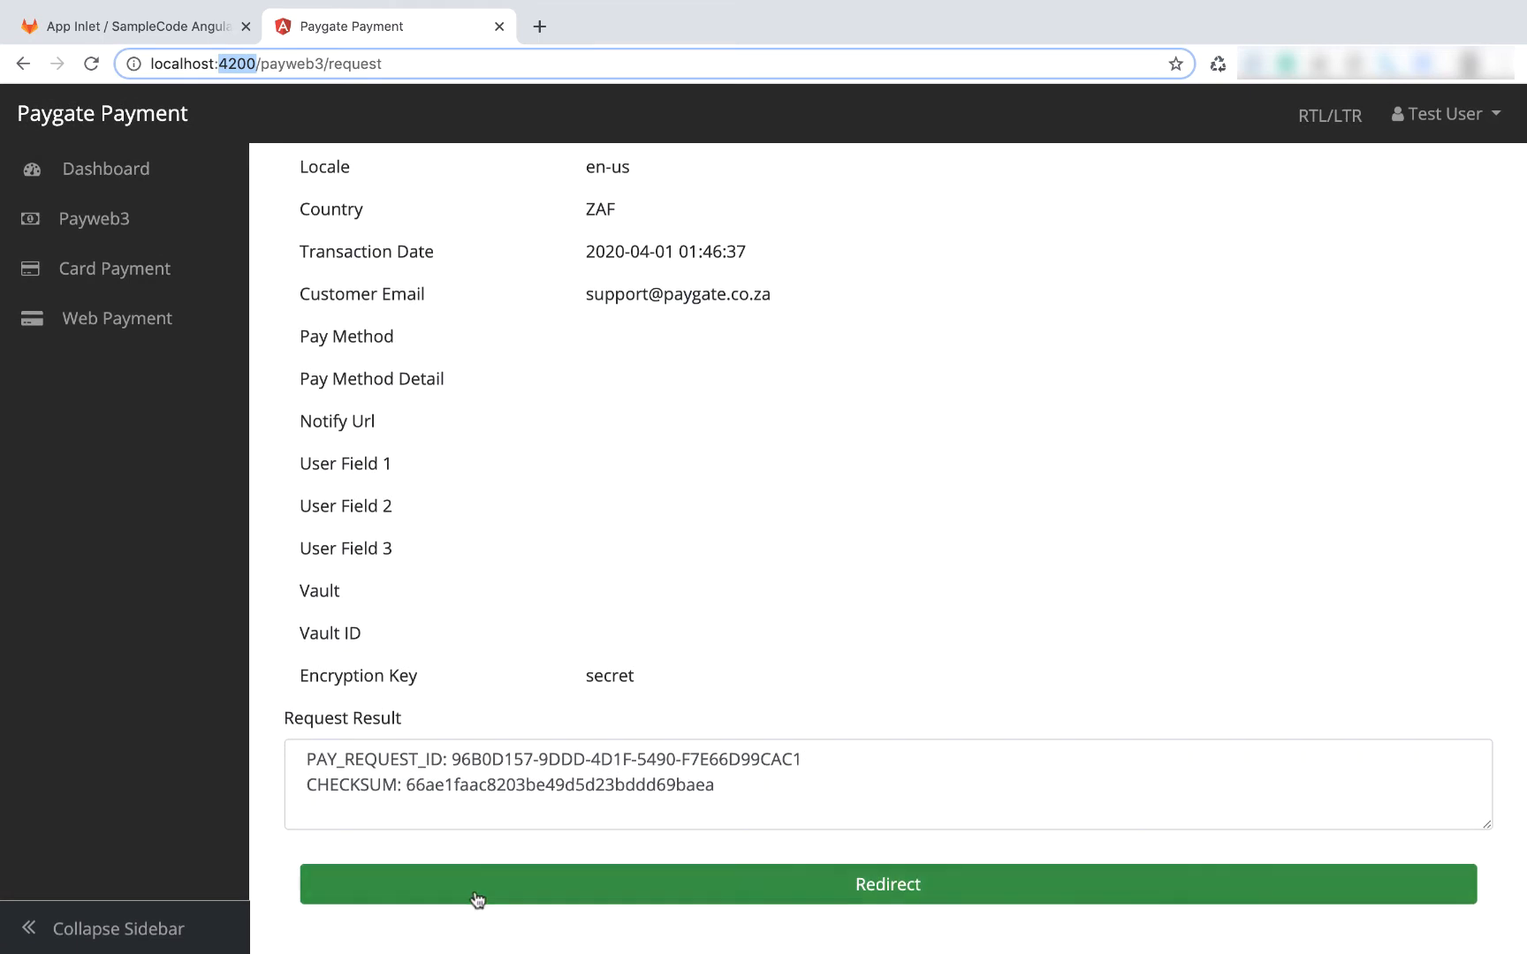
# - Redirect to PayWeb3, submit the Visa test card details and acknowledge the Verified by Visa alert
pyautogui.click(886, 885)
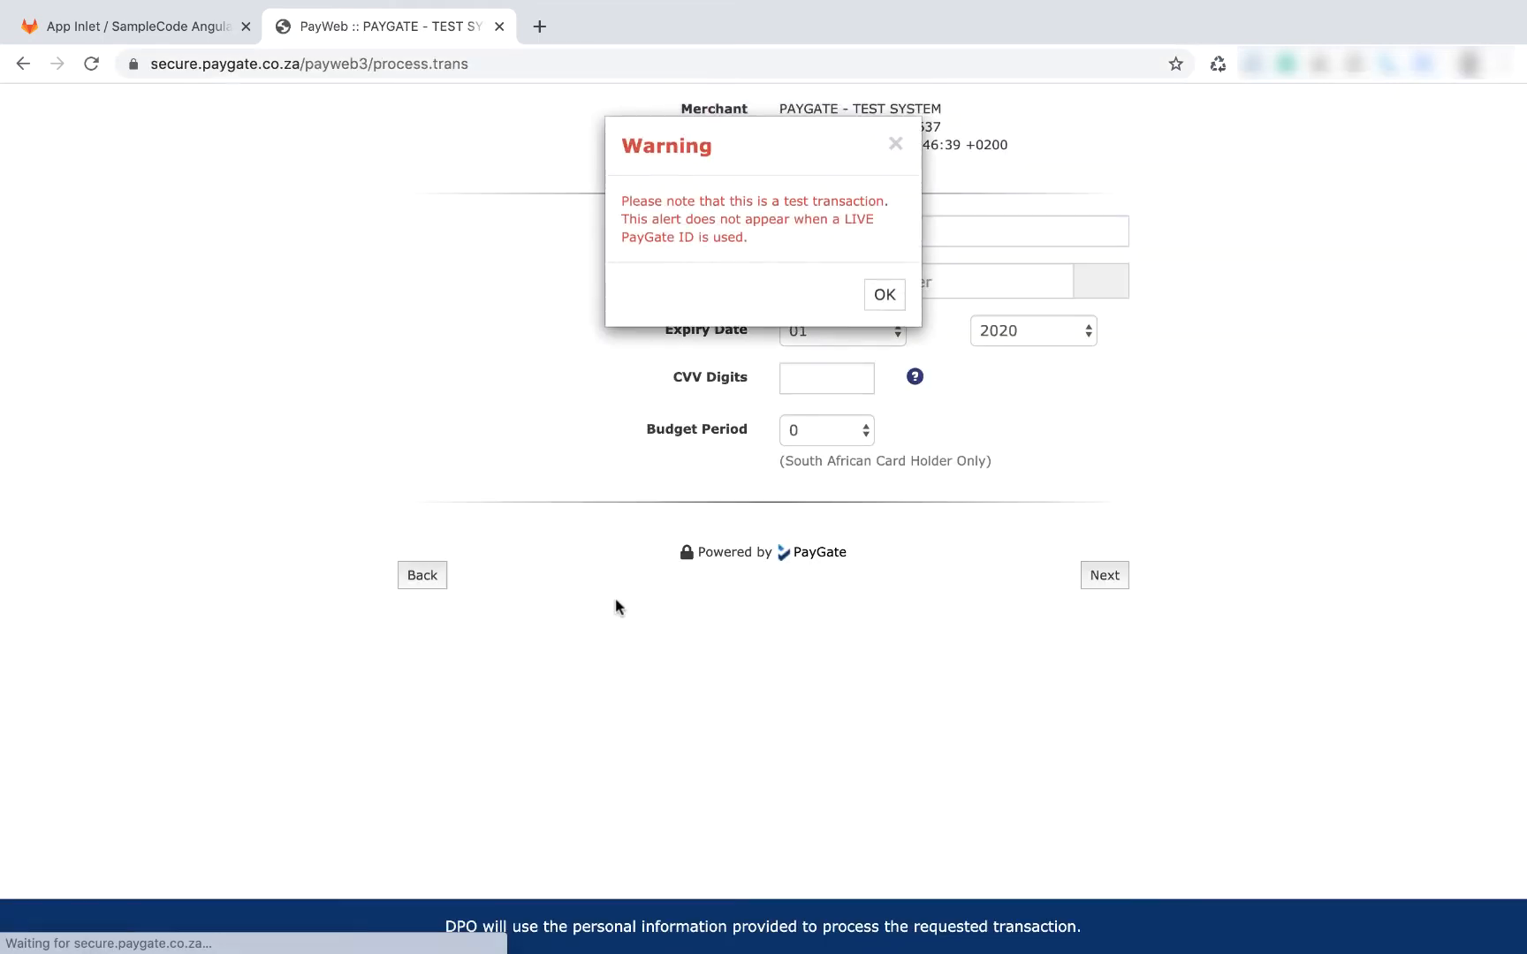
pyautogui.click(881, 295)
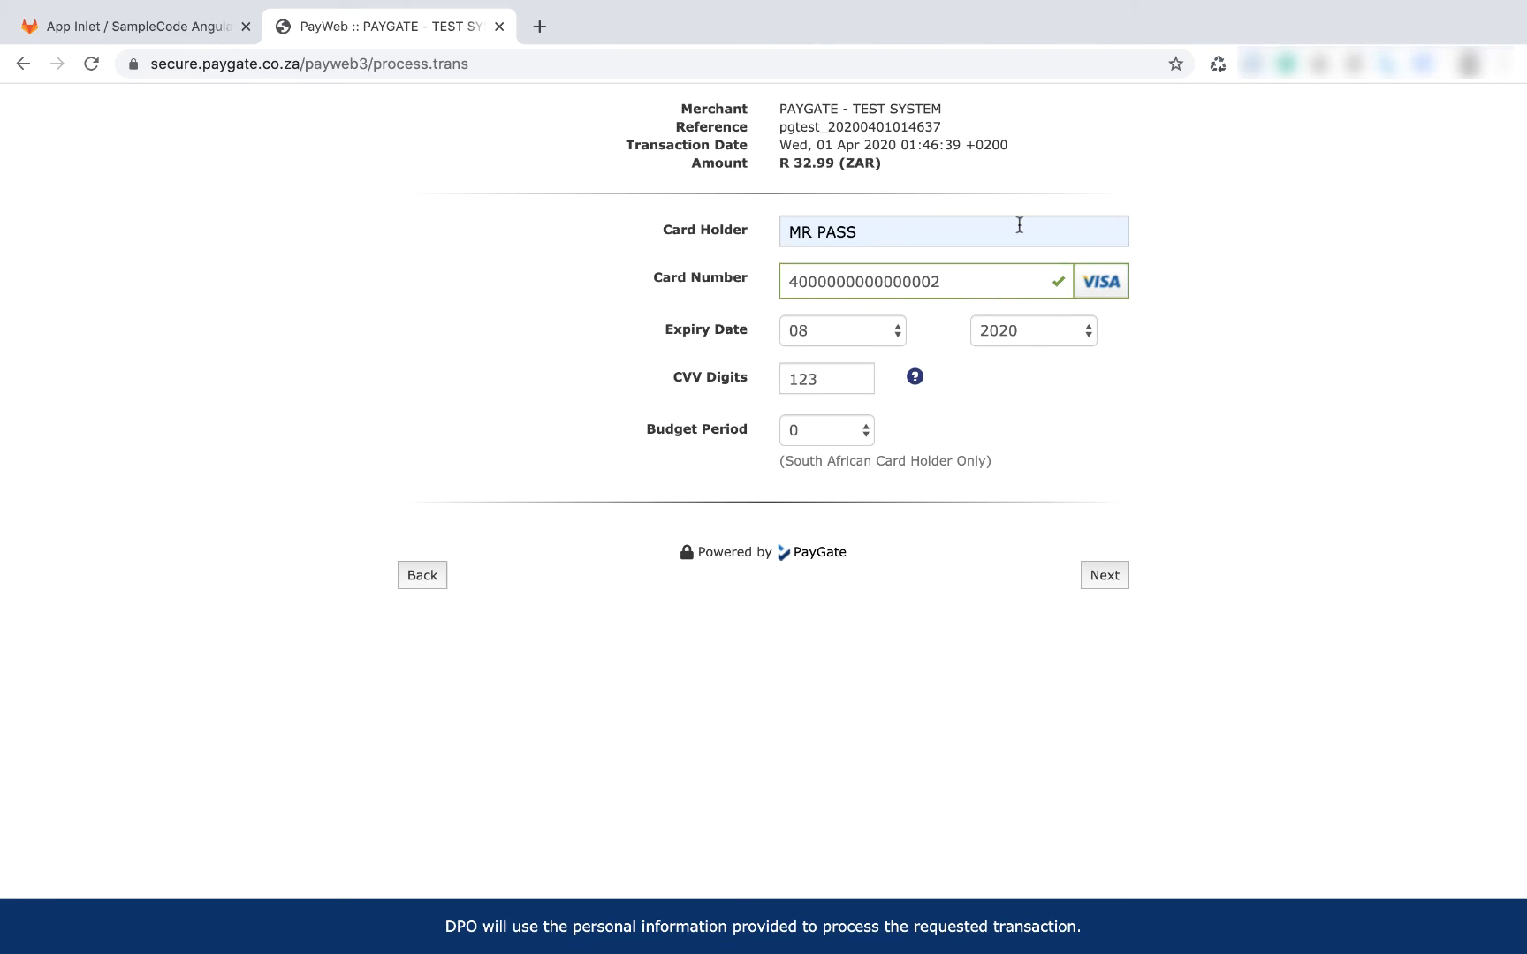
pyautogui.moveTo(954, 269)
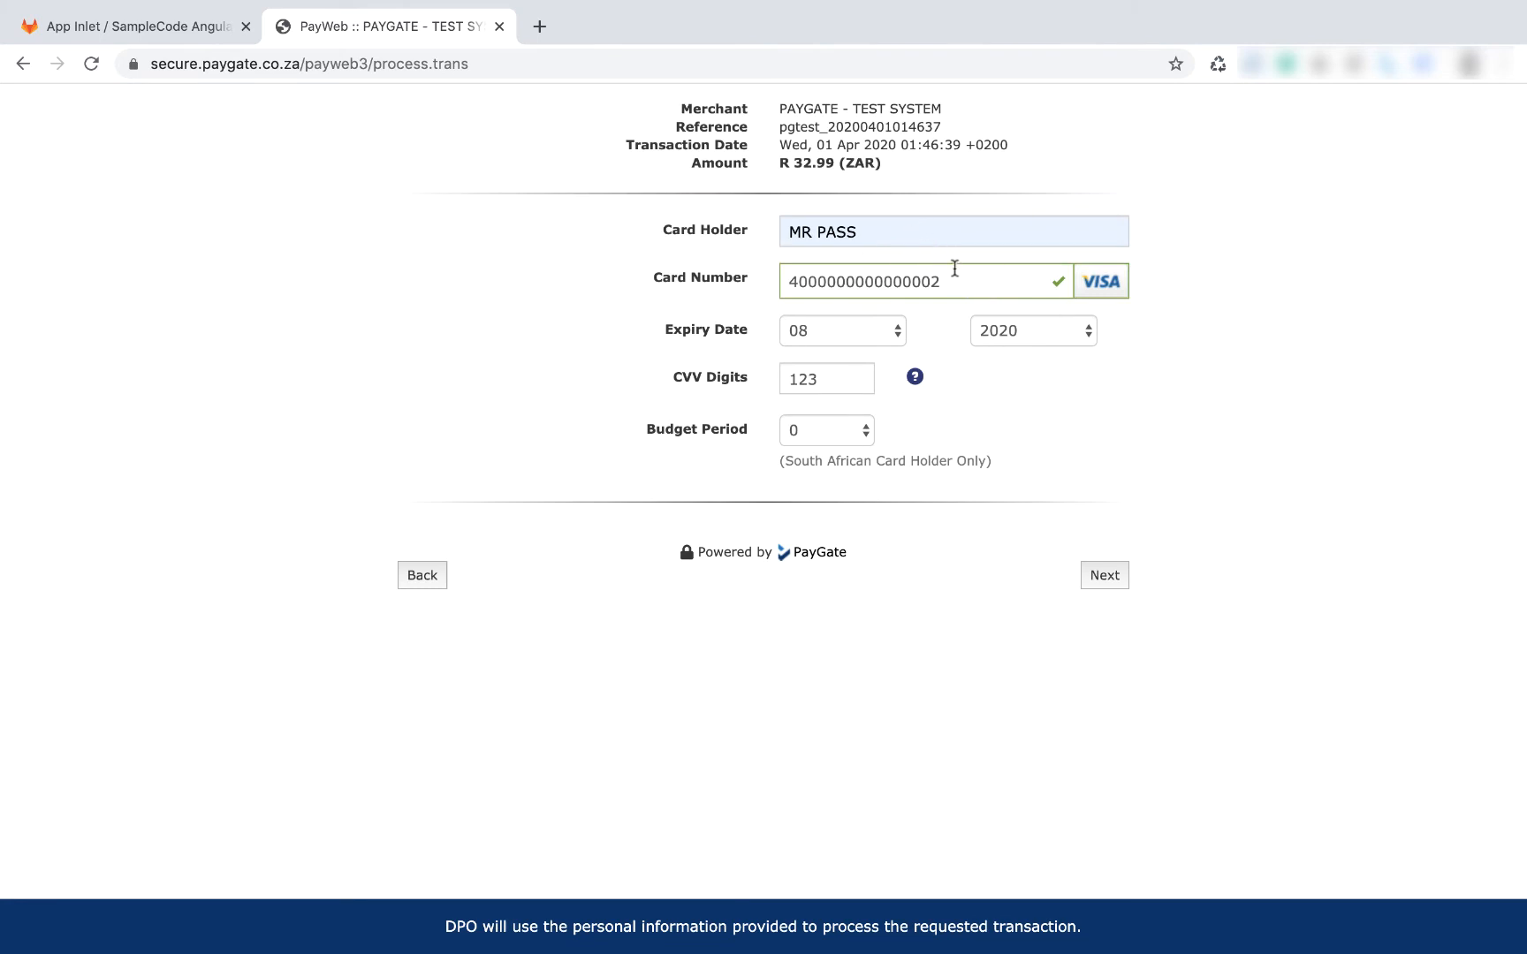
pyautogui.moveTo(793, 445)
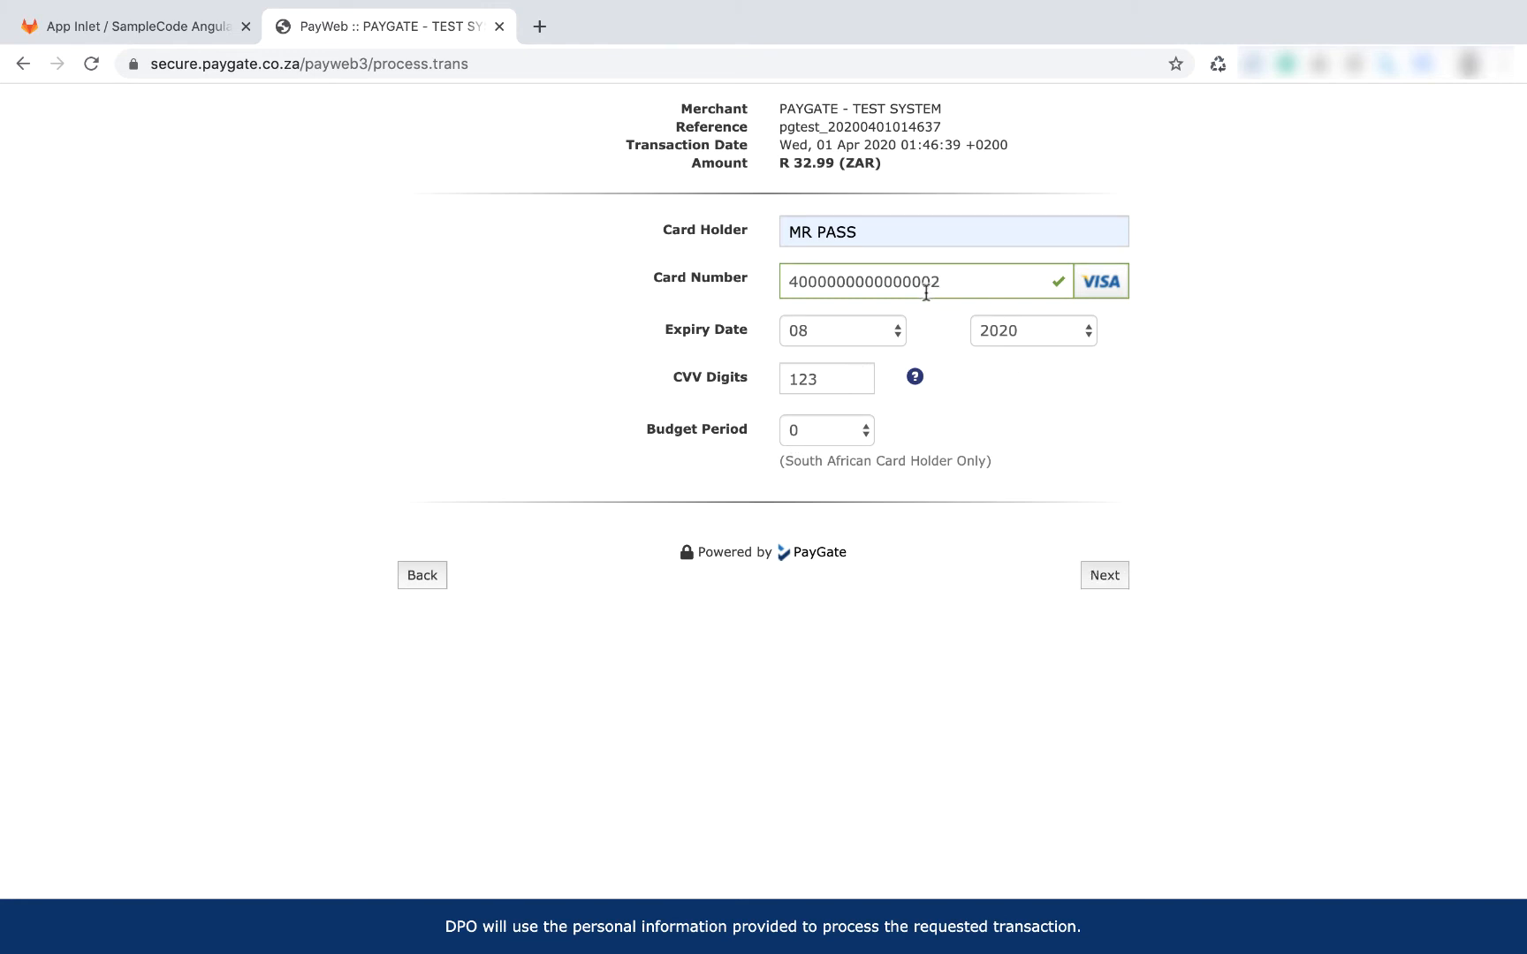
pyautogui.click(1104, 575)
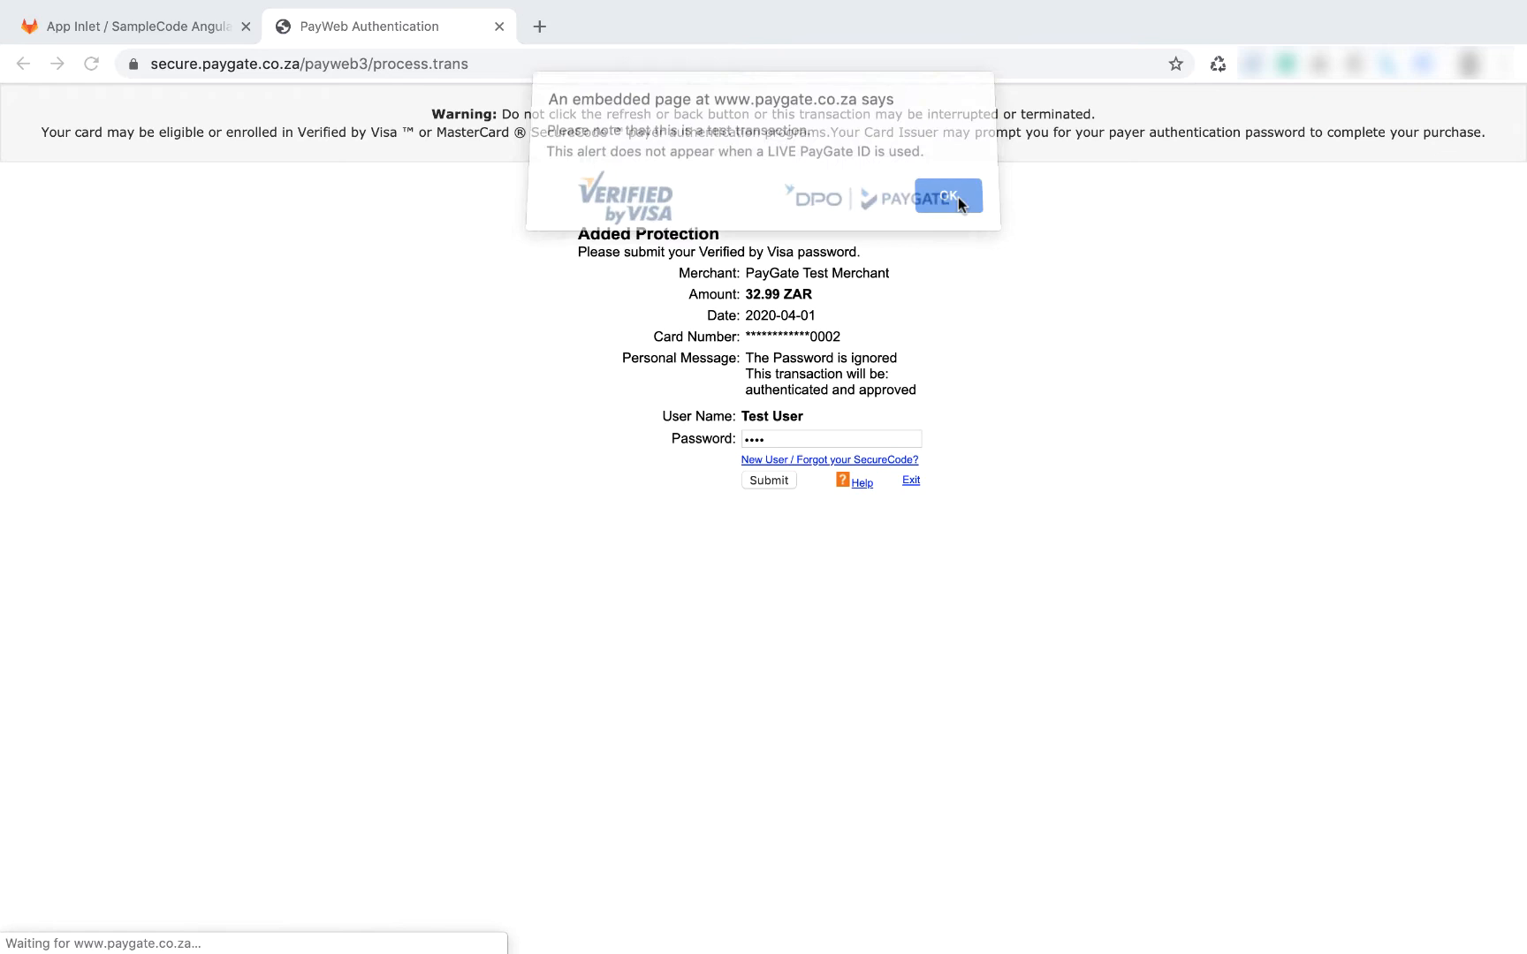
pyautogui.click(945, 194)
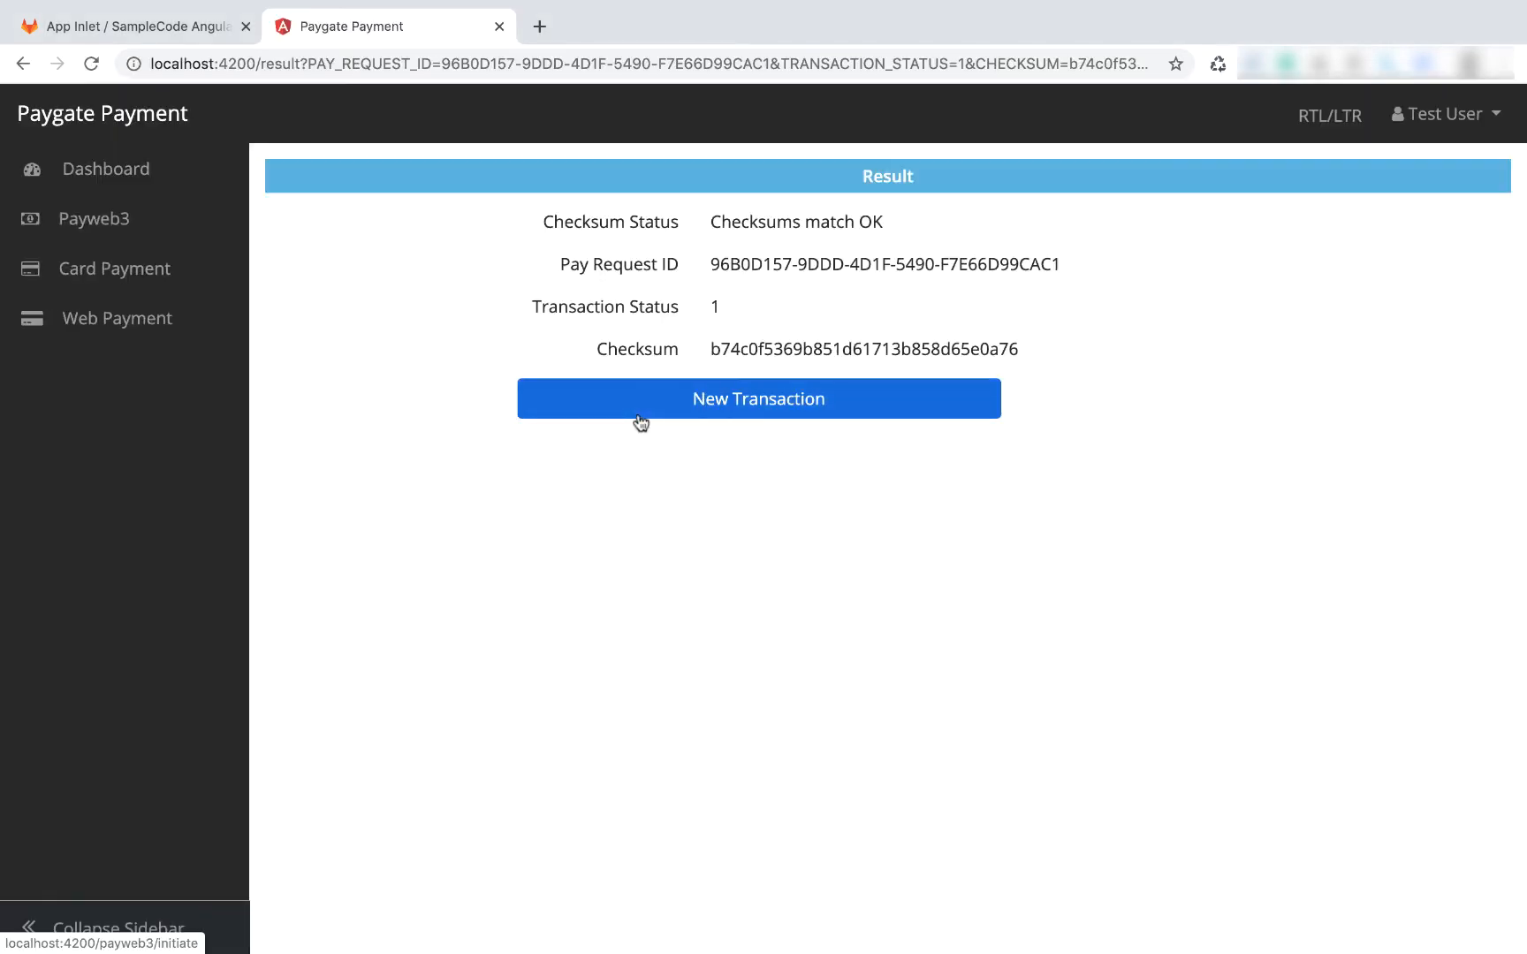
pyautogui.moveTo(681, 323)
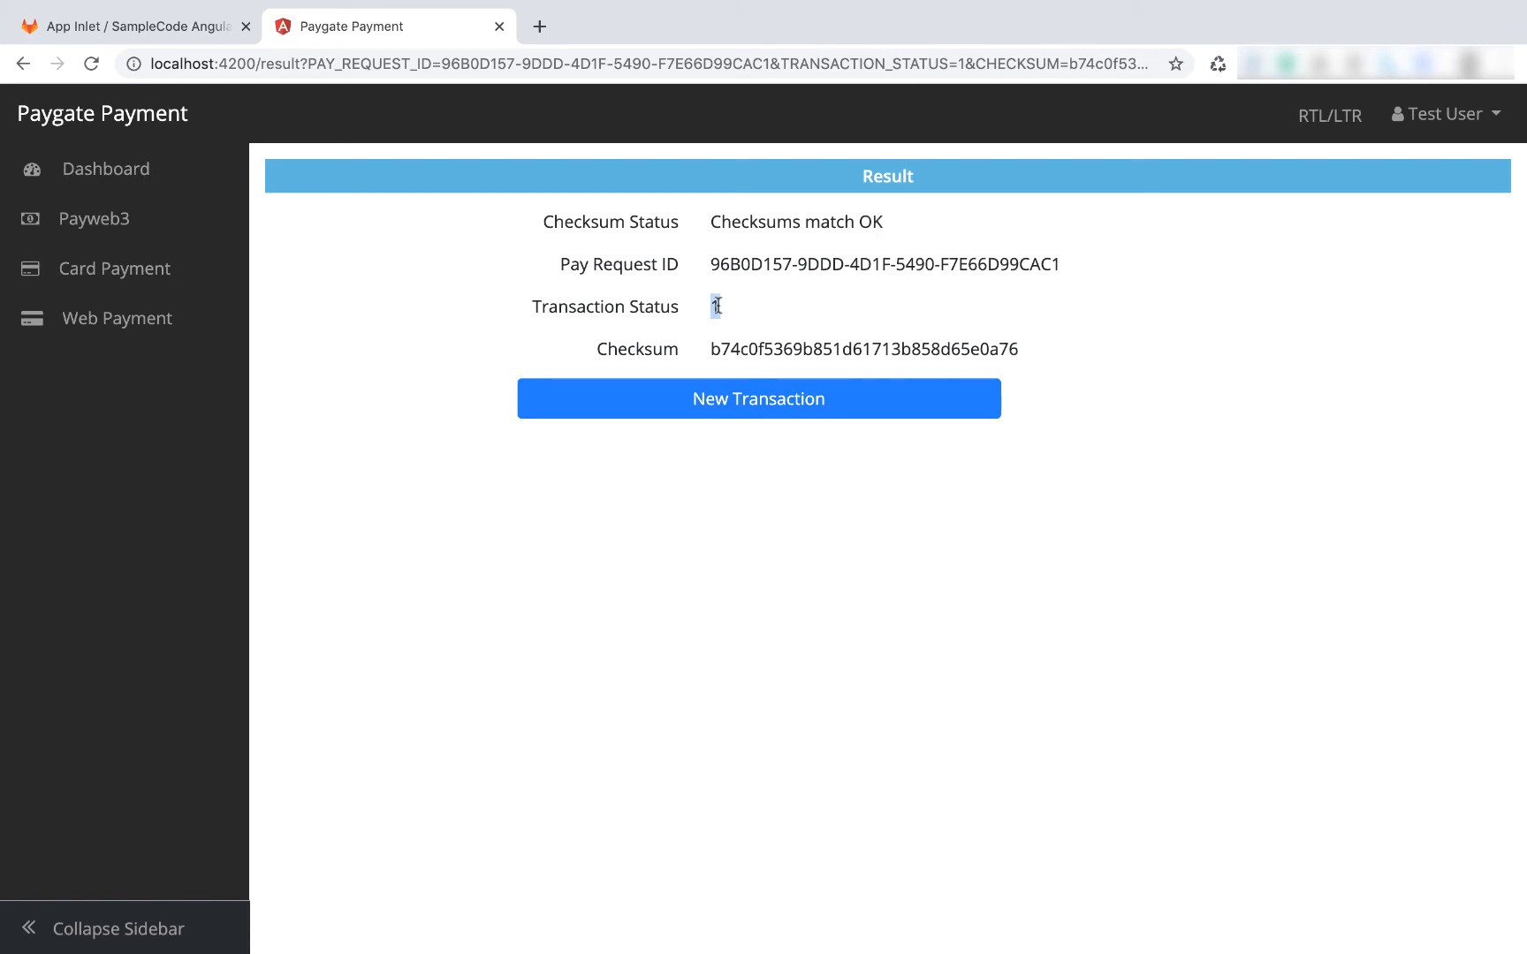
# - Highlight the transaction status value on the result page
pyautogui.doubleClick(712, 306)
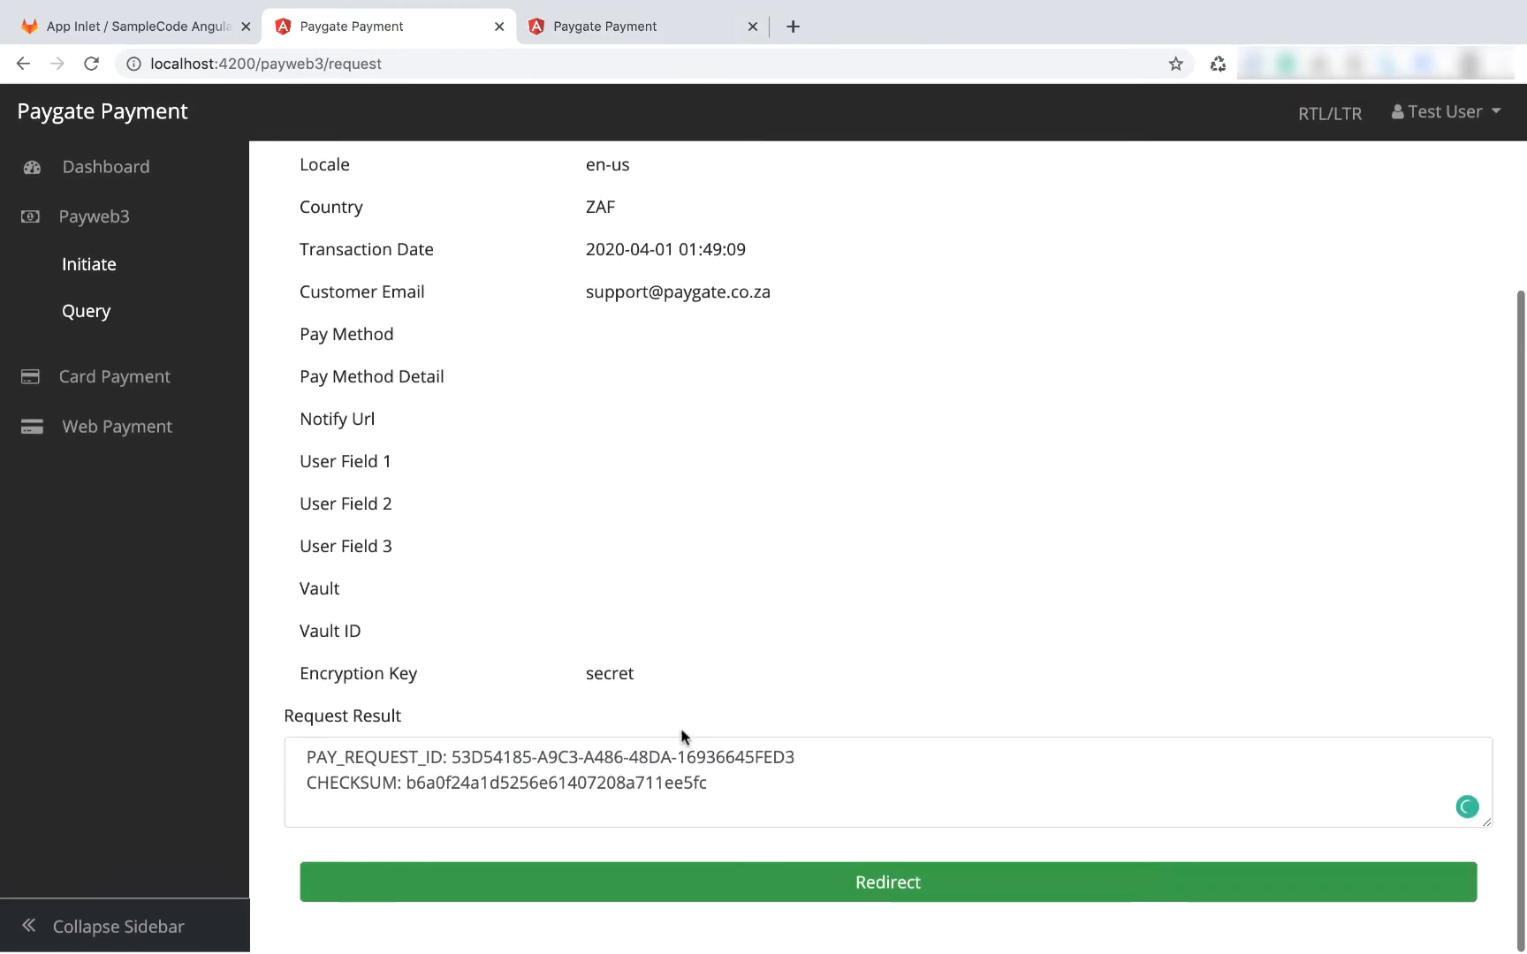
# - Put the new transaction's reference into the Query form and redirect the request to PayWeb3
pyautogui.doubleClick(492, 760)
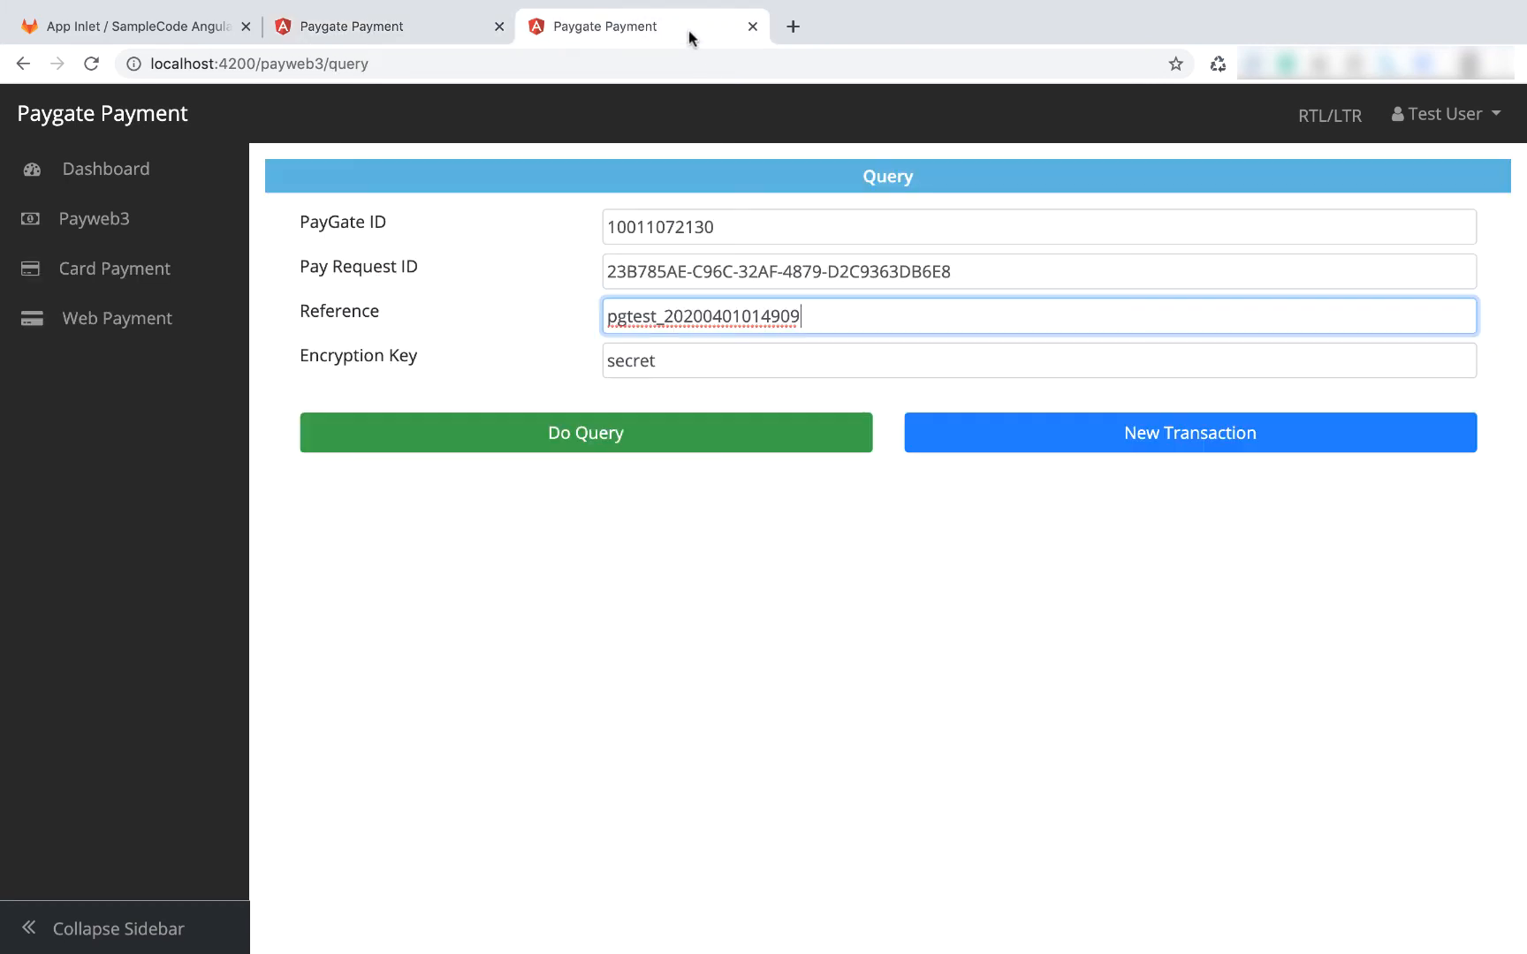
pyautogui.tripleClick(776, 270)
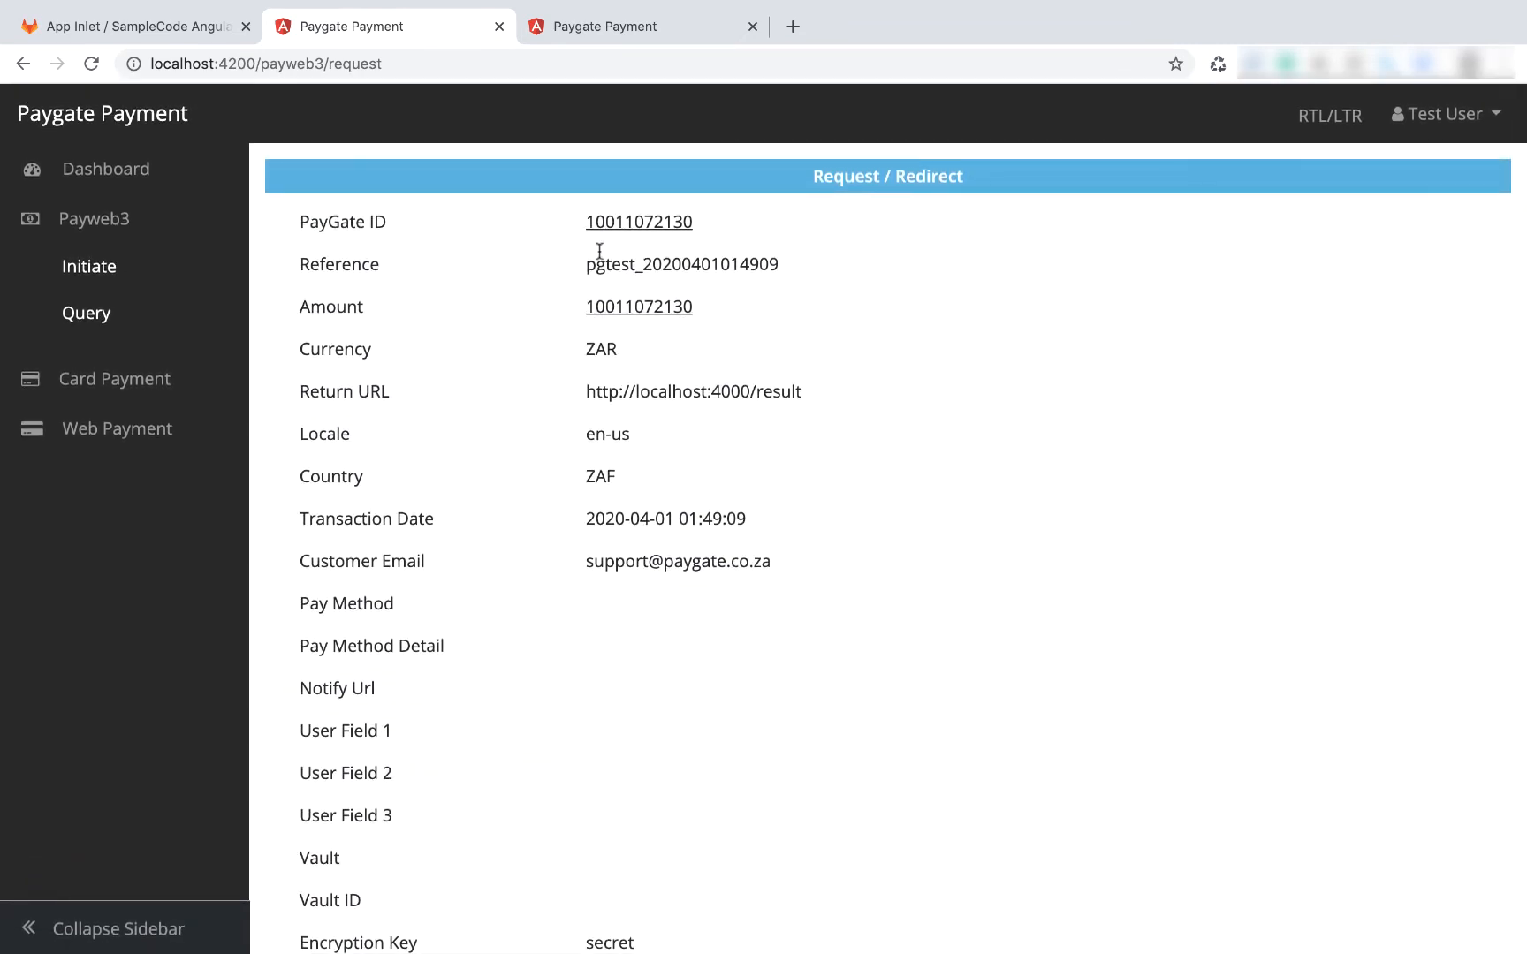
pyautogui.click(86, 313)
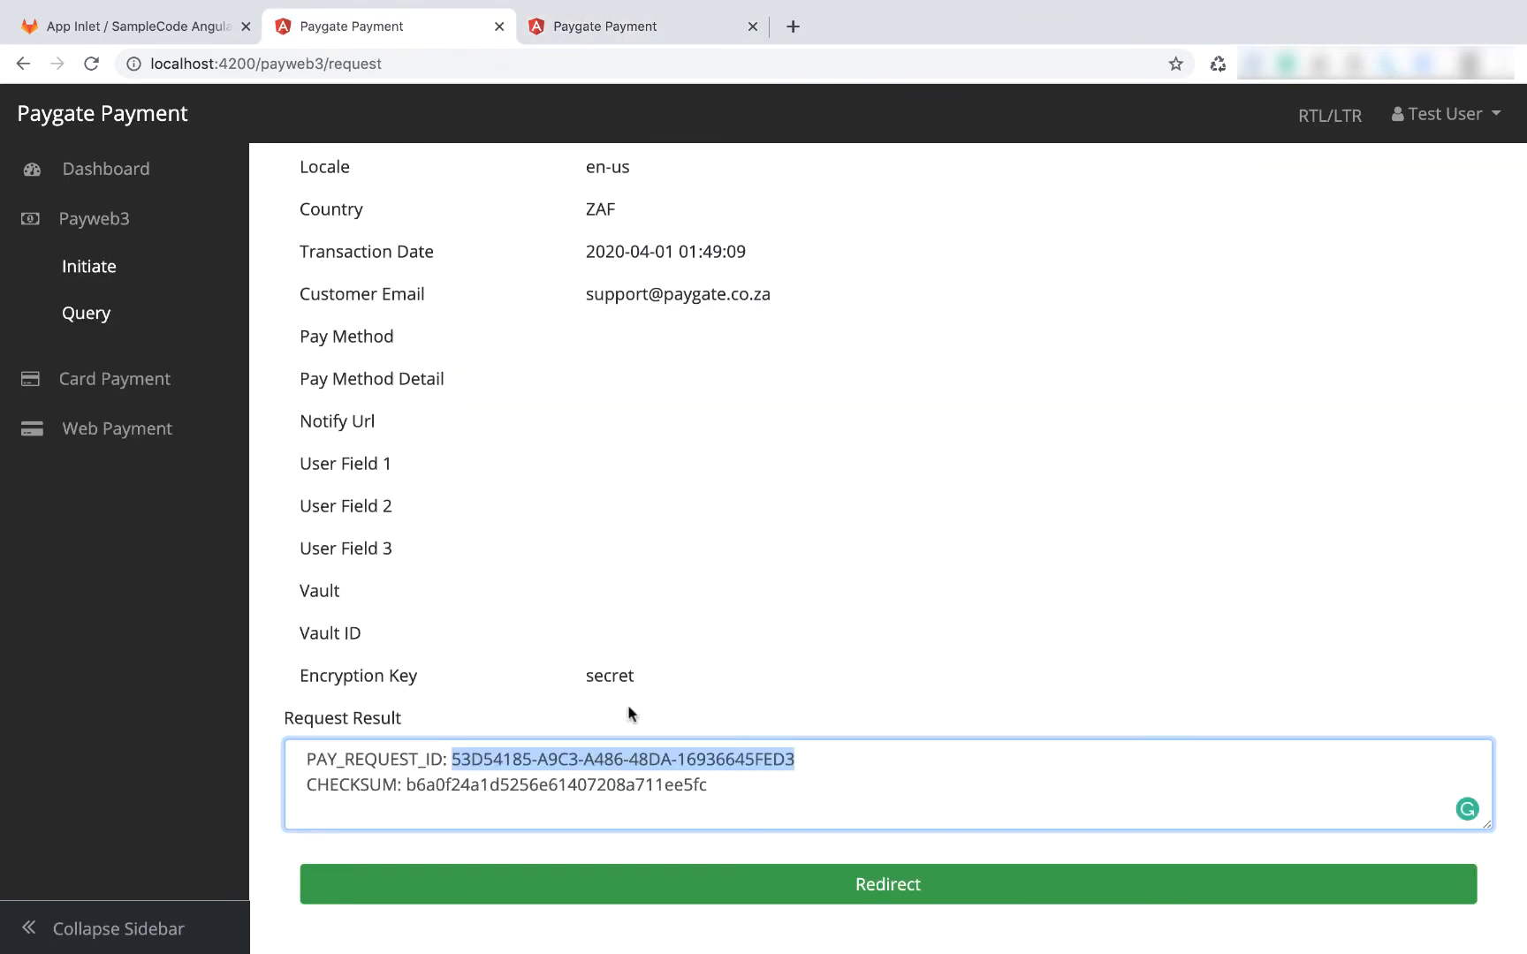
pyautogui.click(886, 885)
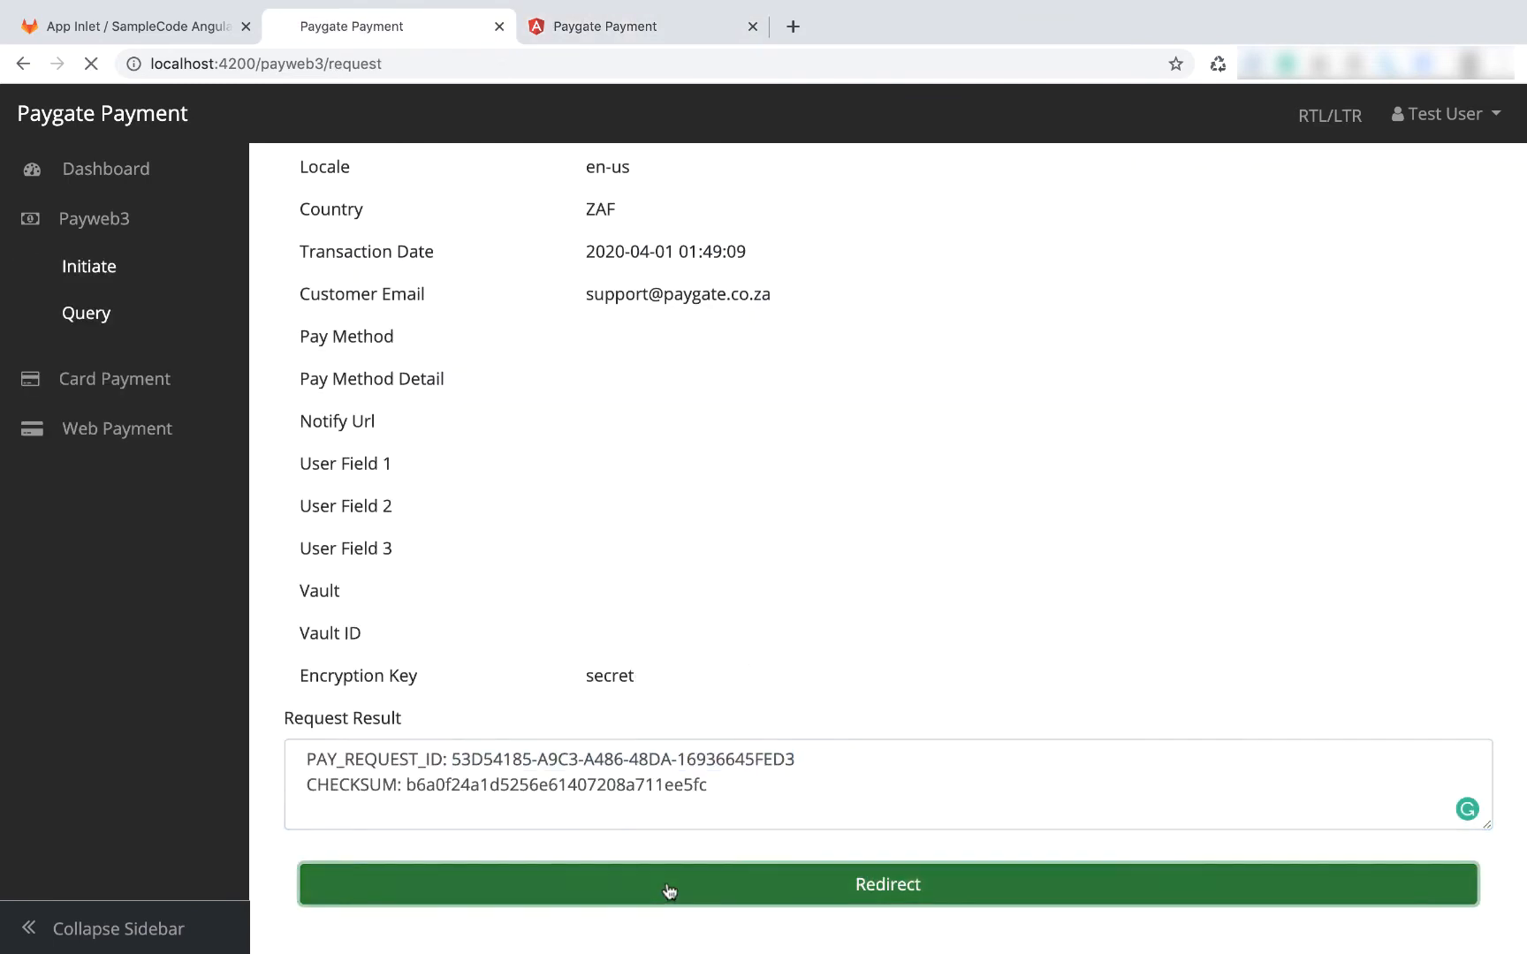
pyautogui.click(886, 884)
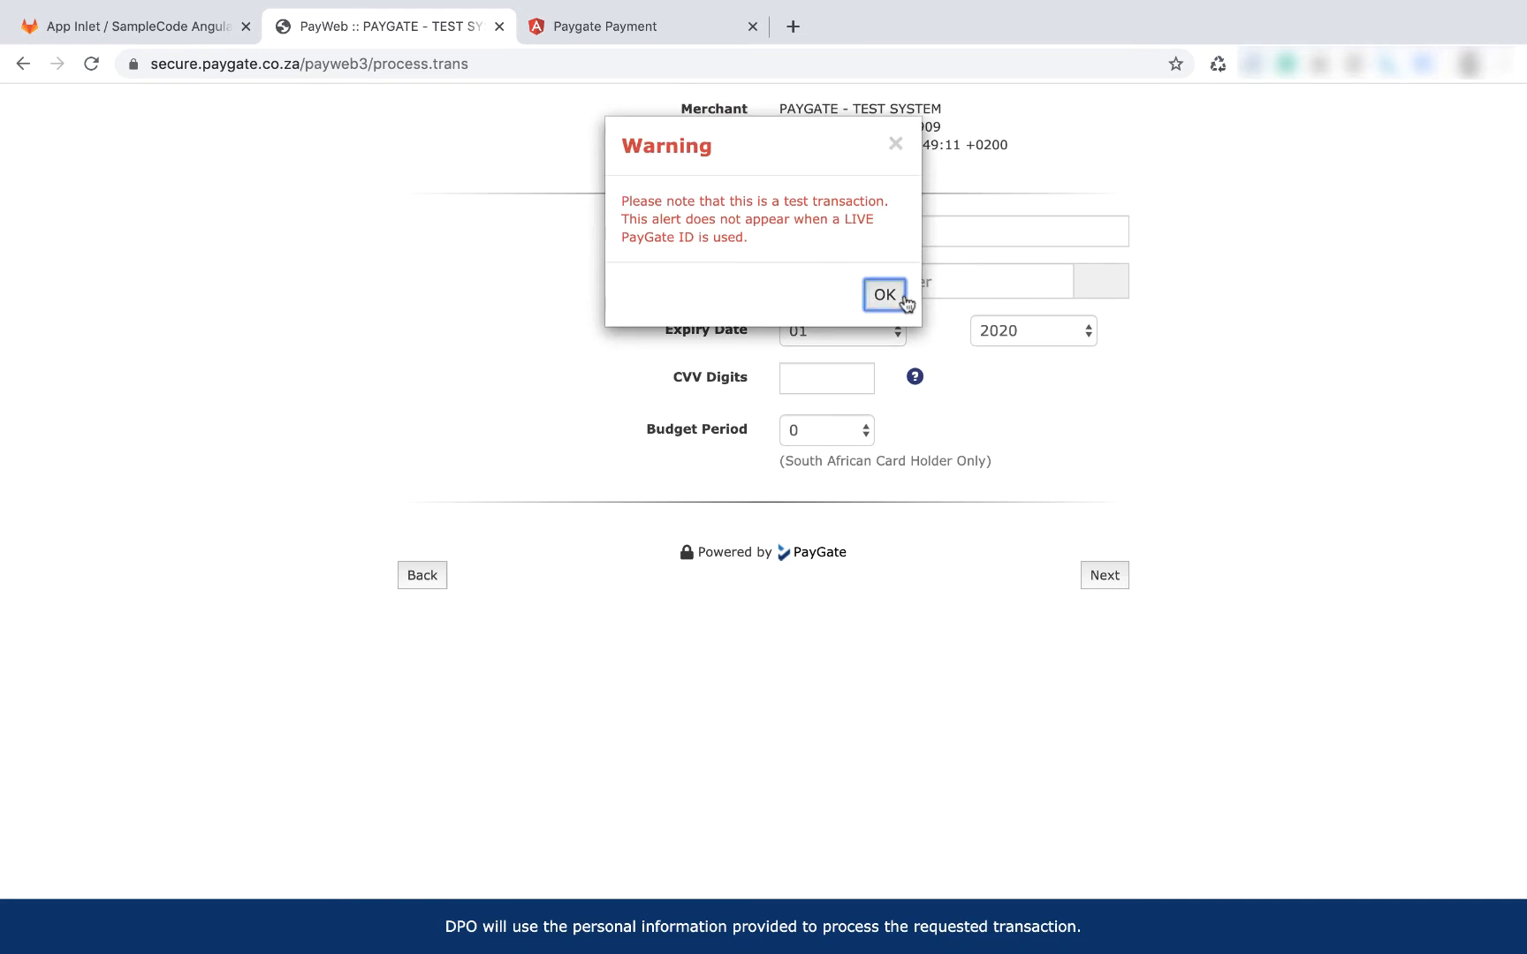
# - Pay with the test card, then query the transaction: status 1, Auth+Done, Visa
pyautogui.click(882, 294)
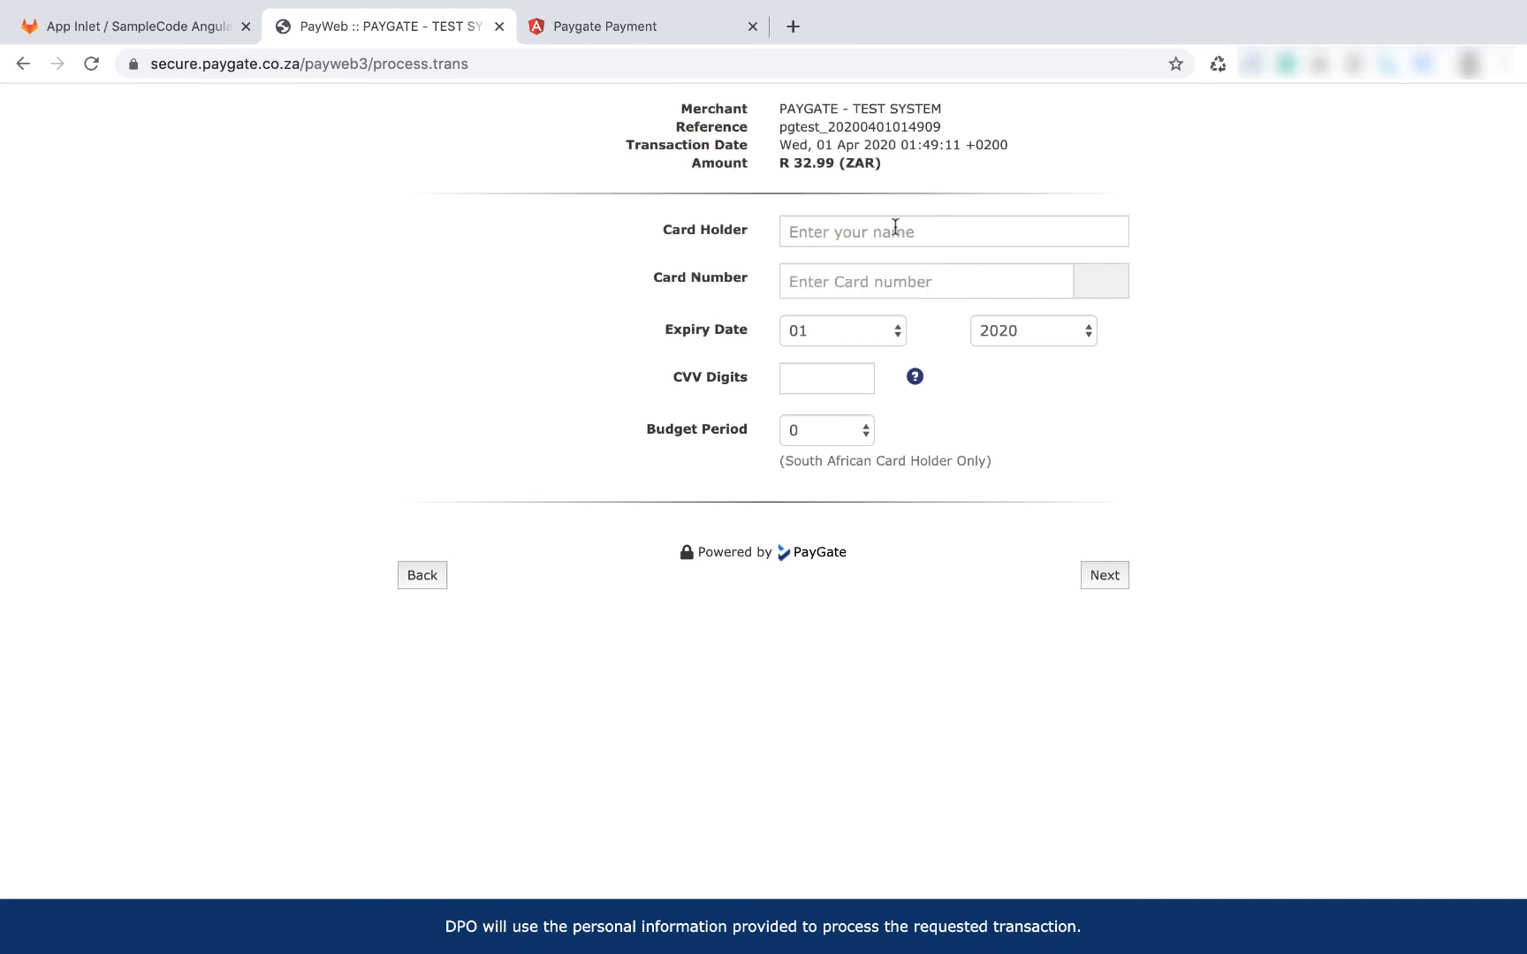
pyautogui.click(1103, 574)
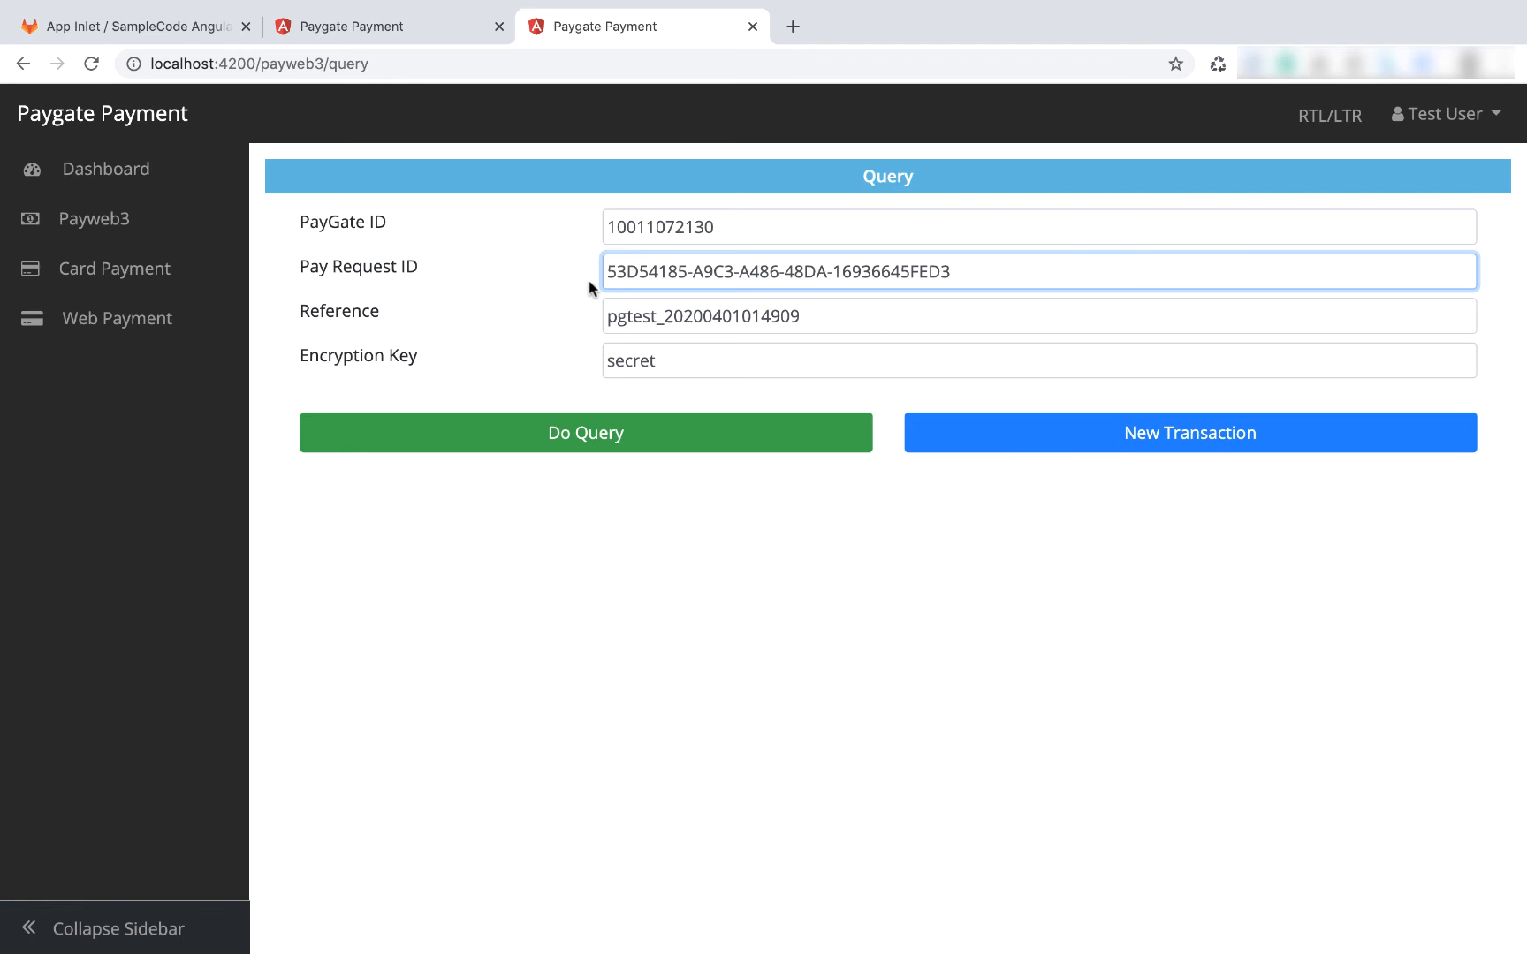
pyautogui.click(585, 432)
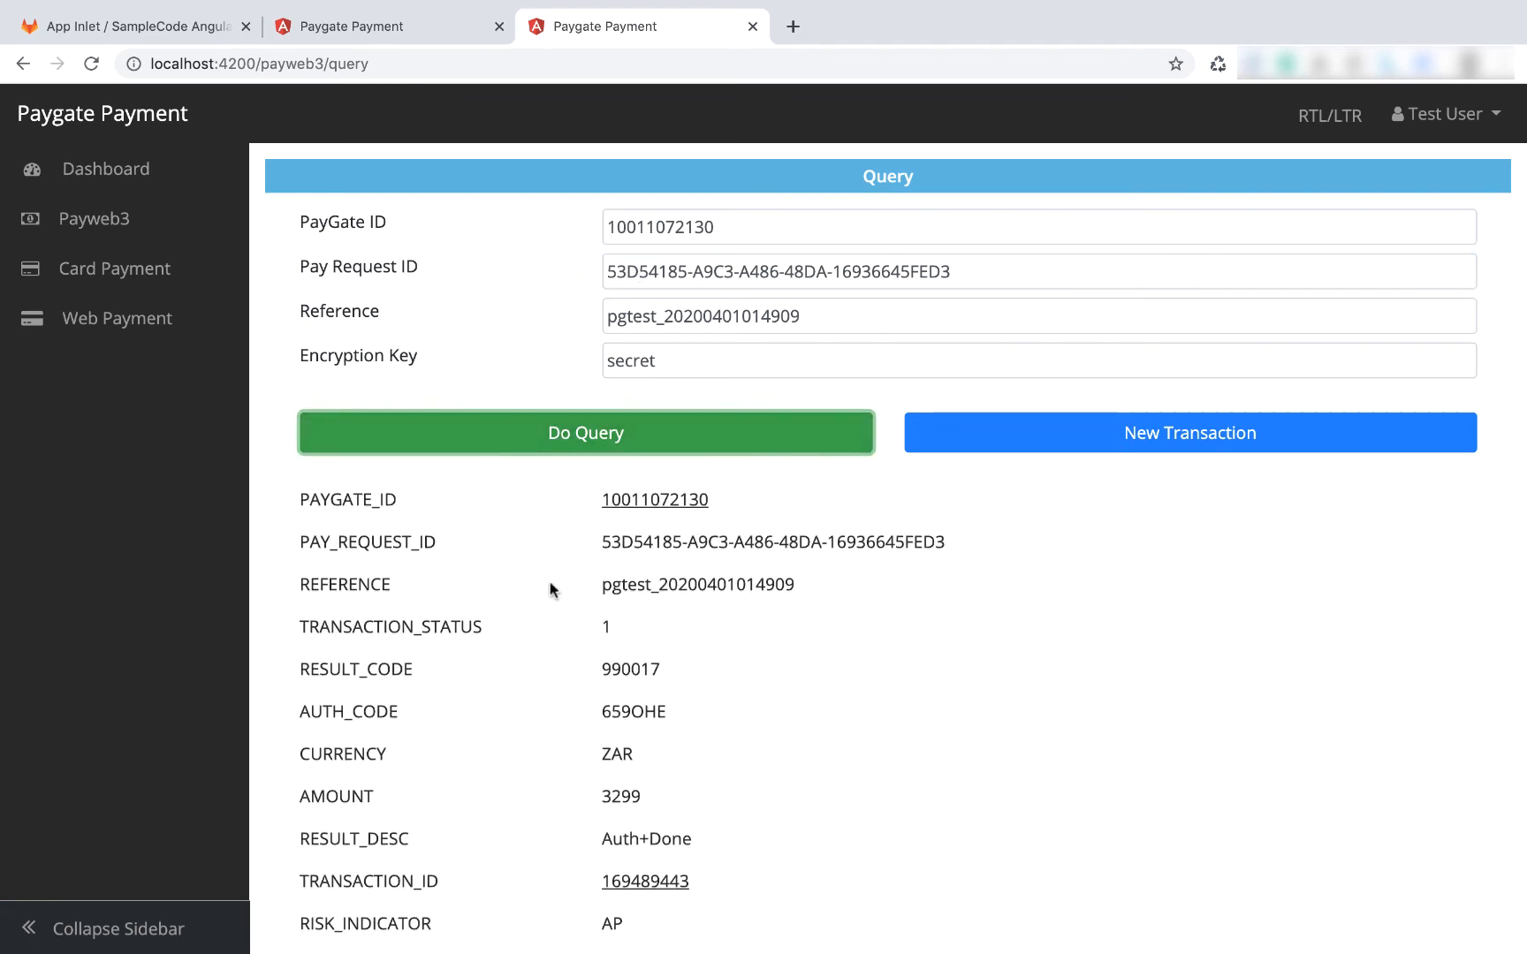
pyautogui.scroll(-3)
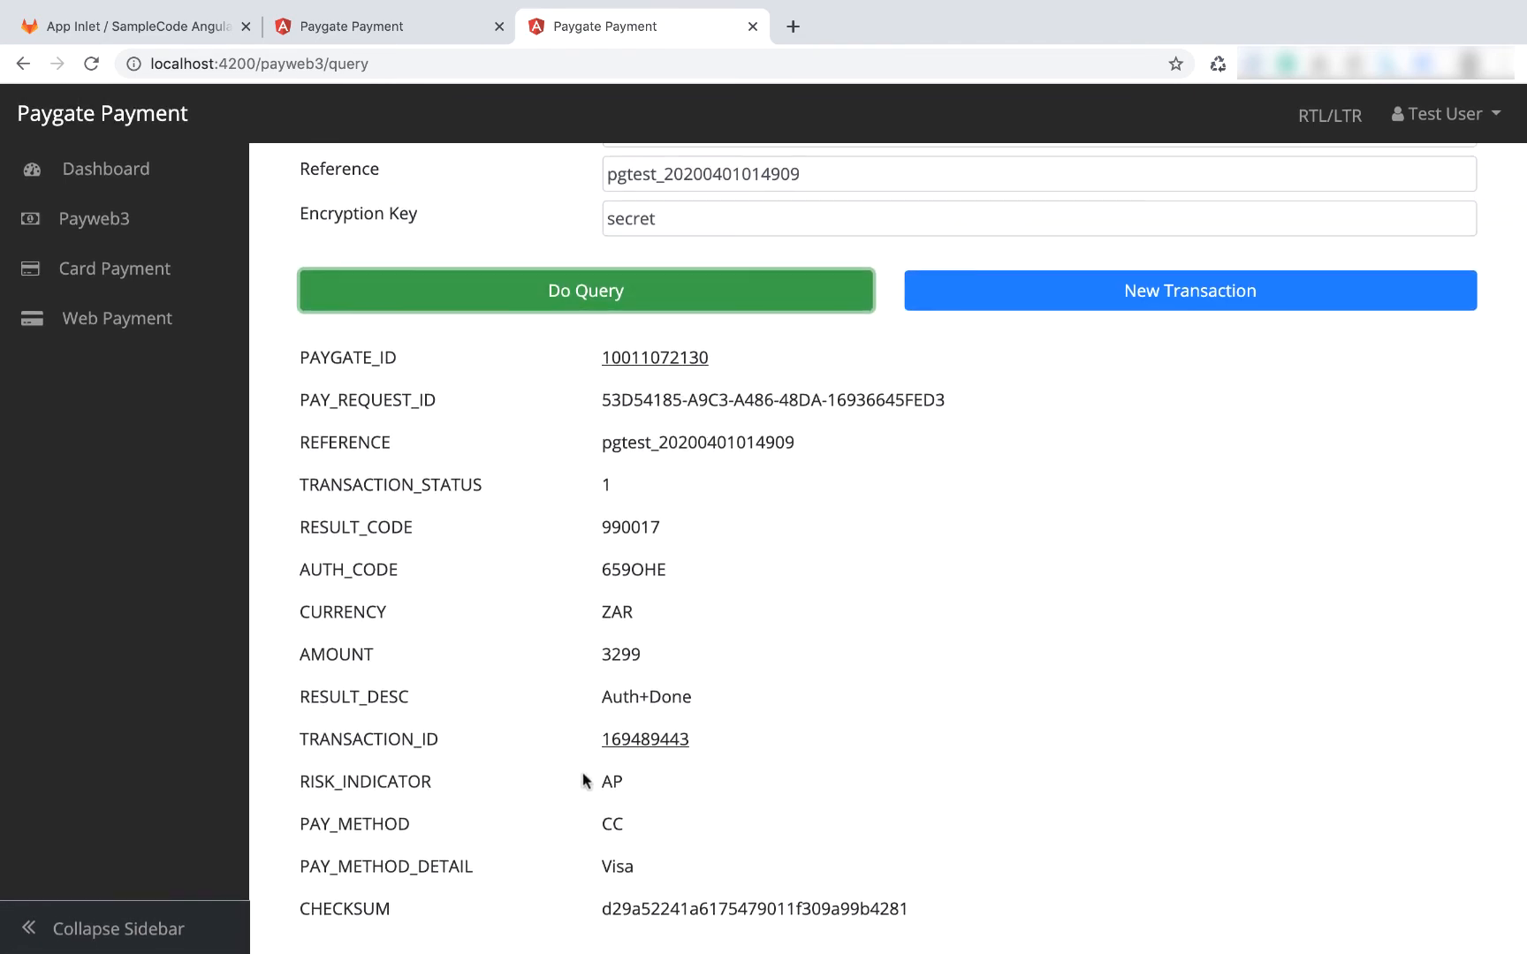
pyautogui.moveTo(669, 600)
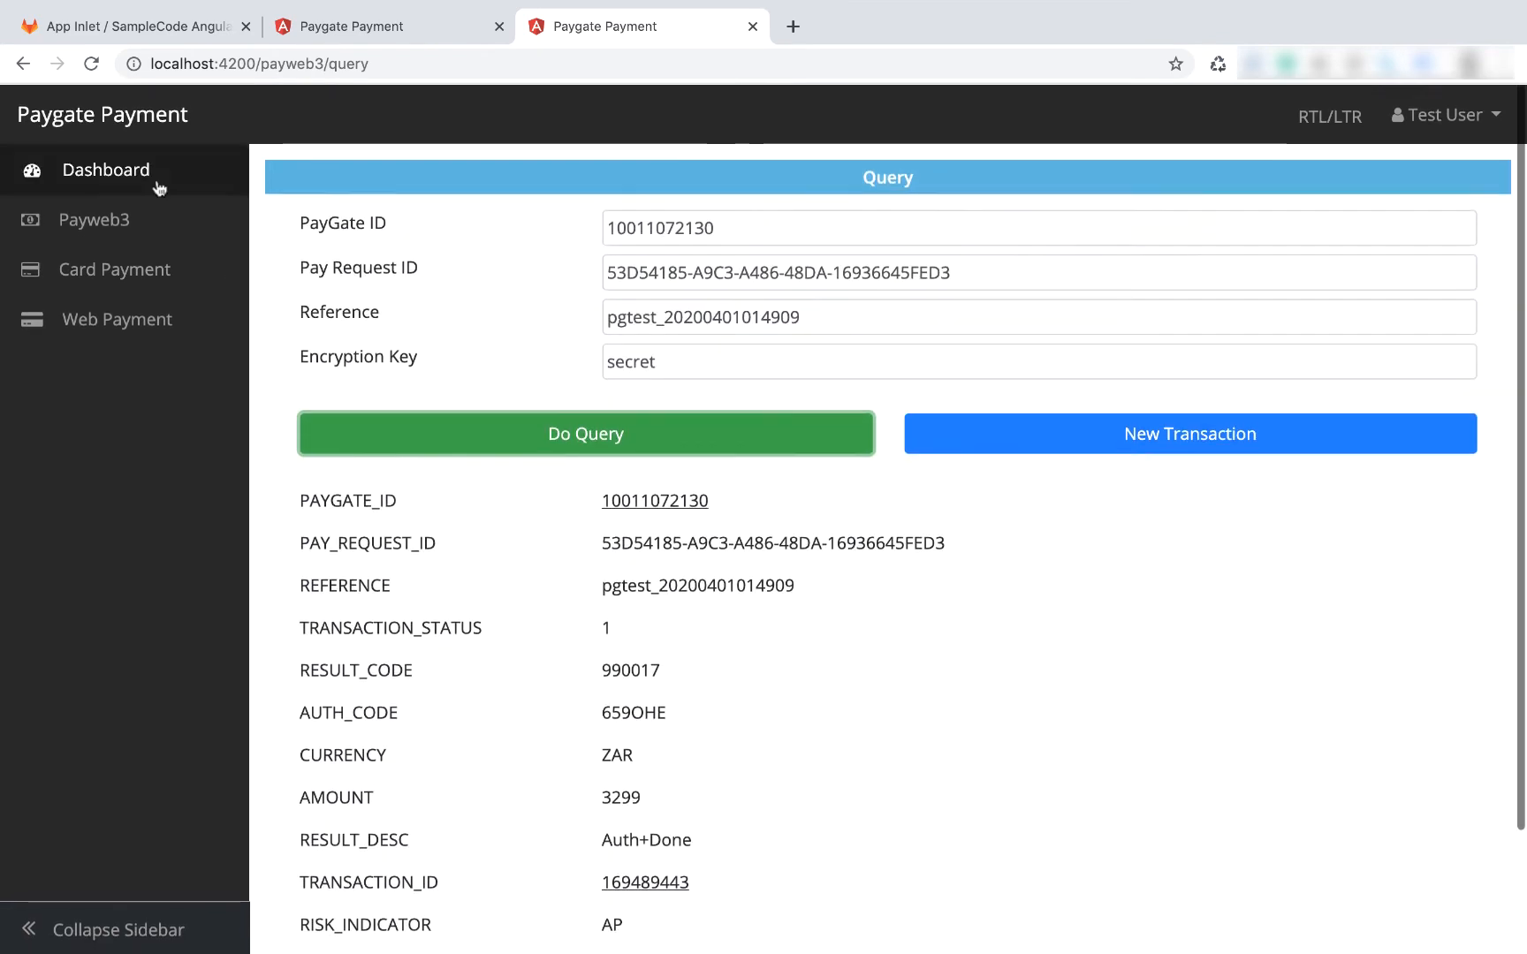
# - Open the Card Payment initiation form and expand its PayGate account details
pyautogui.click(114, 269)
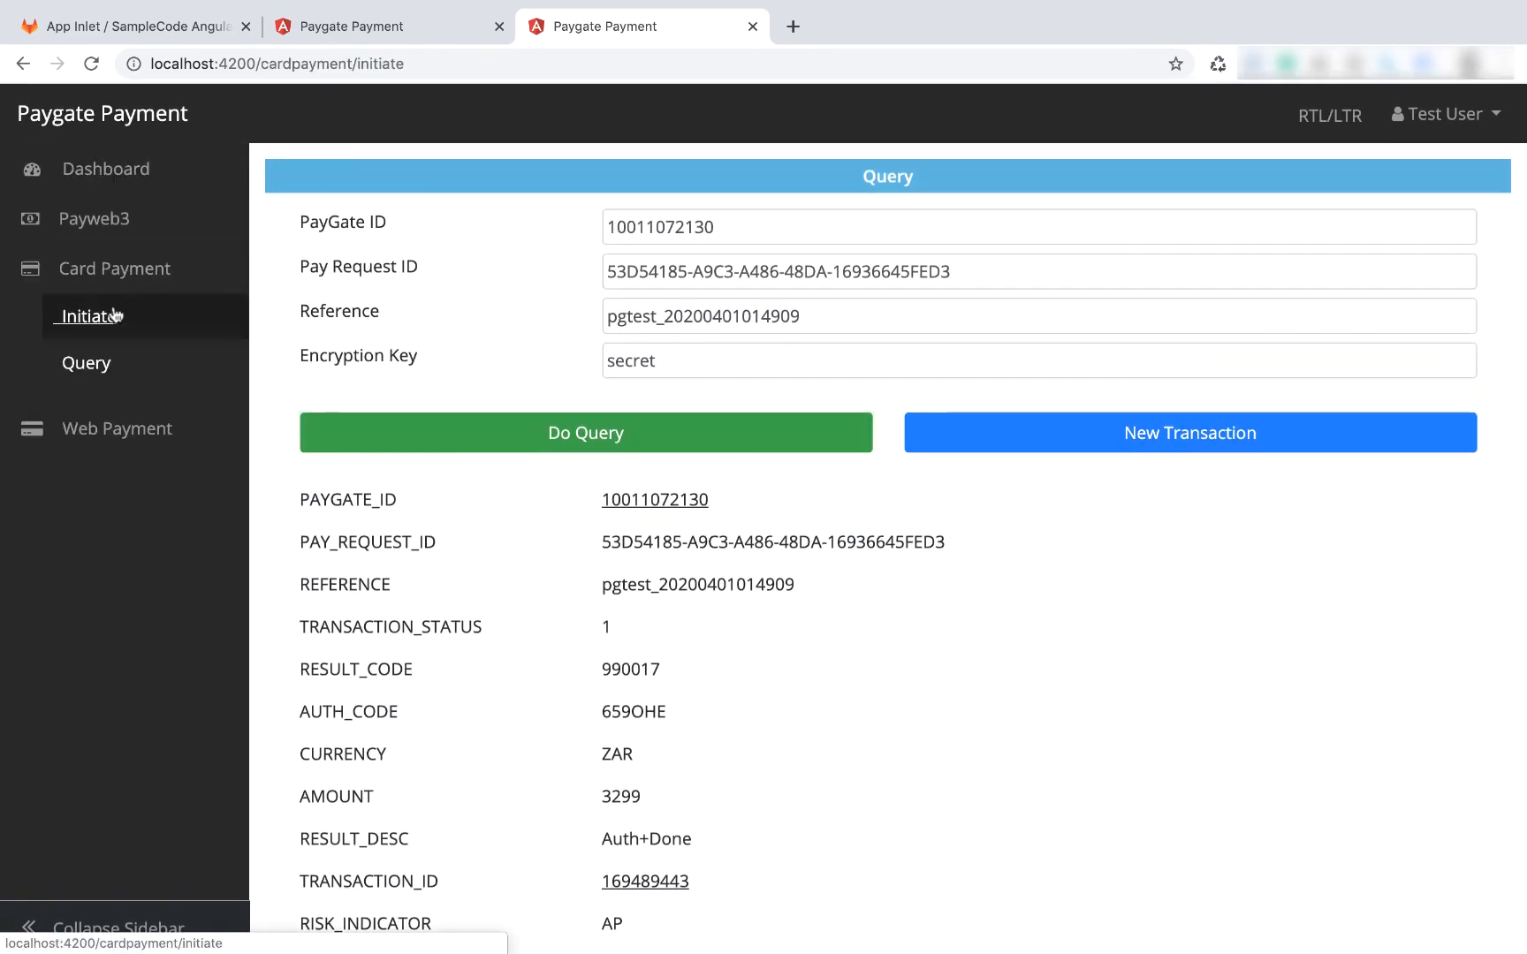
pyautogui.click(89, 315)
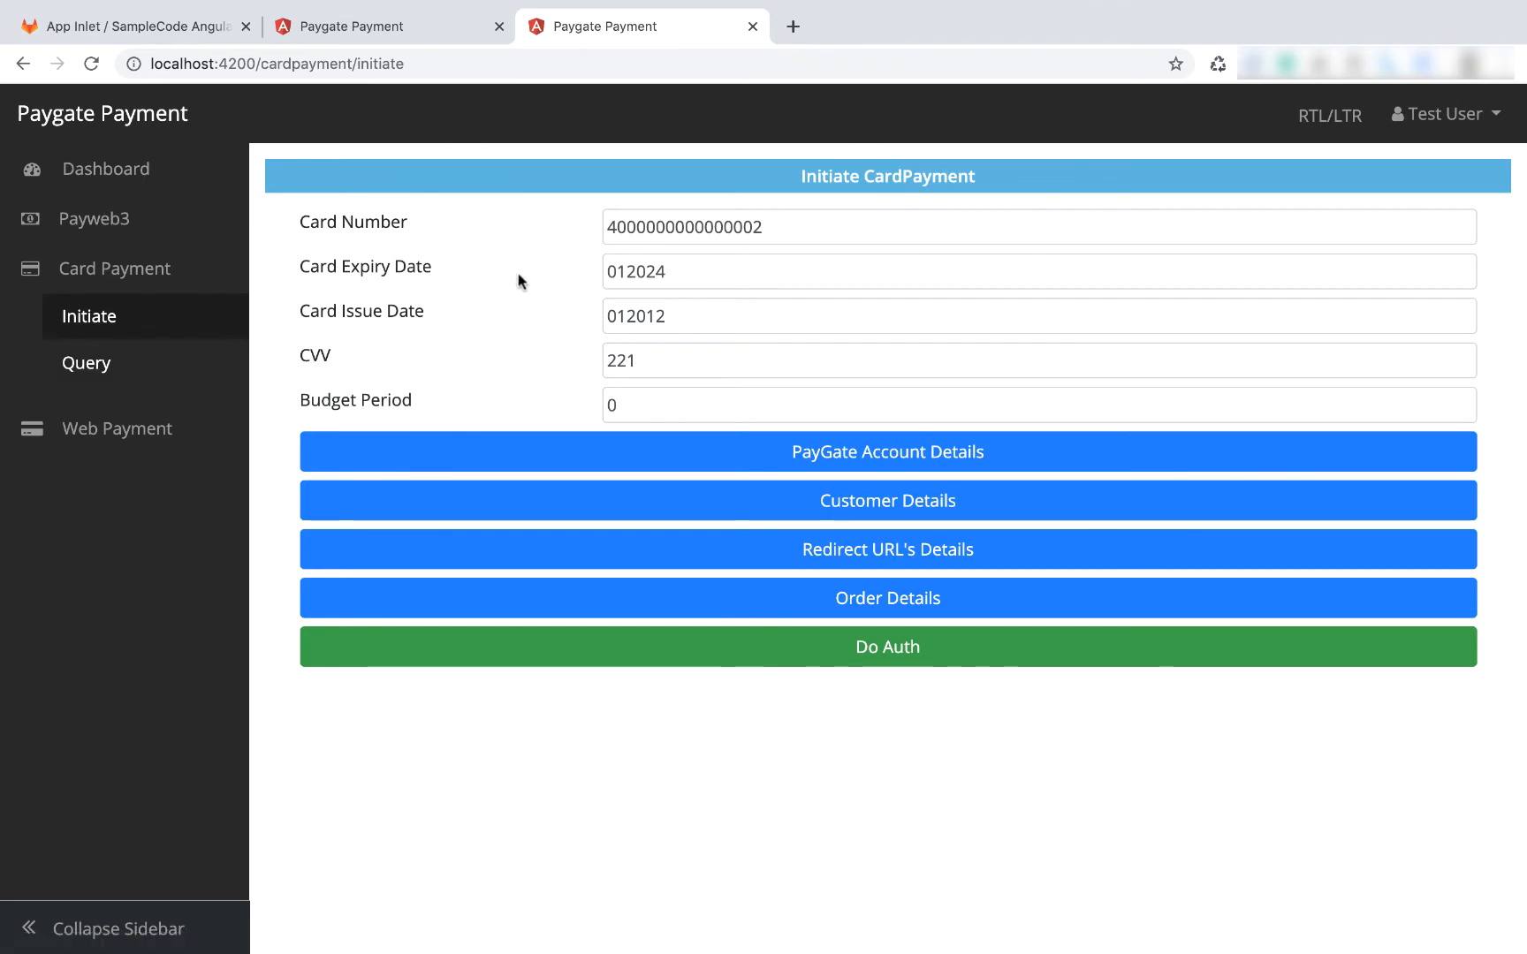
pyautogui.moveTo(469, 355)
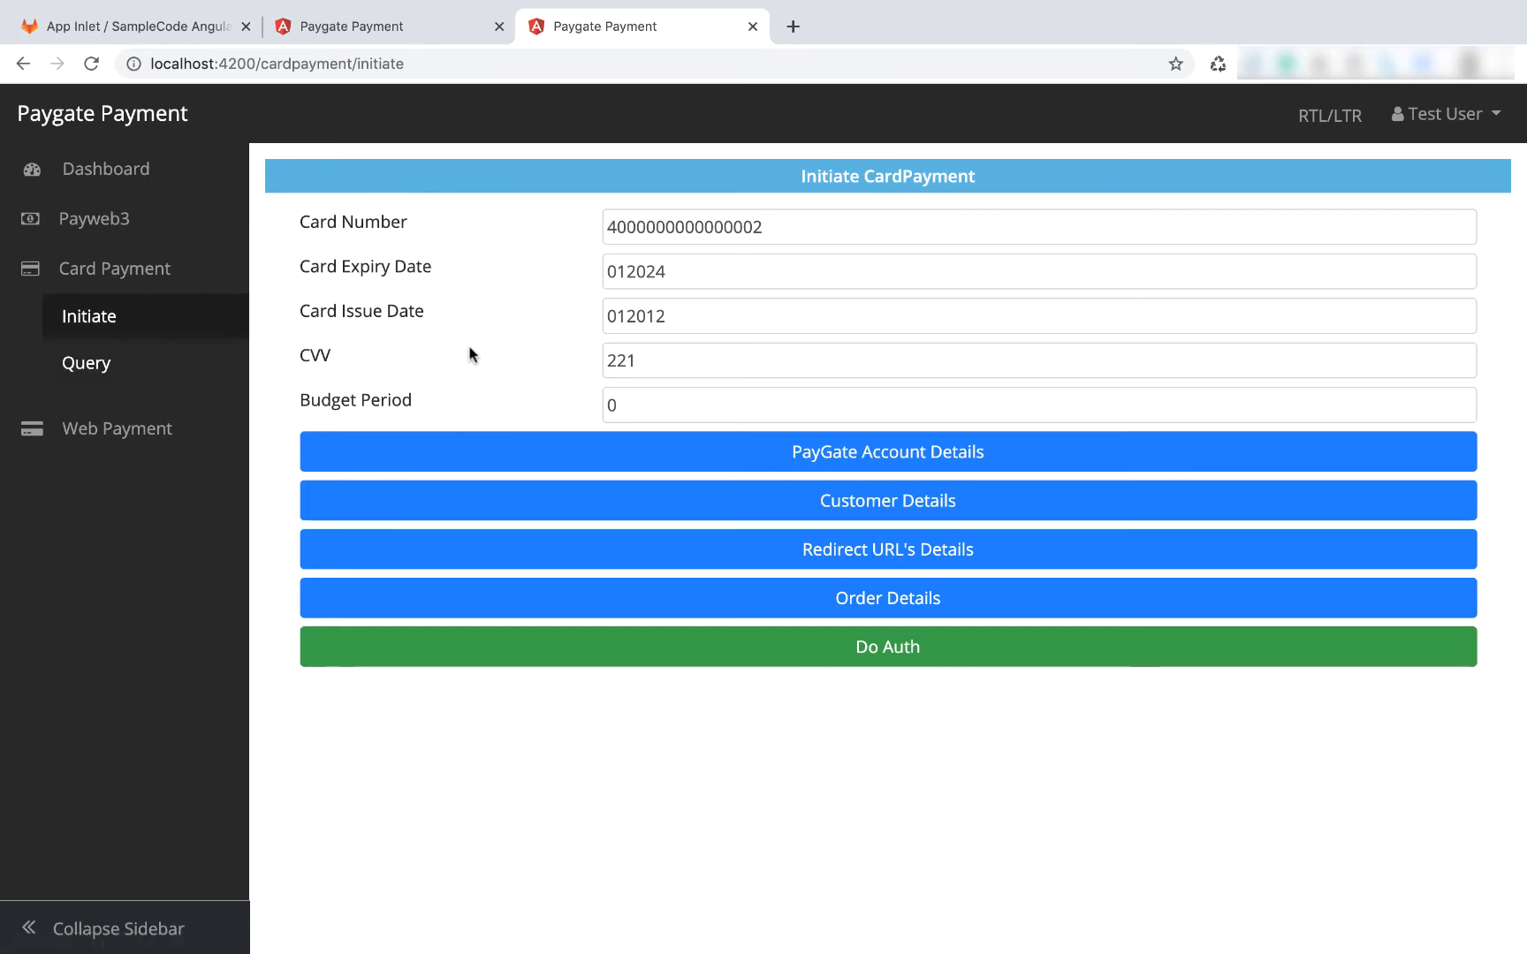
pyautogui.click(886, 451)
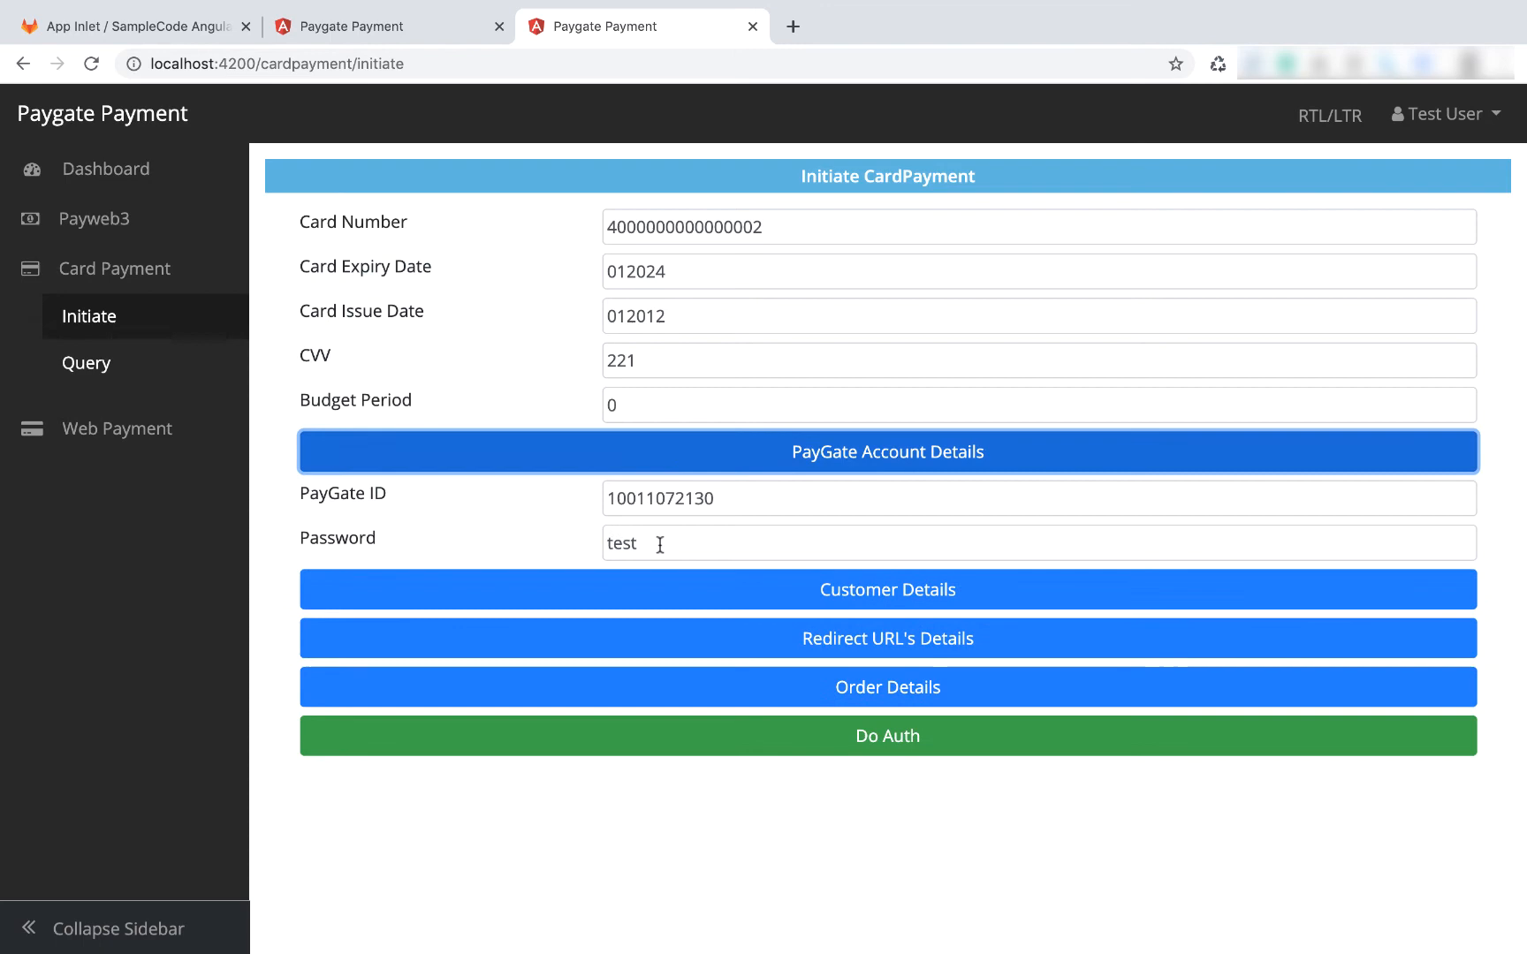
pyautogui.scroll(-3)
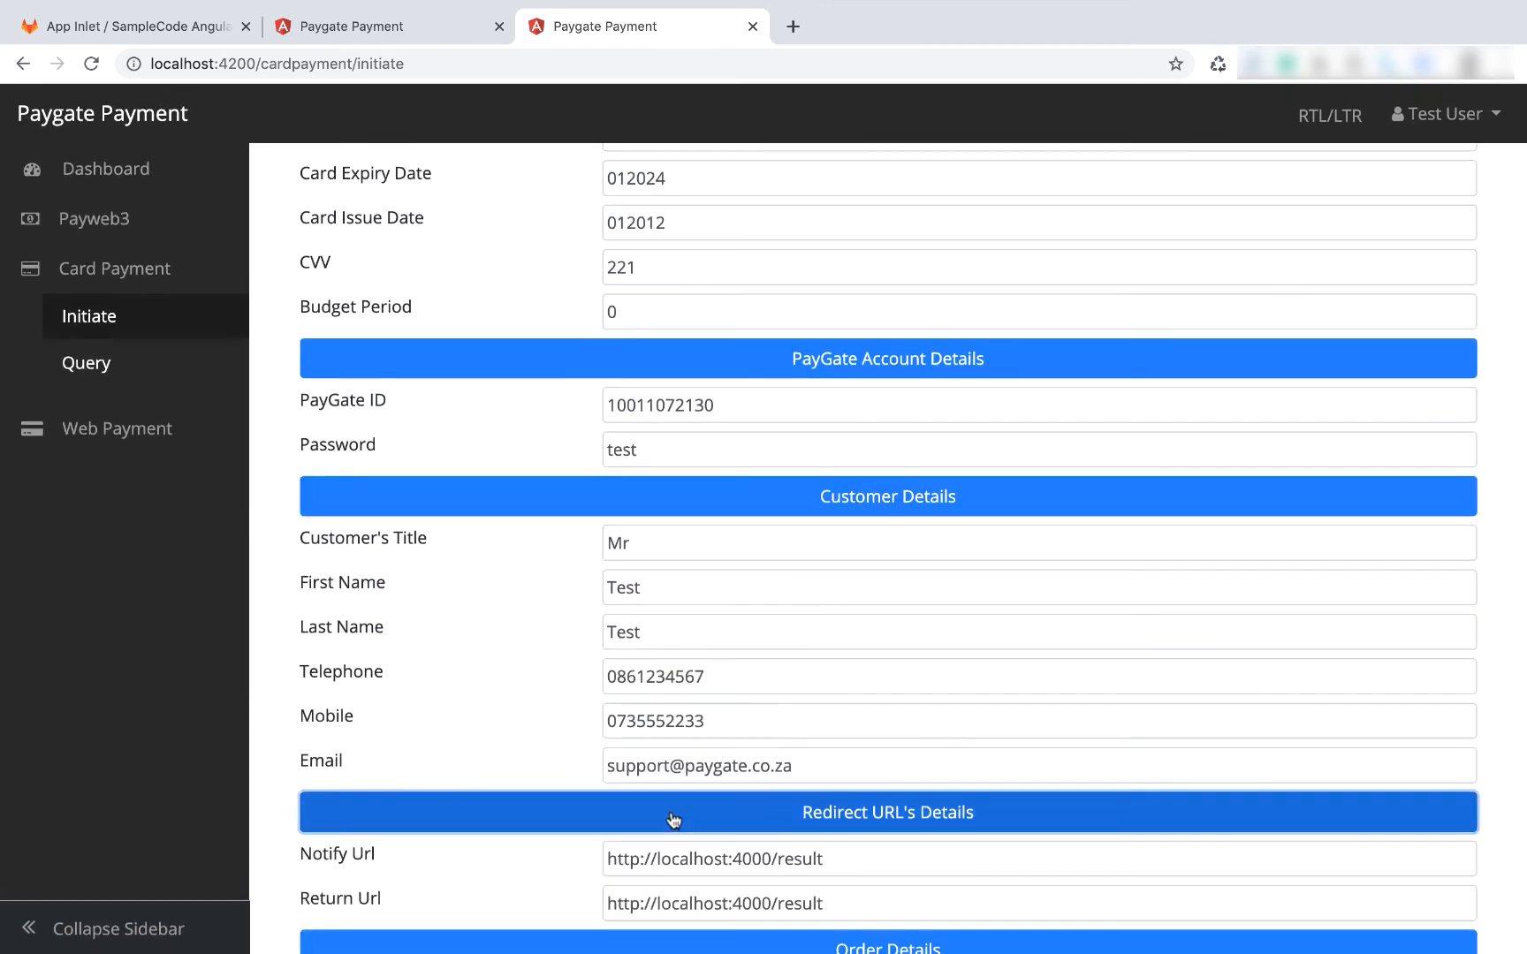
# - Review the order details, then open Card Payment Query in a new tab
pyautogui.scroll(-3)
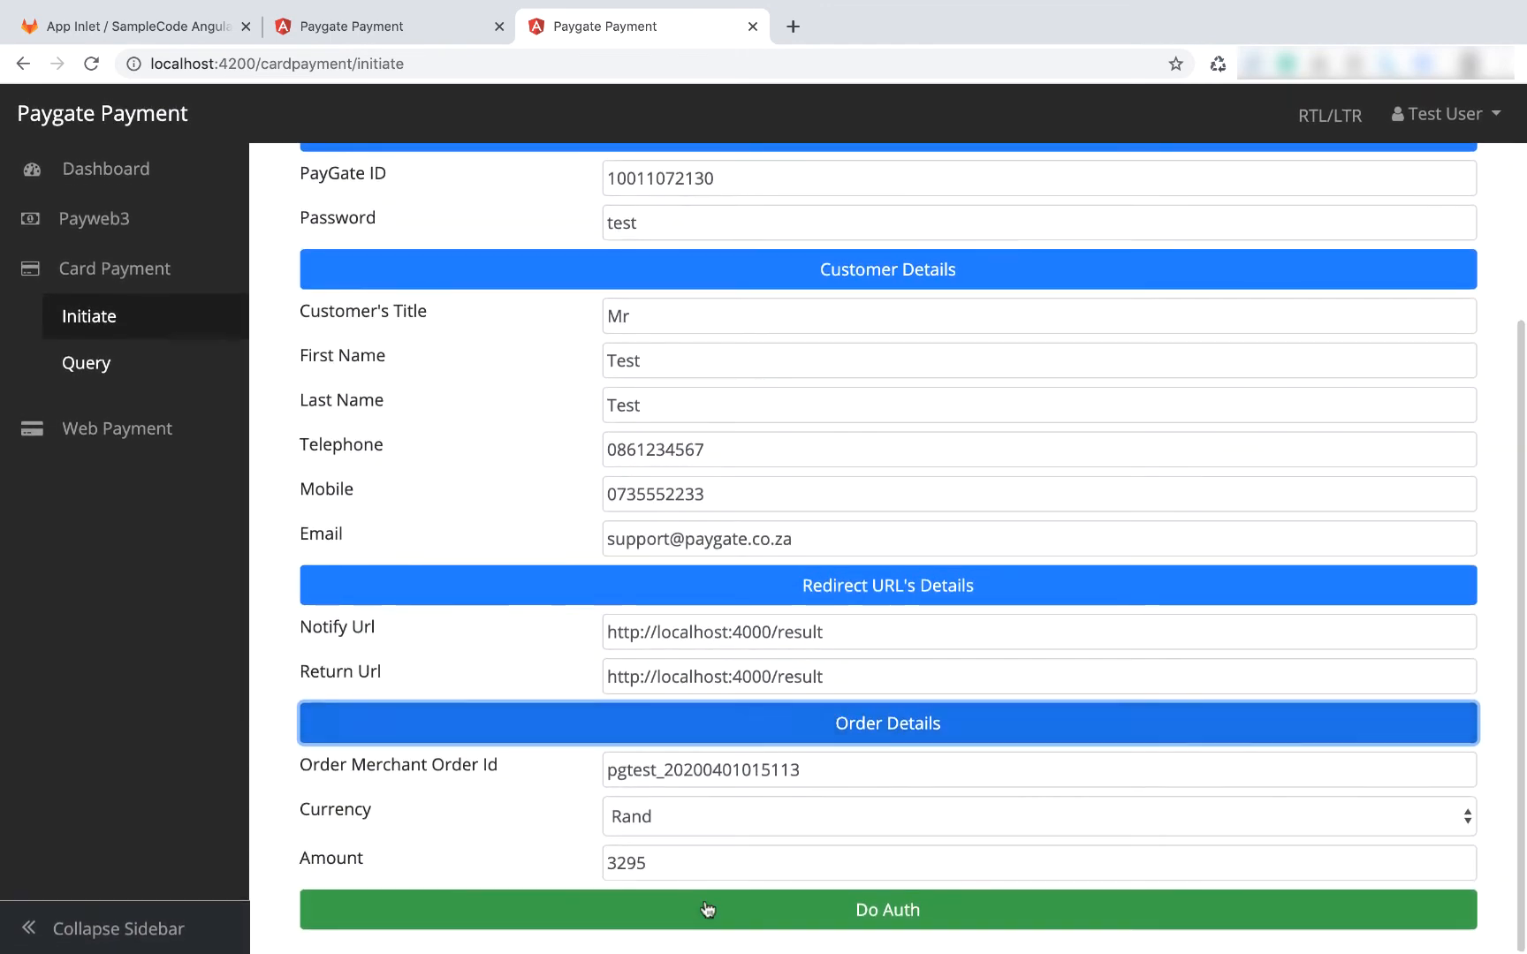
pyautogui.moveTo(745, 910)
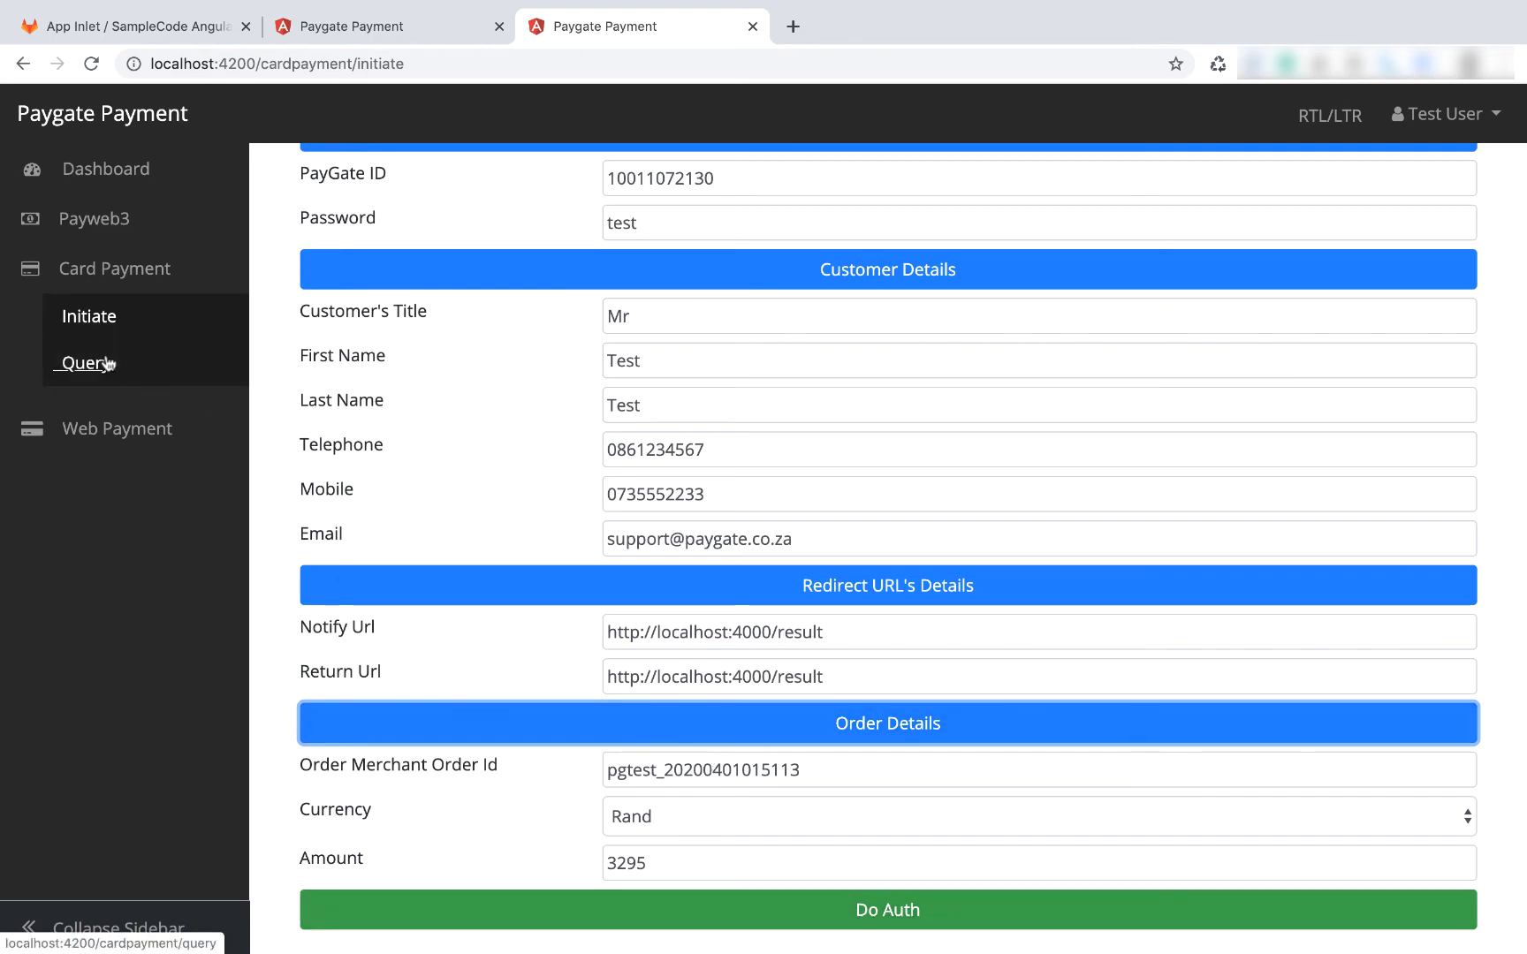
pyautogui.click(740, 770)
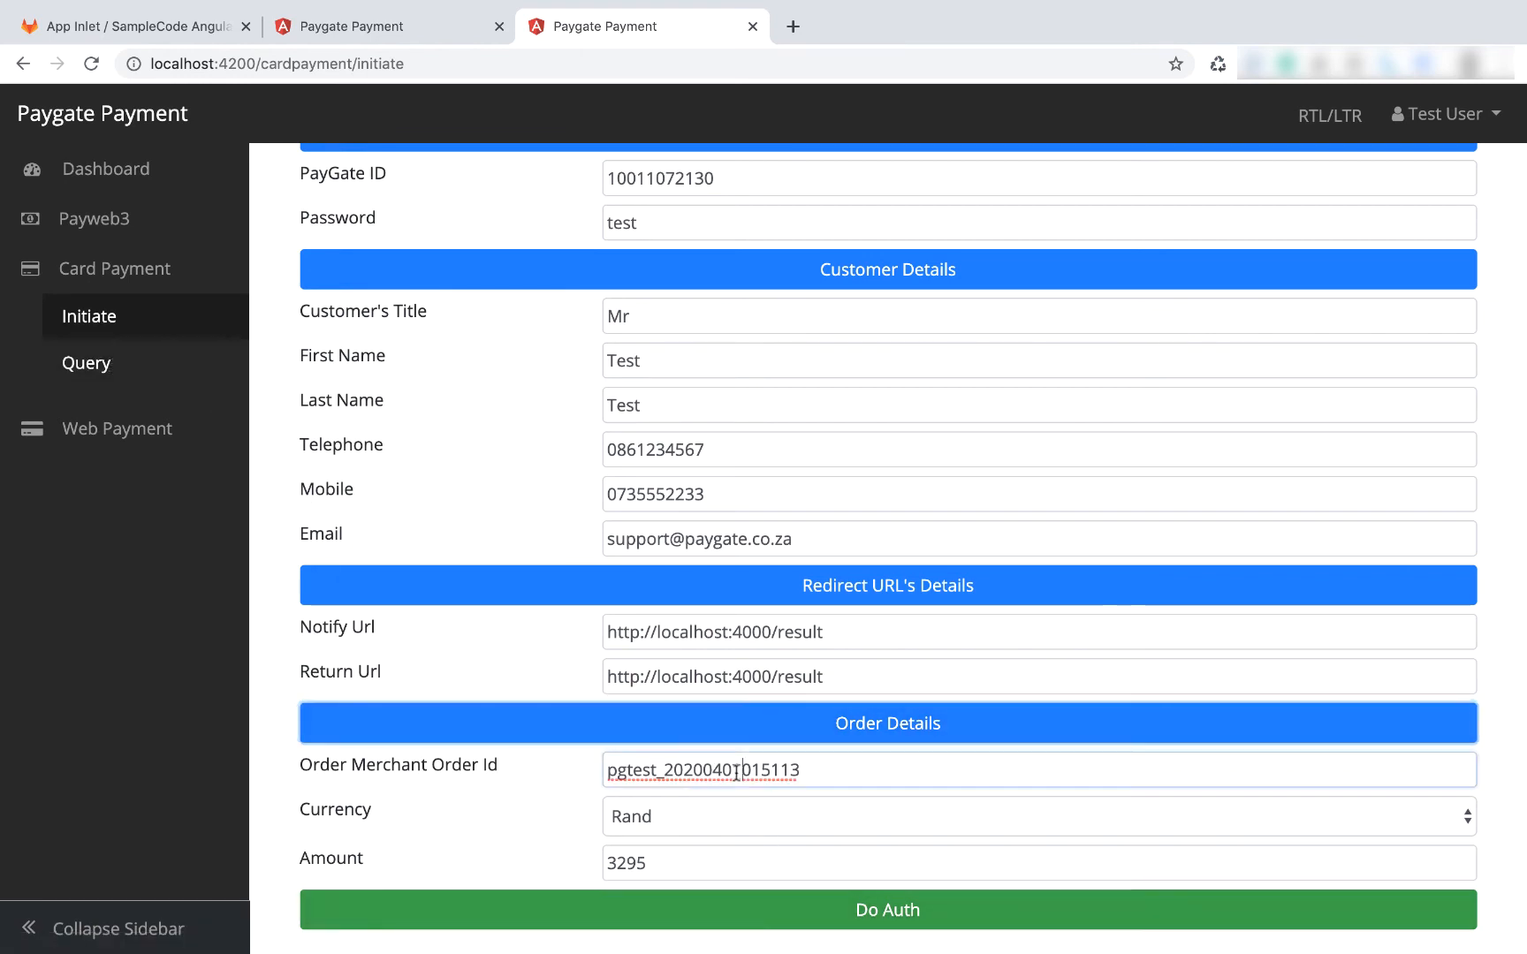
pyautogui.rightClick(86, 363)
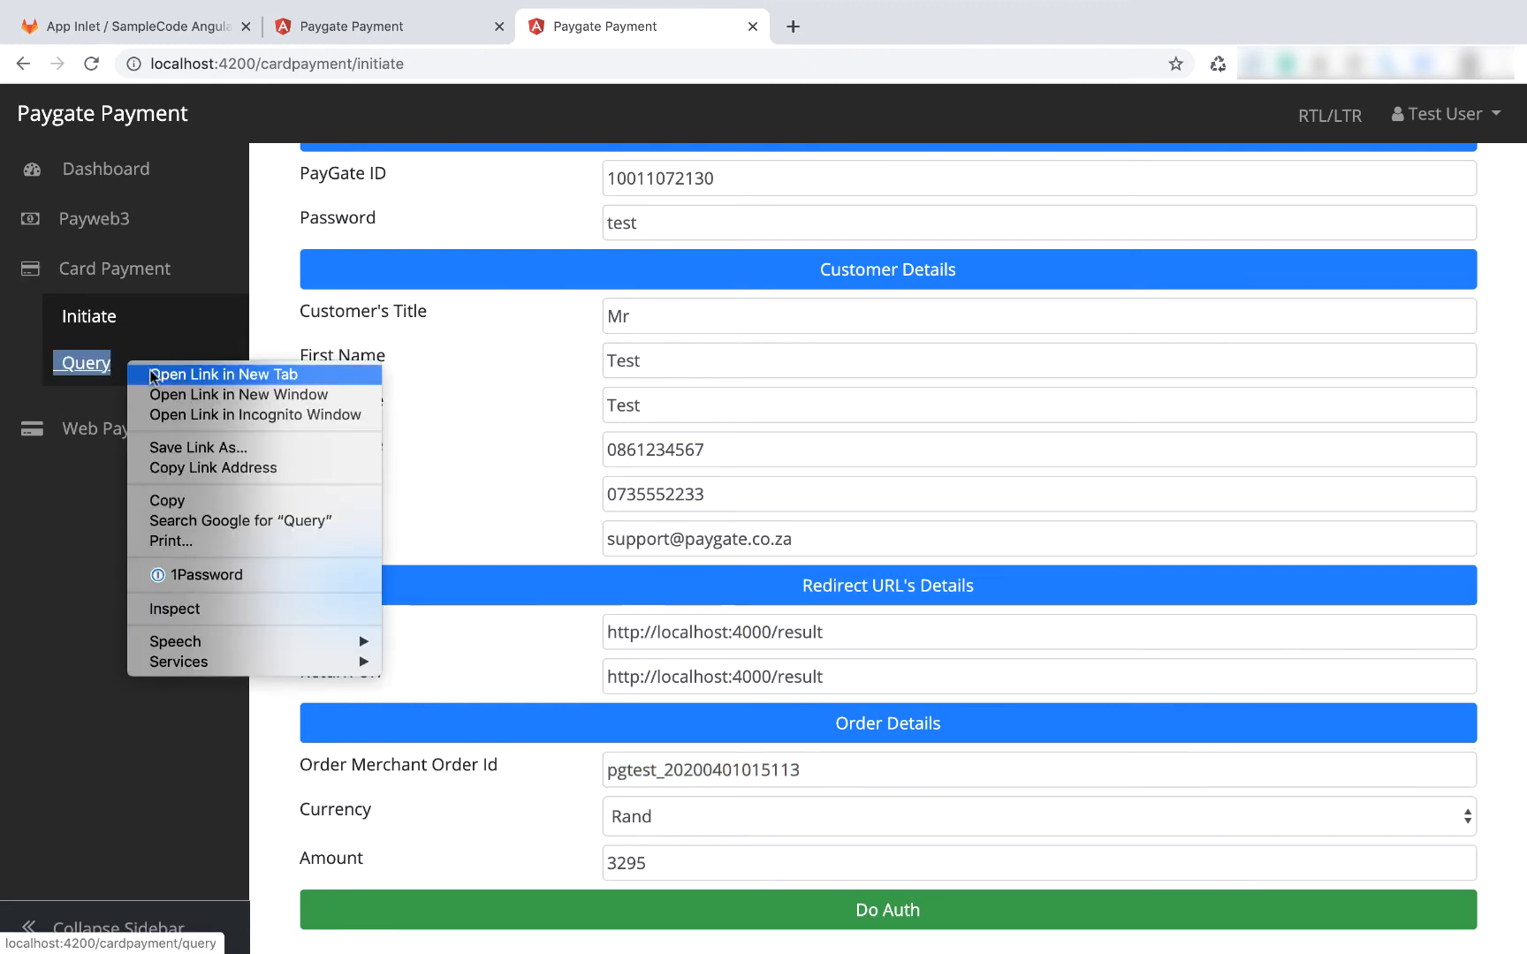
pyautogui.click(222, 373)
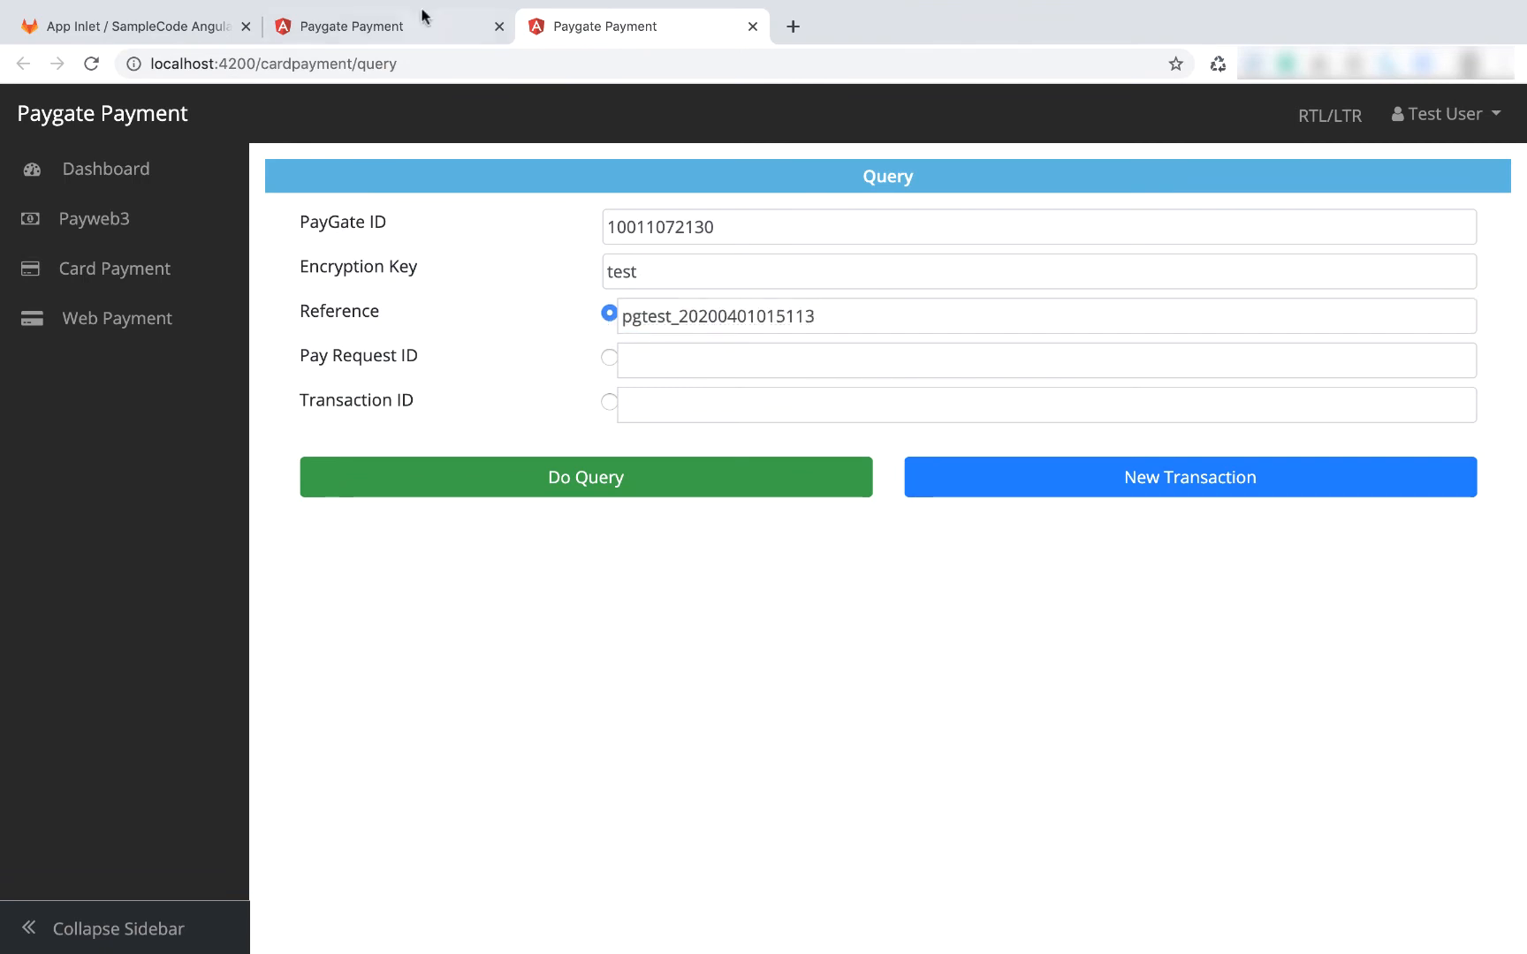
pyautogui.moveTo(453, 51)
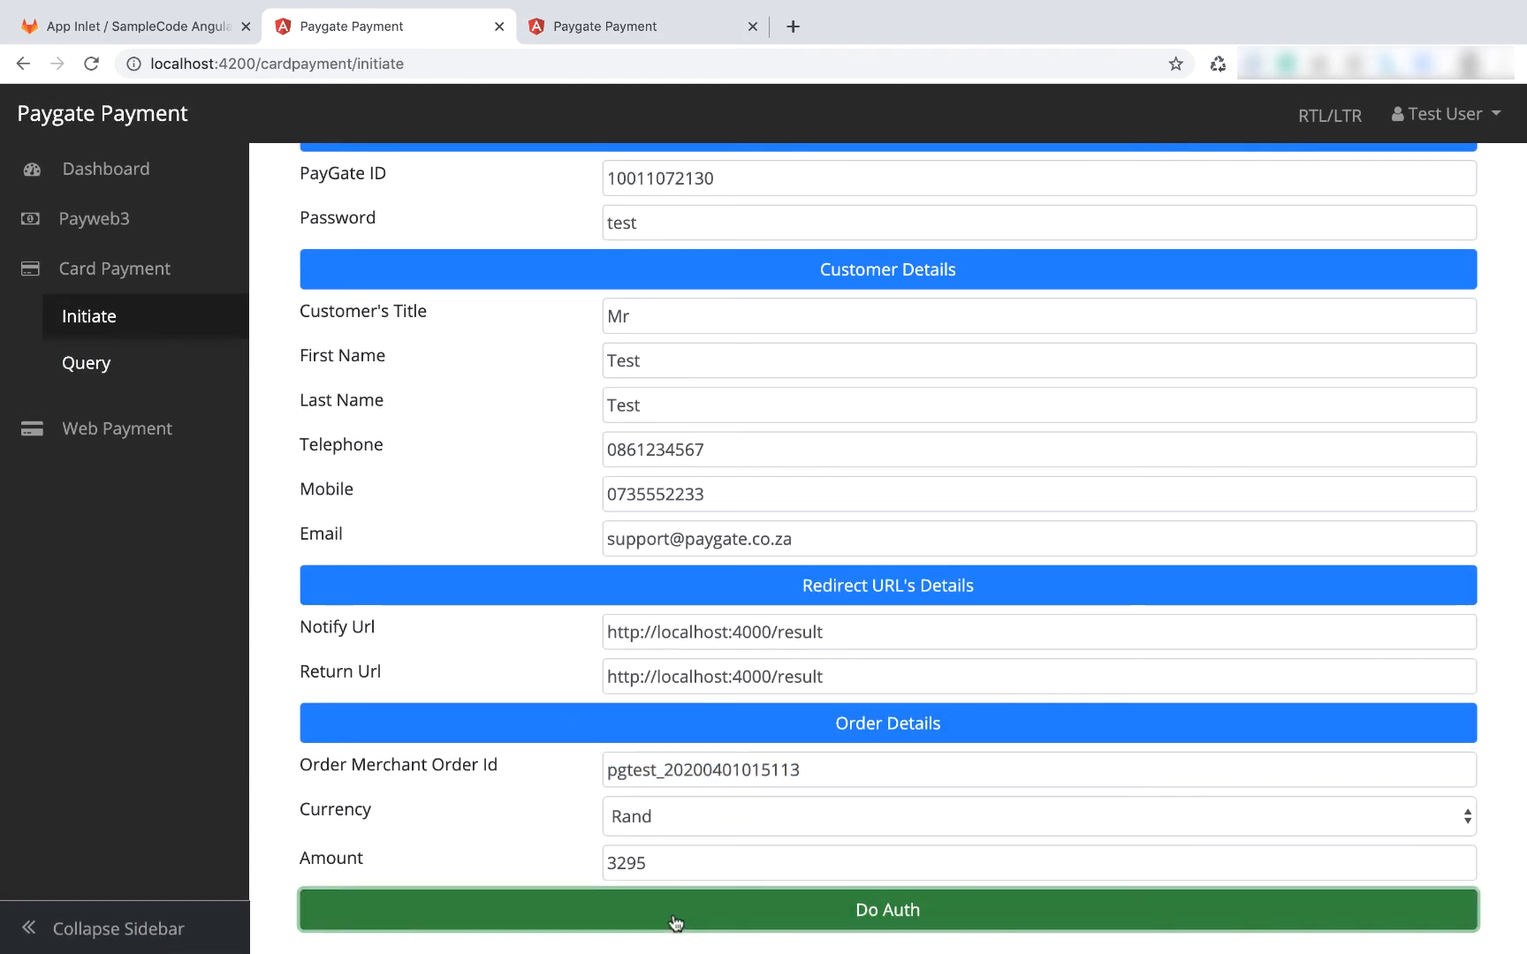
# - Authorise the test card payment through Do Auth and Redirect, dismissing the test alert
pyautogui.click(886, 909)
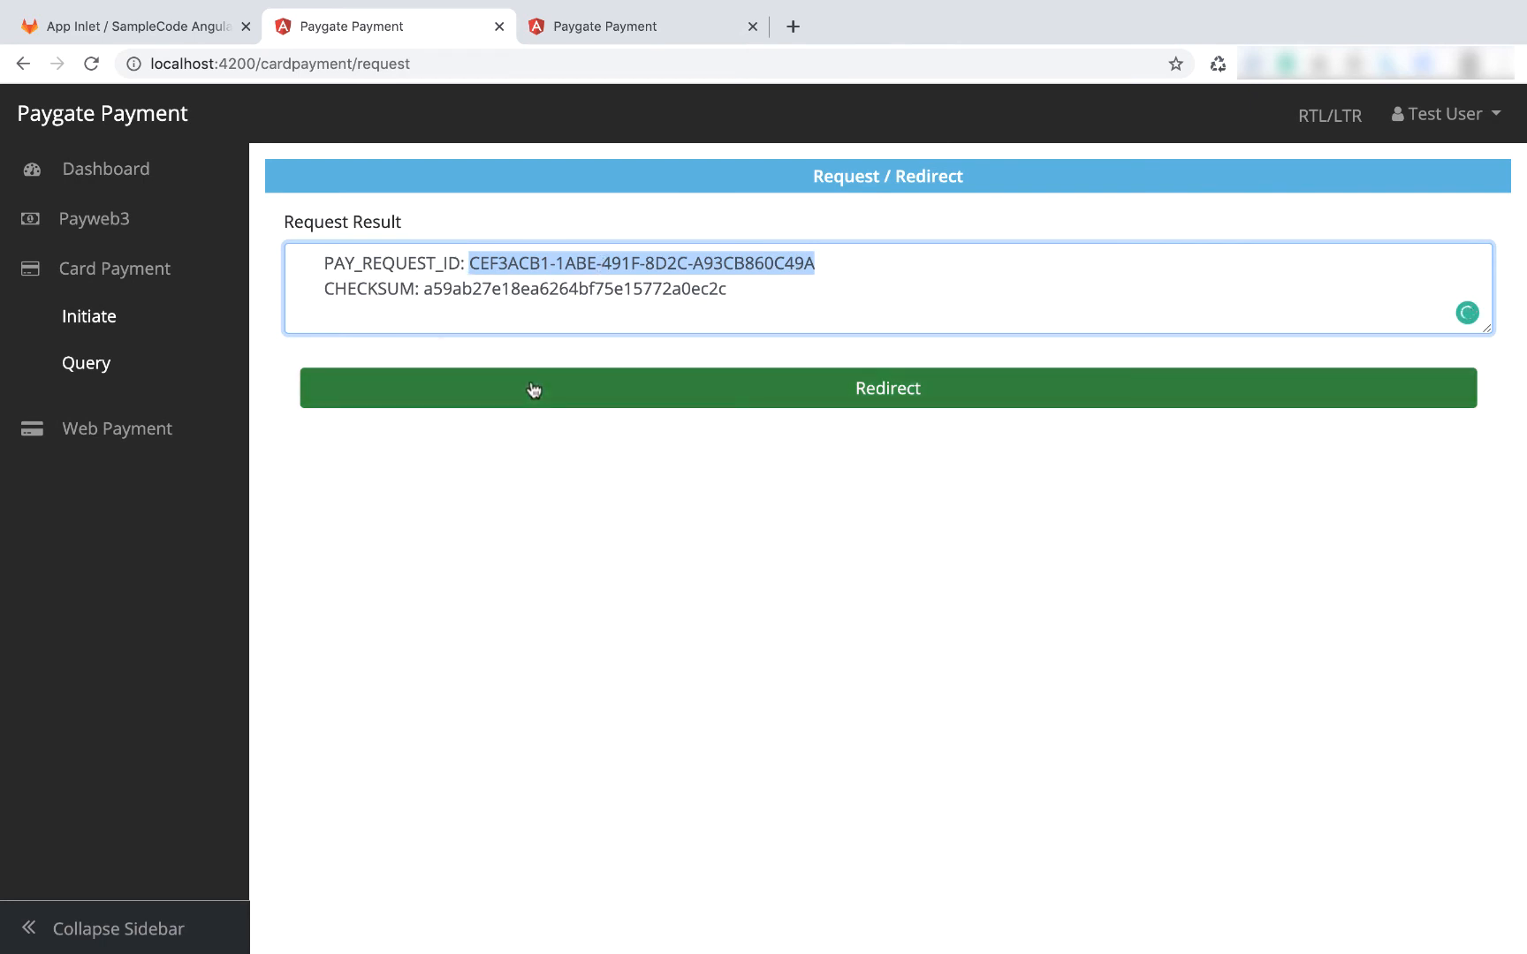
pyautogui.click(886, 389)
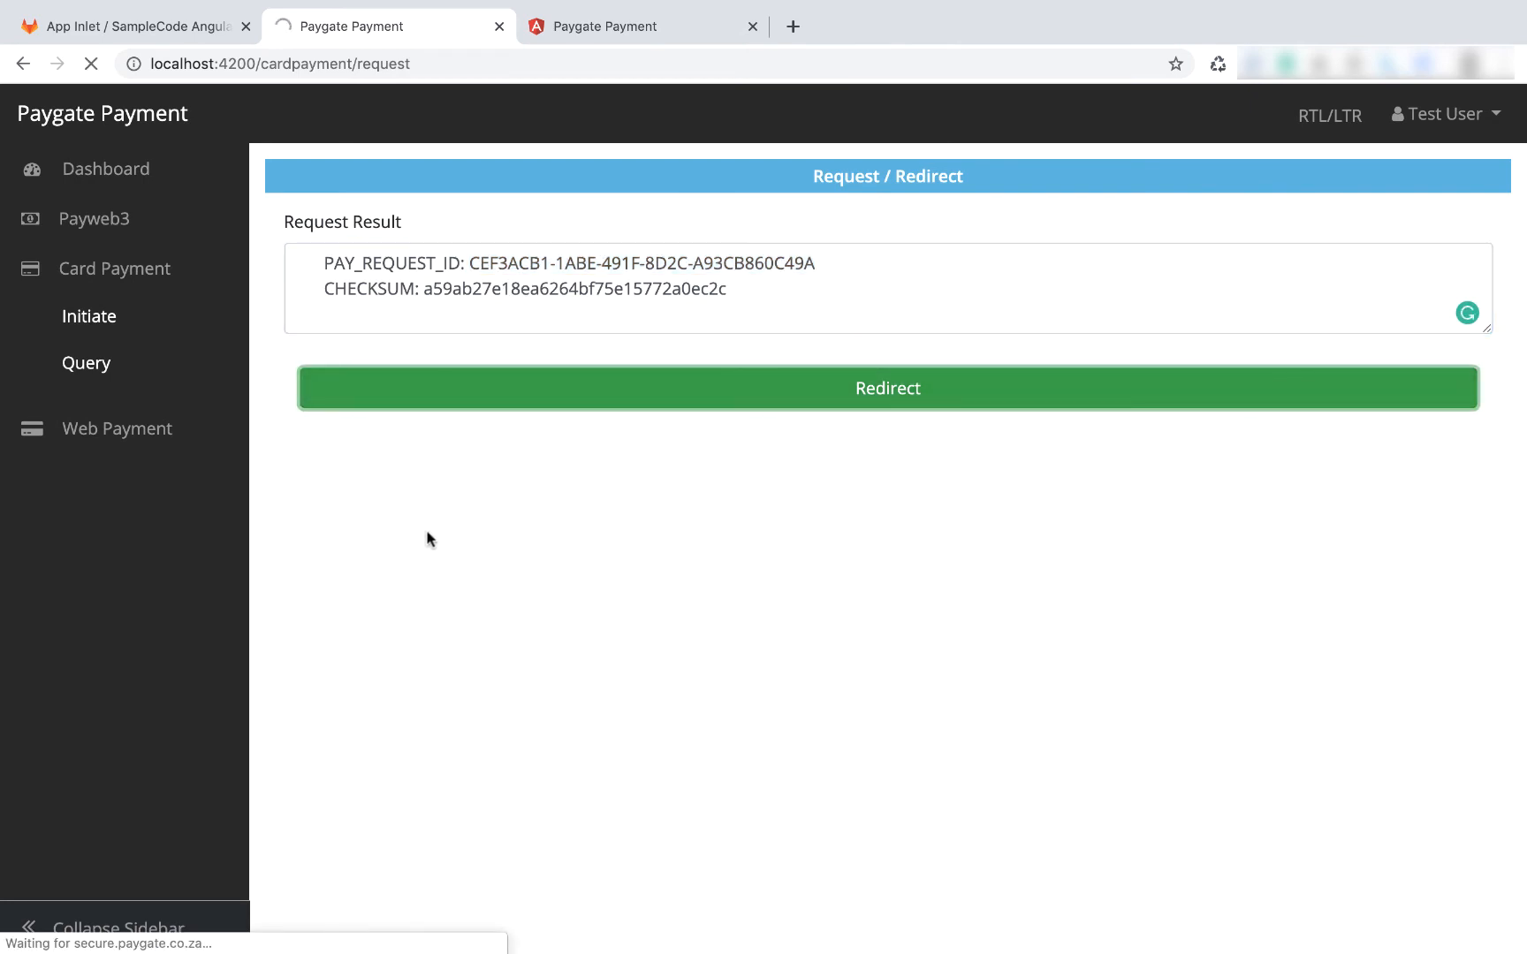
pyautogui.click(886, 388)
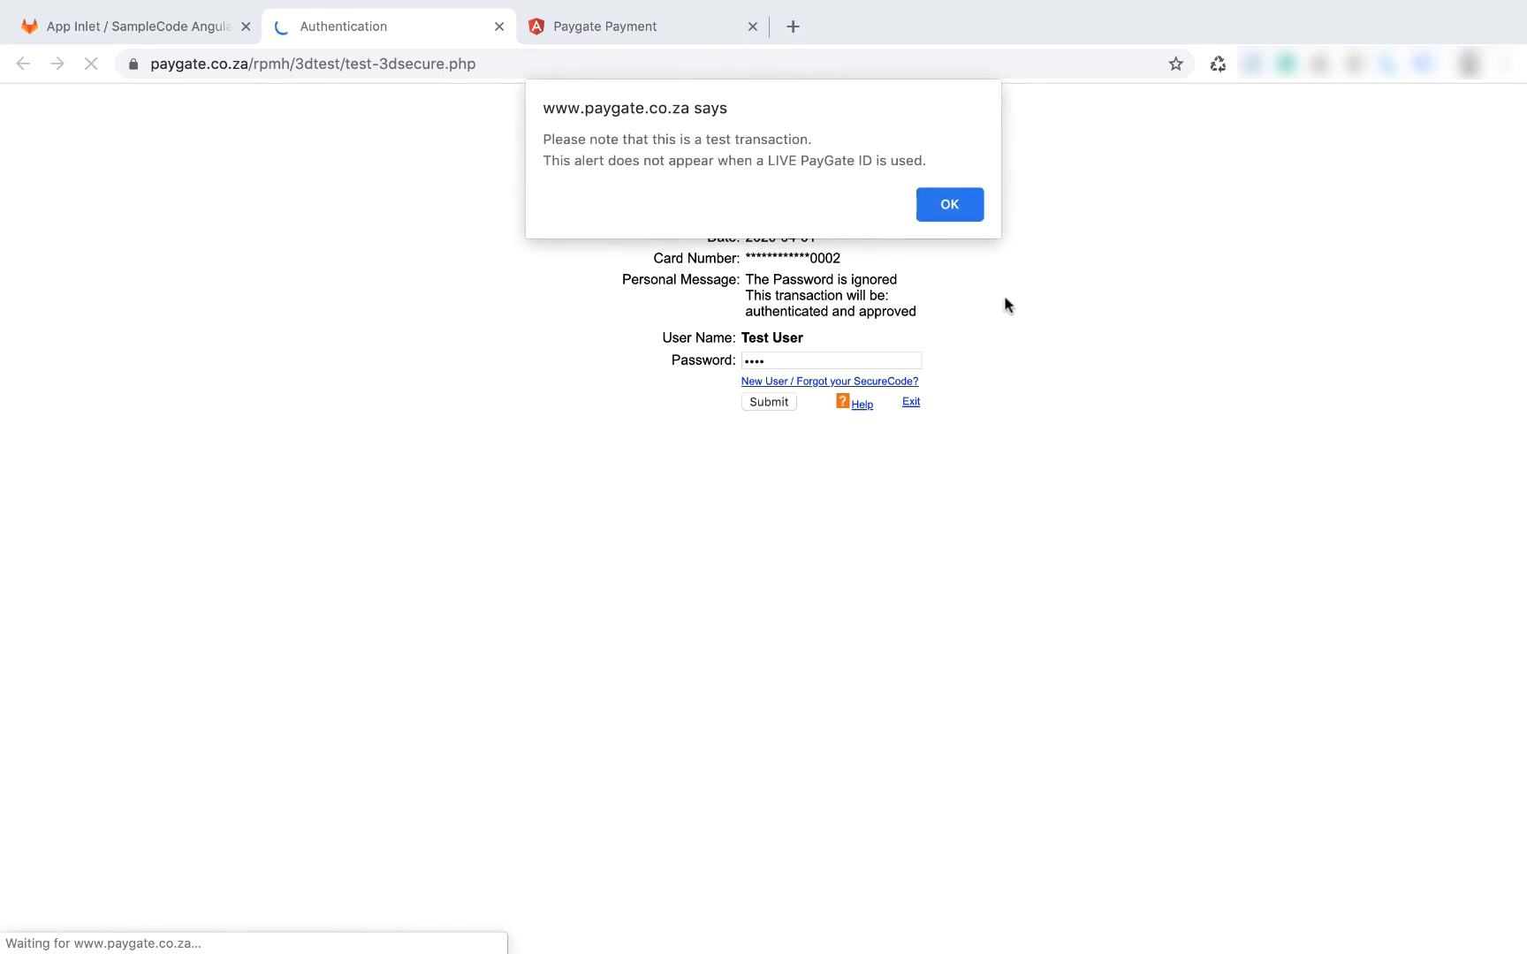
pyautogui.click(947, 204)
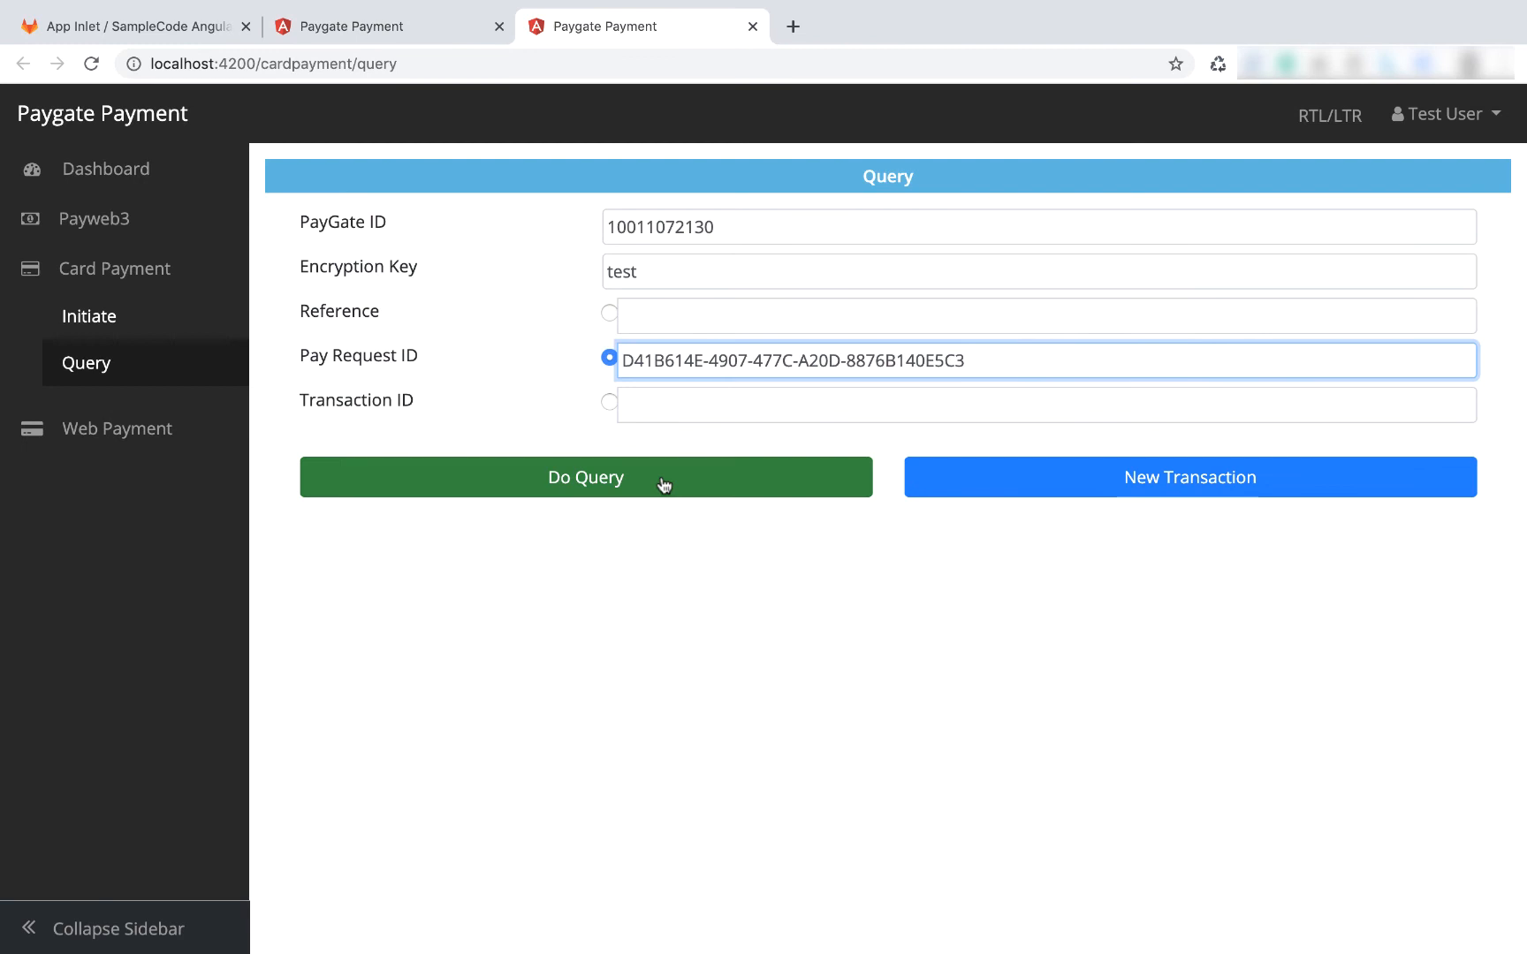
# - Query the card payment, confirm the Approved SOAP response, and expand Web Payment
pyautogui.click(585, 477)
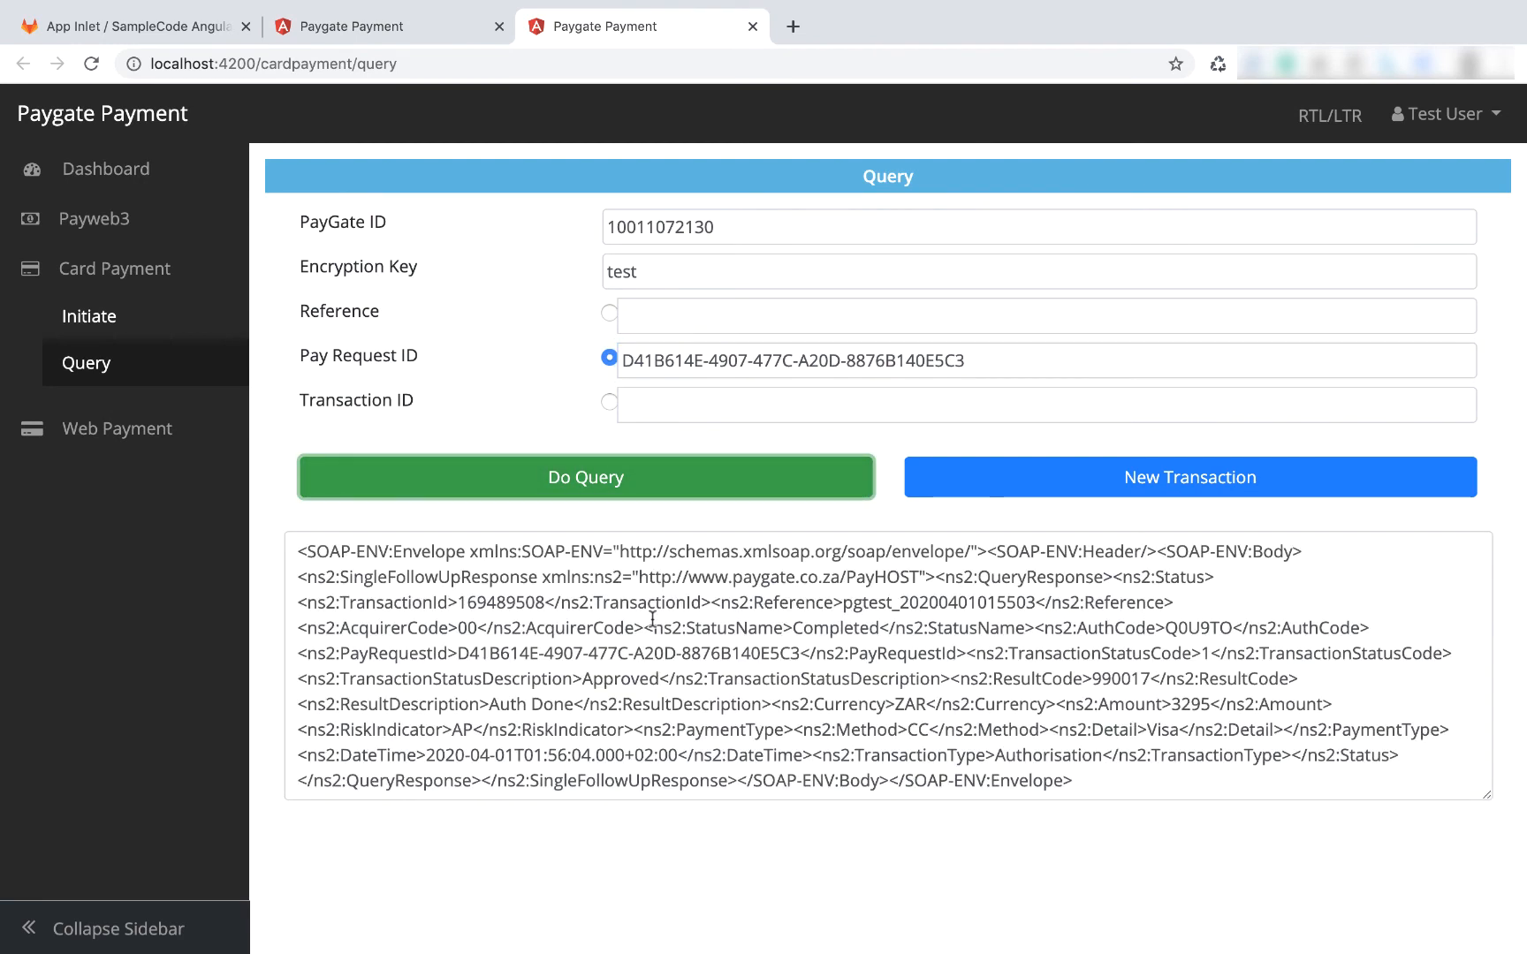
pyautogui.doubleClick(621, 652)
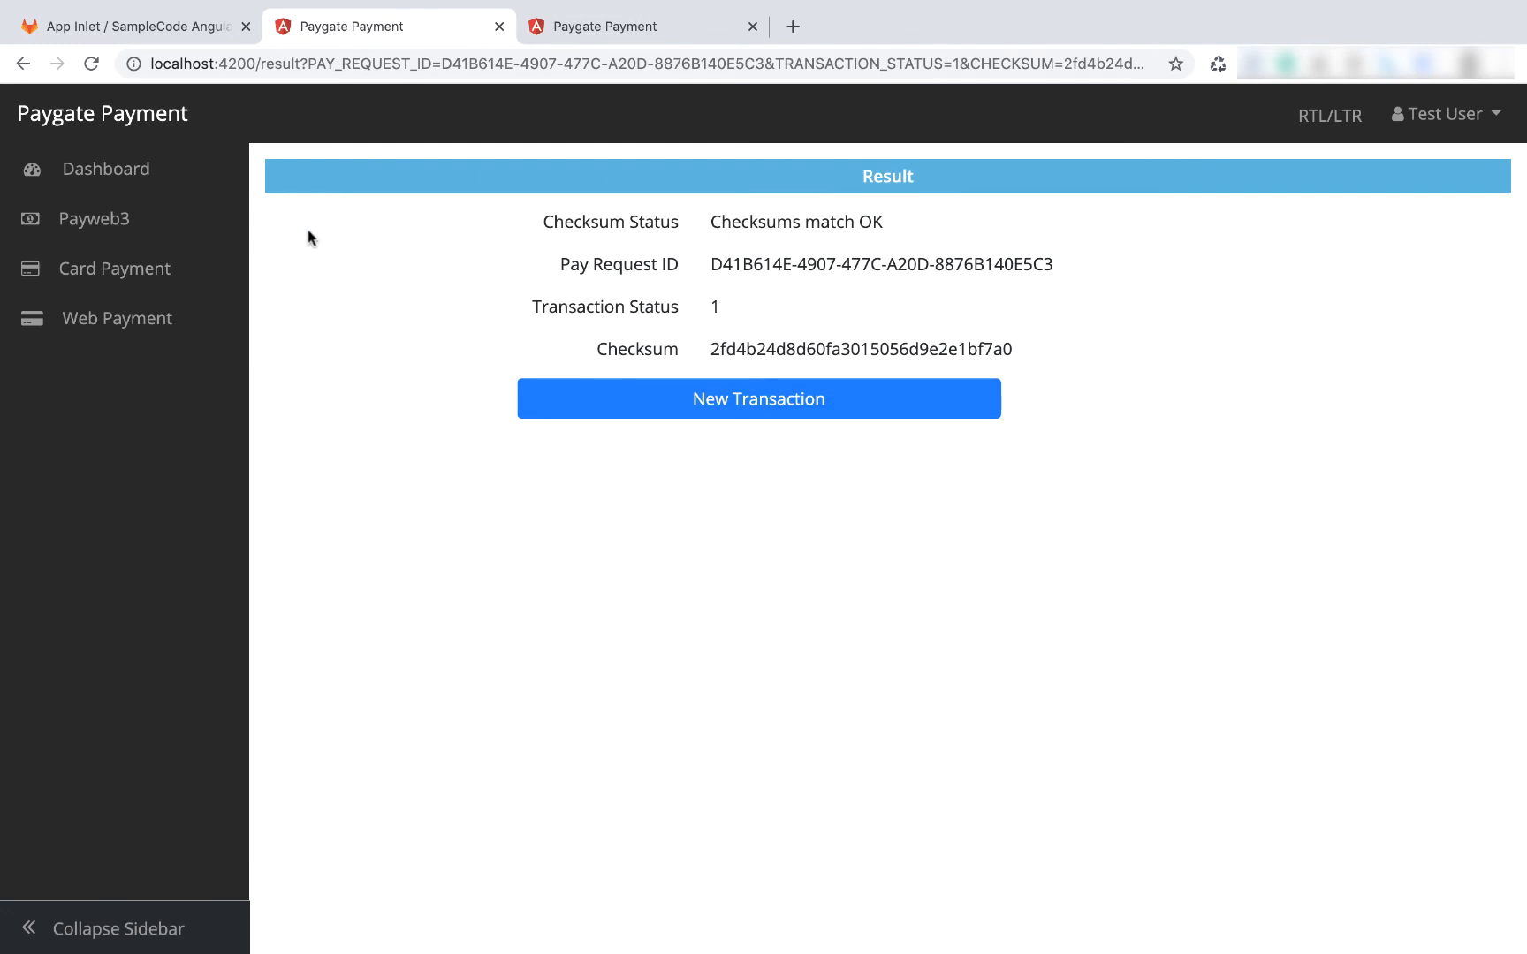
pyautogui.click(115, 267)
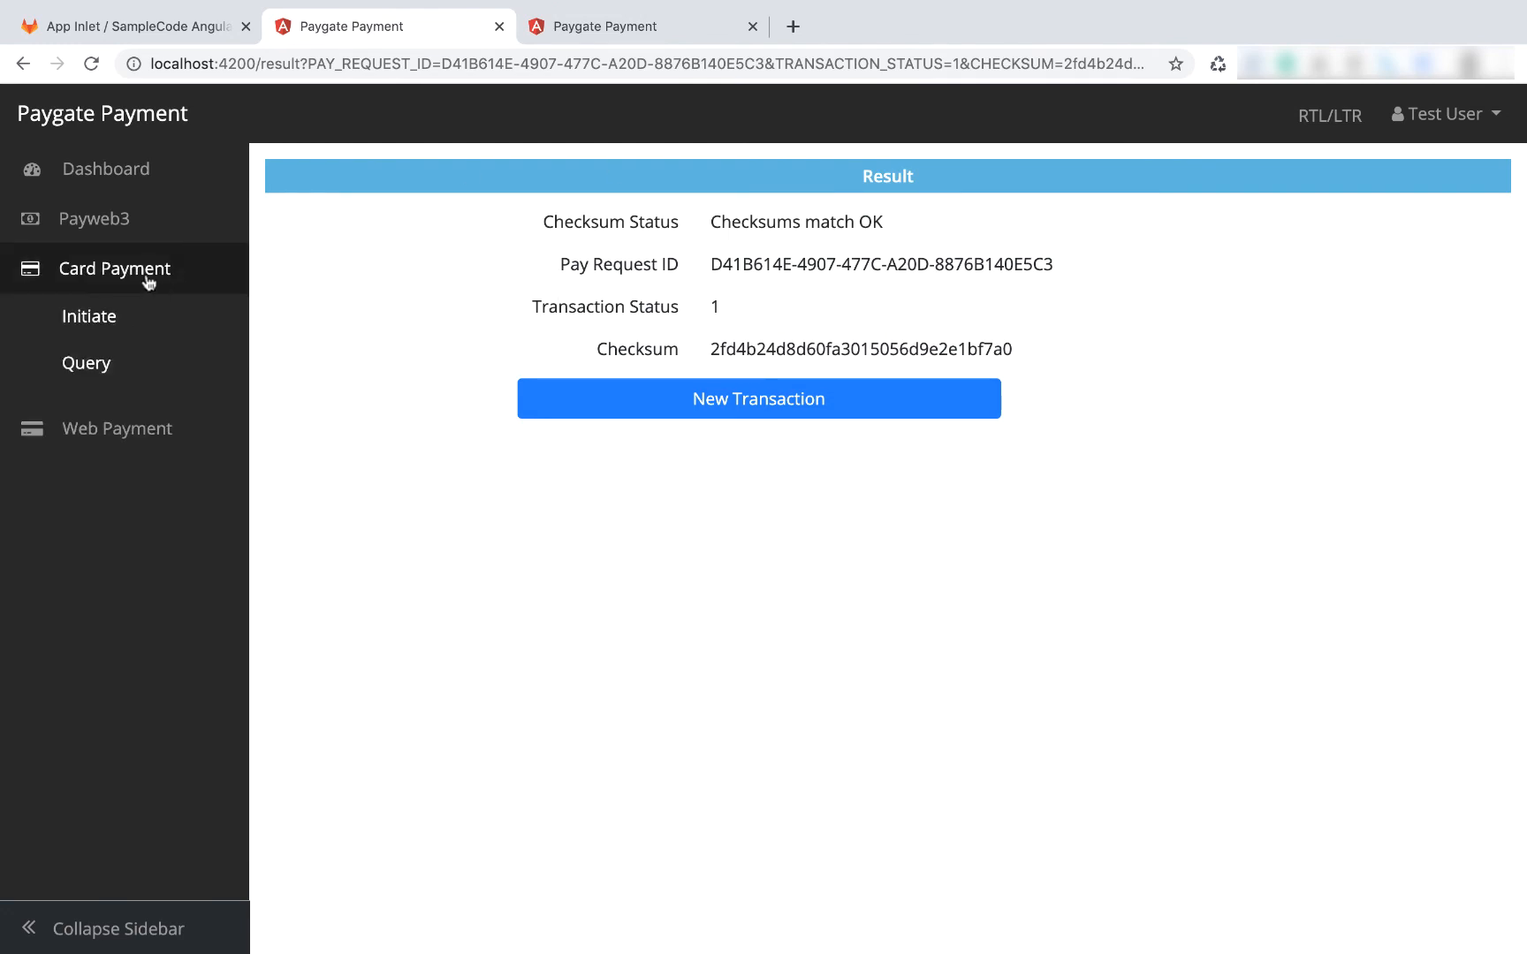
pyautogui.click(117, 318)
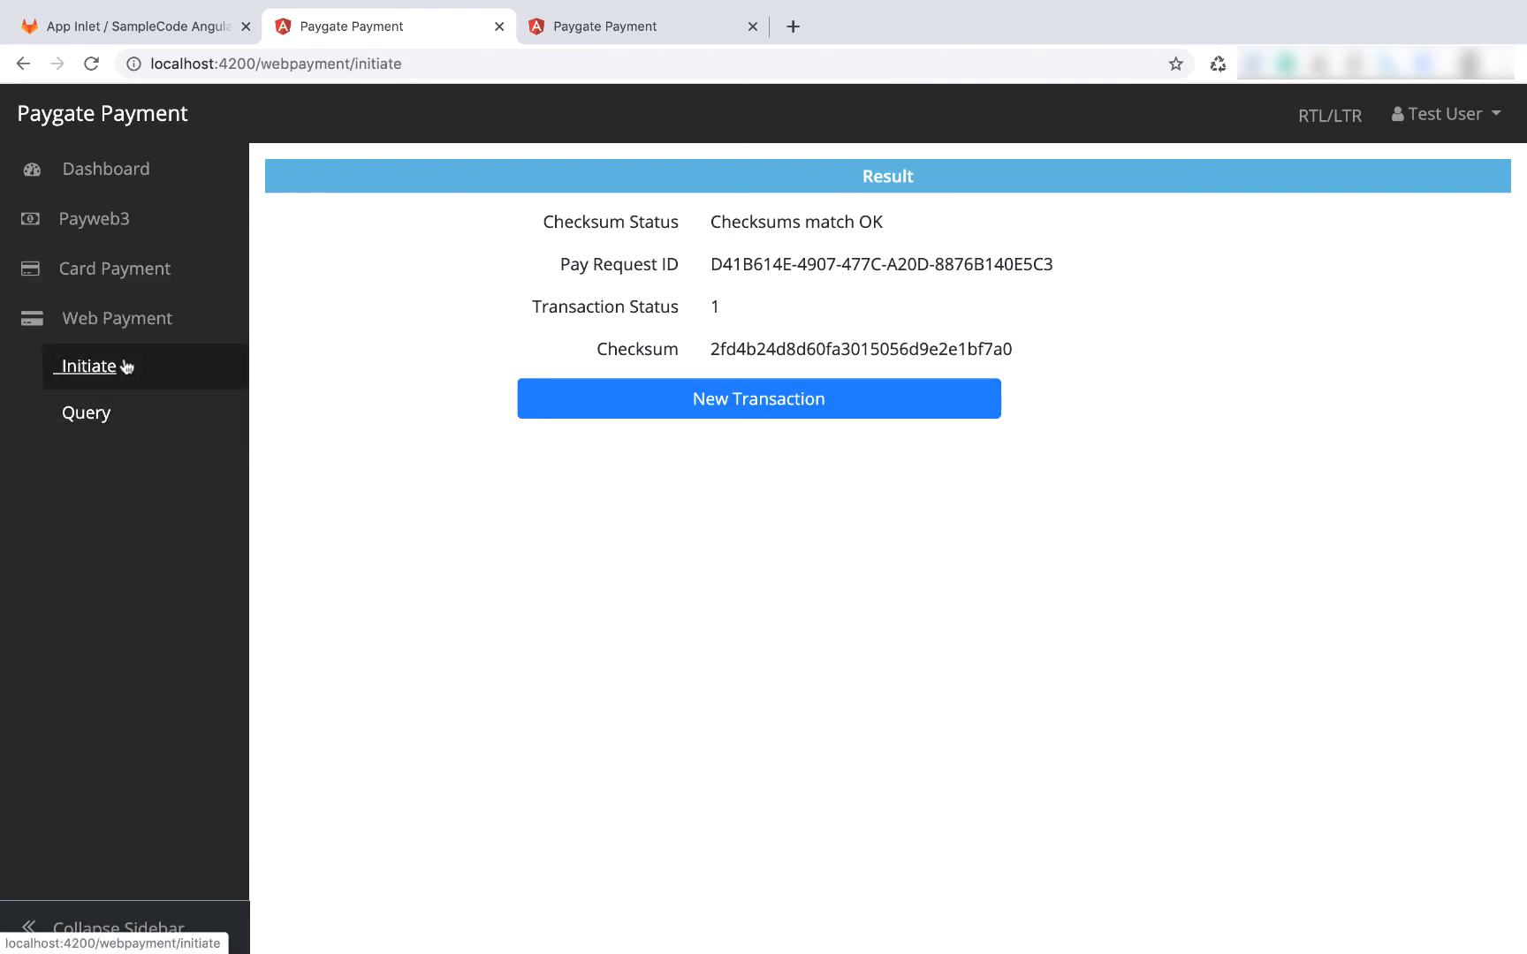
pyautogui.click(757, 398)
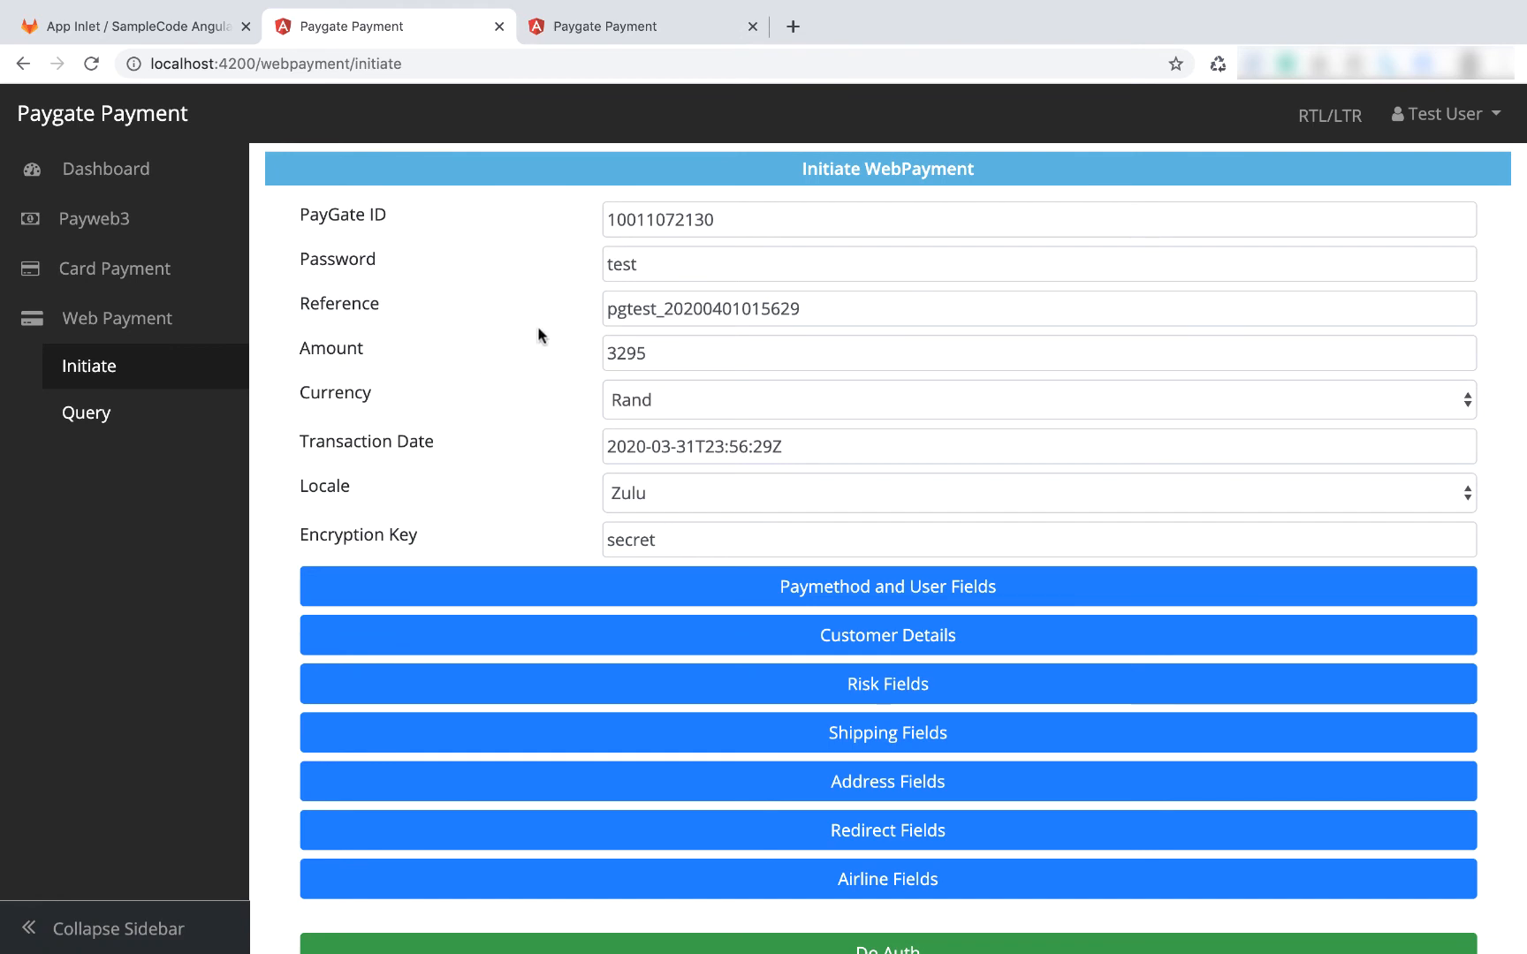
pyautogui.moveTo(470, 327)
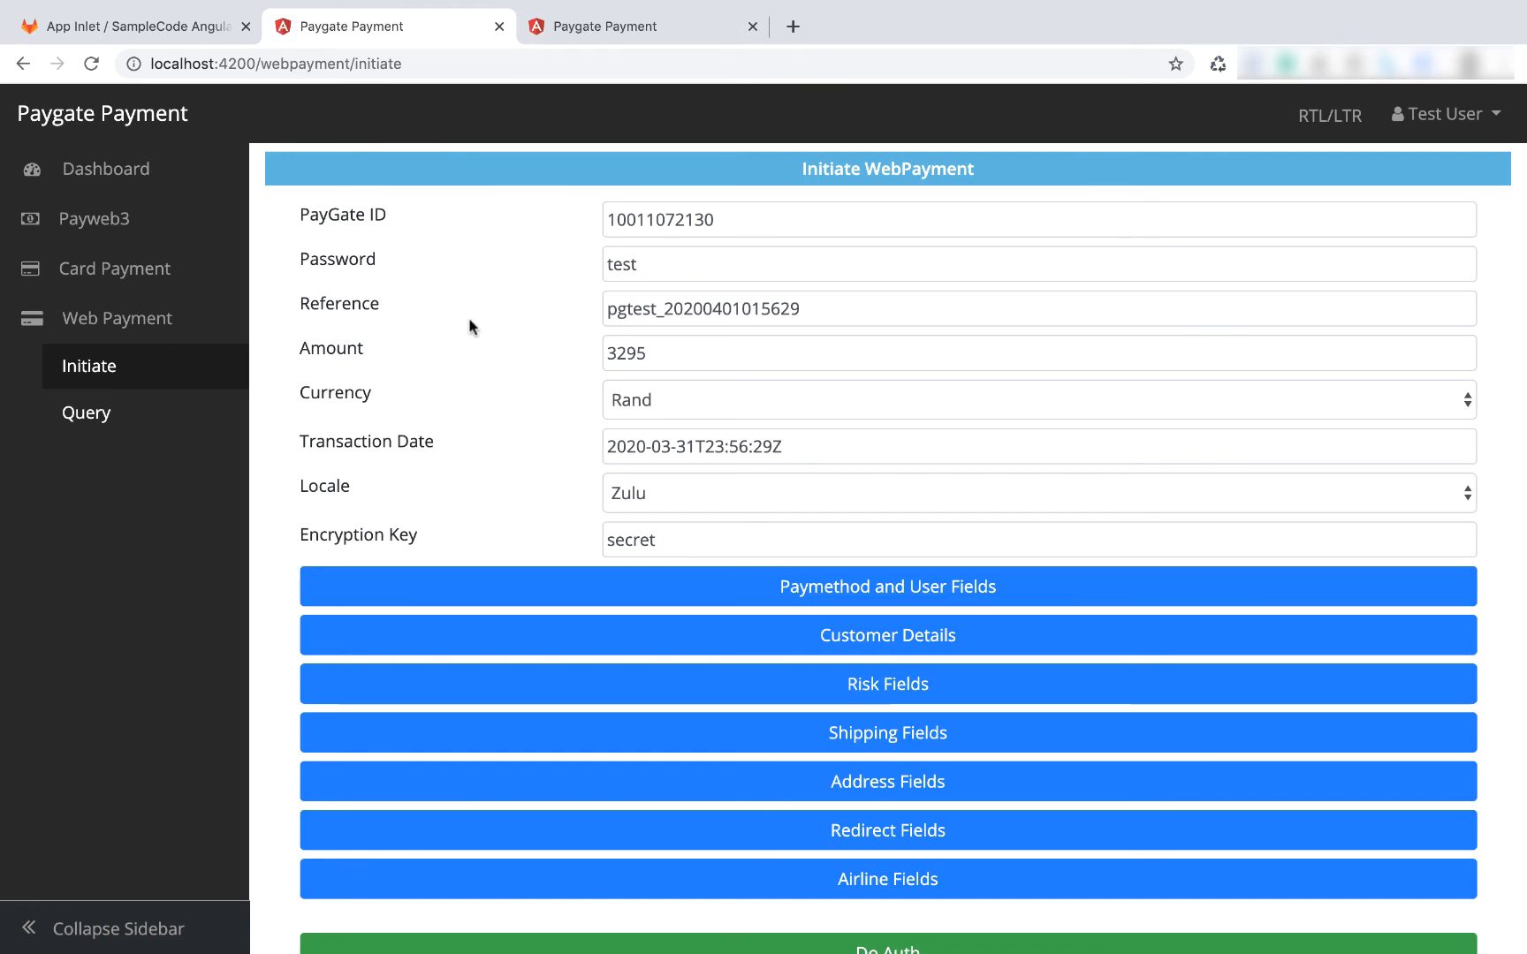
pyautogui.moveTo(360, 411)
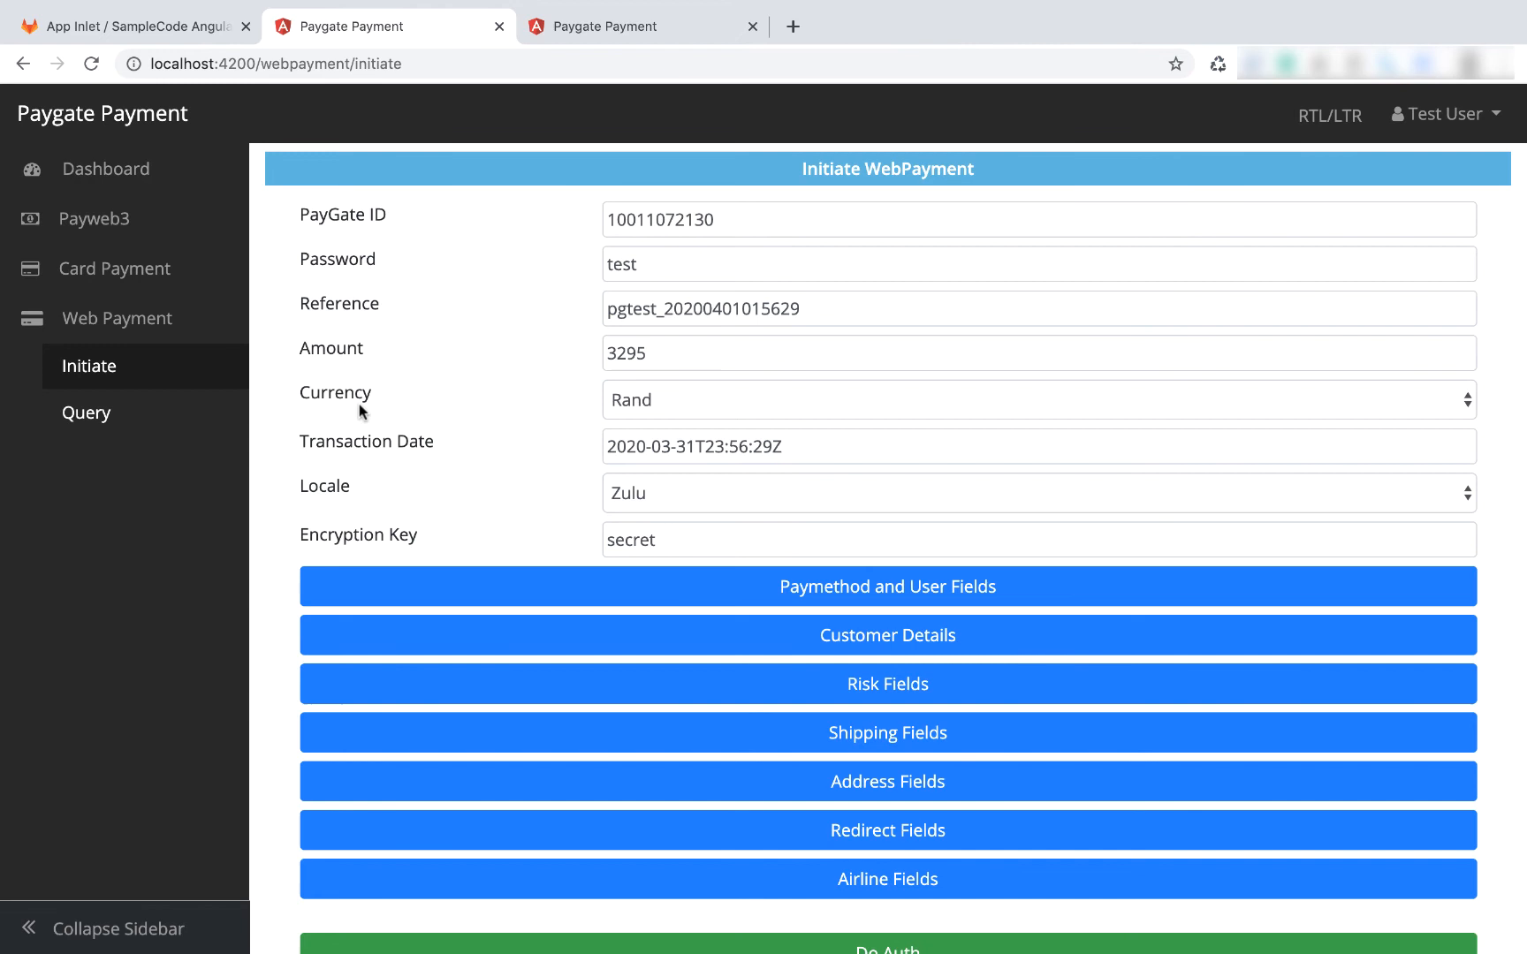
pyautogui.moveTo(88, 366)
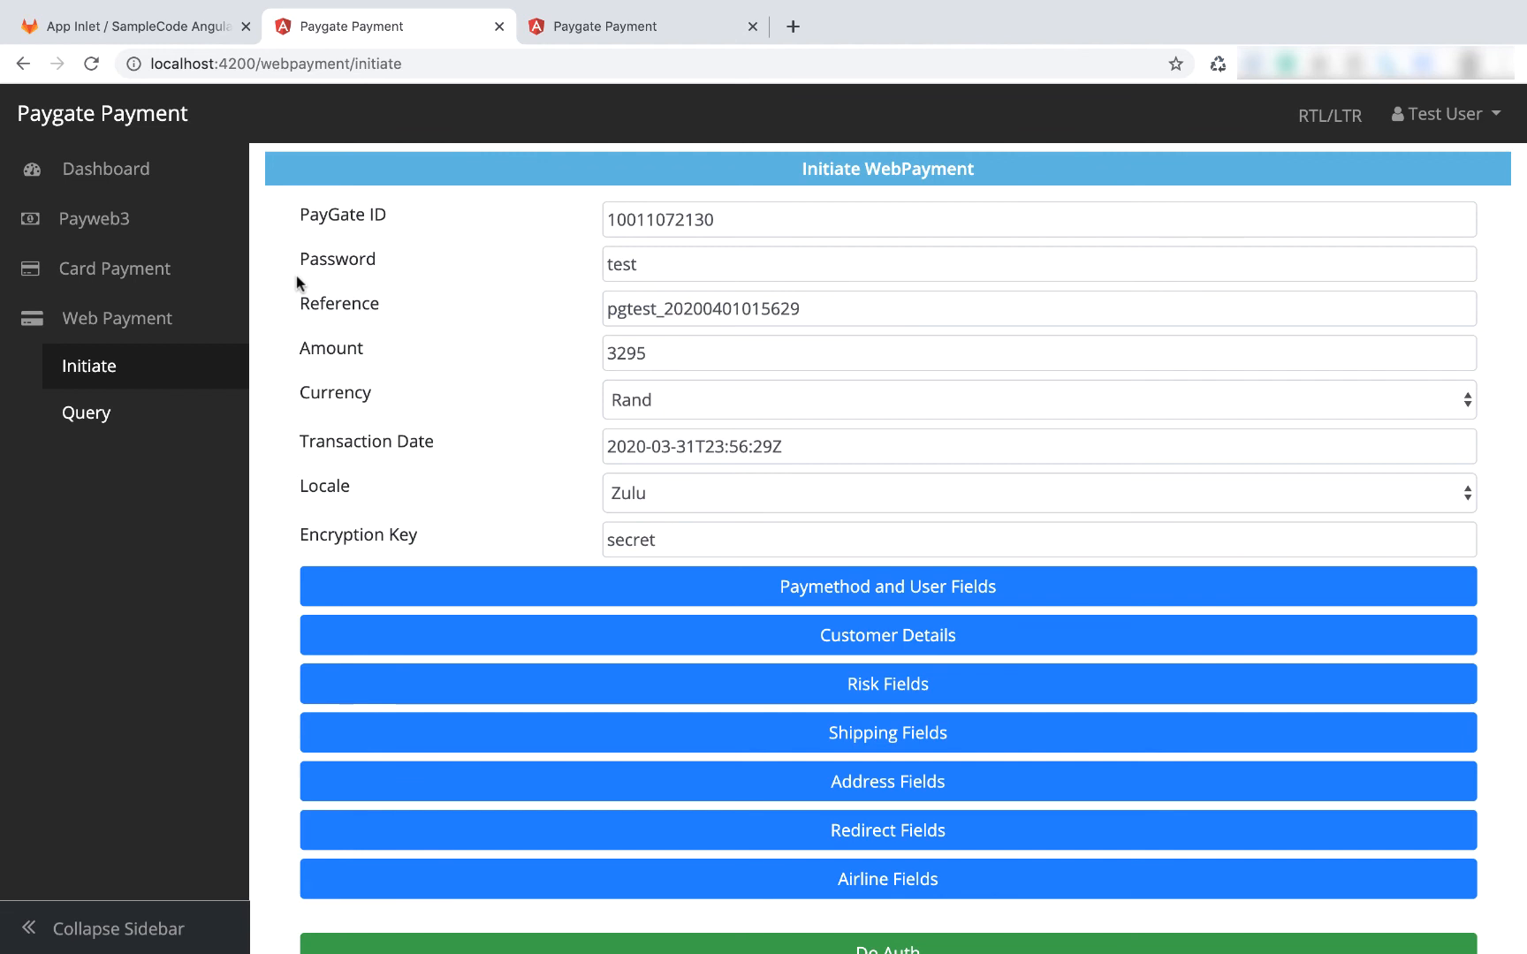
pyautogui.scroll(-3)
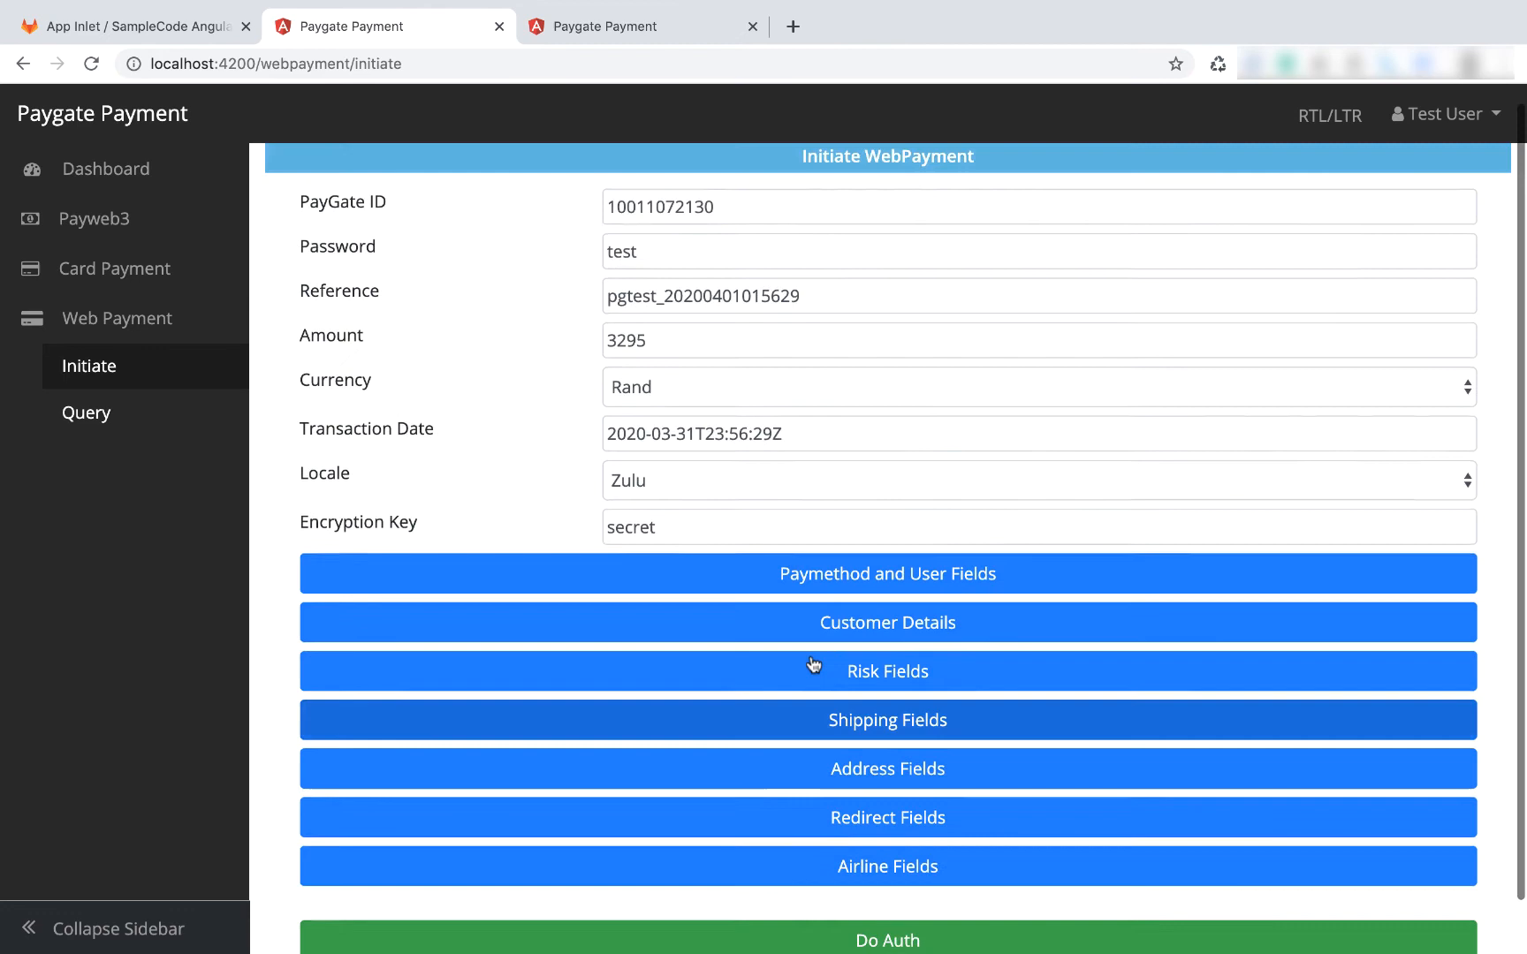
# - Check the redirect URL fields and submit the Web Payment form with Do Auth
pyautogui.scroll(-3)
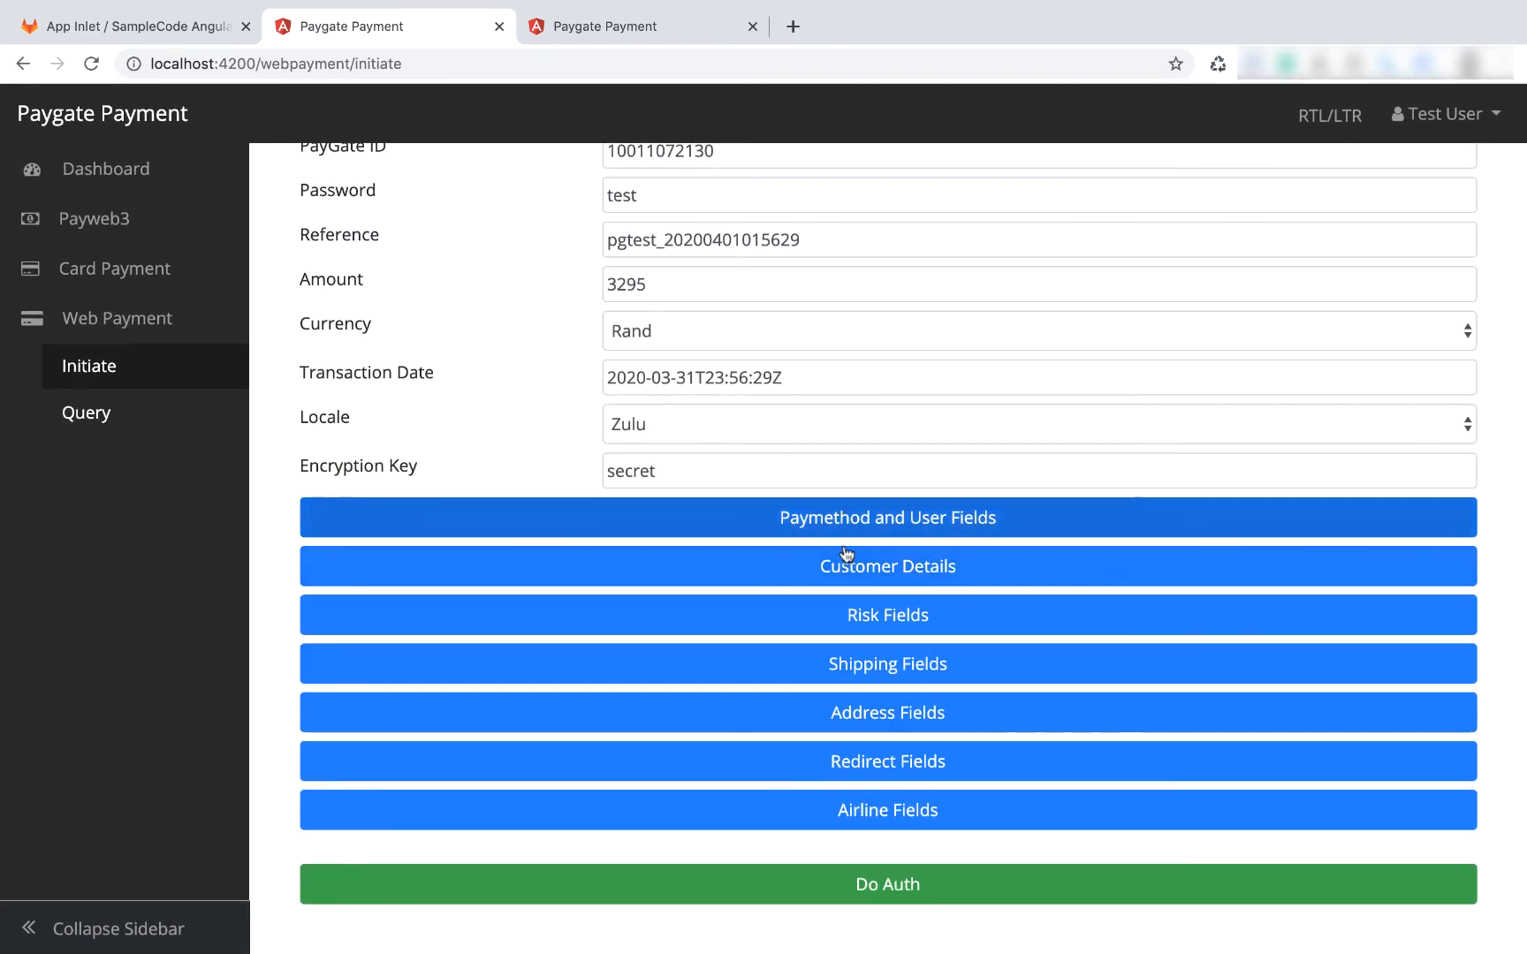
pyautogui.click(886, 762)
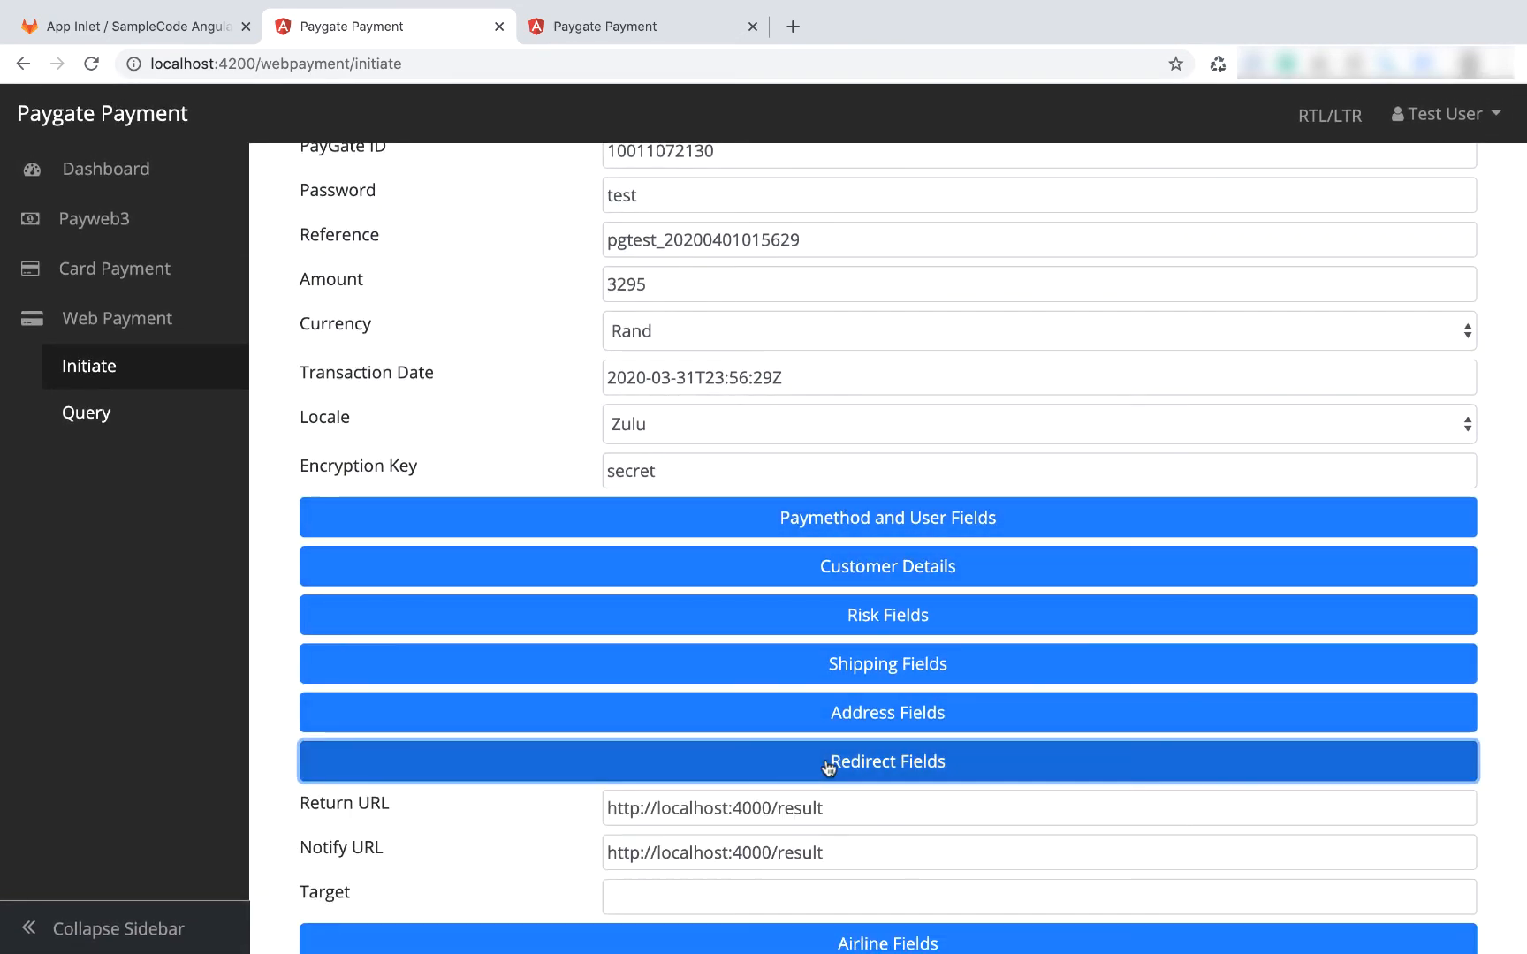
pyautogui.scroll(-3)
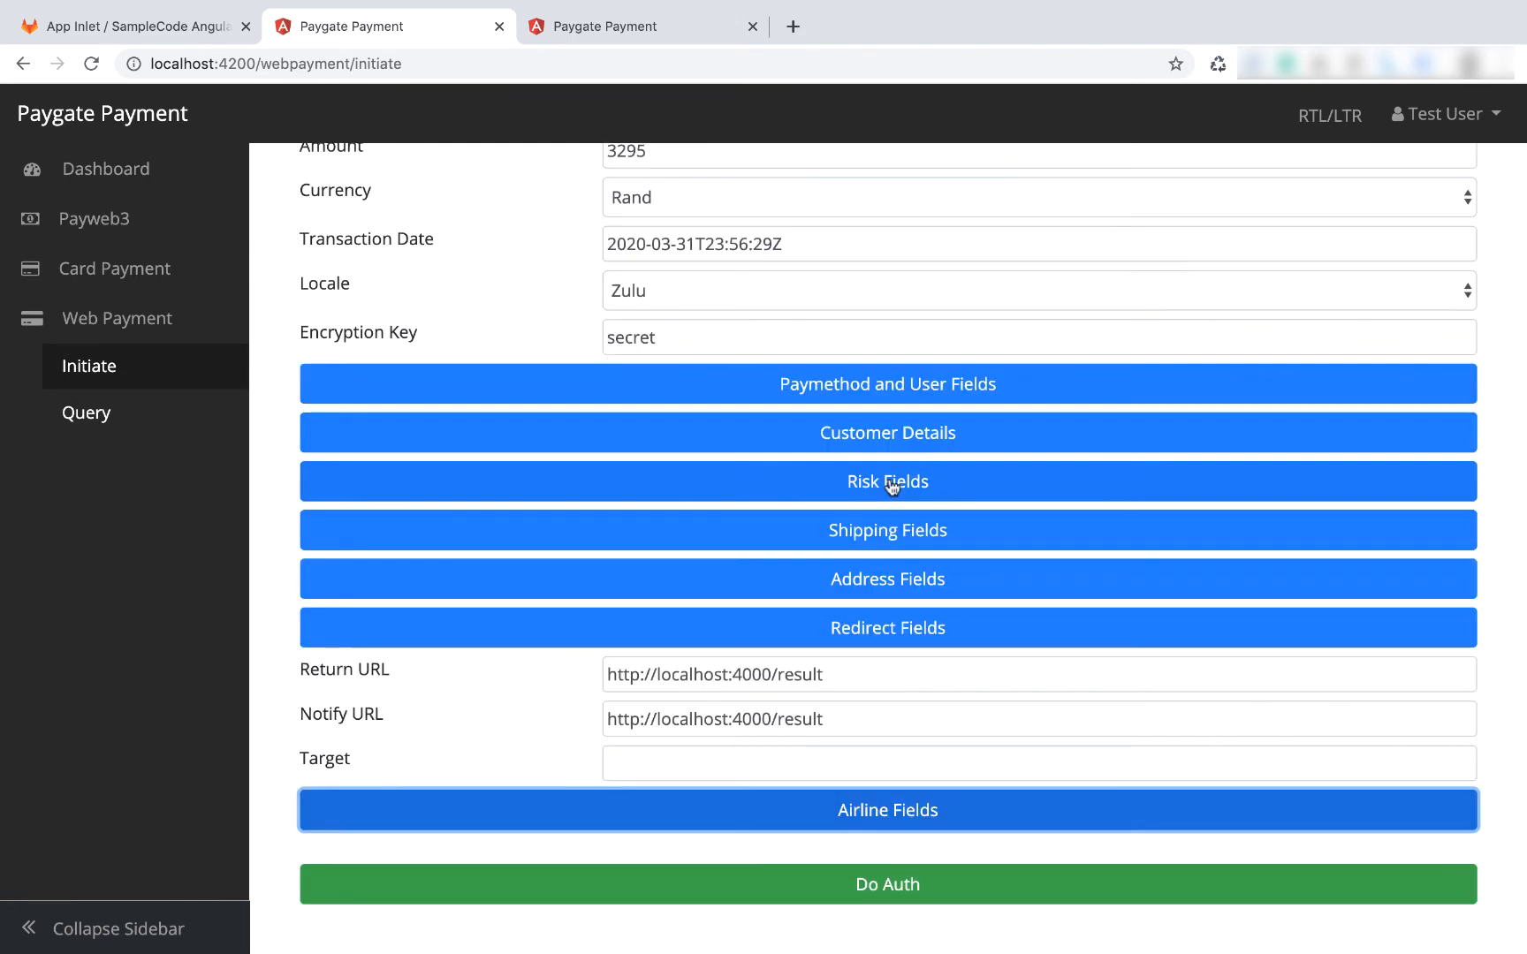
pyautogui.scroll(3)
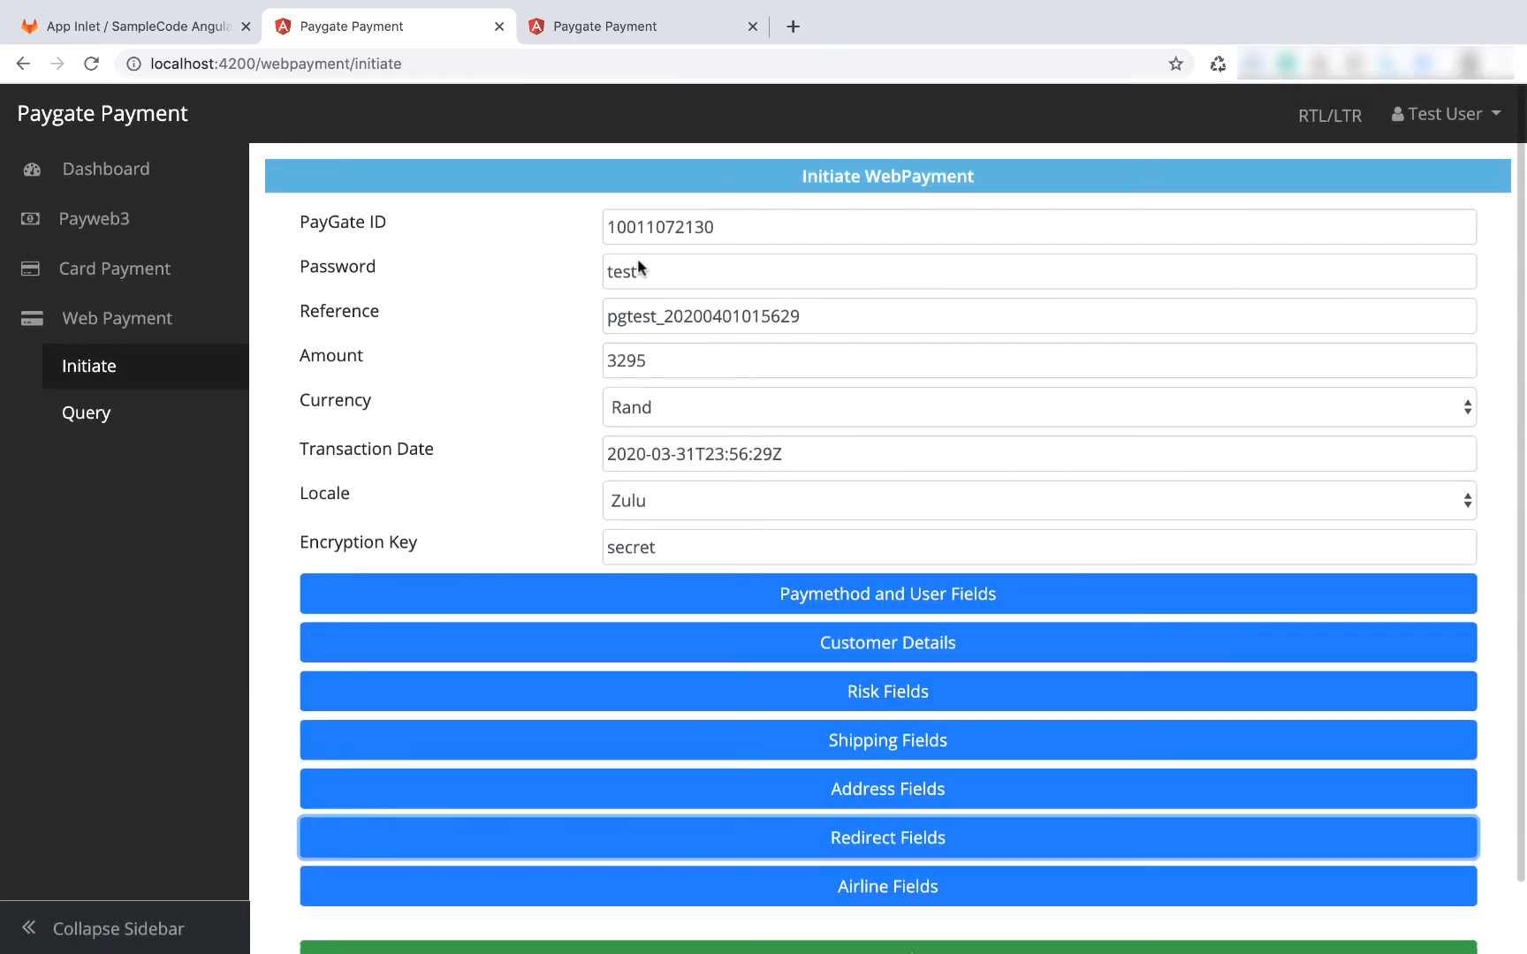
pyautogui.moveTo(846, 492)
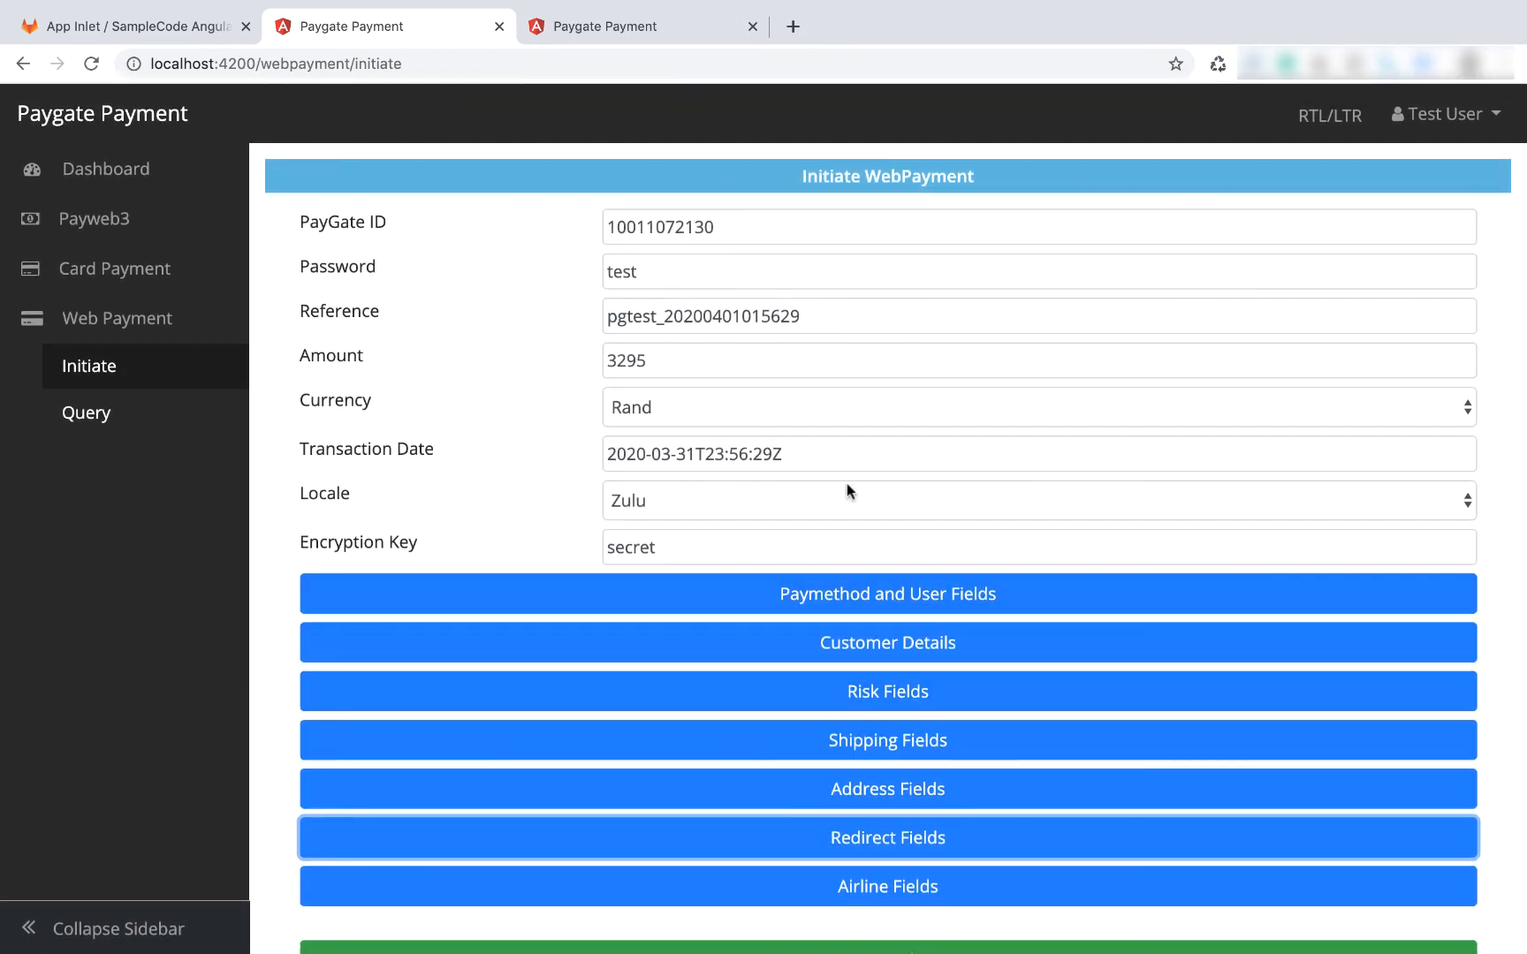
pyautogui.scroll(-3)
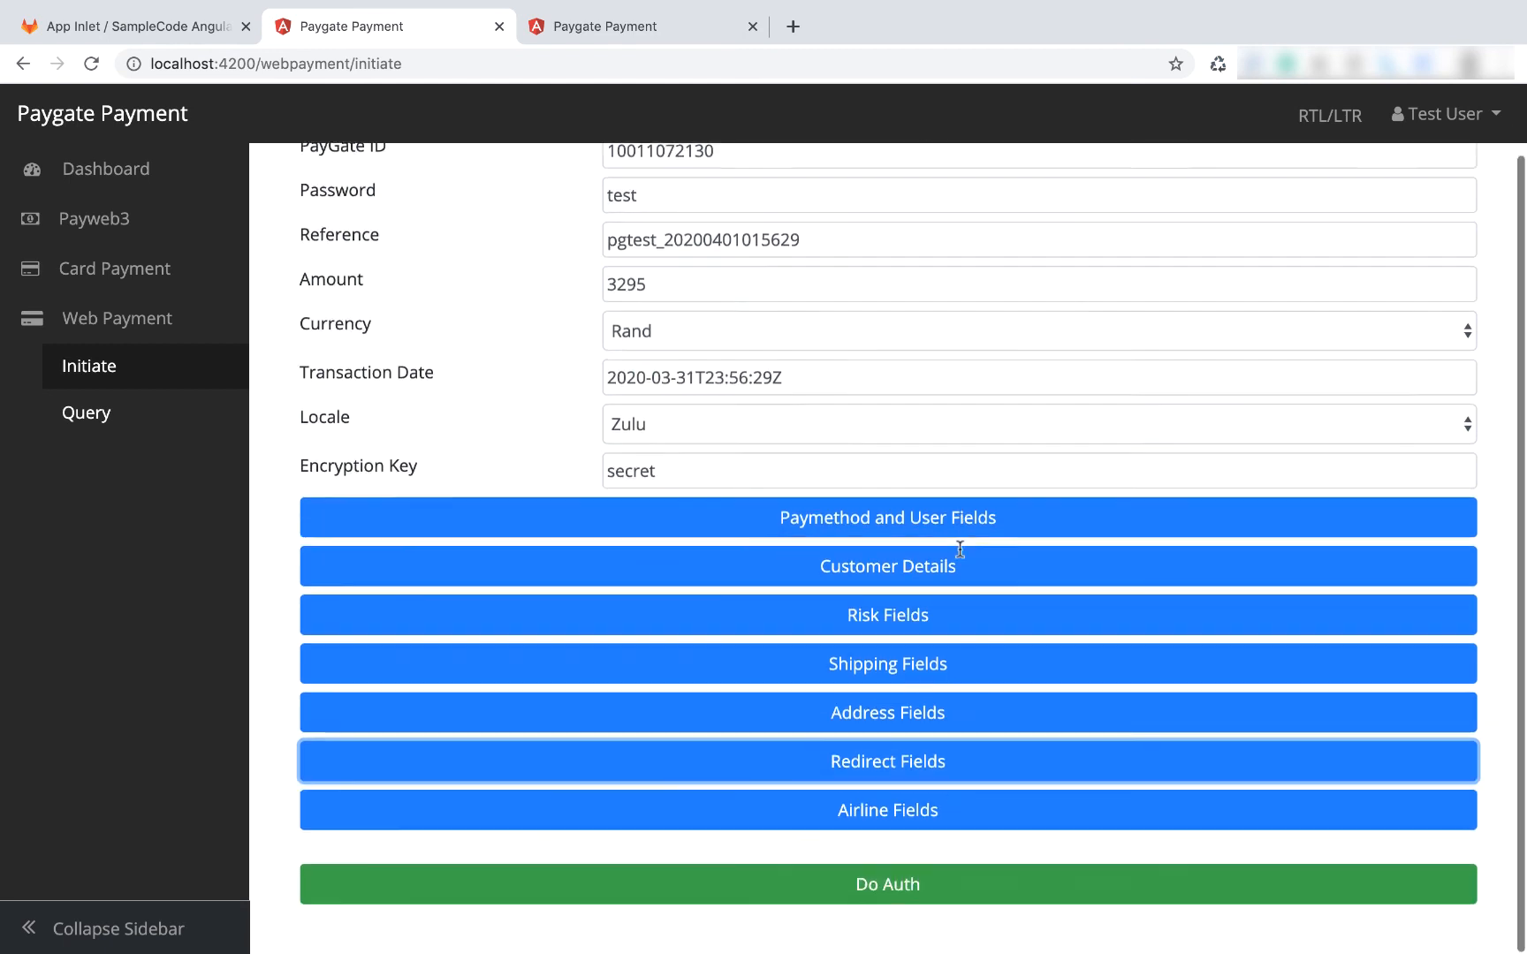
pyautogui.click(886, 884)
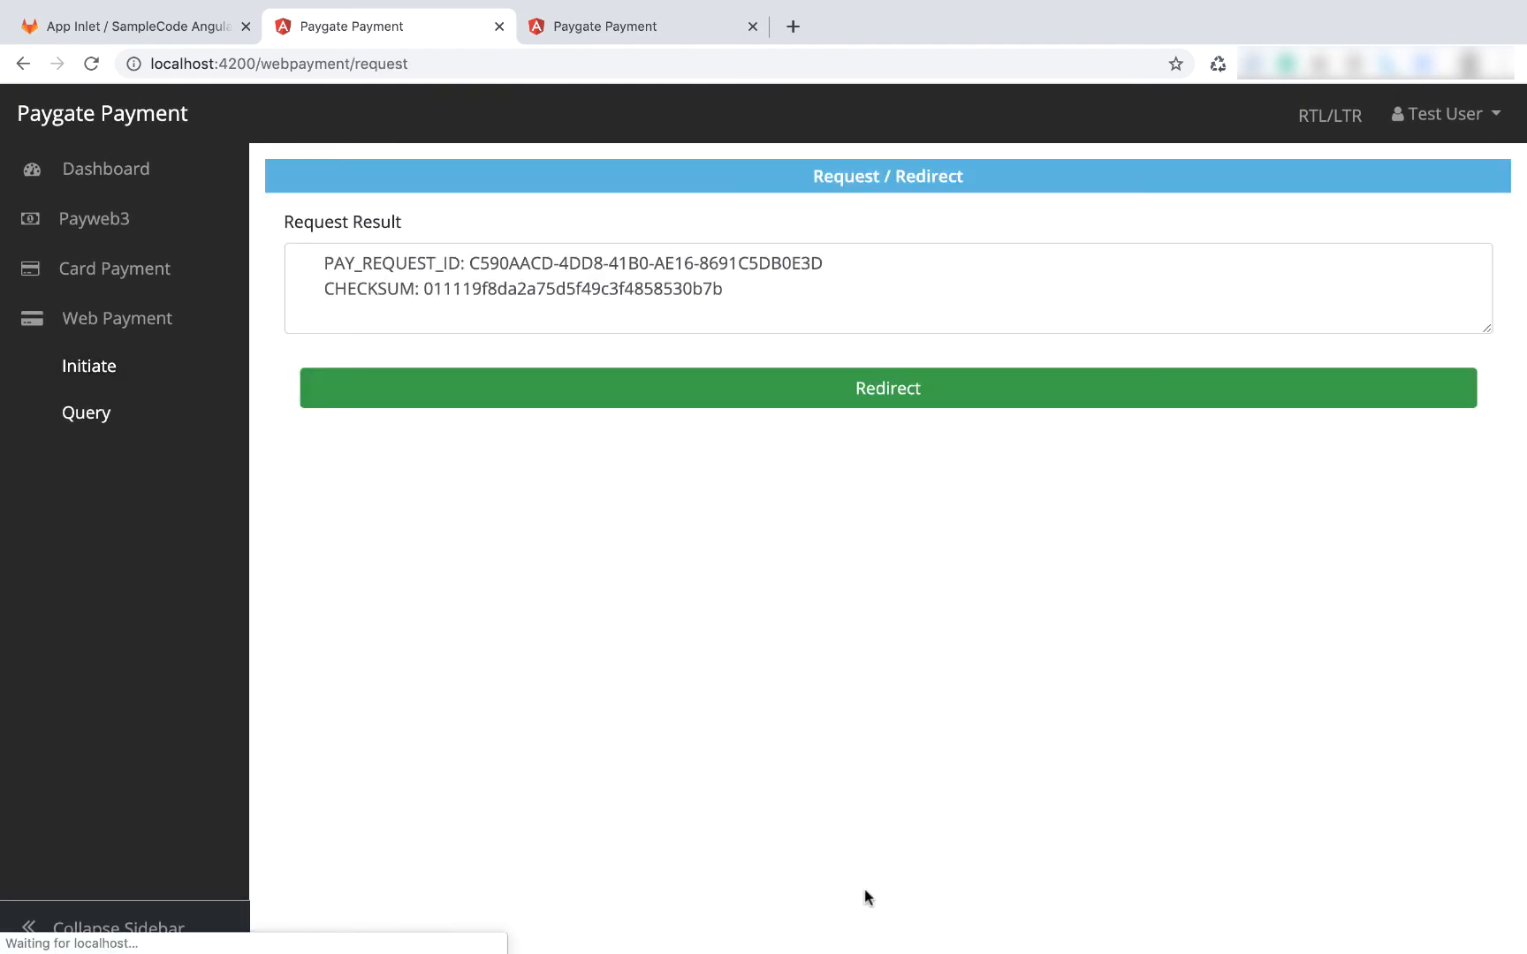
# - Paste pay request ID C590AACD-4DD8-41B0-AE16-8691C5DB0E3D into the Web Payment Query form
pyautogui.doubleClick(507, 263)
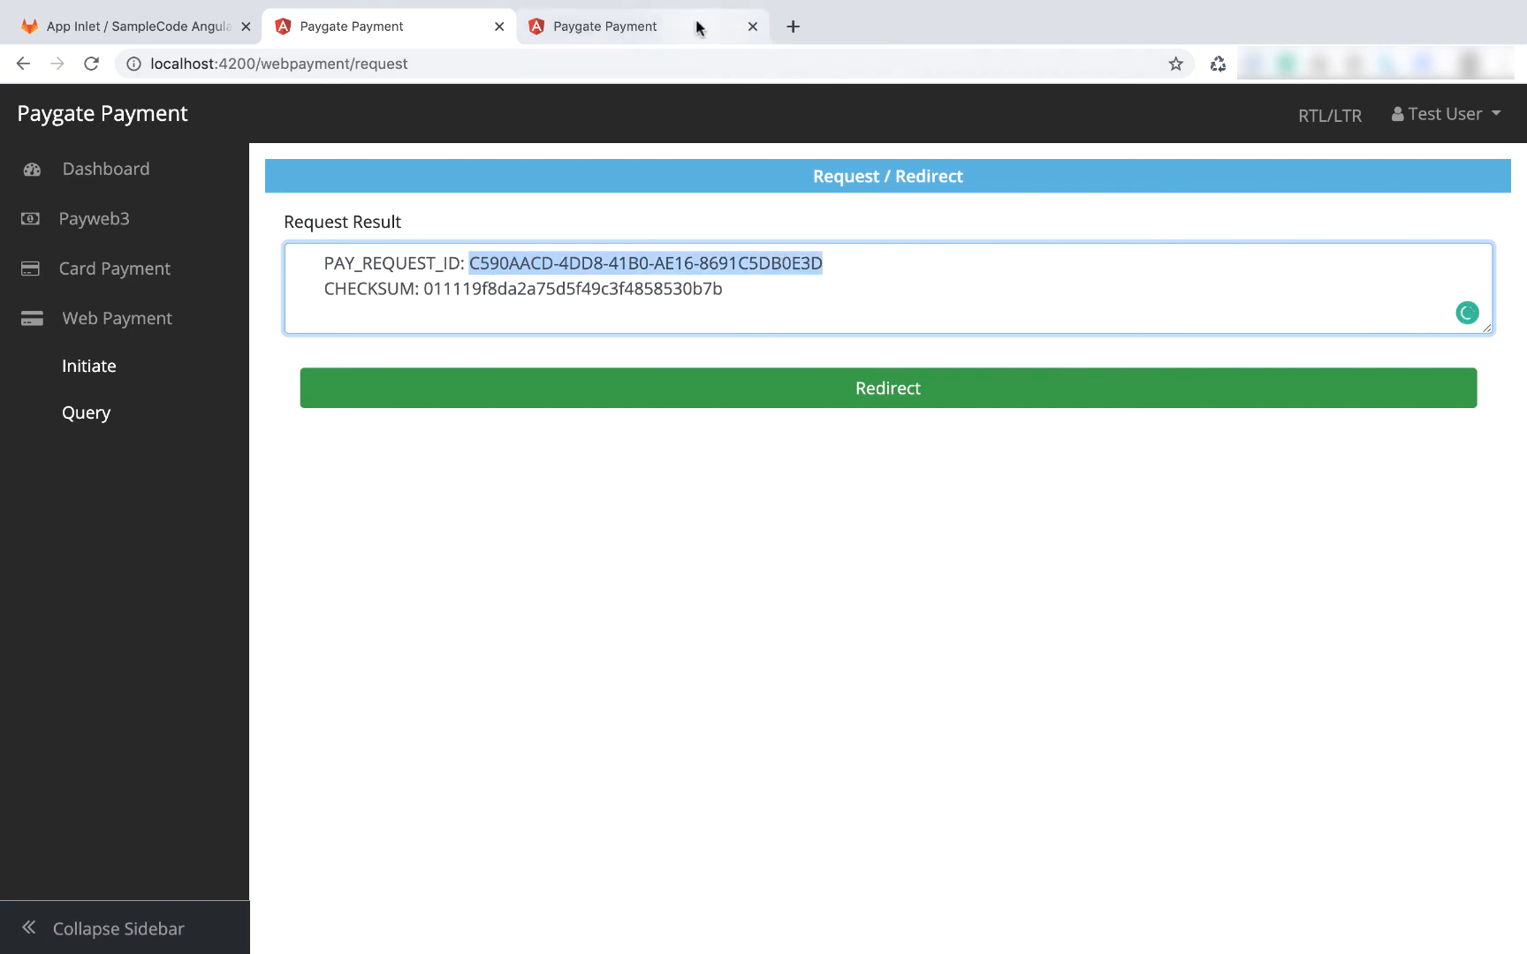
pyautogui.click(86, 412)
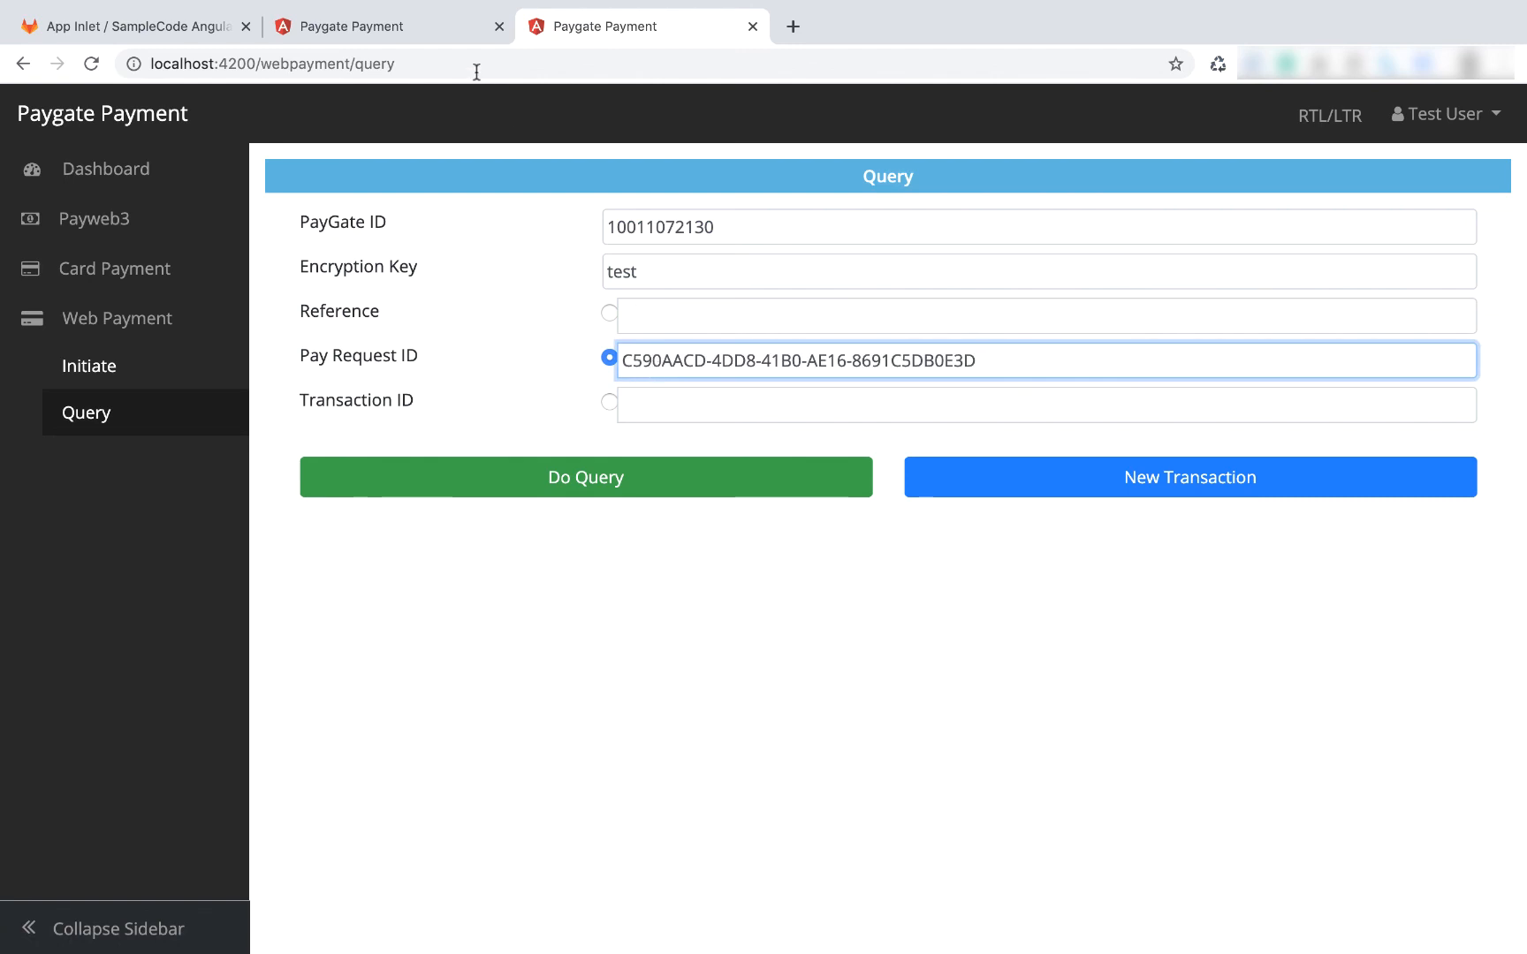
pyautogui.moveTo(506, 305)
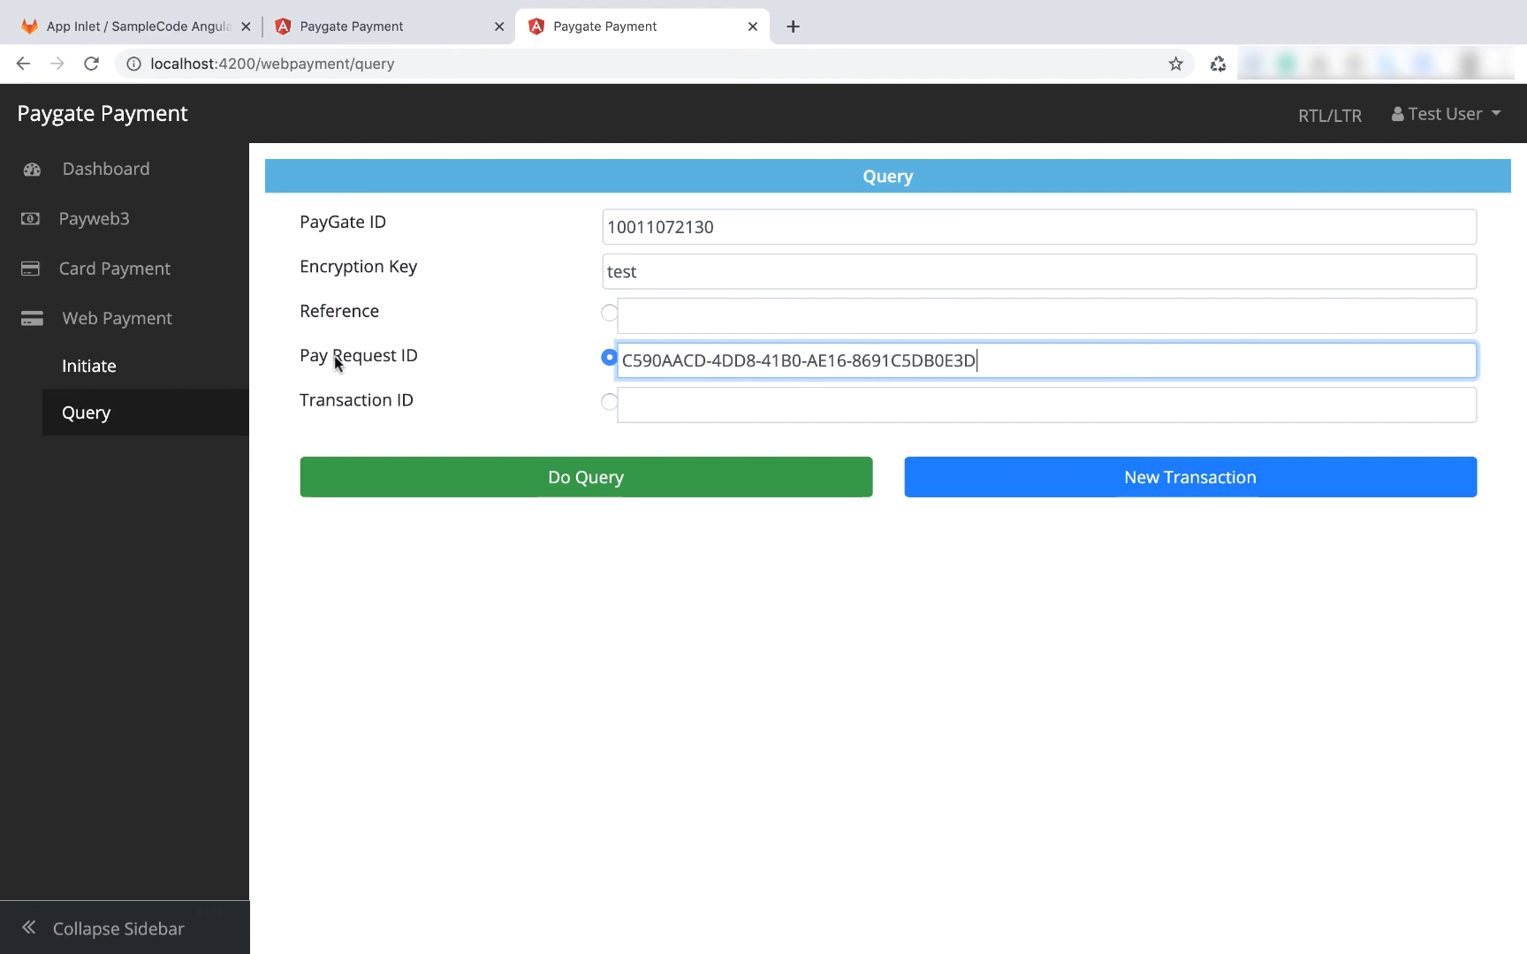
pyautogui.moveTo(473, 160)
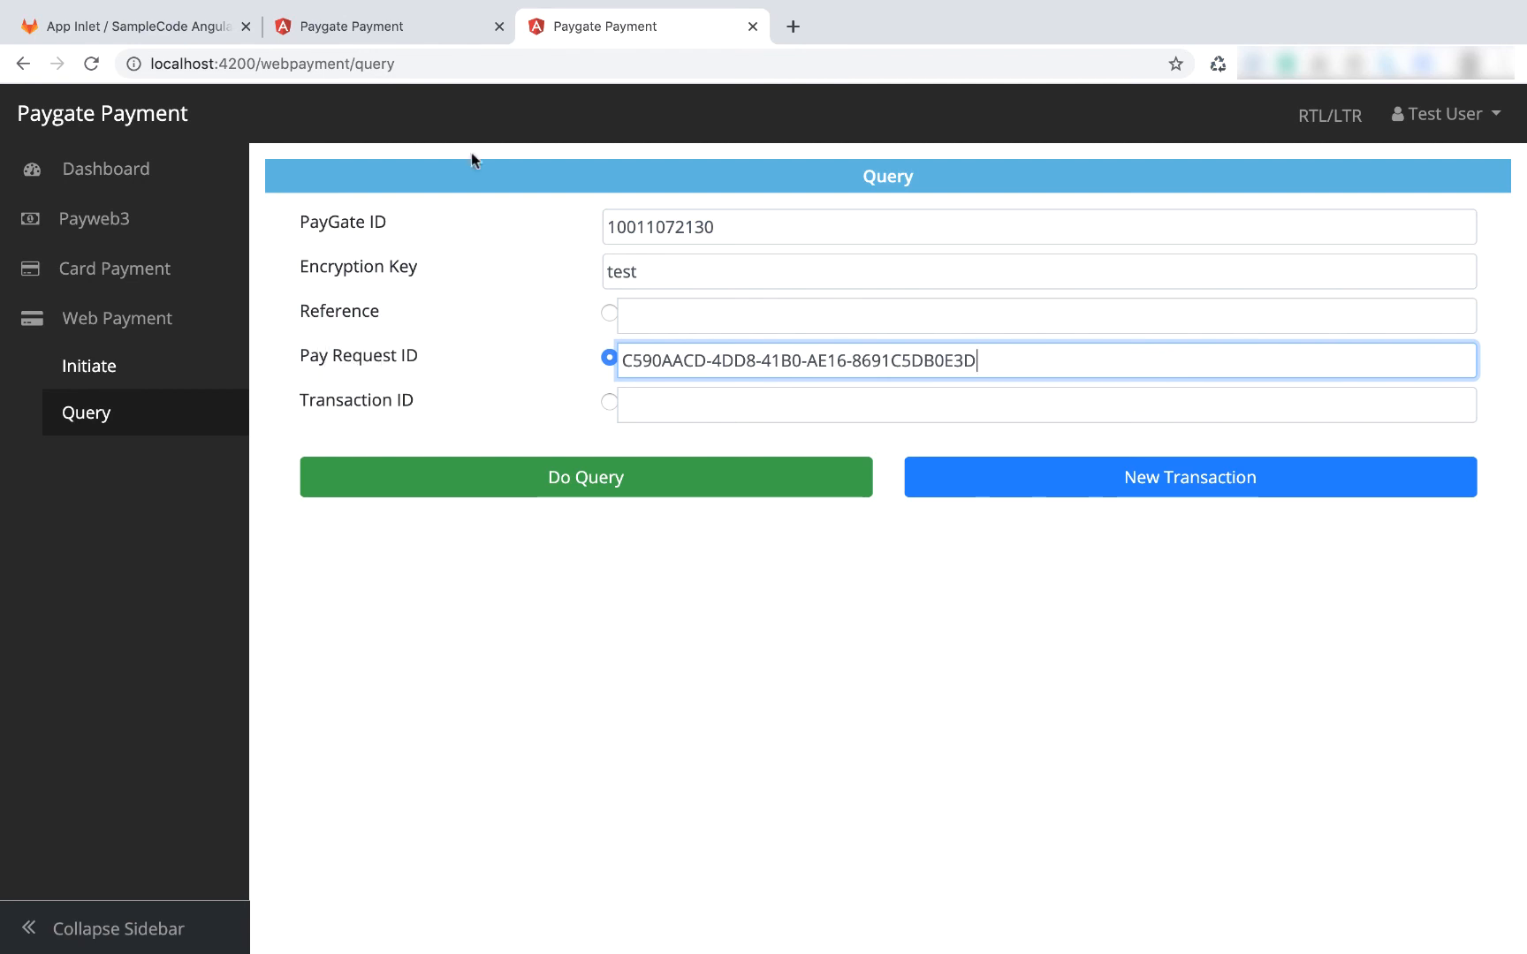
pyautogui.moveTo(389, 27)
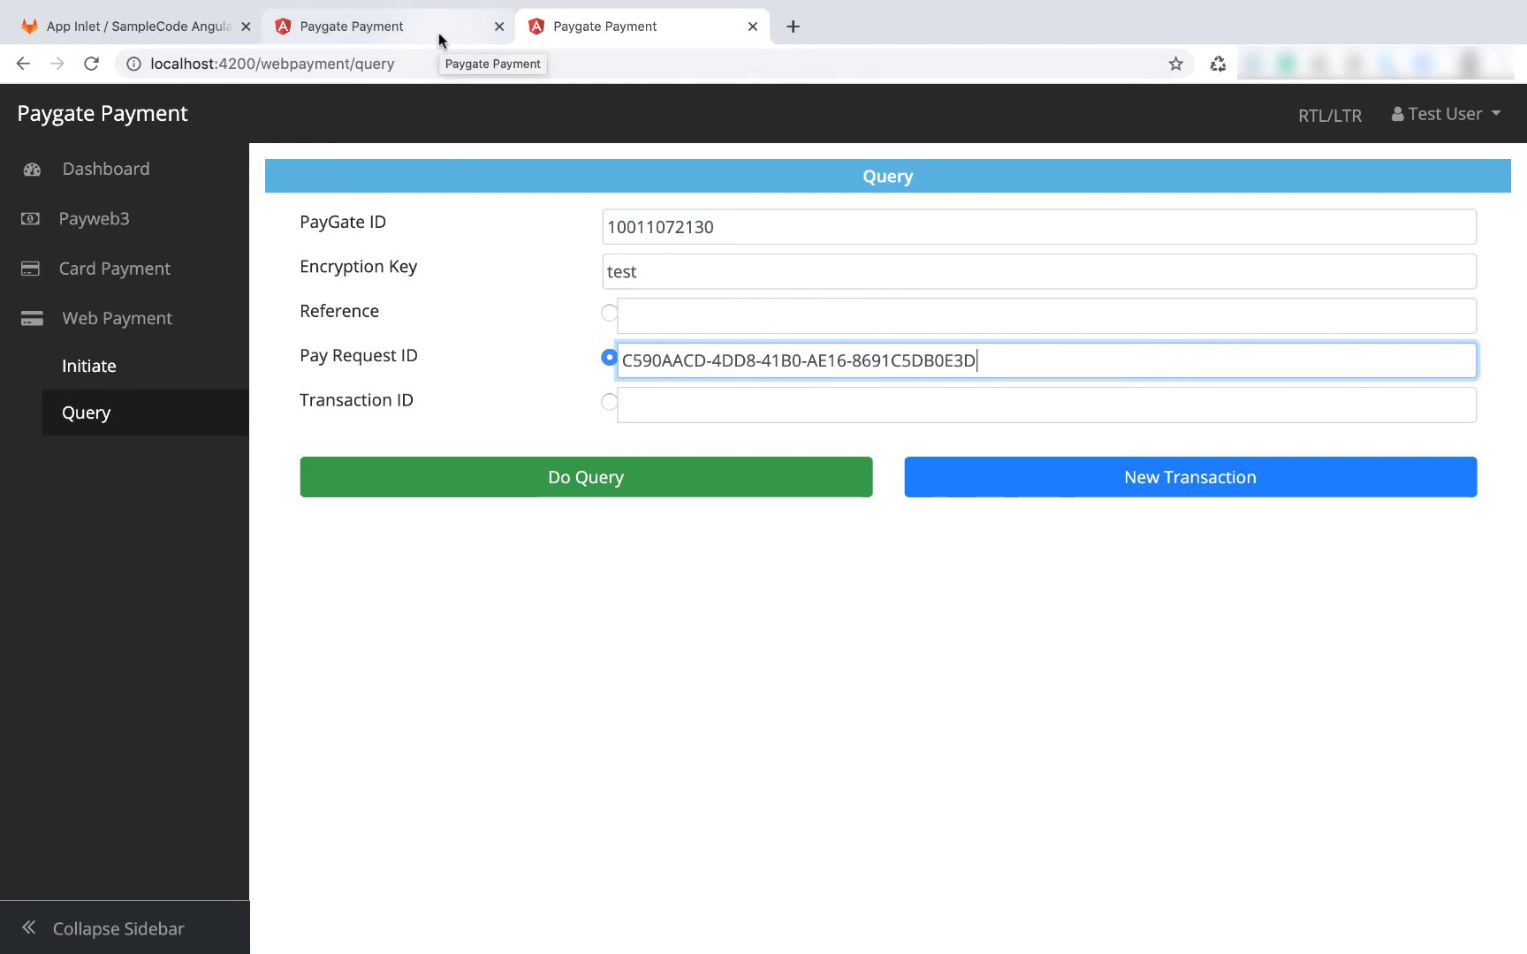
pyautogui.click(1189, 477)
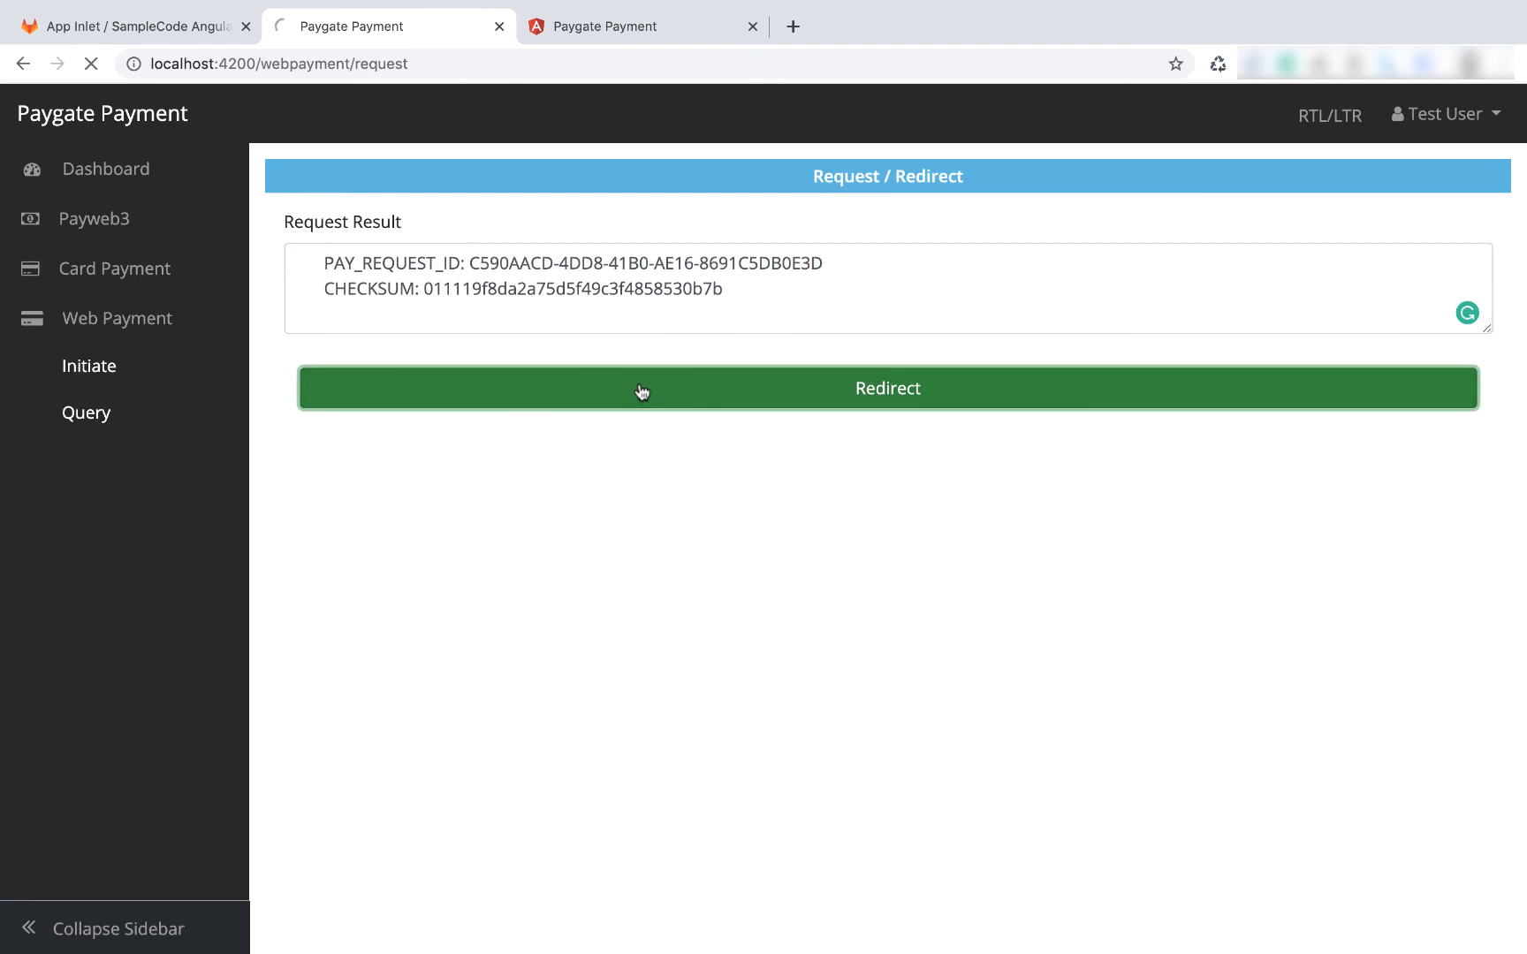
# - Redirect to PayHost, accept the test Visa card, and submit Verified by Visa authentication
pyautogui.click(886, 389)
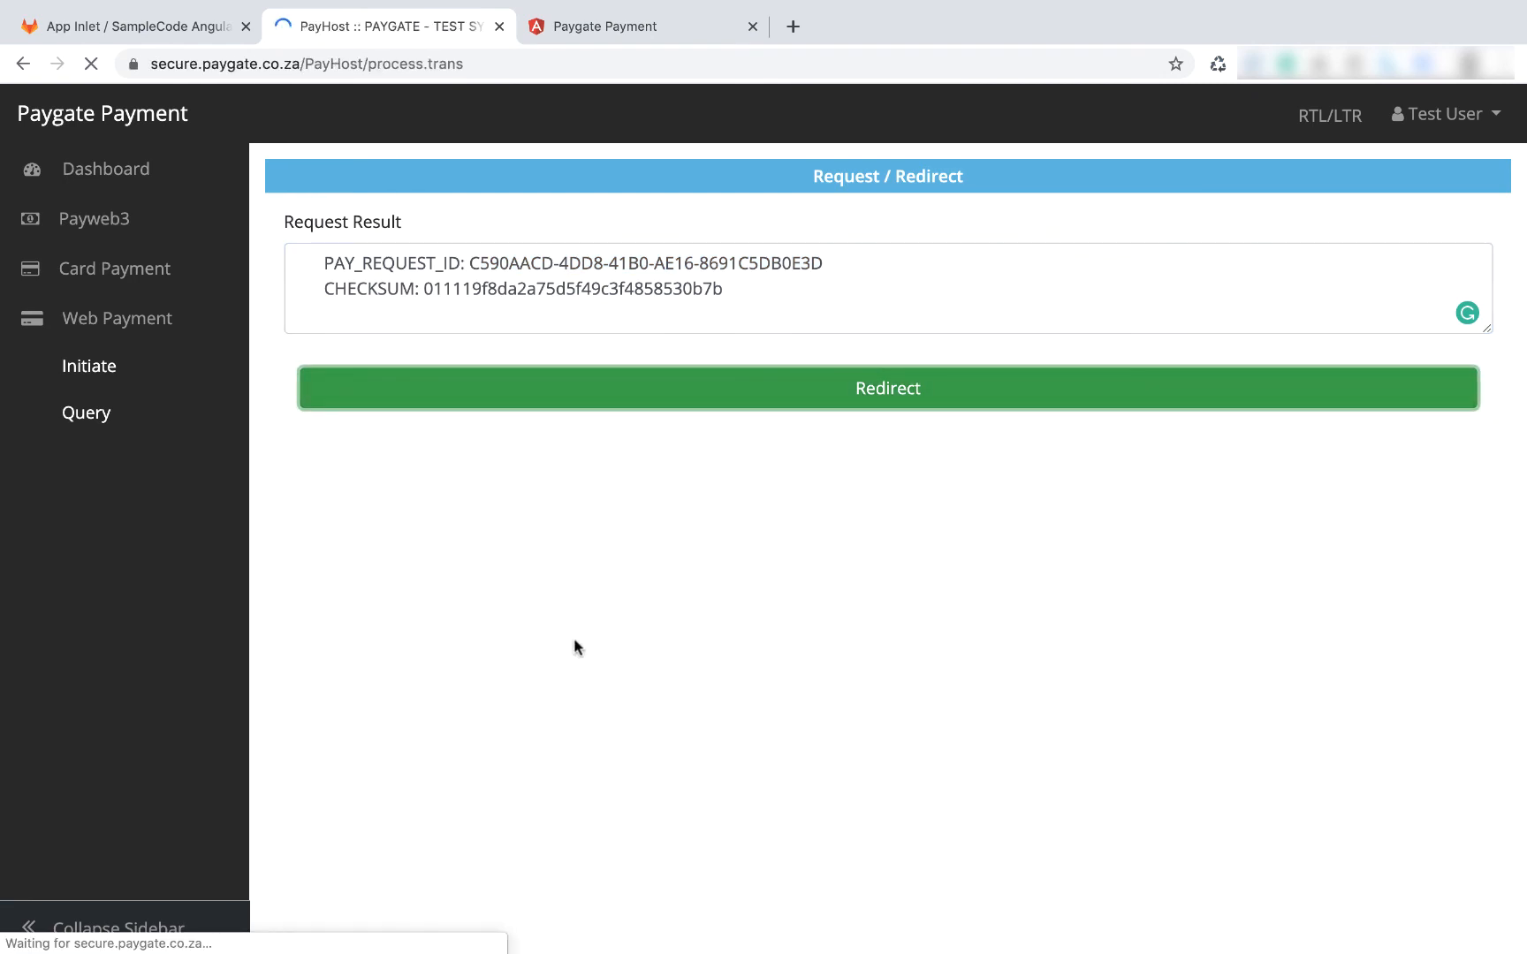
pyautogui.click(886, 388)
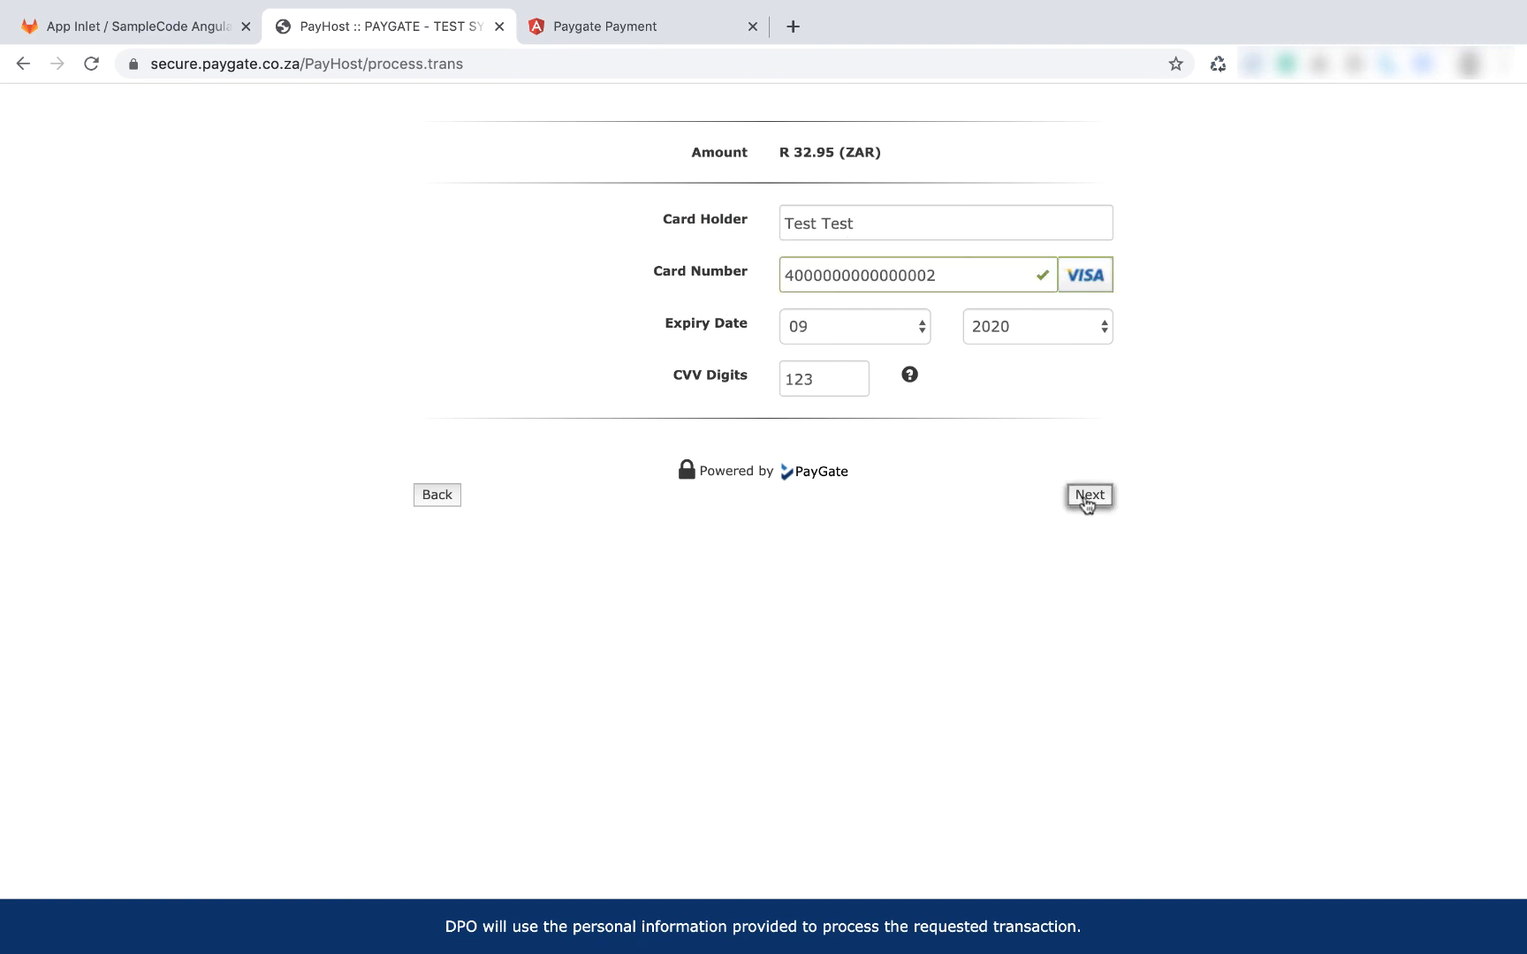
pyautogui.click(1089, 494)
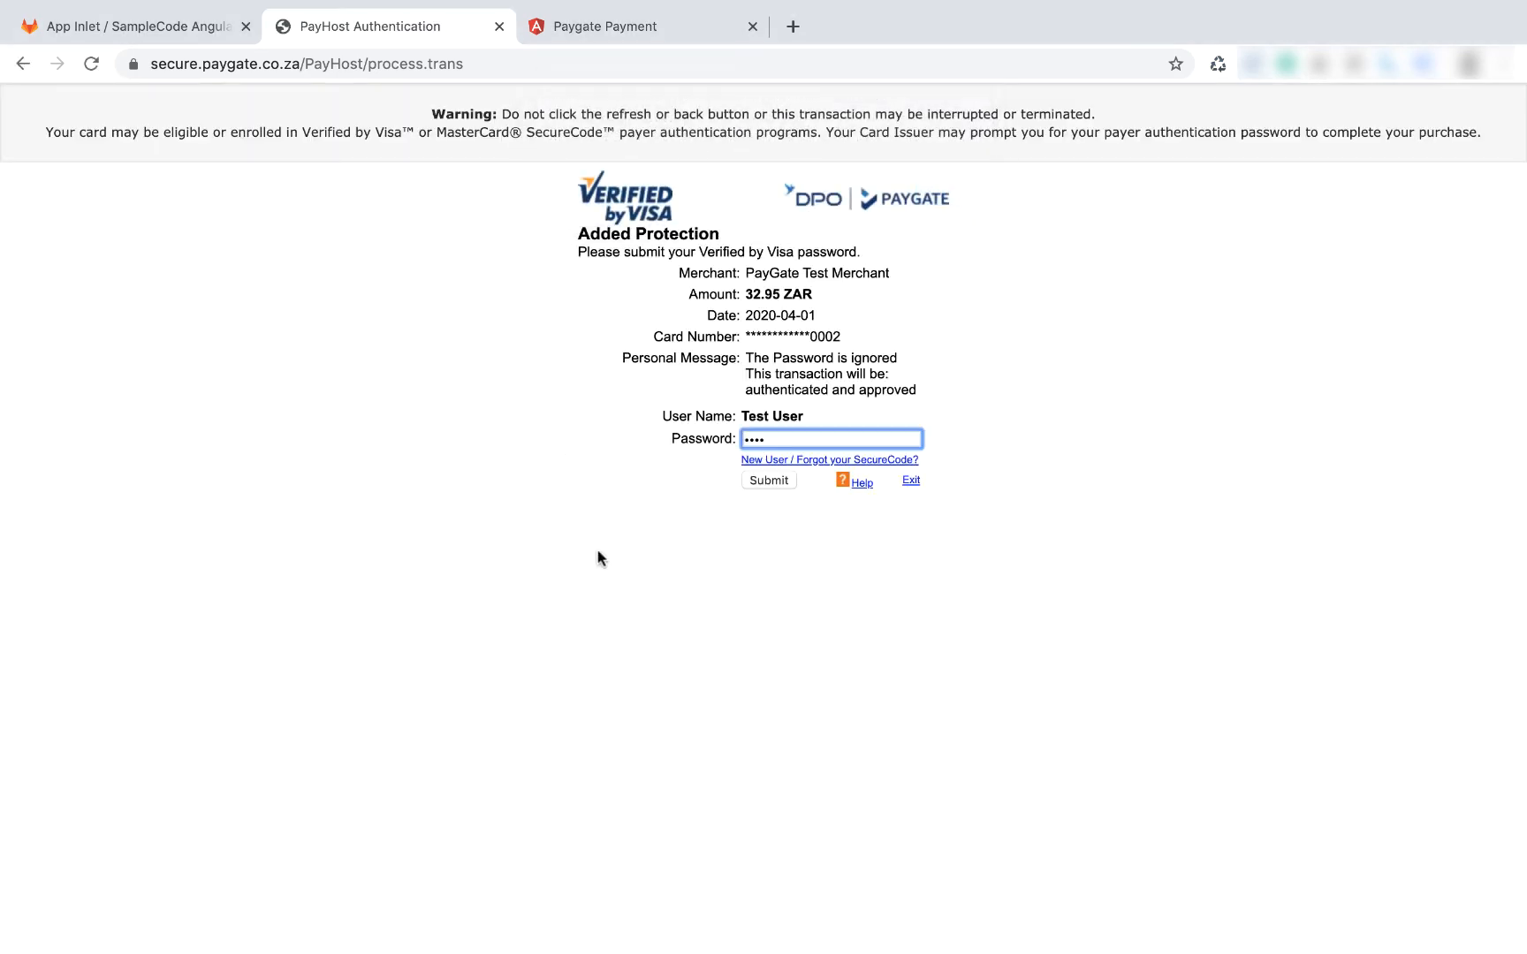
pyautogui.click(767, 480)
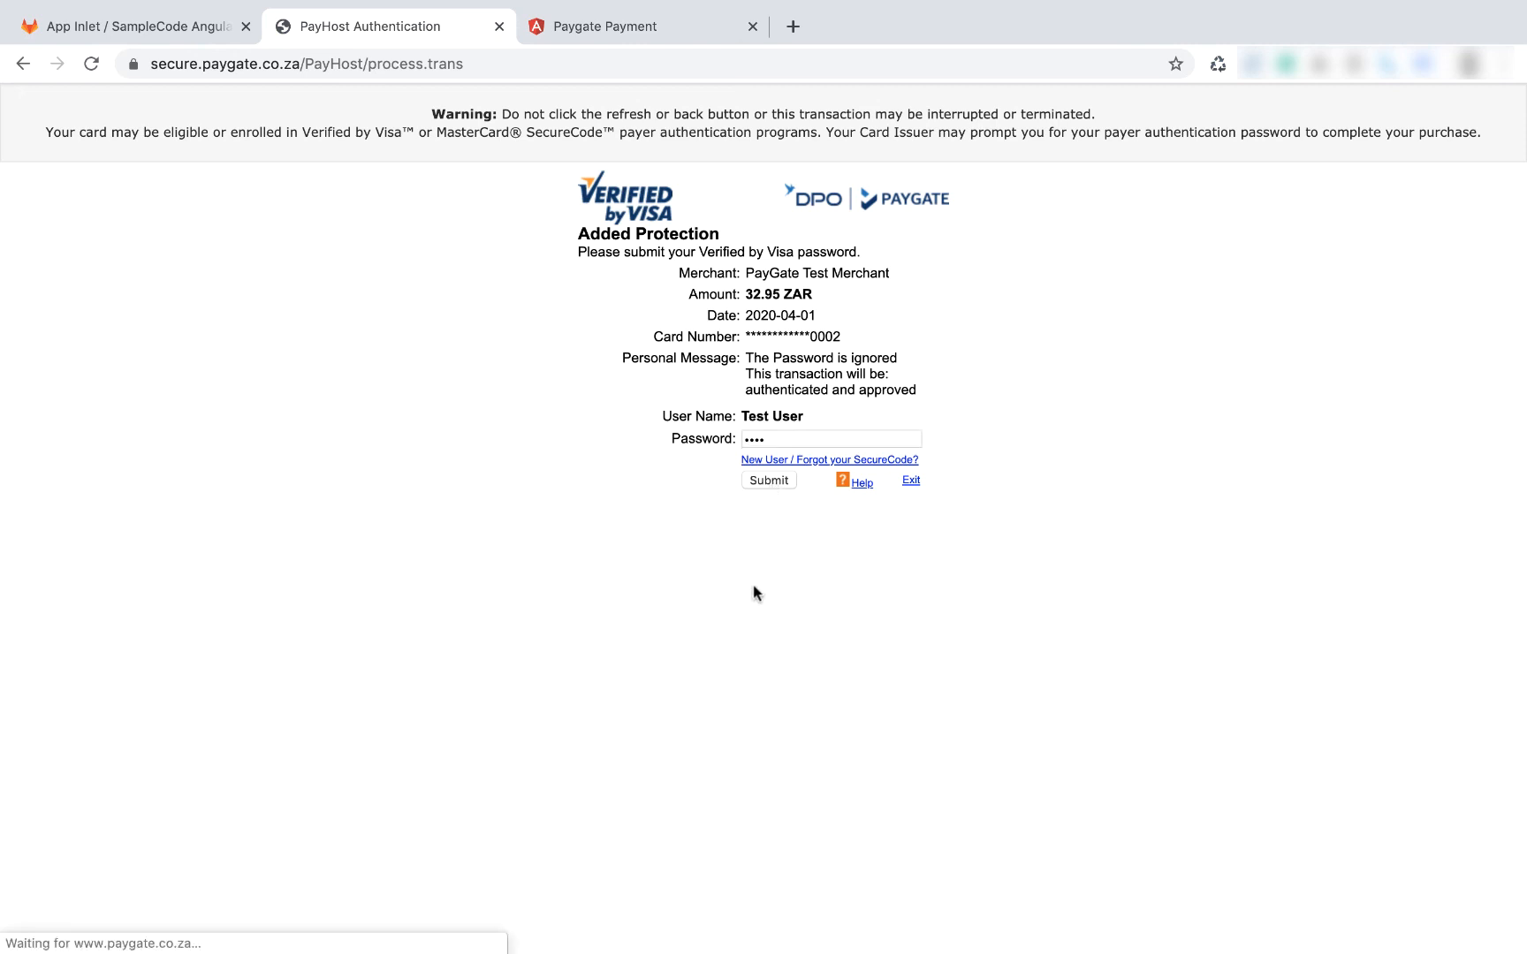
pyautogui.click(767, 479)
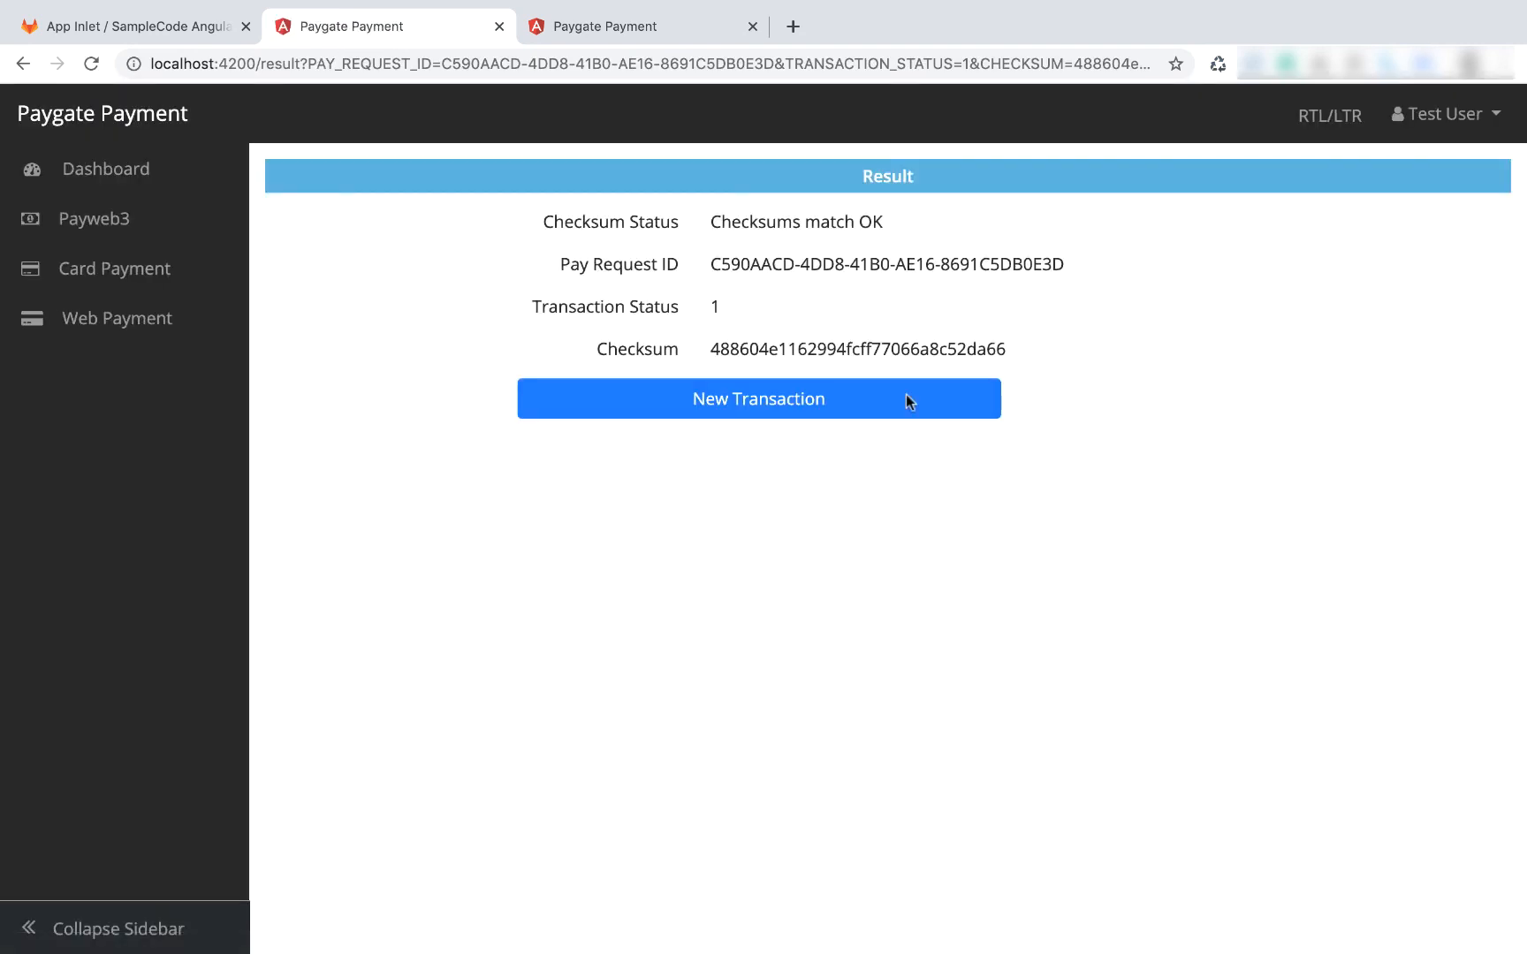
# - Query pay request C590AACD for a Completed, Approved Visa result, then open Dashboard
pyautogui.doubleClick(752, 264)
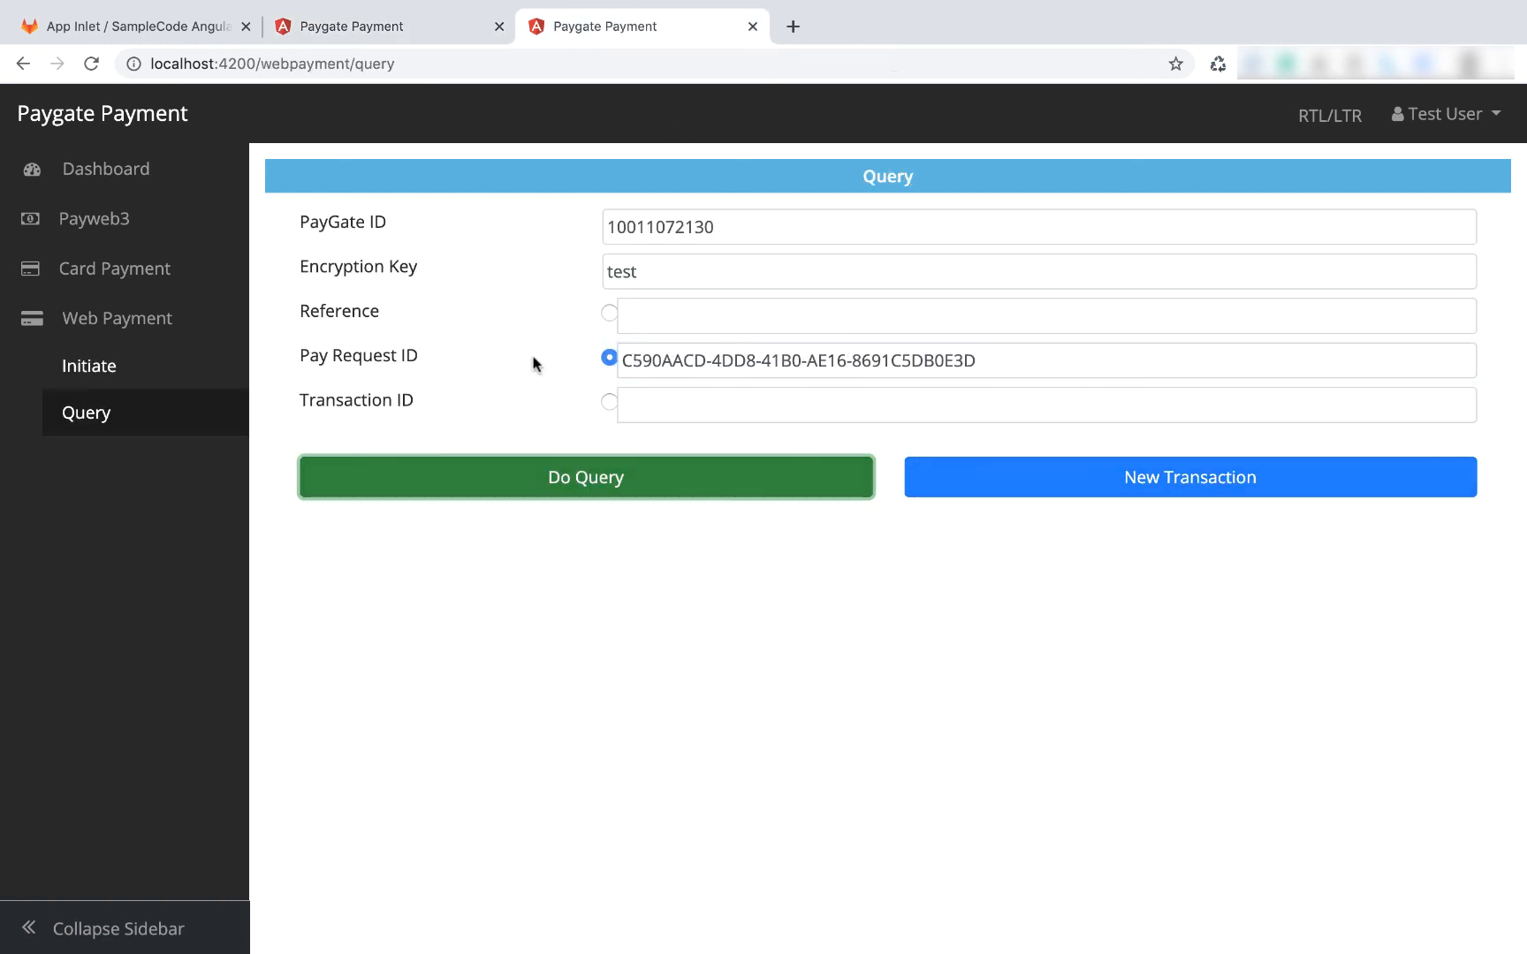
pyautogui.click(585, 477)
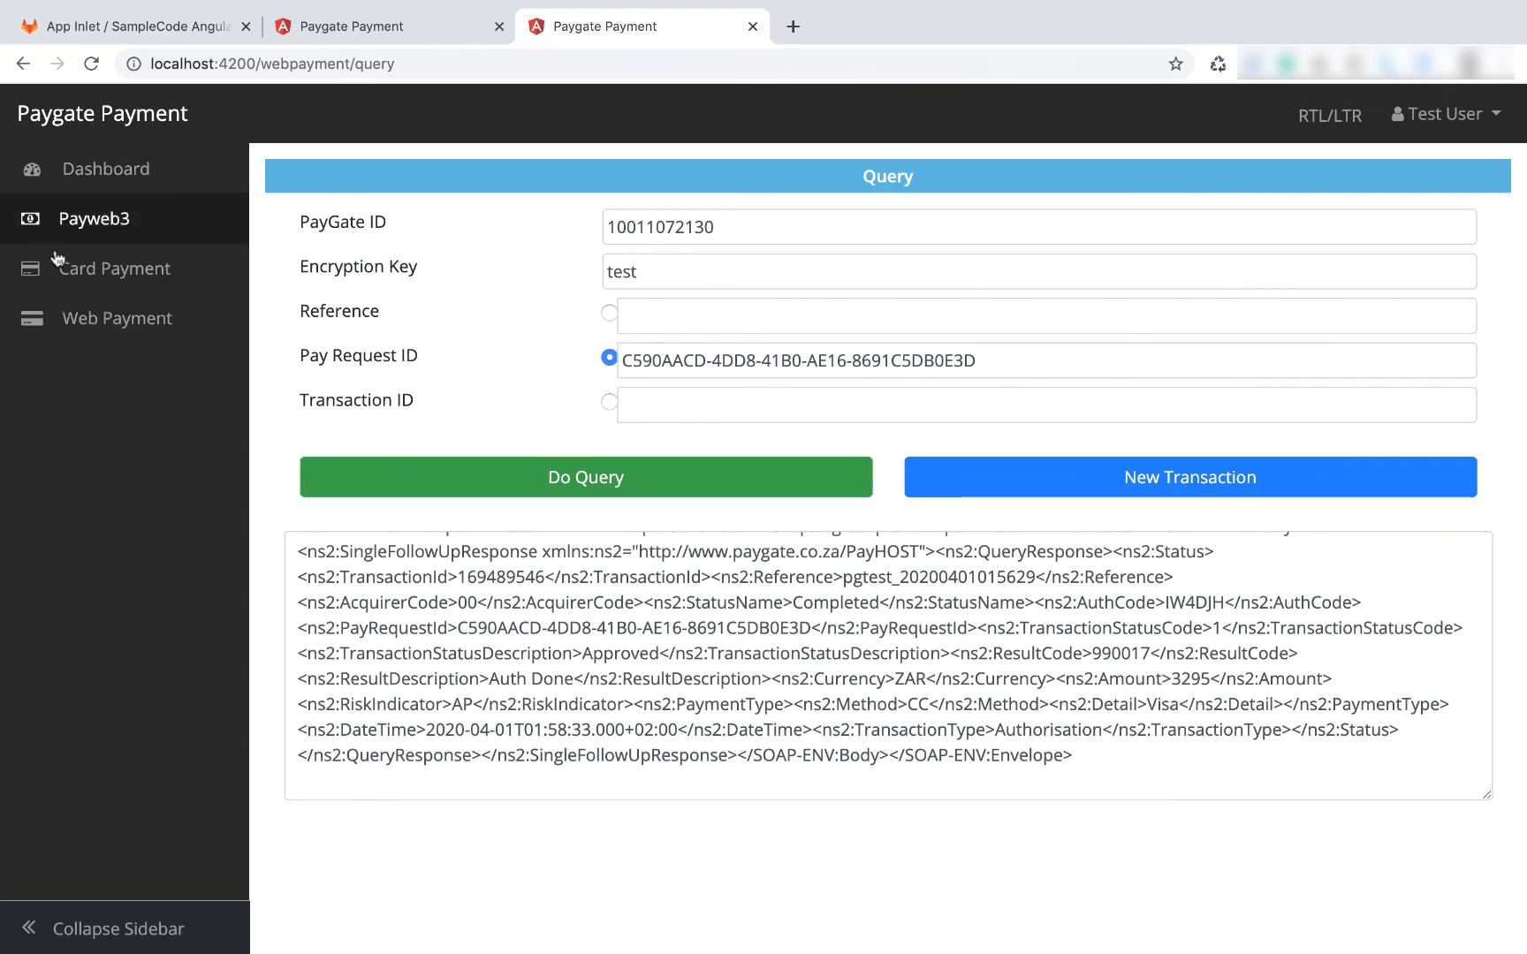
pyautogui.click(105, 169)
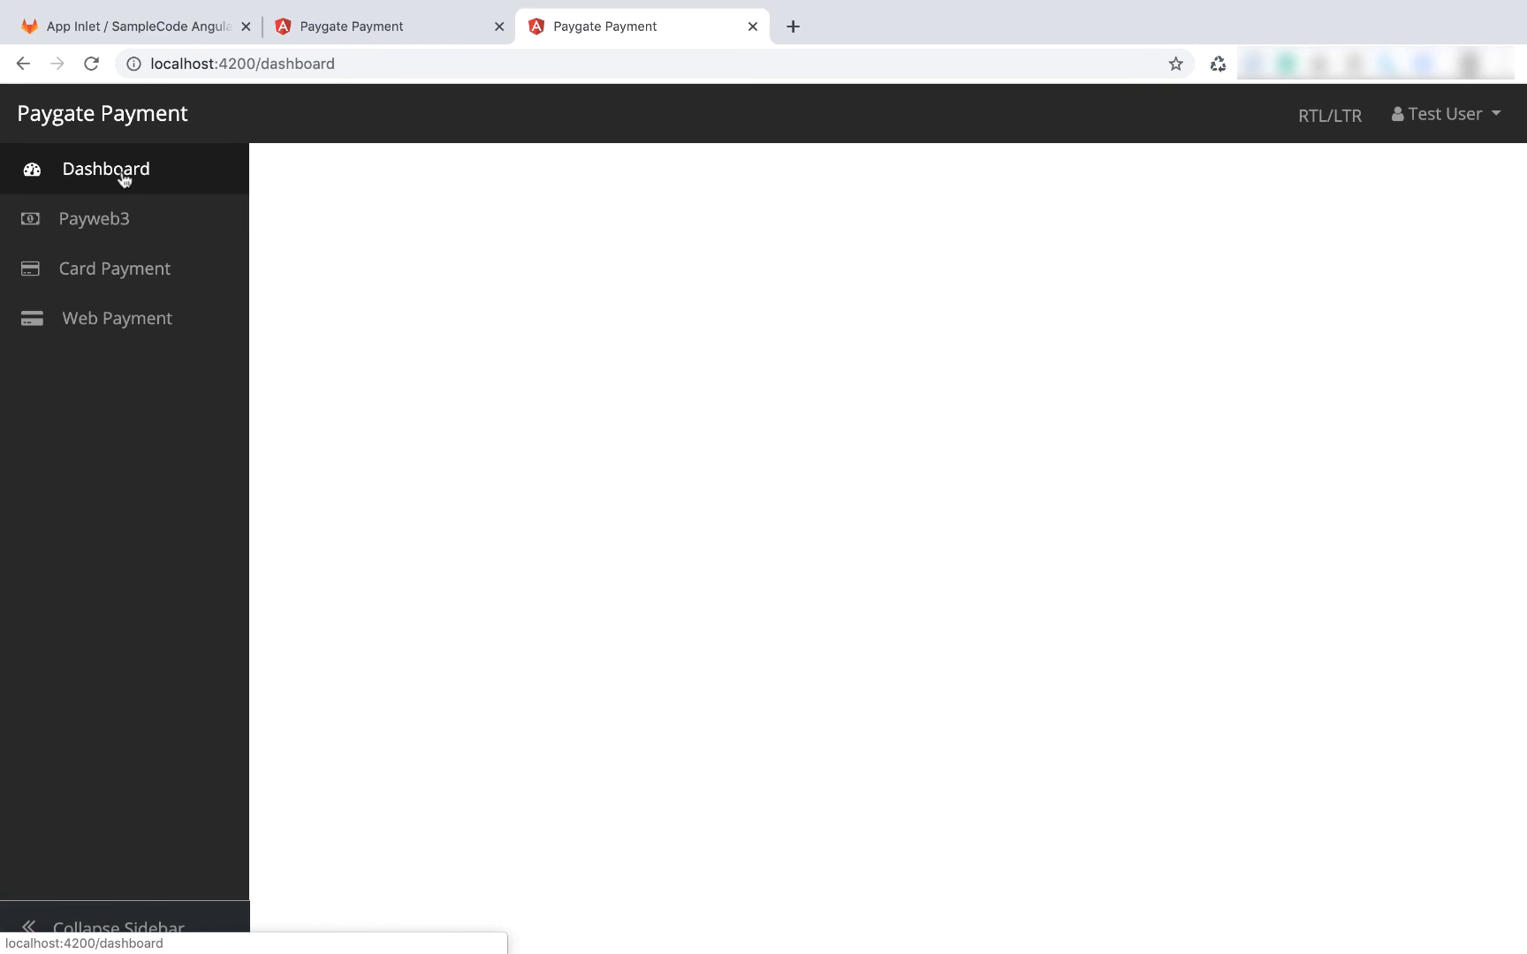
pyautogui.moveTo(544, 312)
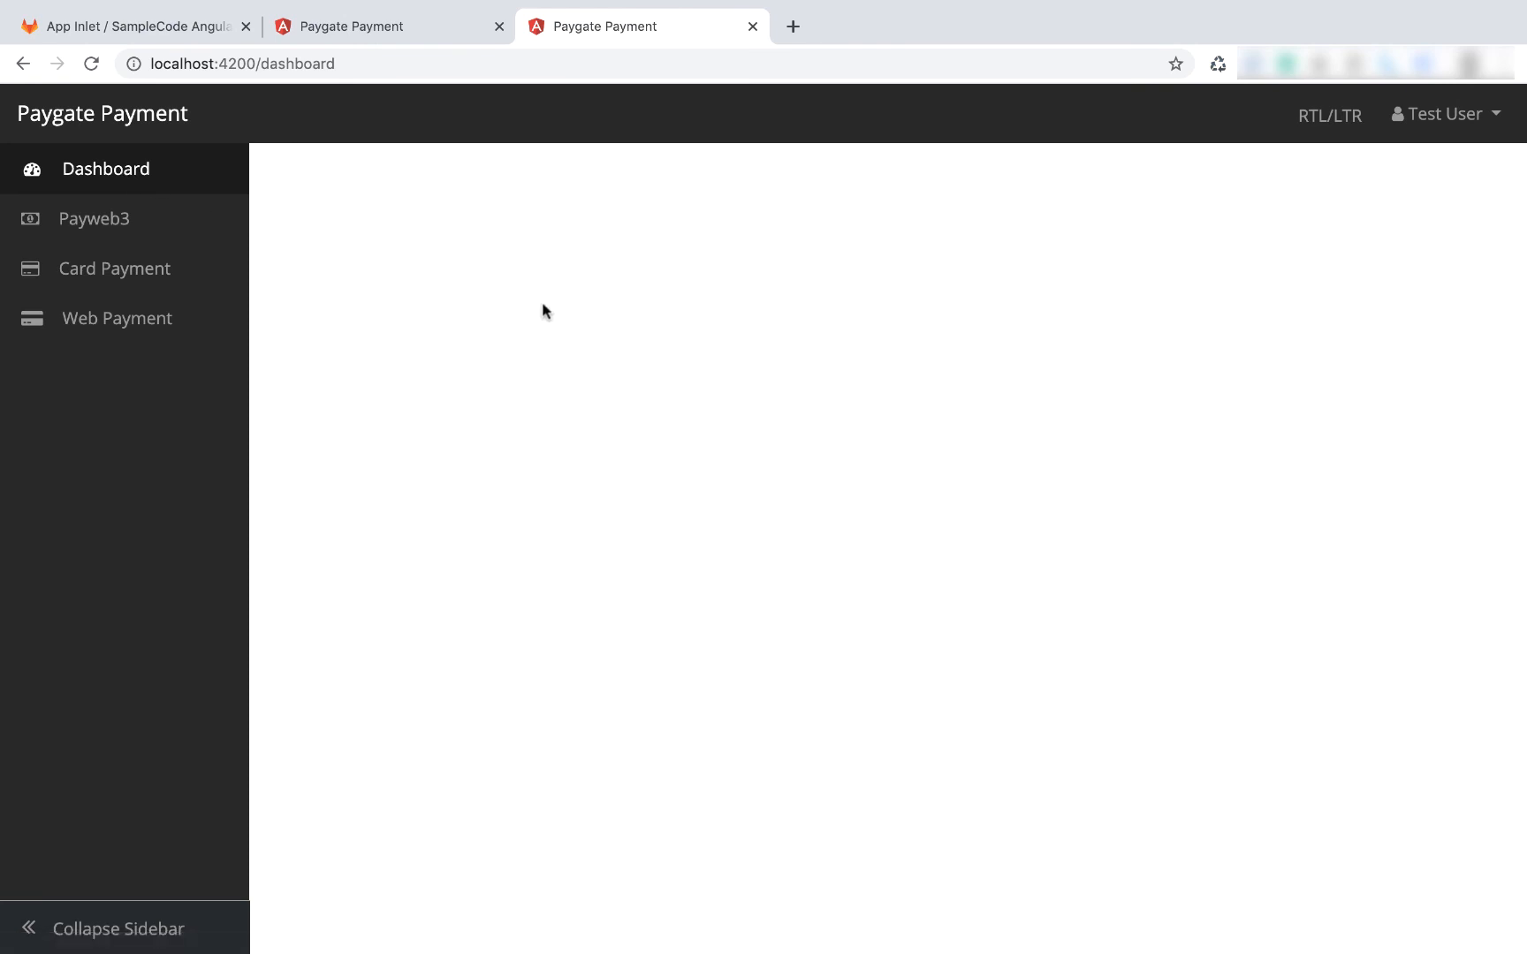
pyautogui.moveTo(203, 231)
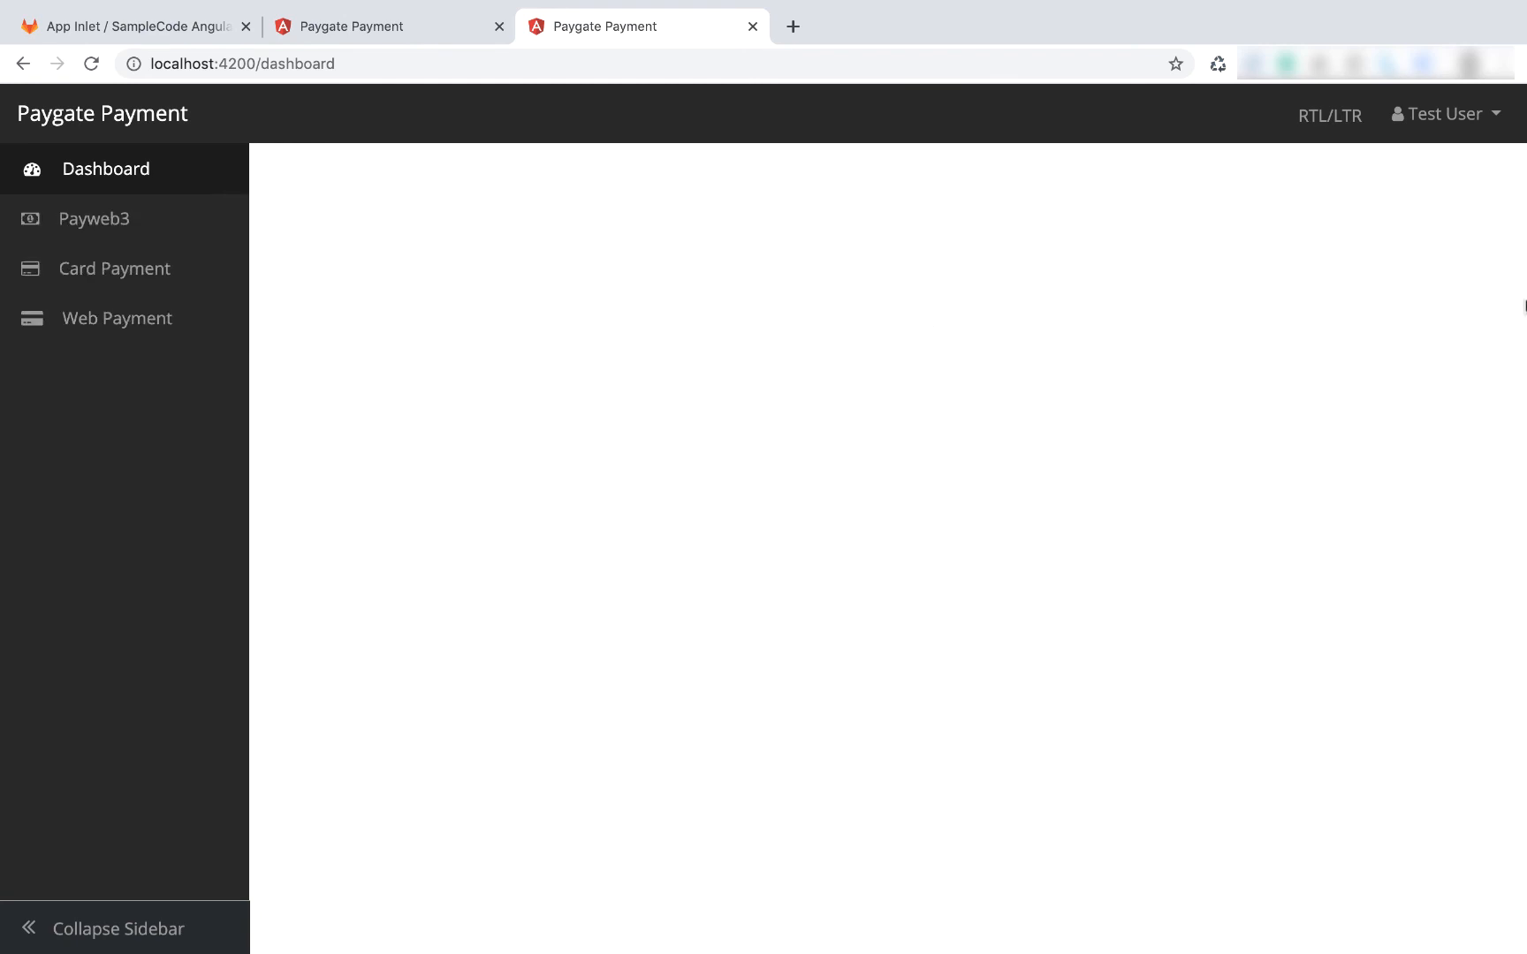
# - Flip the layout to right-to-left and back, then expand Card Payment
pyautogui.click(1444, 114)
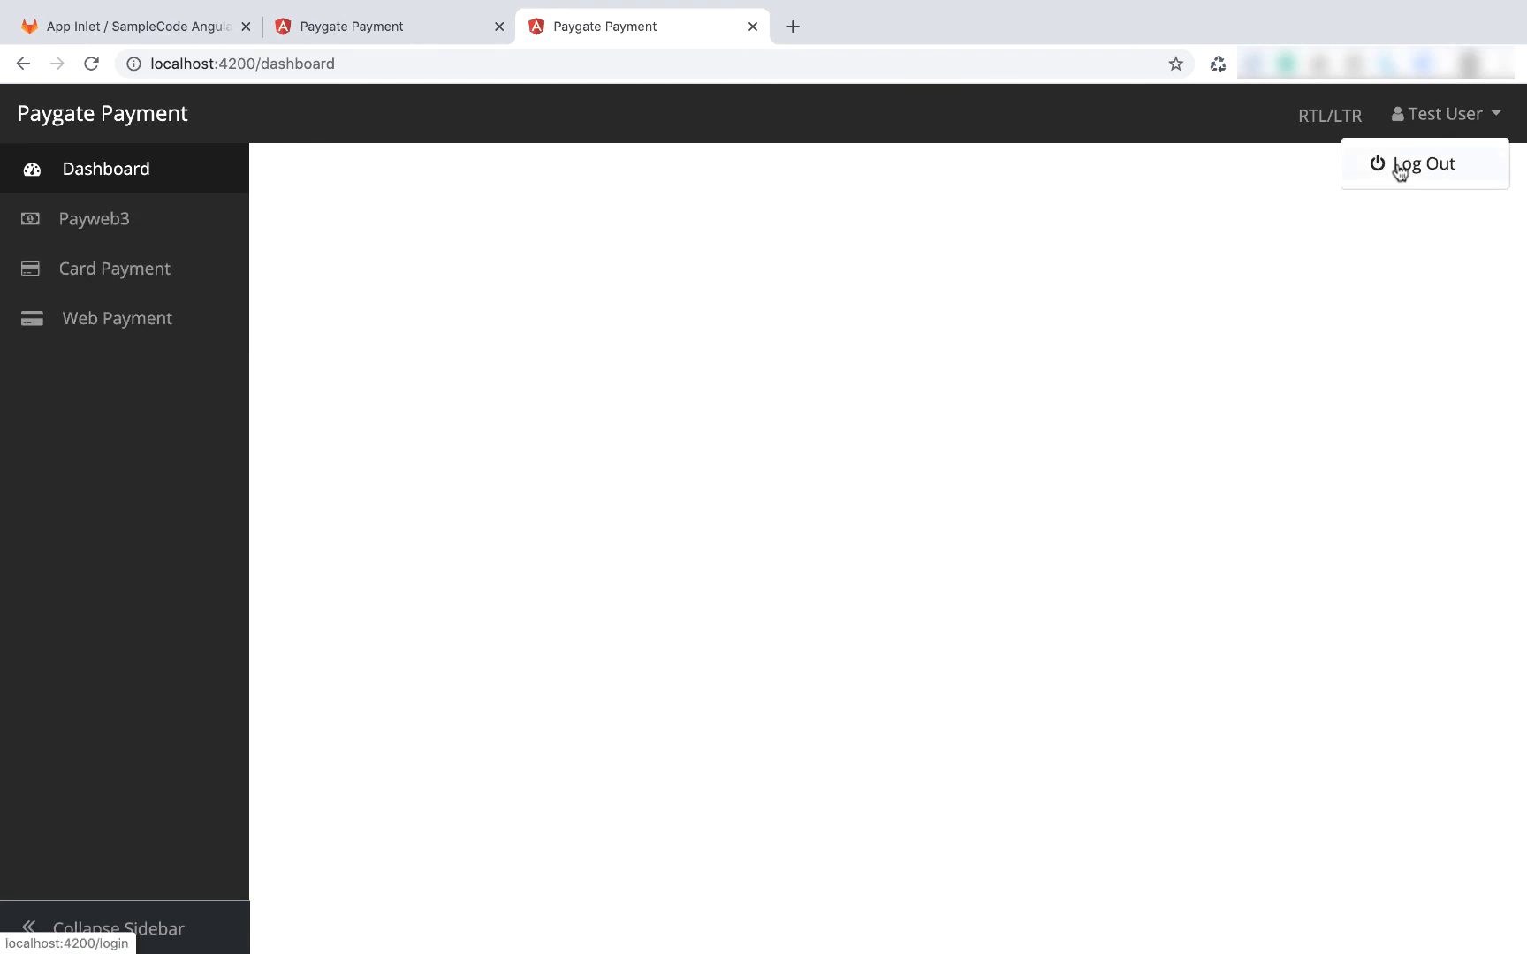
pyautogui.click(861, 185)
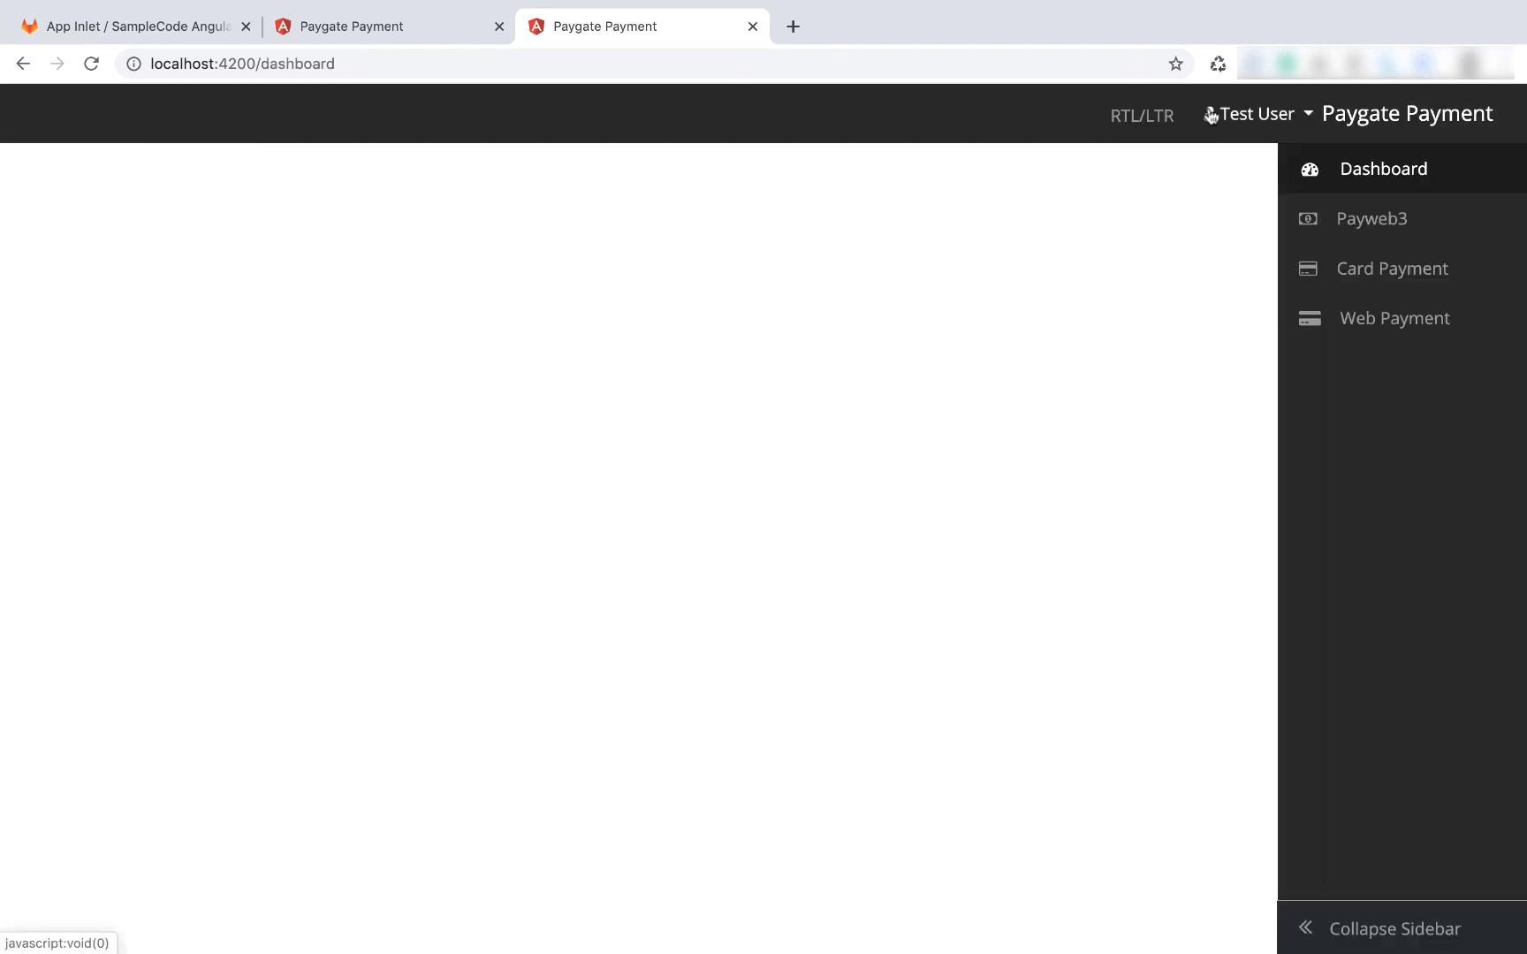
pyautogui.moveTo(1171, 95)
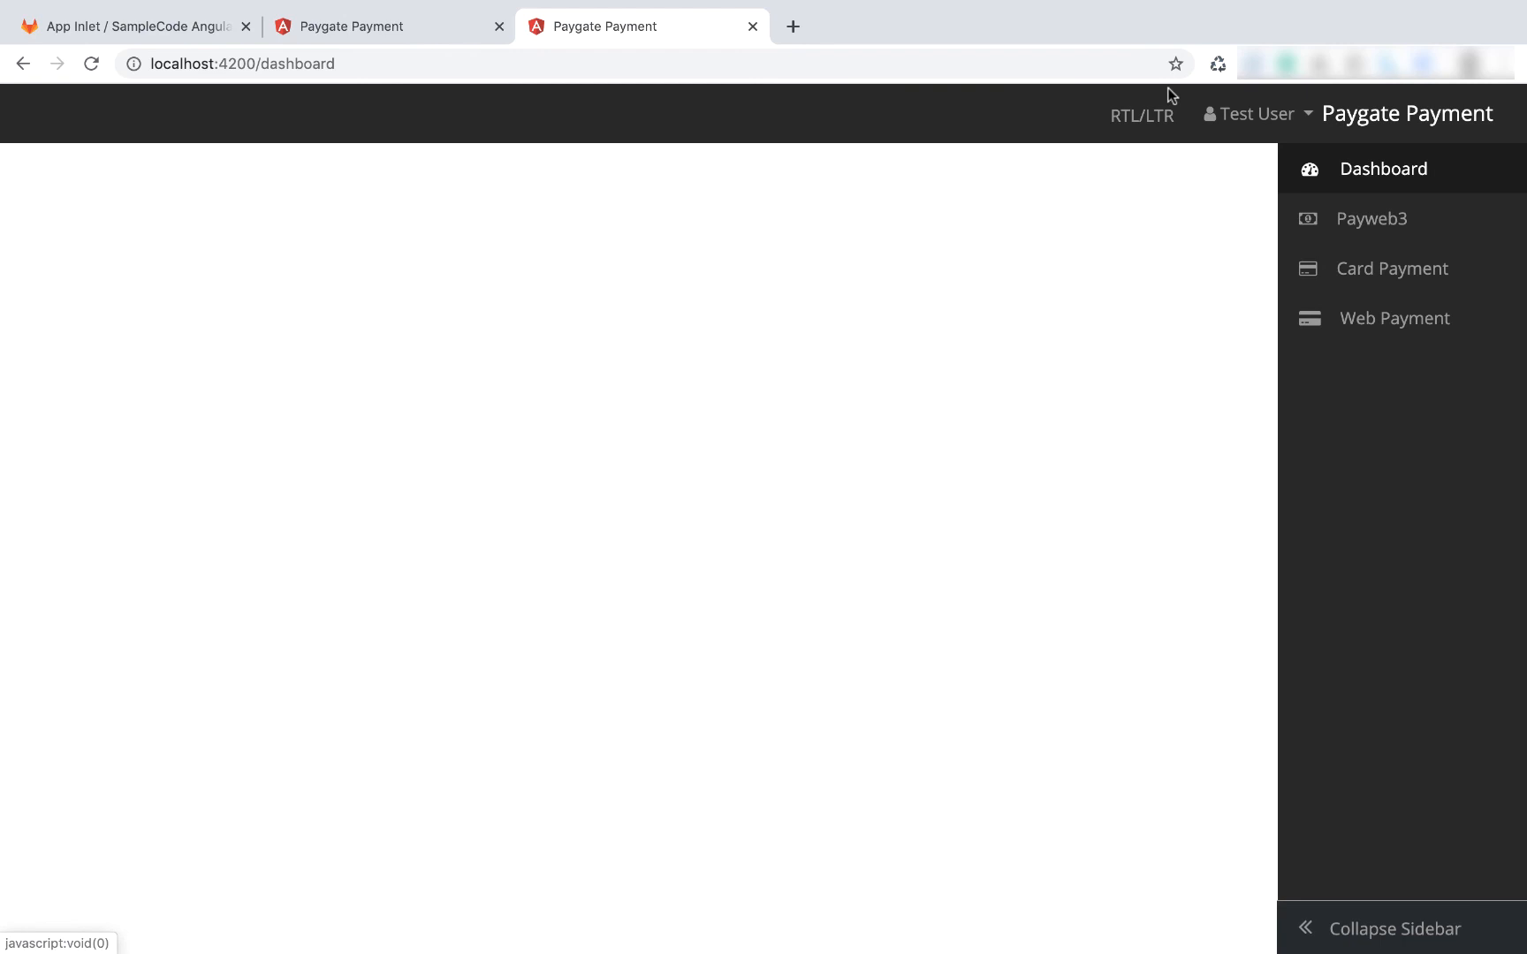
pyautogui.click(1142, 113)
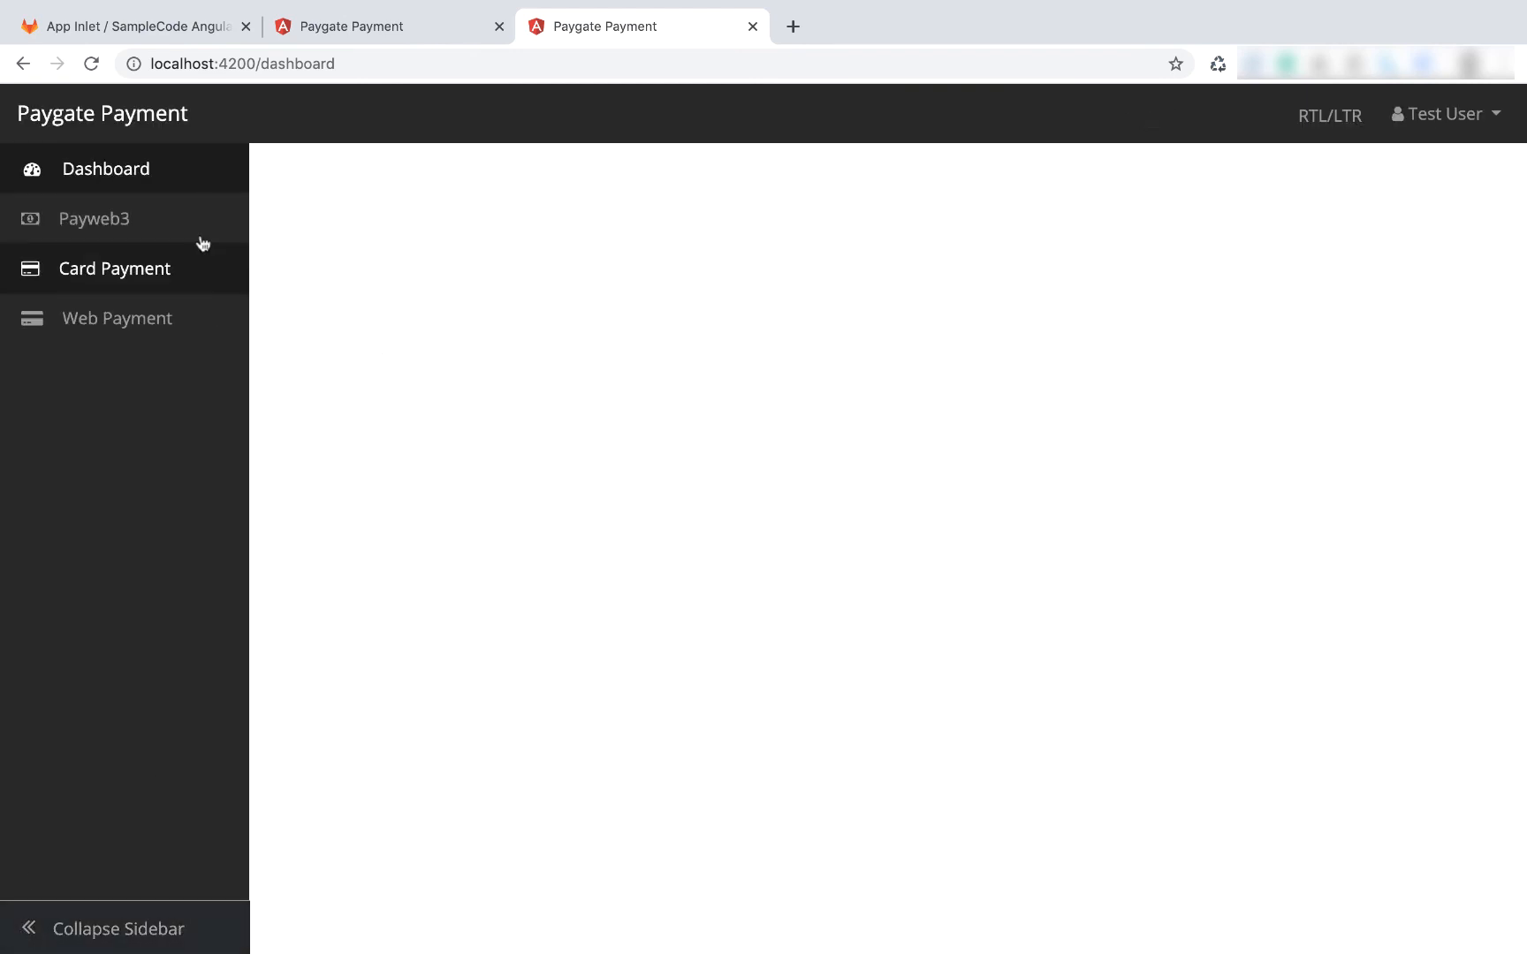
pyautogui.click(114, 267)
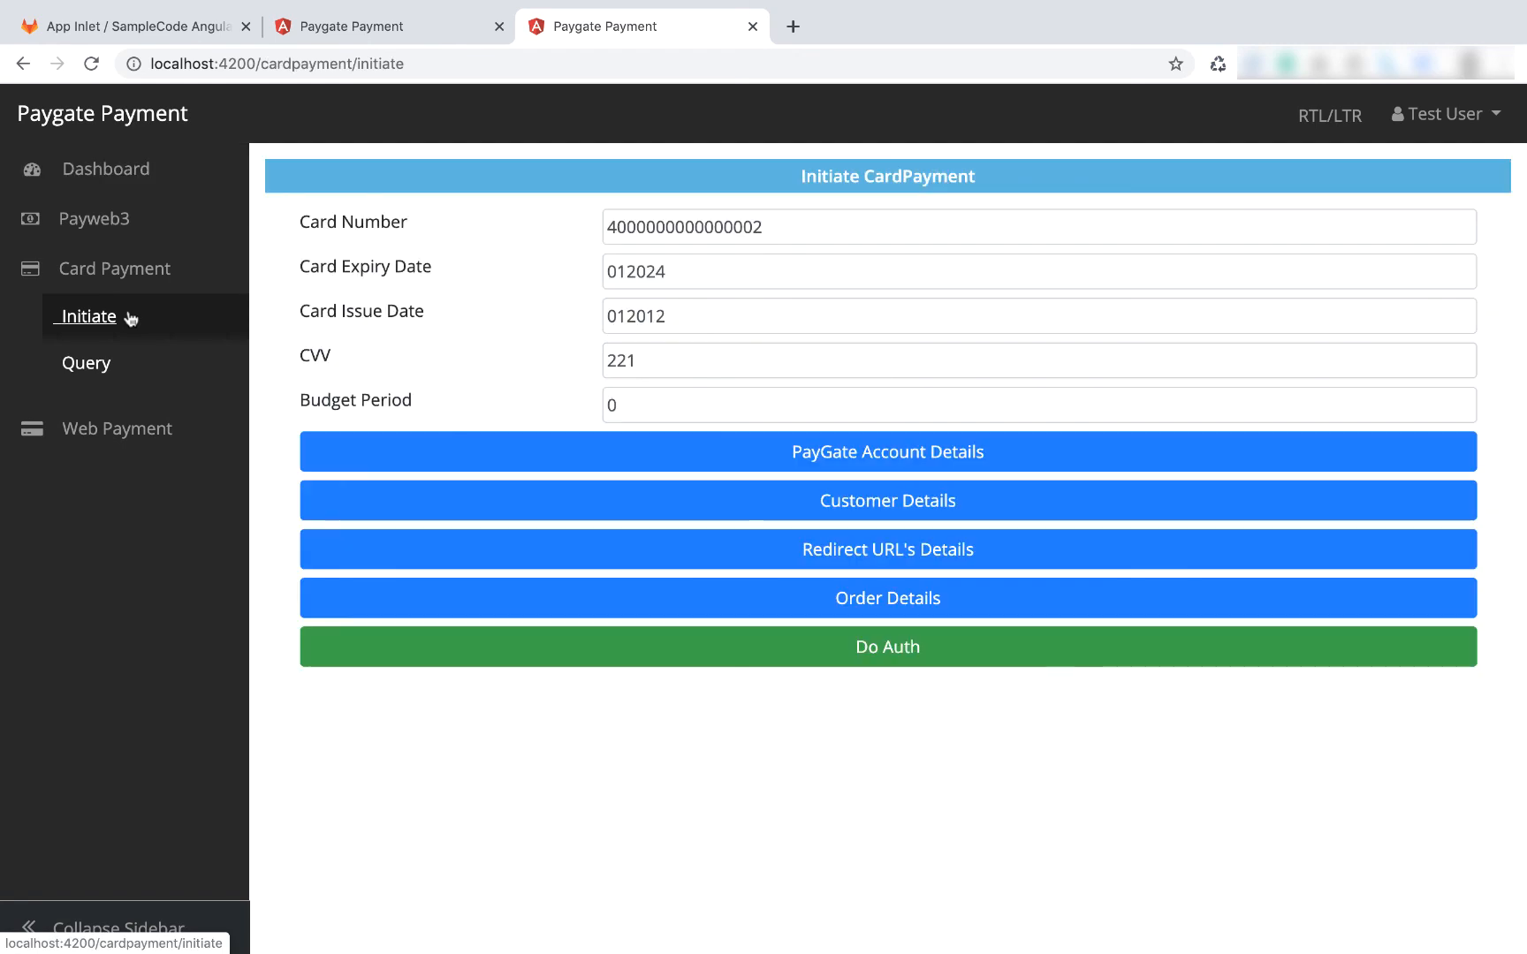